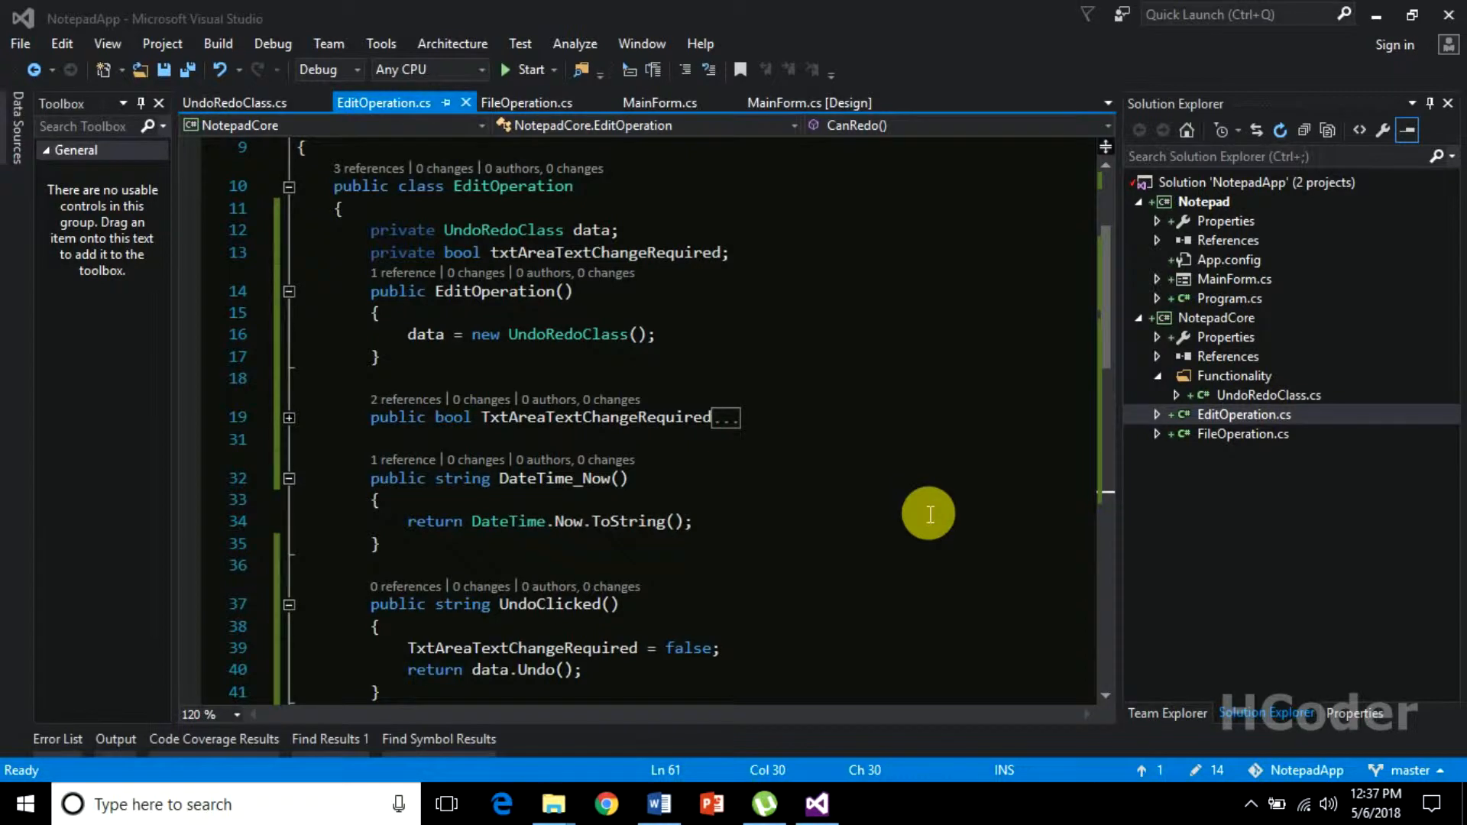
mouse_move(660, 9)
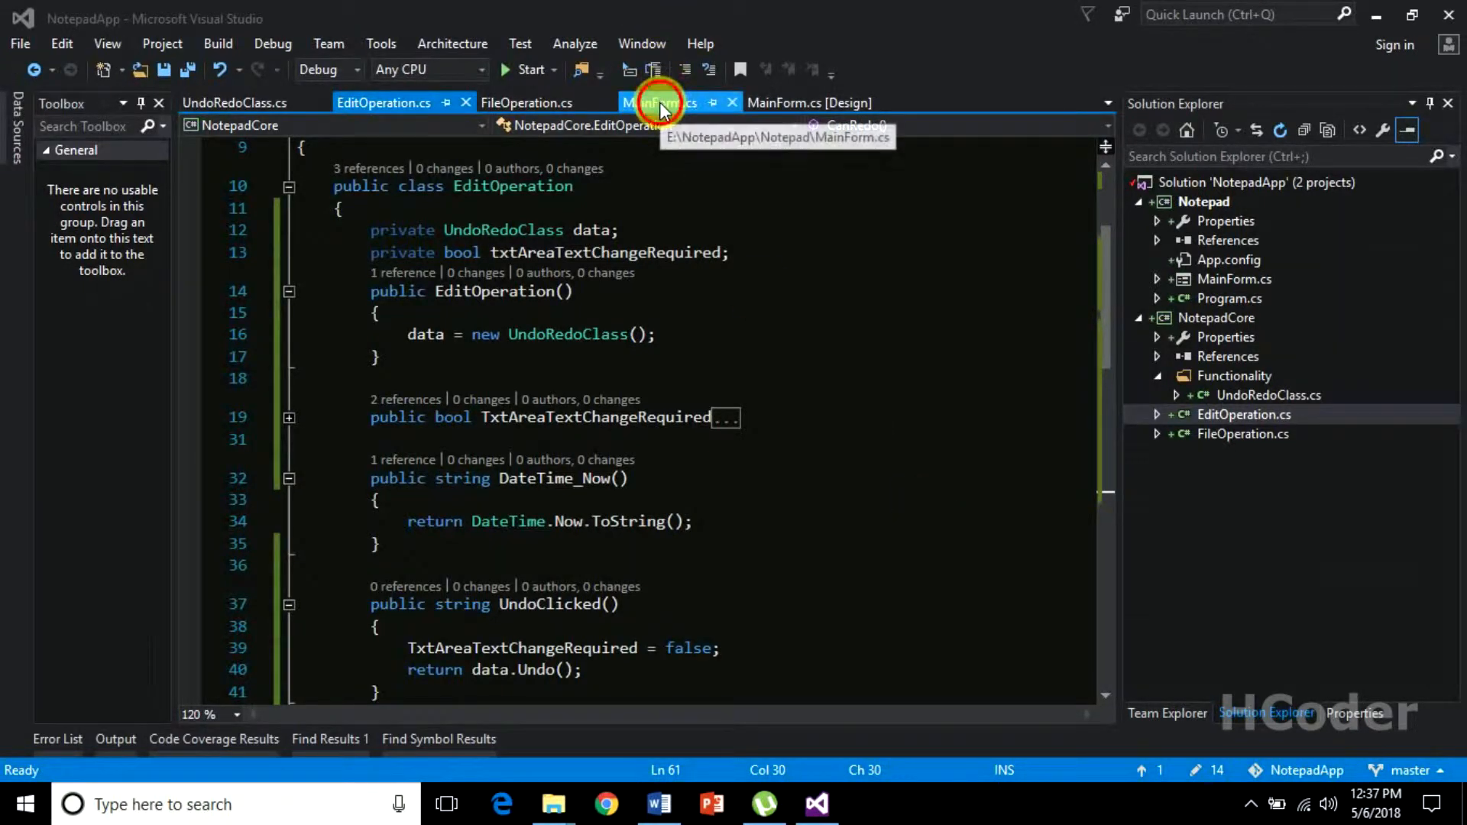
Step: Switch to MainForm.cs and add an empty line after the title assignment in UpdateView
click(657, 102)
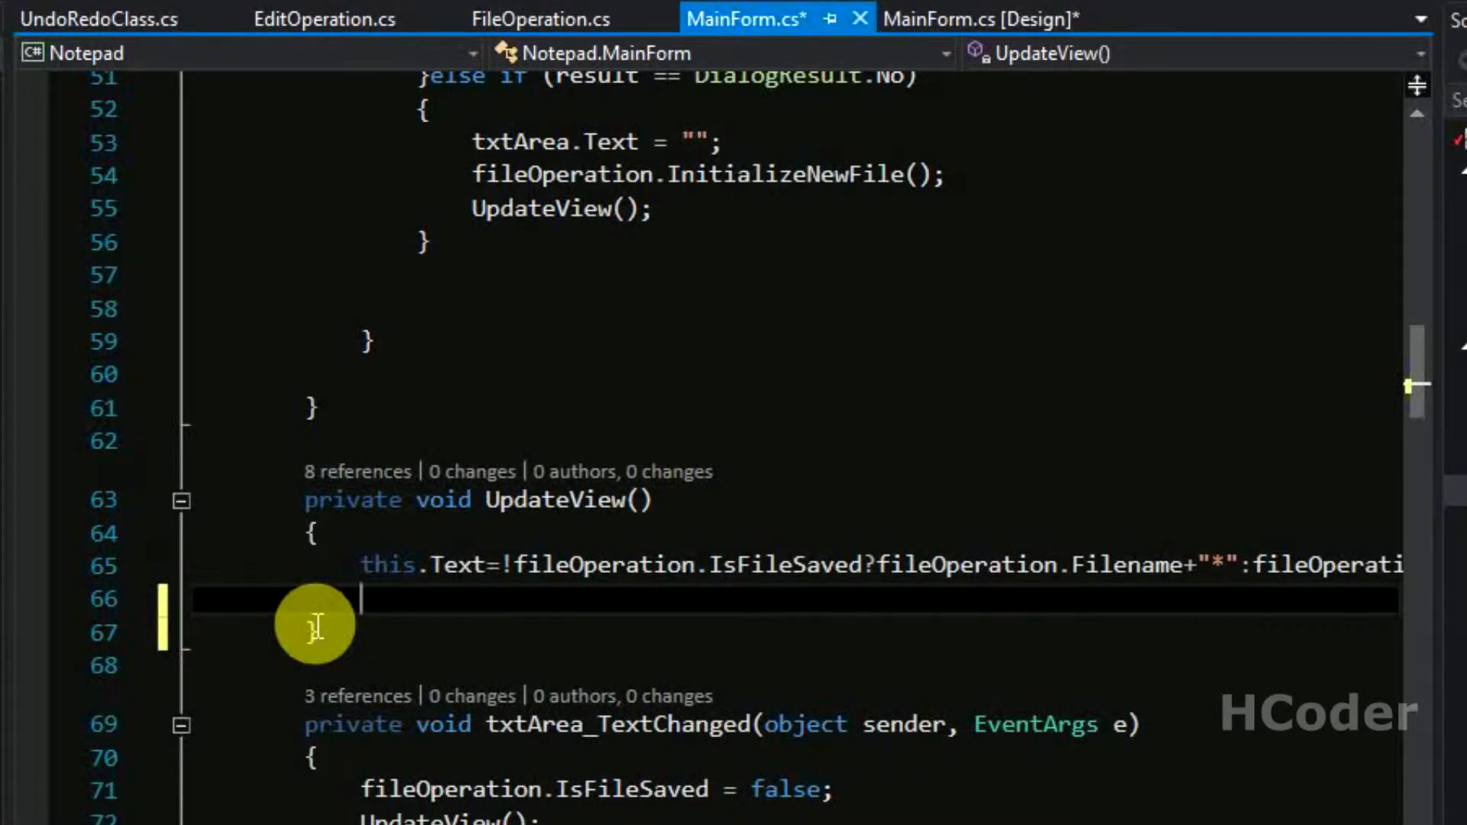
Step: Add undoEditMenu.Enabled = editOperation.CanUndo() ? true : false; to UpdateView
text(undo)
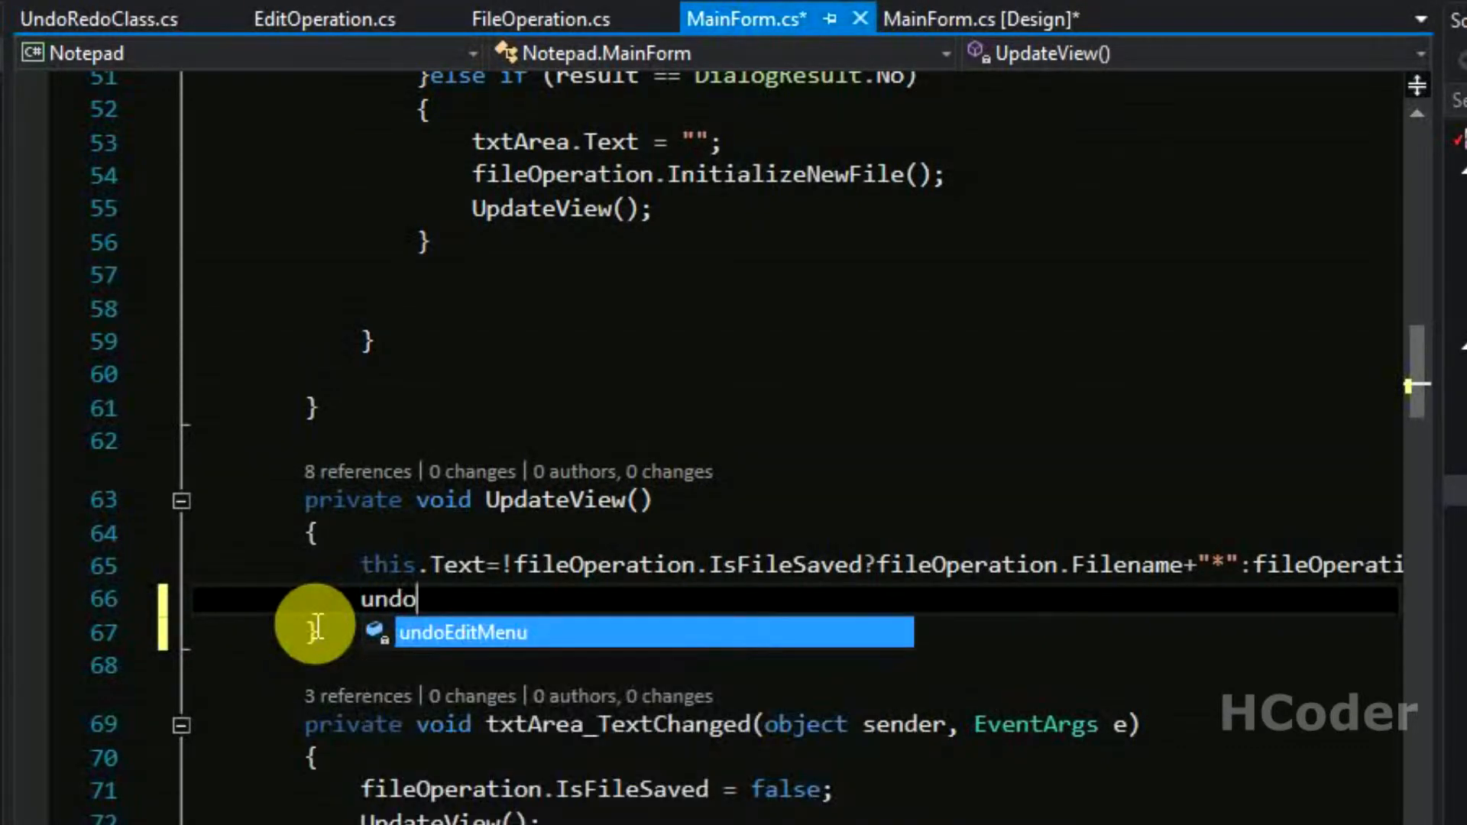
key(Tab)
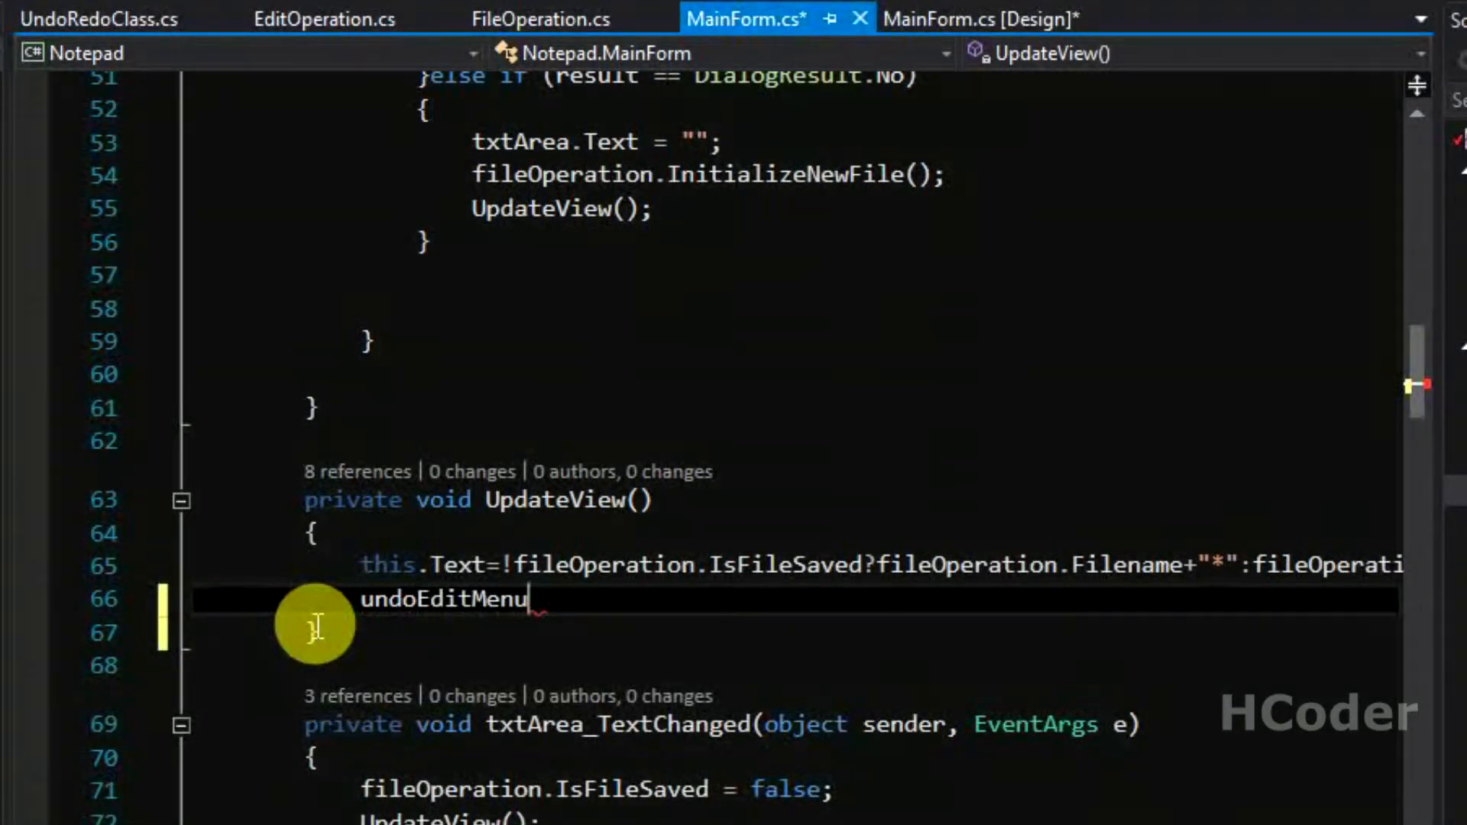
text(.en)
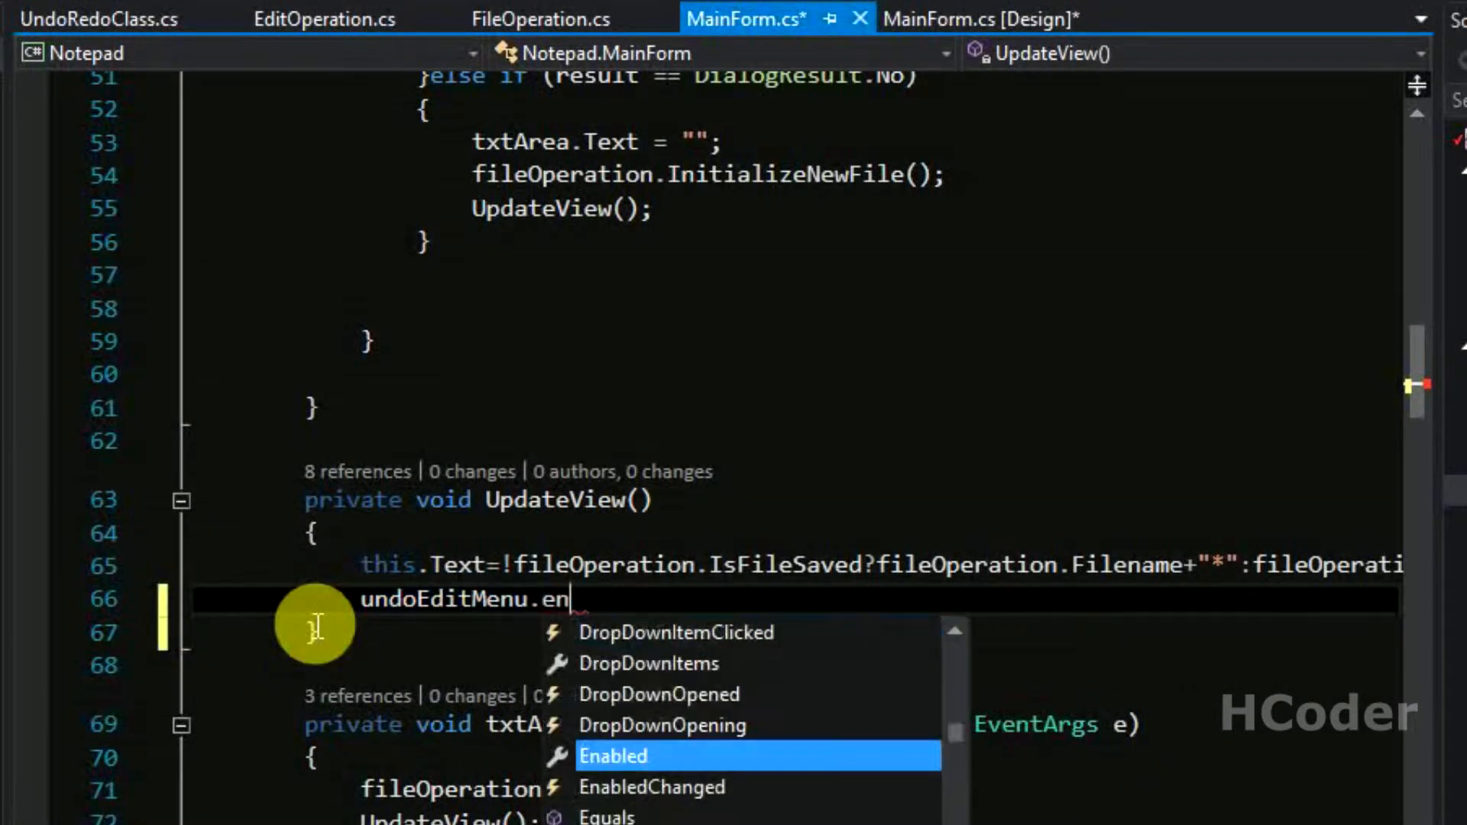
key(Tab)
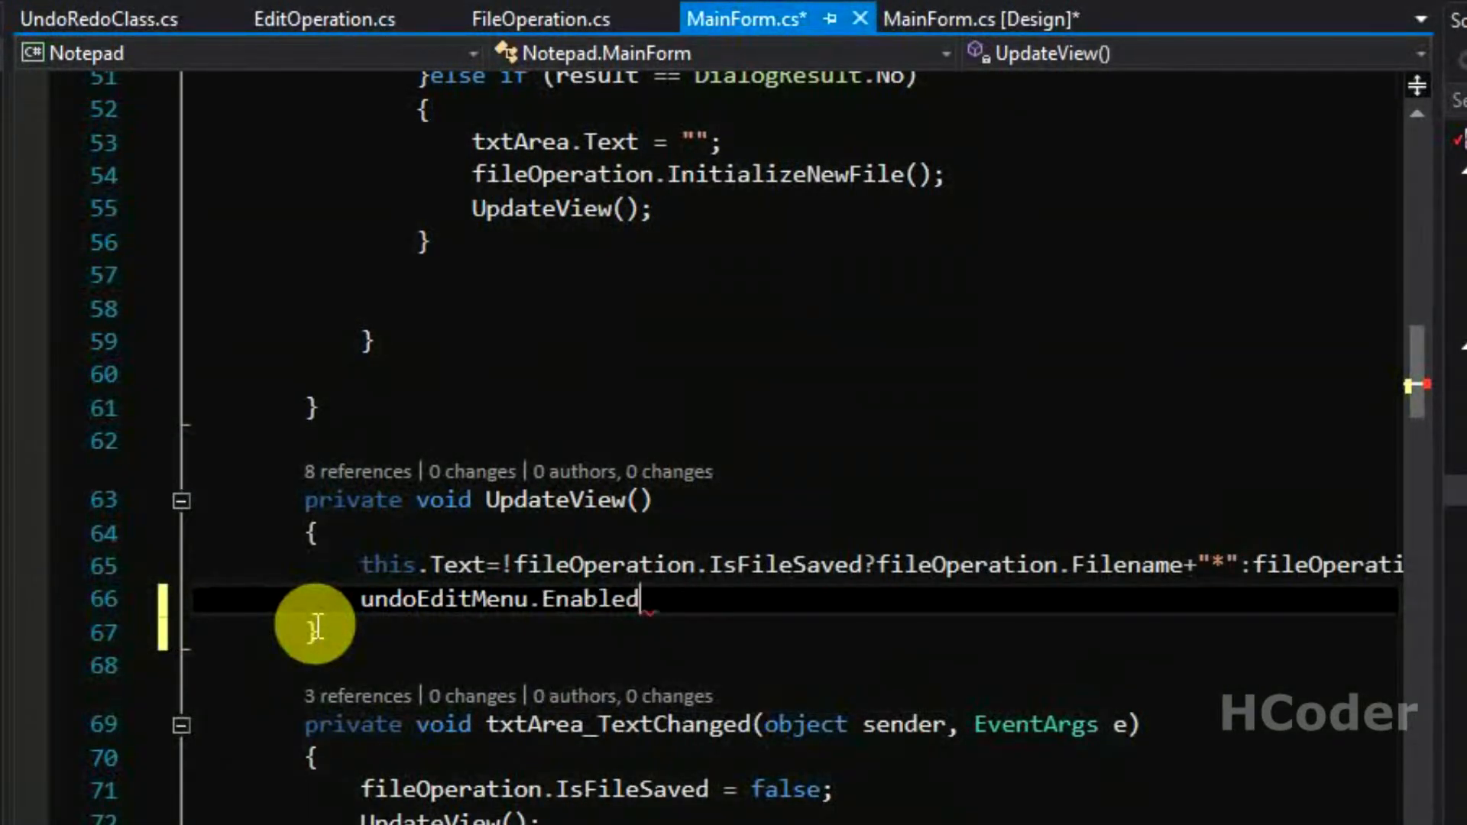
text(=)
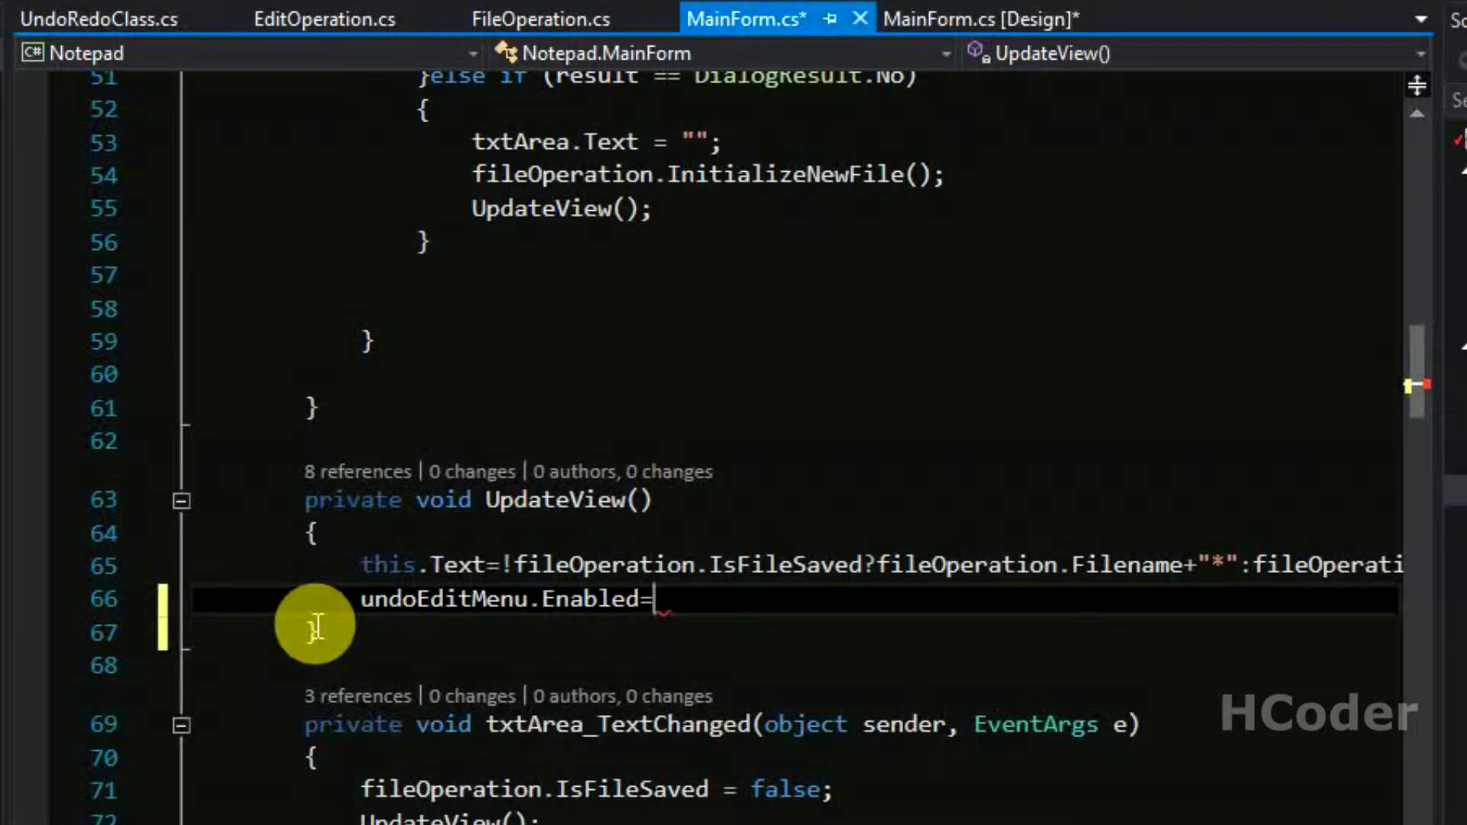
text(editOperation.)
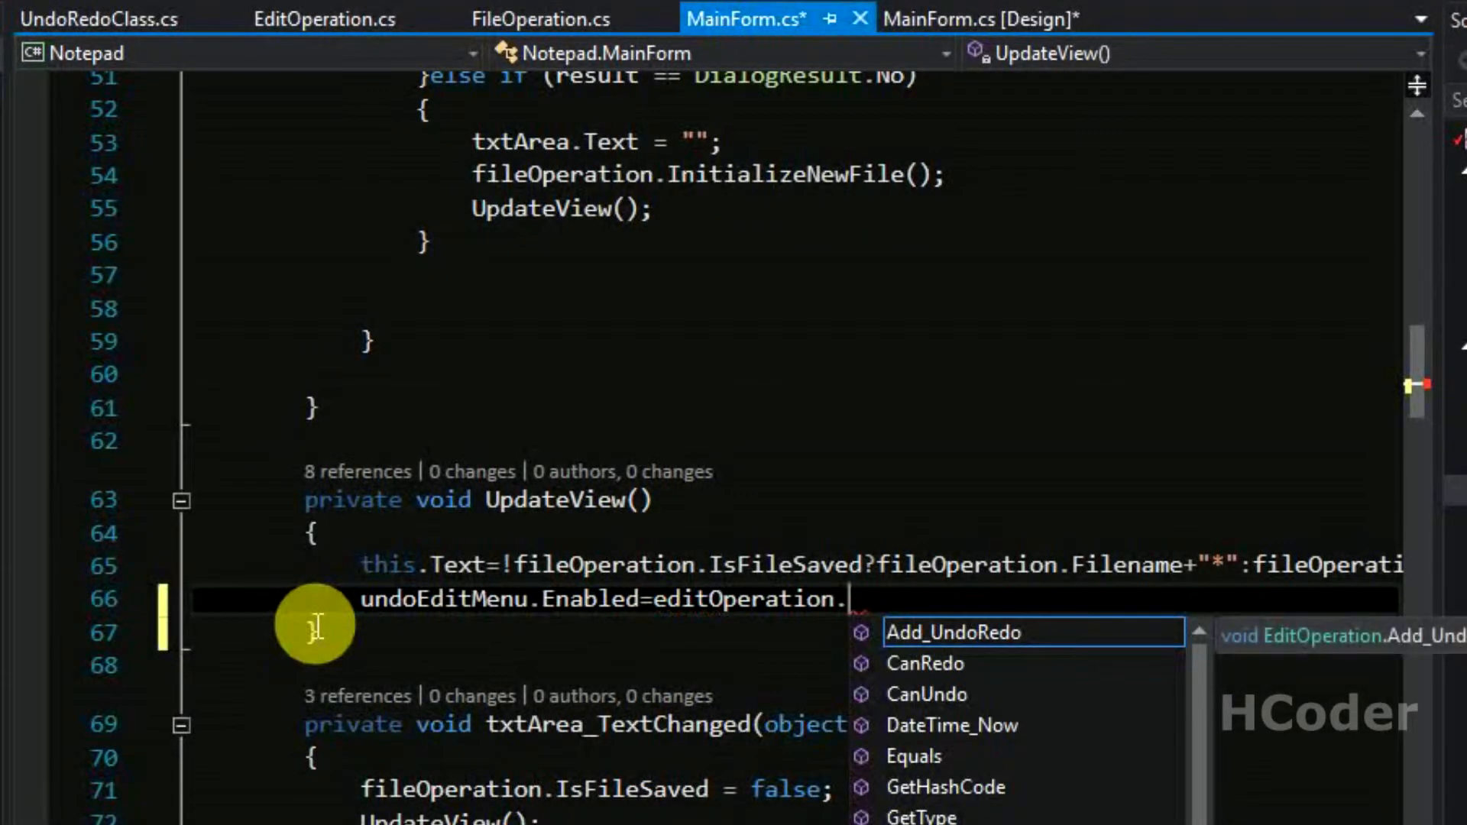
text(c)
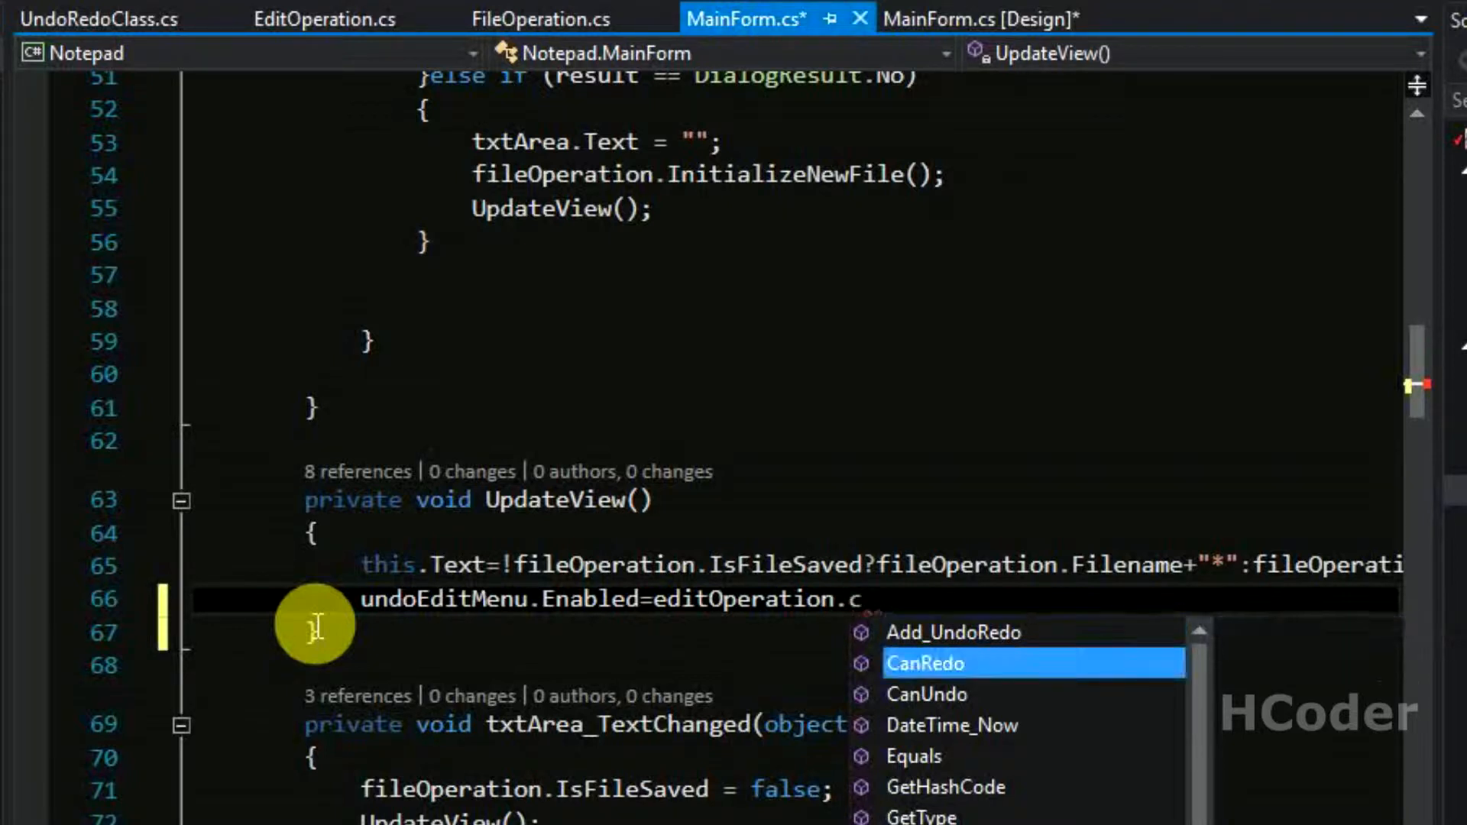
text(anUndo)
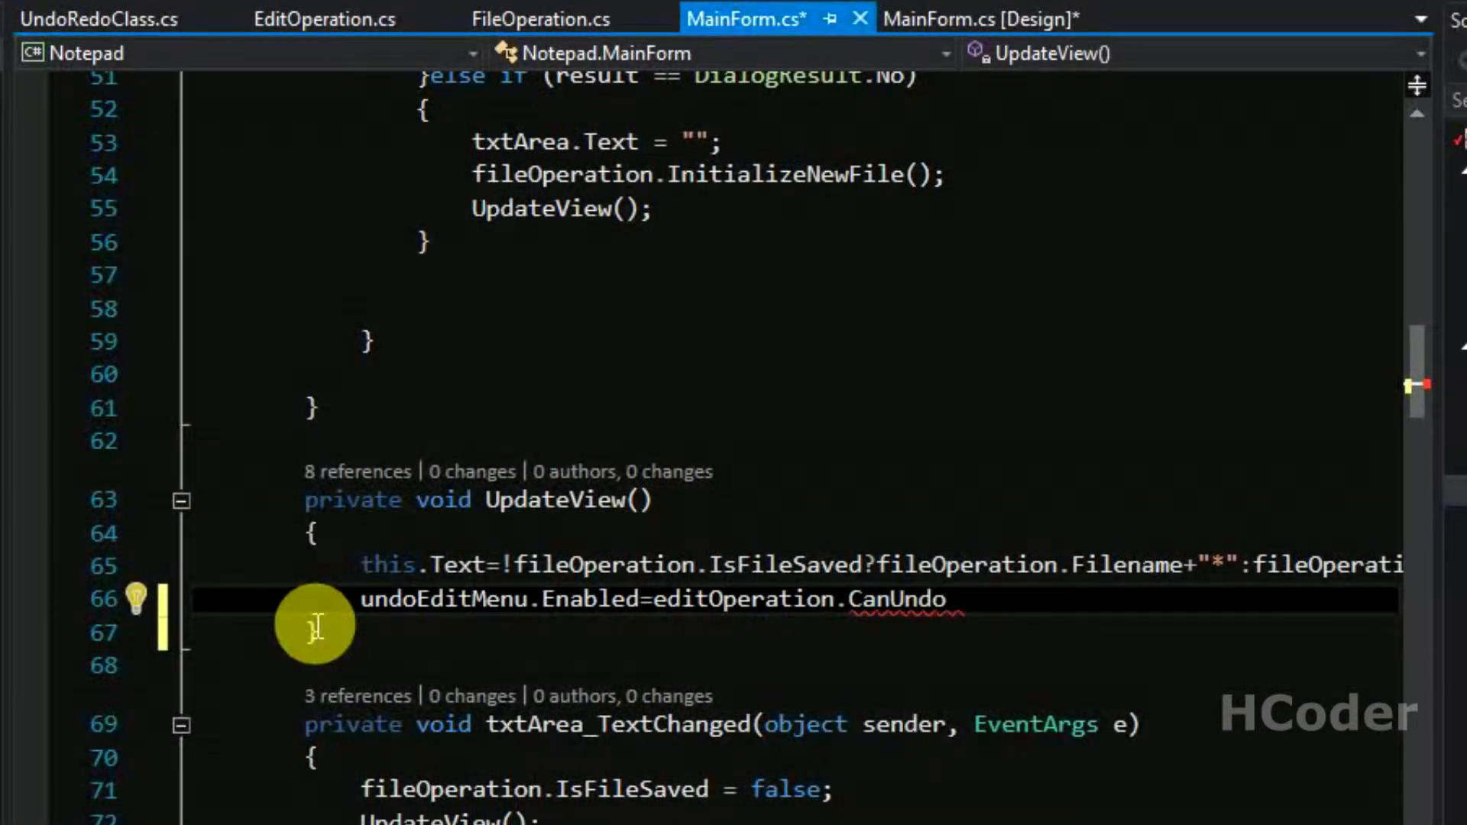
text(())
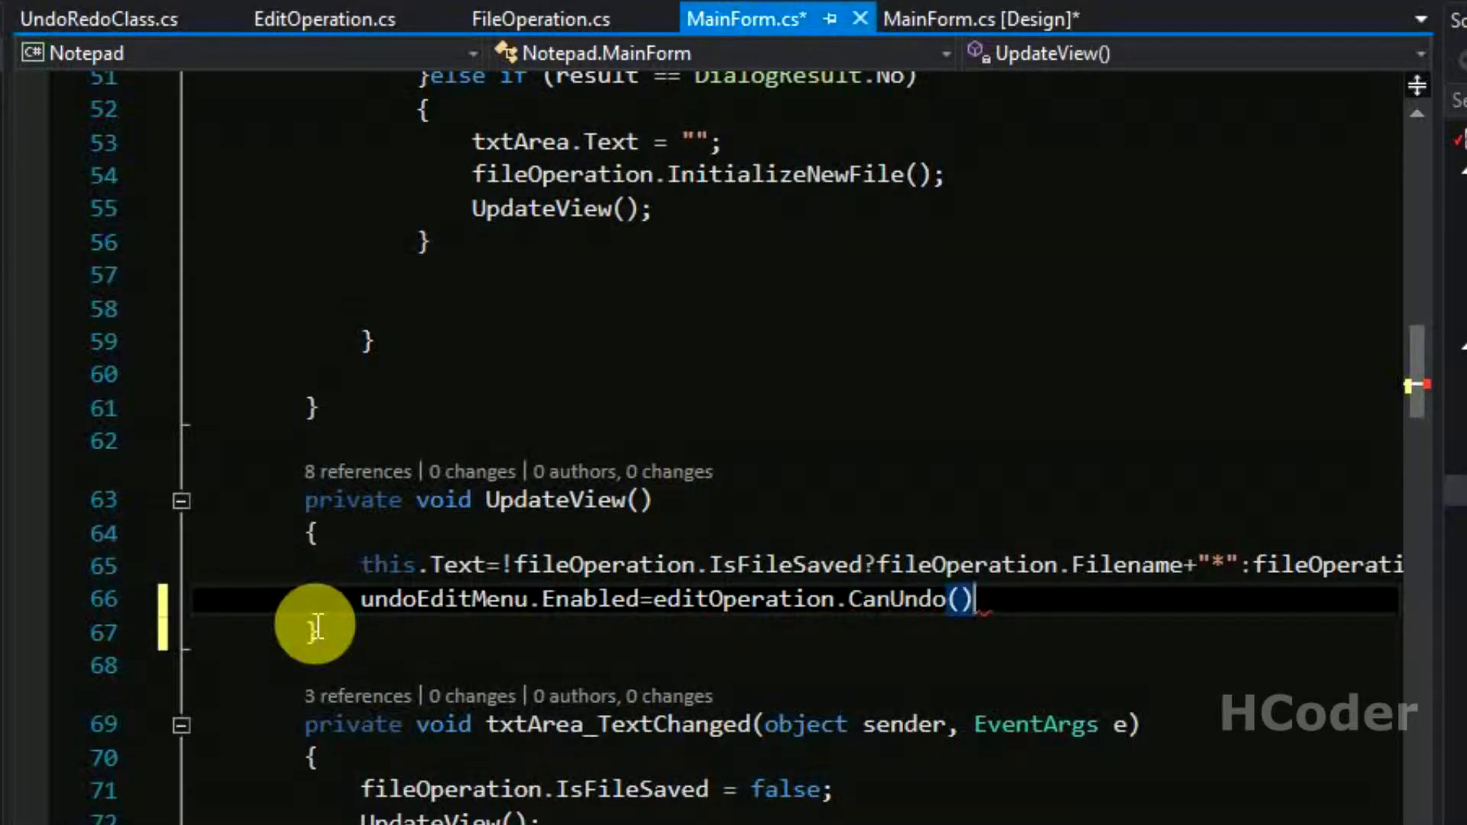
text(?)
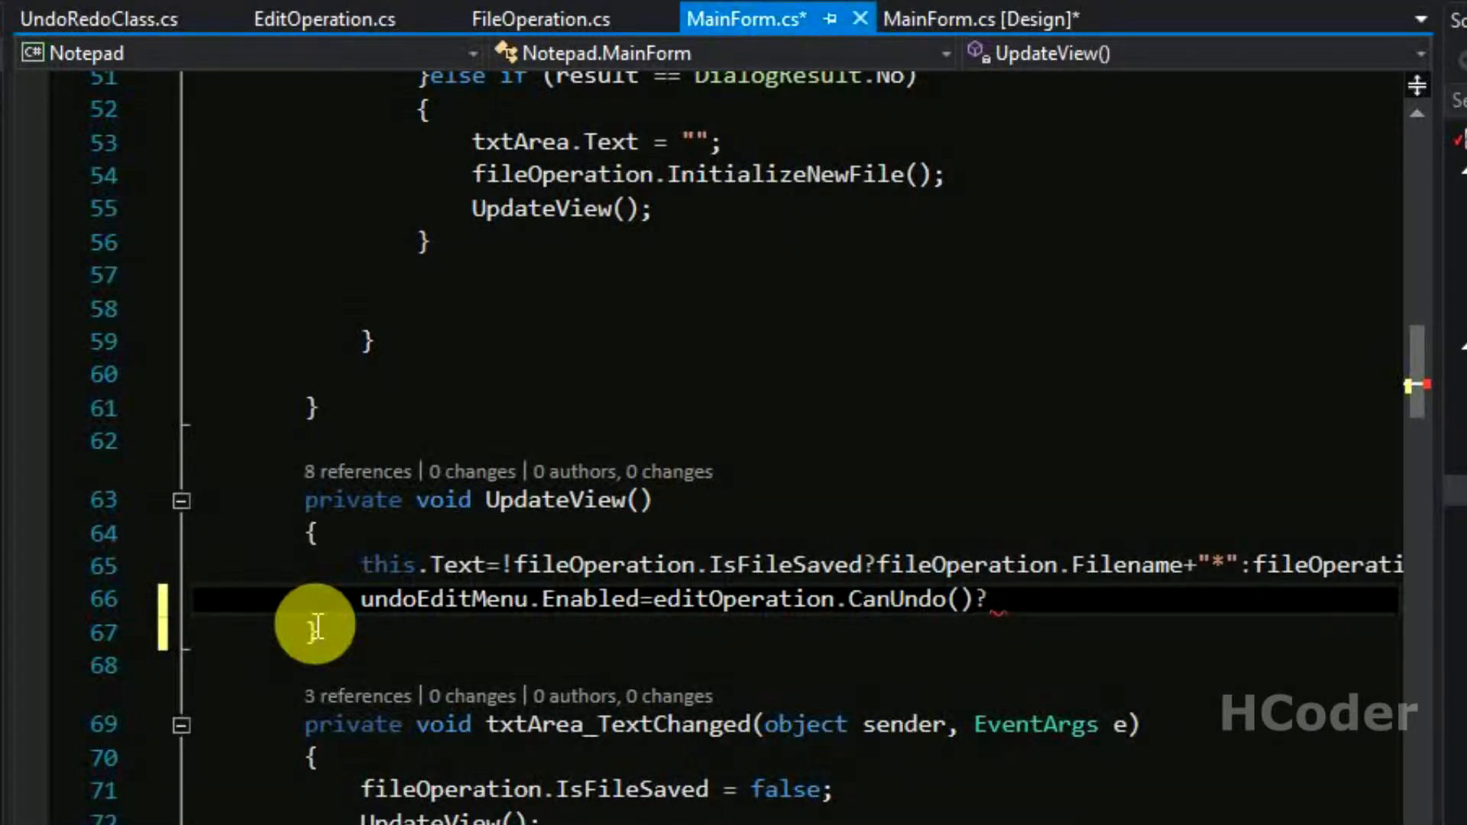
text(true)
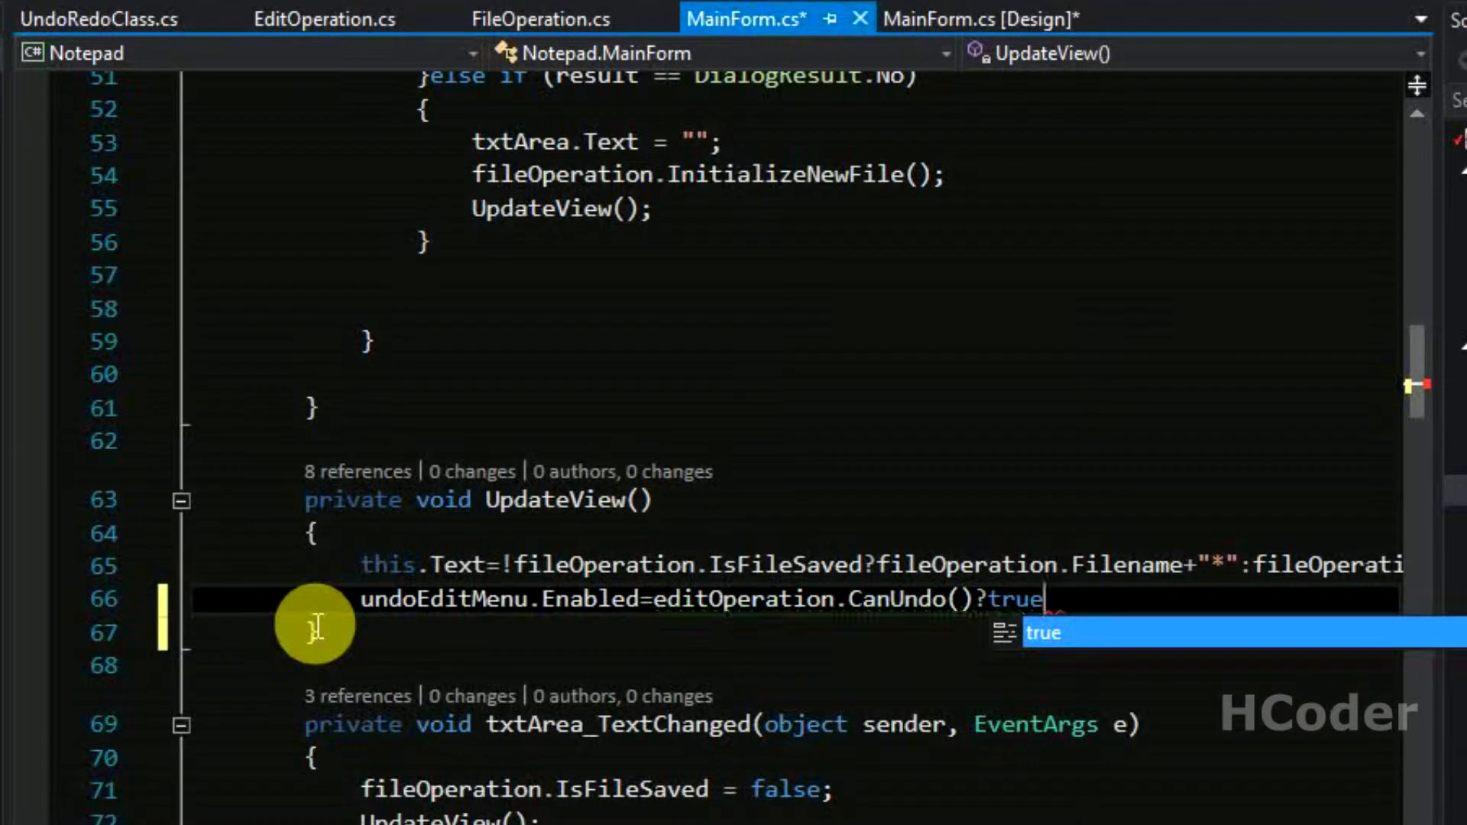
text(:false;)
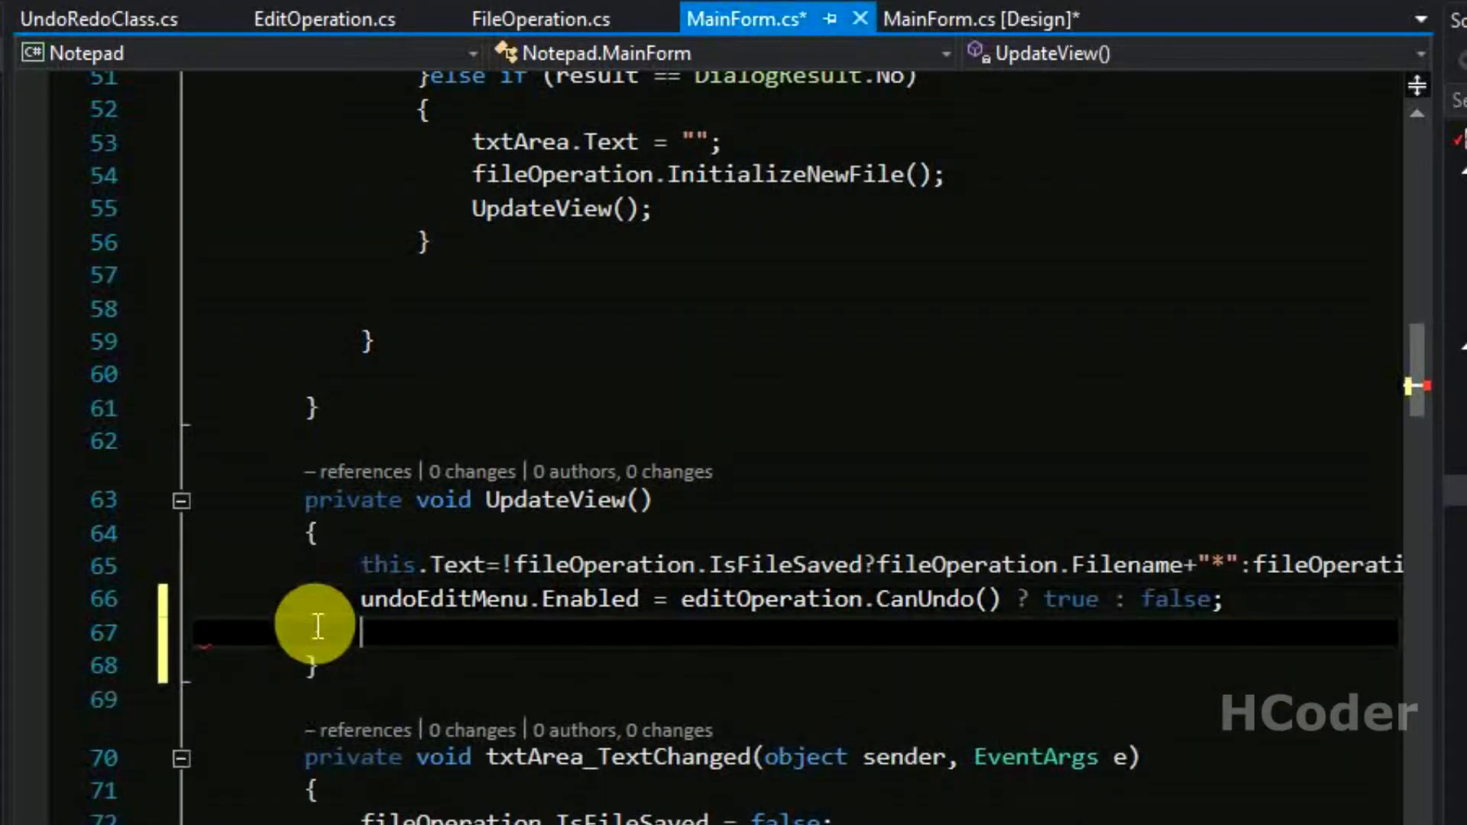
click(969, 18)
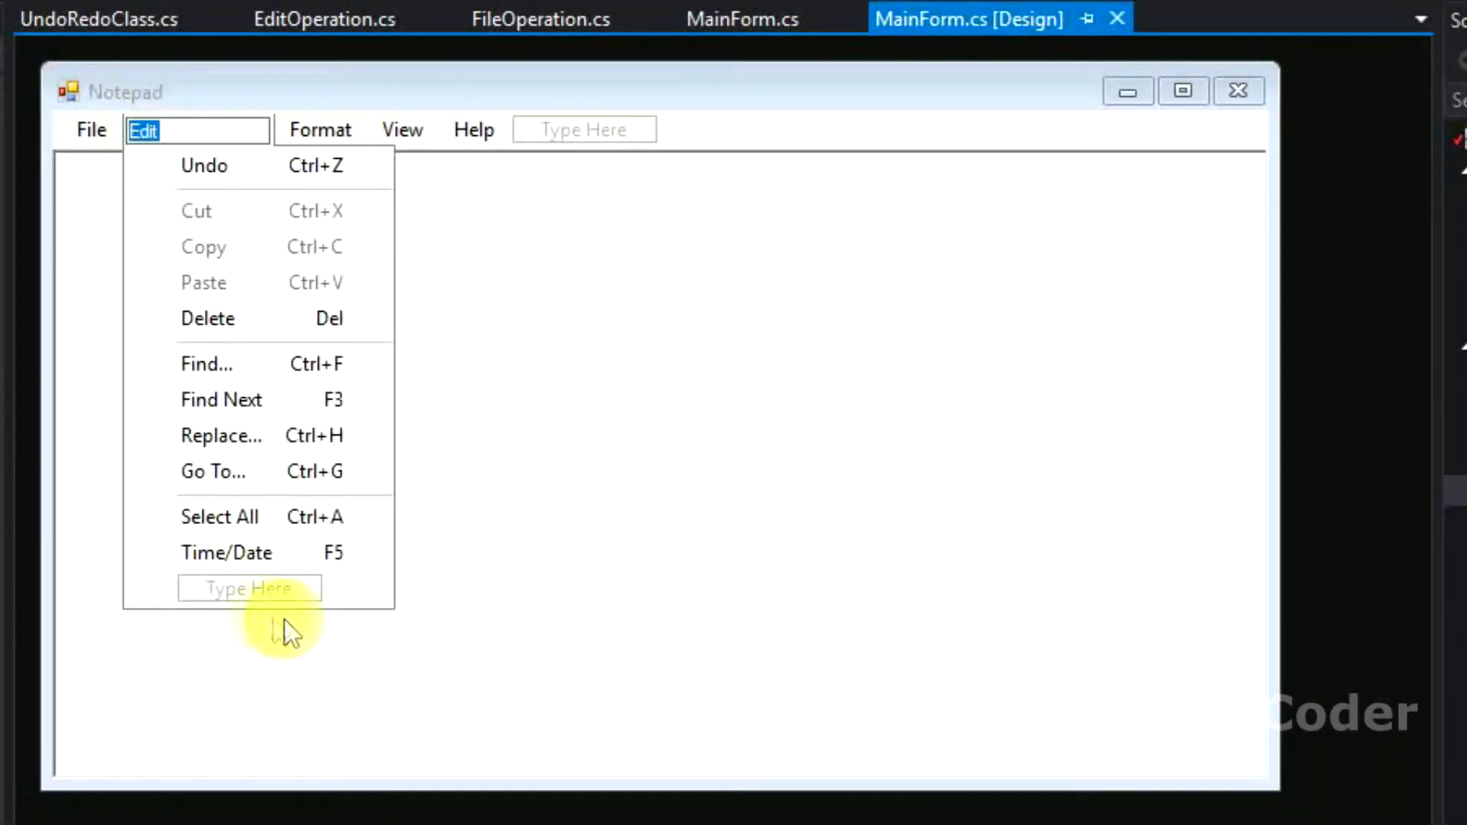
Step: Add a Redo item to the Edit menu with shortcut Ctrl+Shift+Z and name redoEditMenu
click(249, 587)
text(Red)
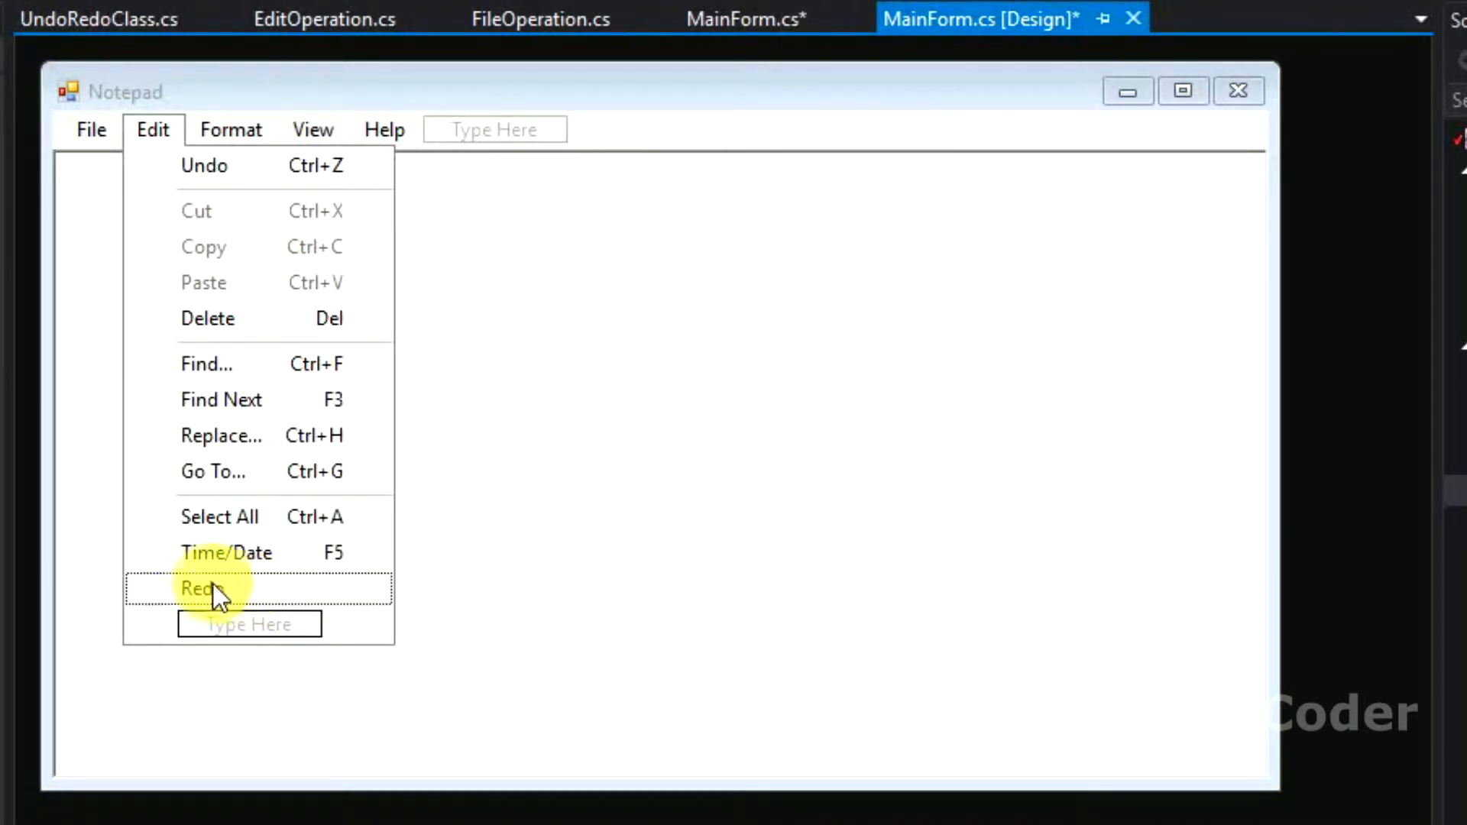
right_click(197, 589)
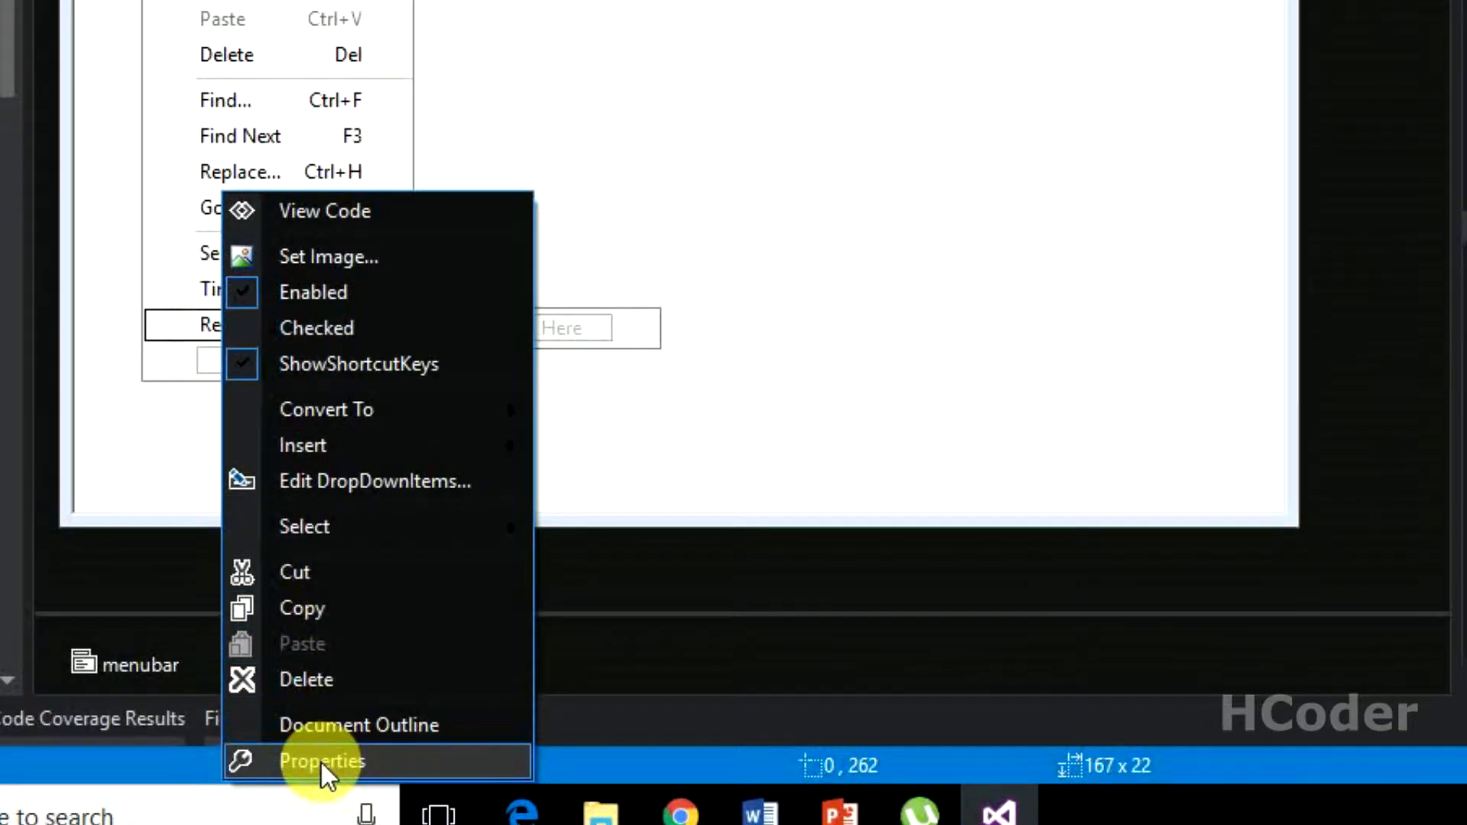
click(322, 761)
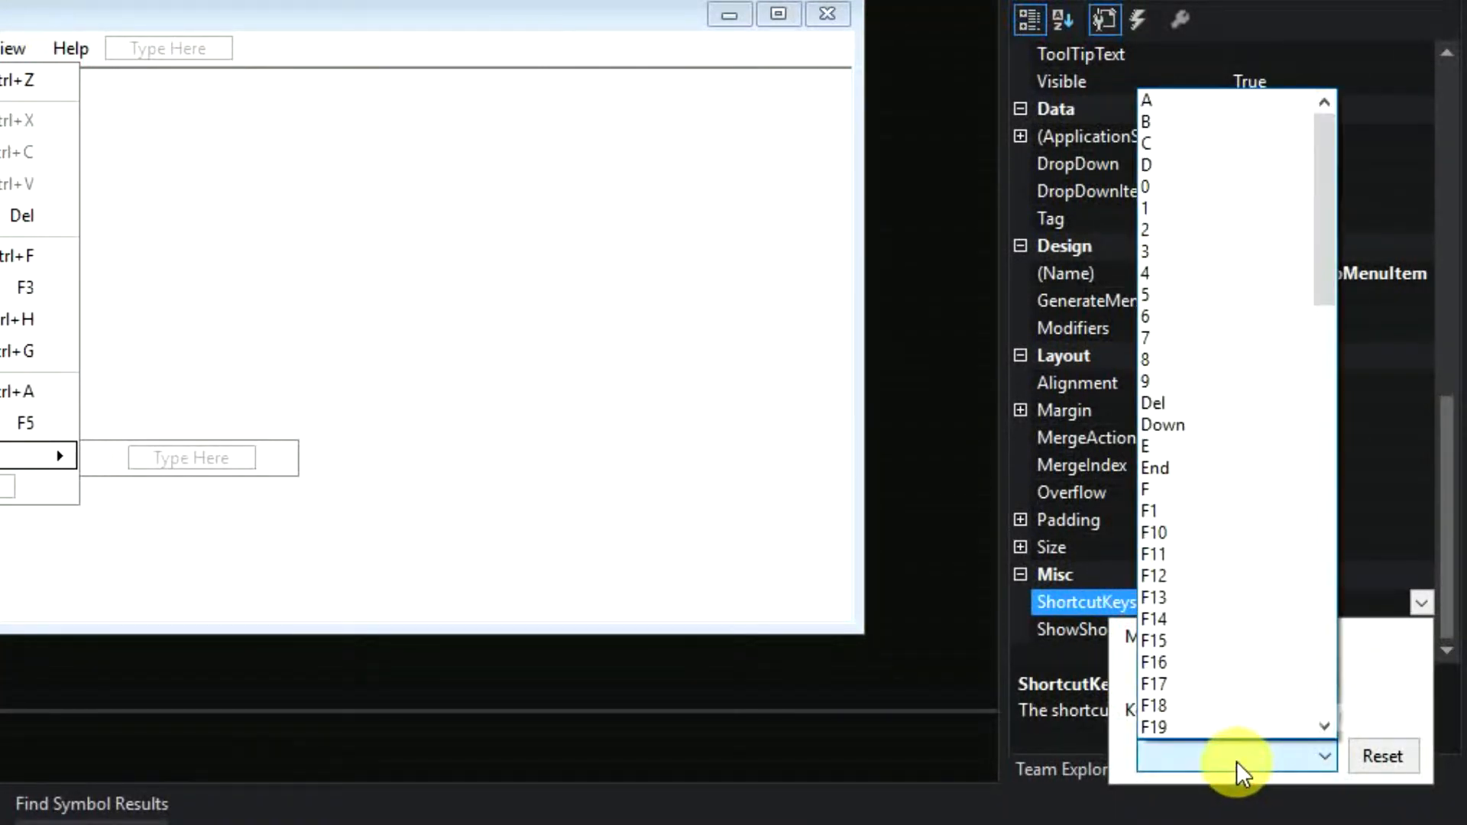
scroll(down, 3)
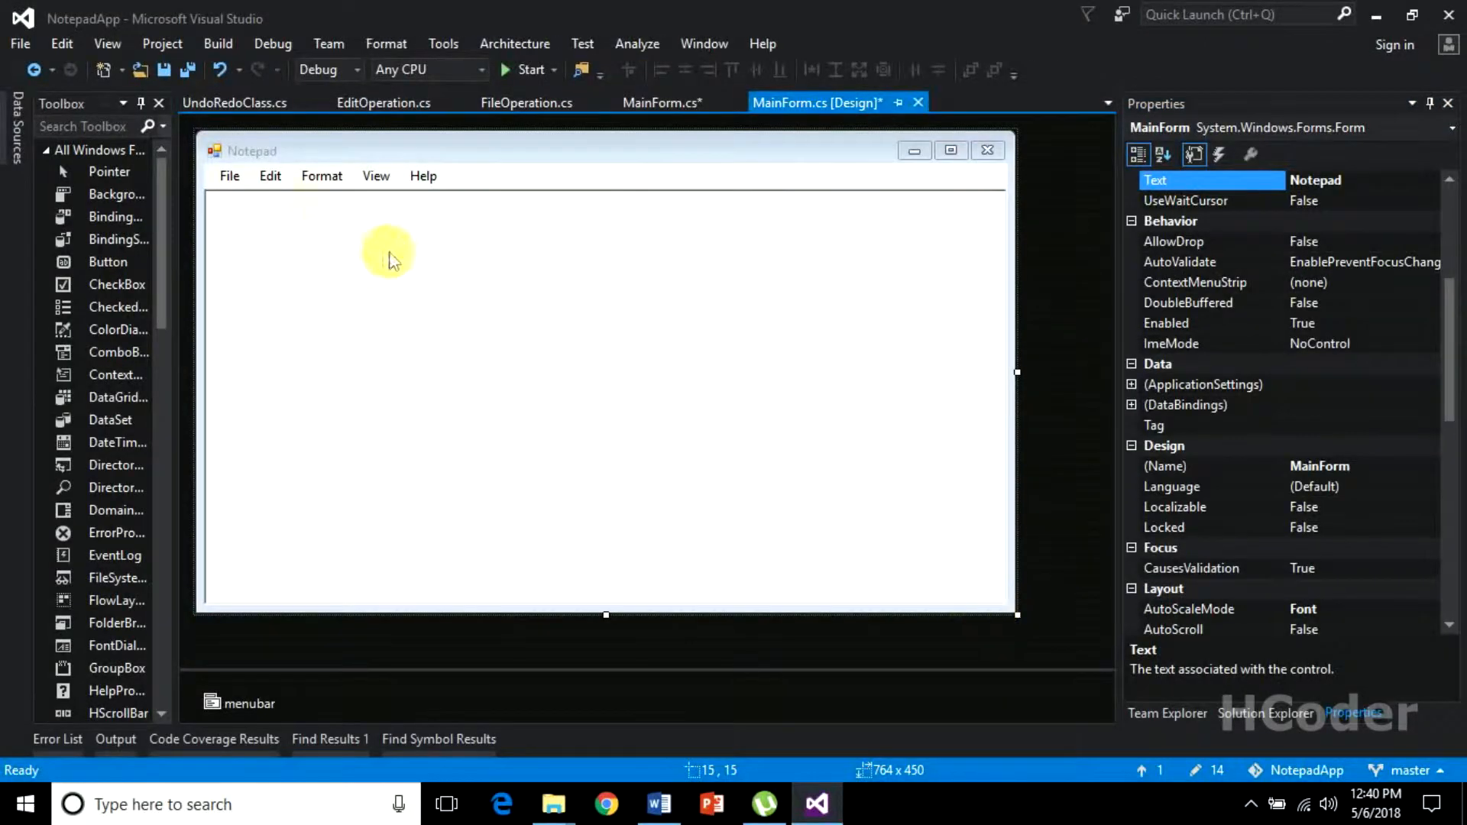
Step: Reselect the new Redo item under the Edit menu to verify its properties
click(271, 176)
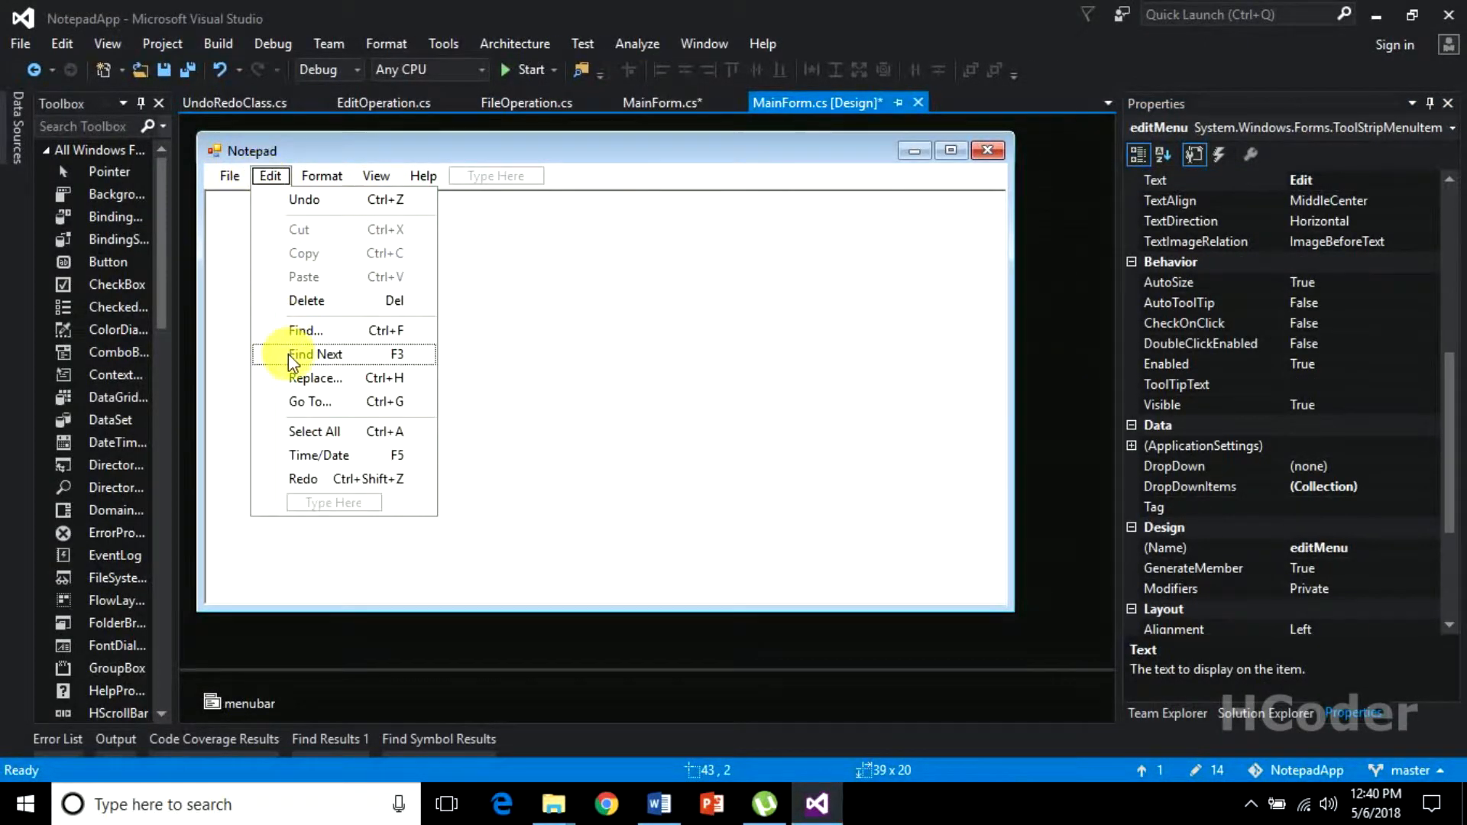
click(302, 479)
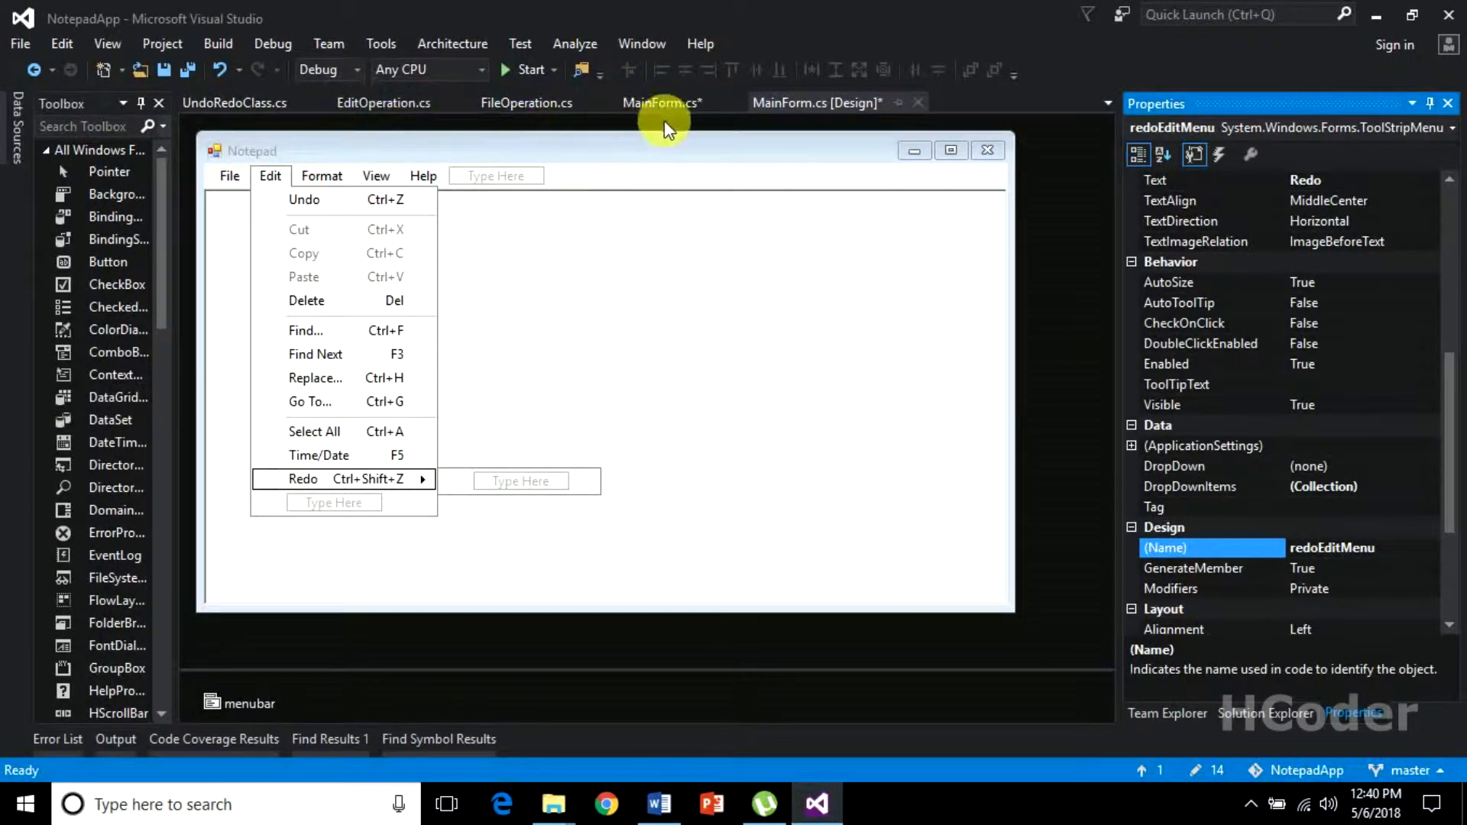
Step: Add redoEditMenu.Enabled = editOperation.CanRedo() ? true : false; below the undo line
click(660, 102)
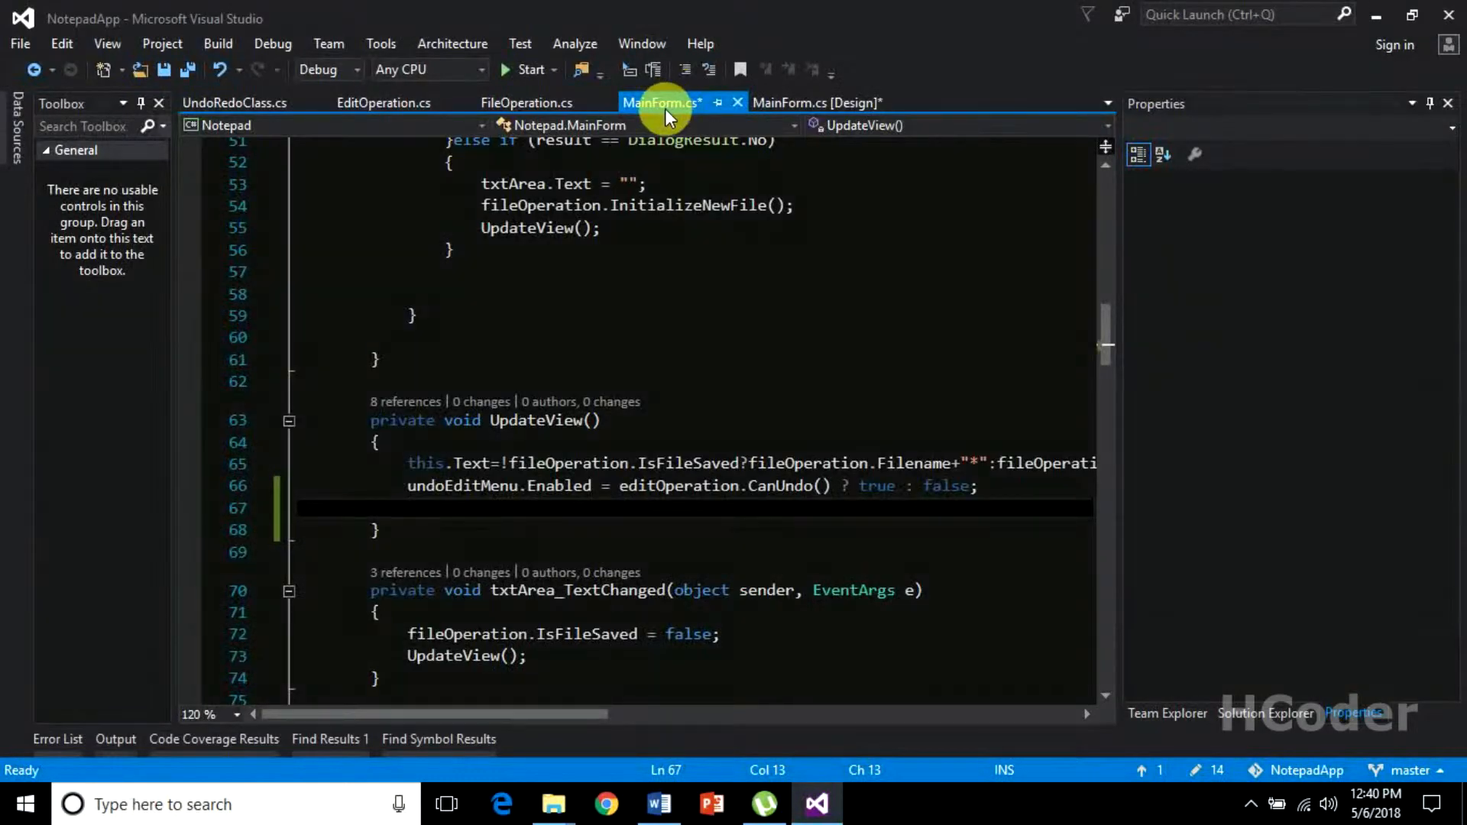
text(redoEditMenu)
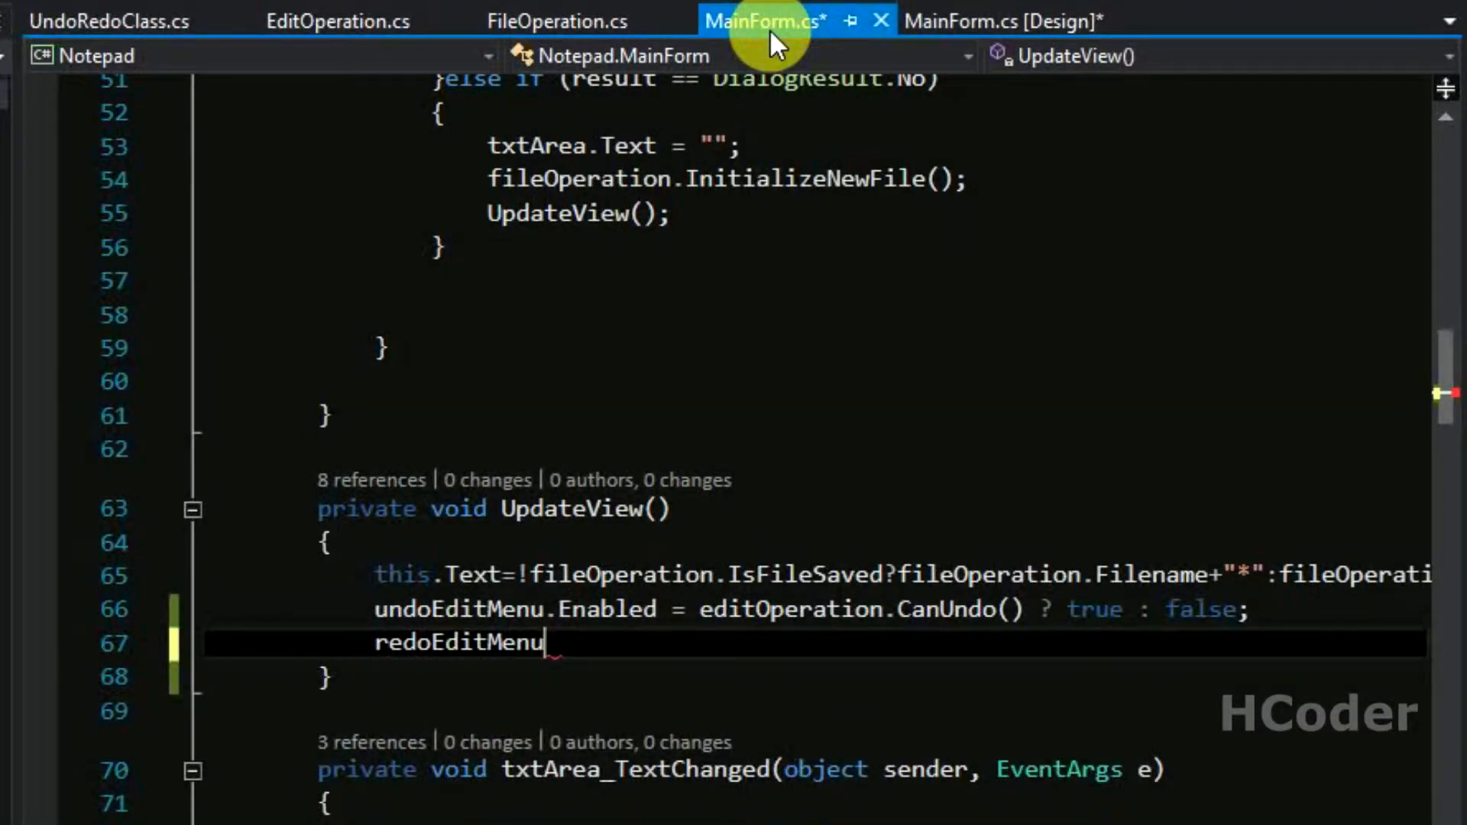
text(.ena)
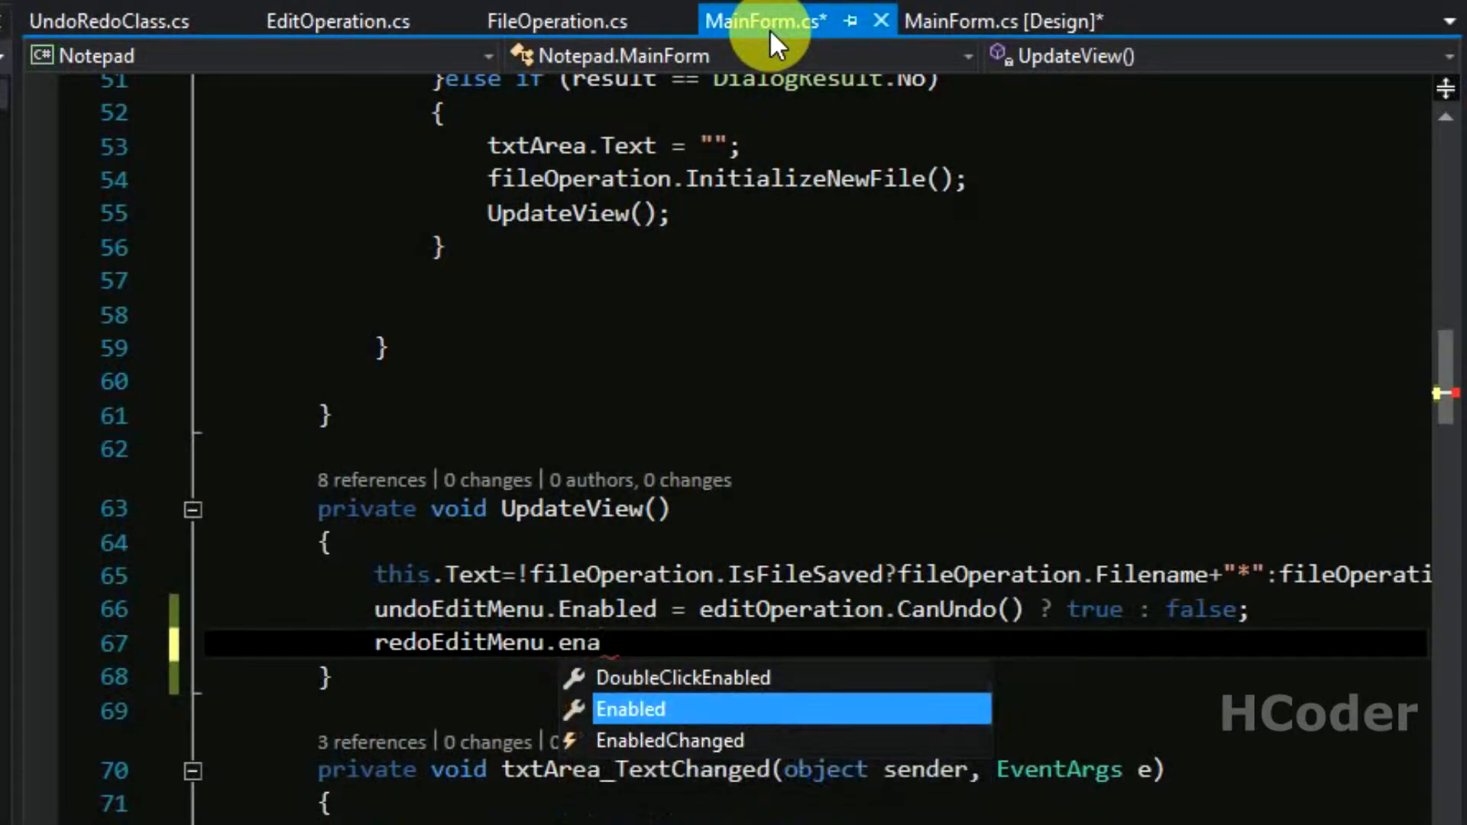
text(Enabled=e)
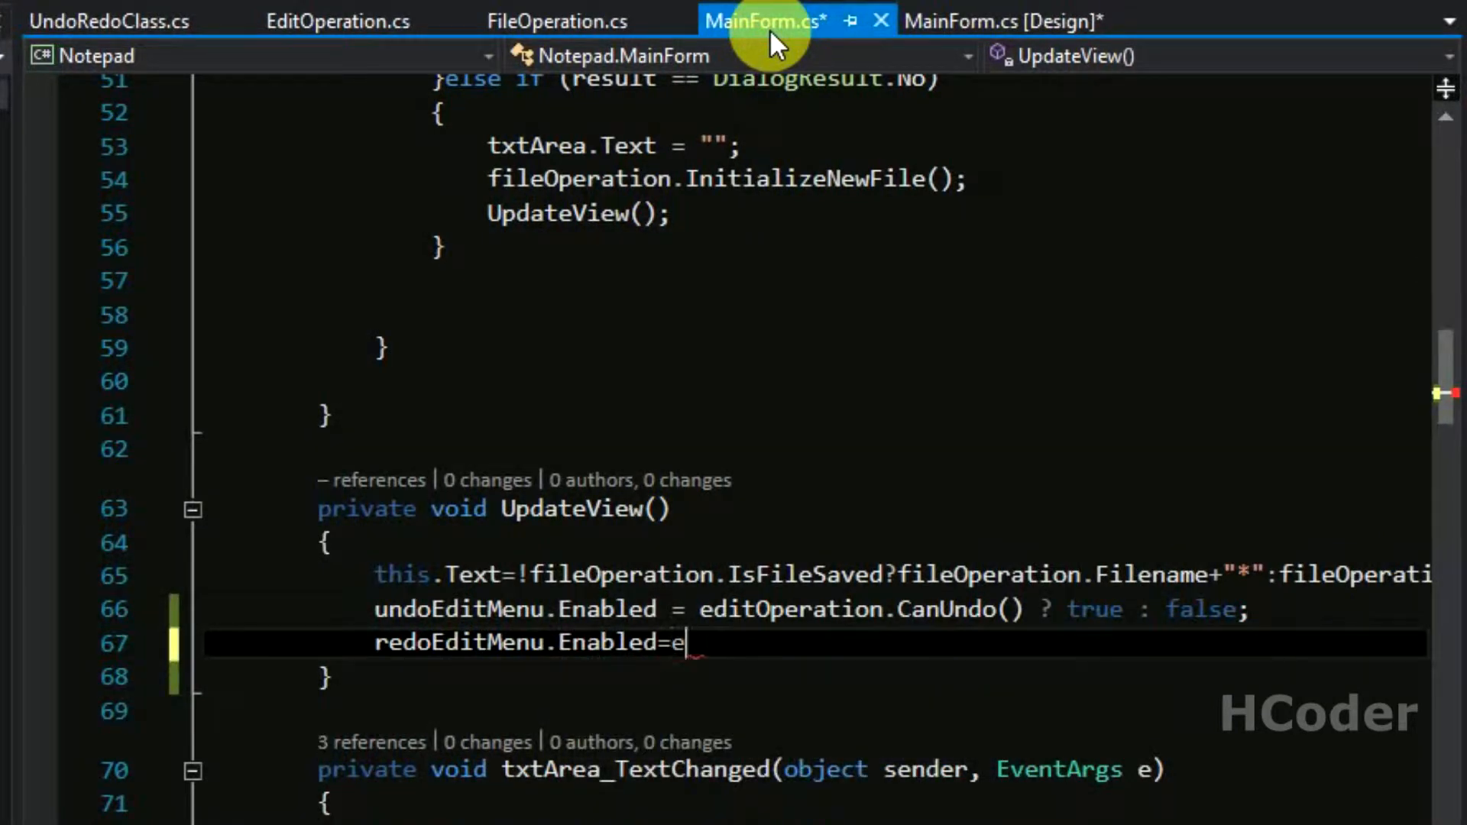
text(ditOperation.CanRedo()
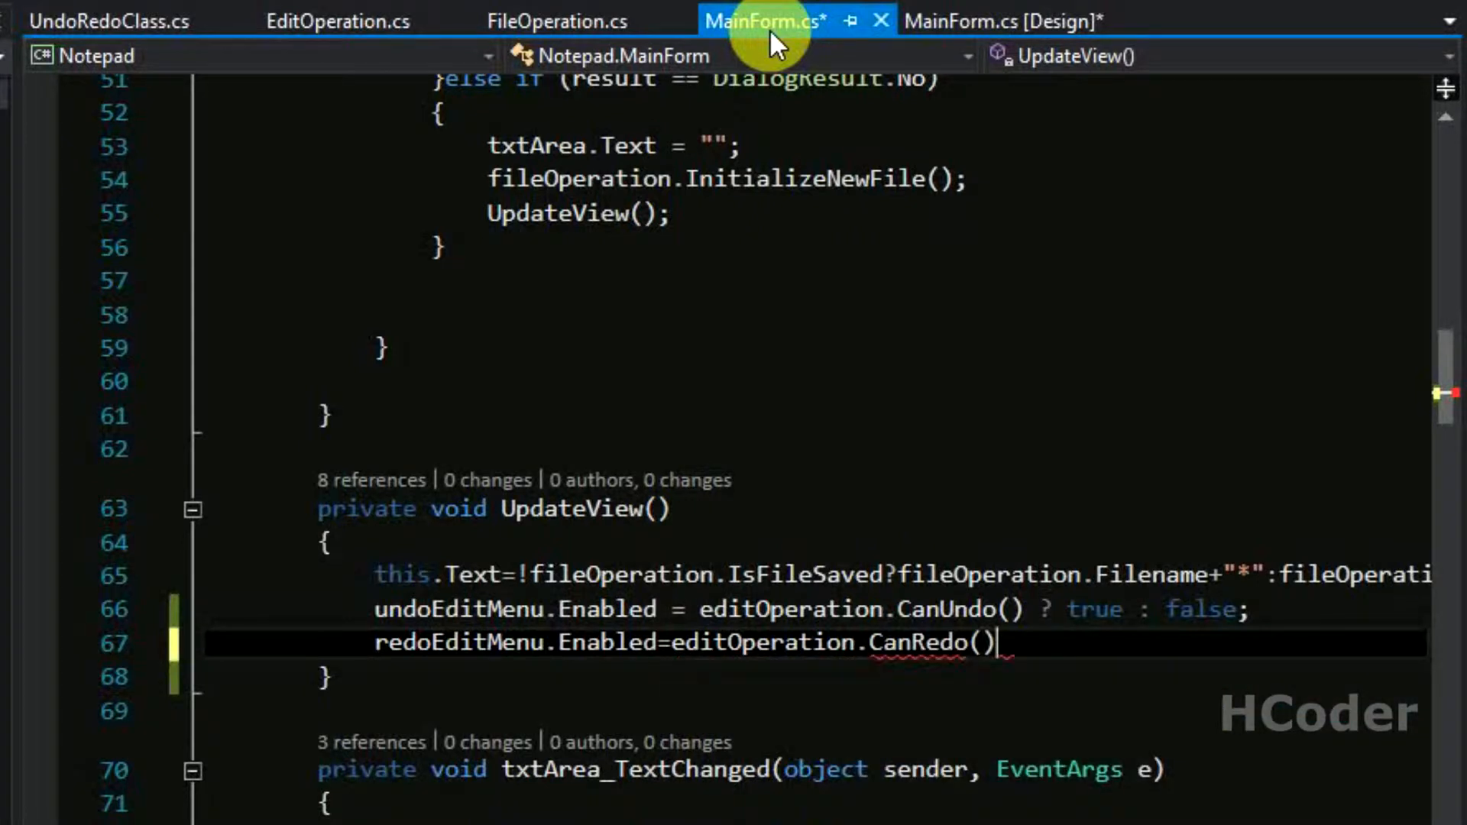
text(?)
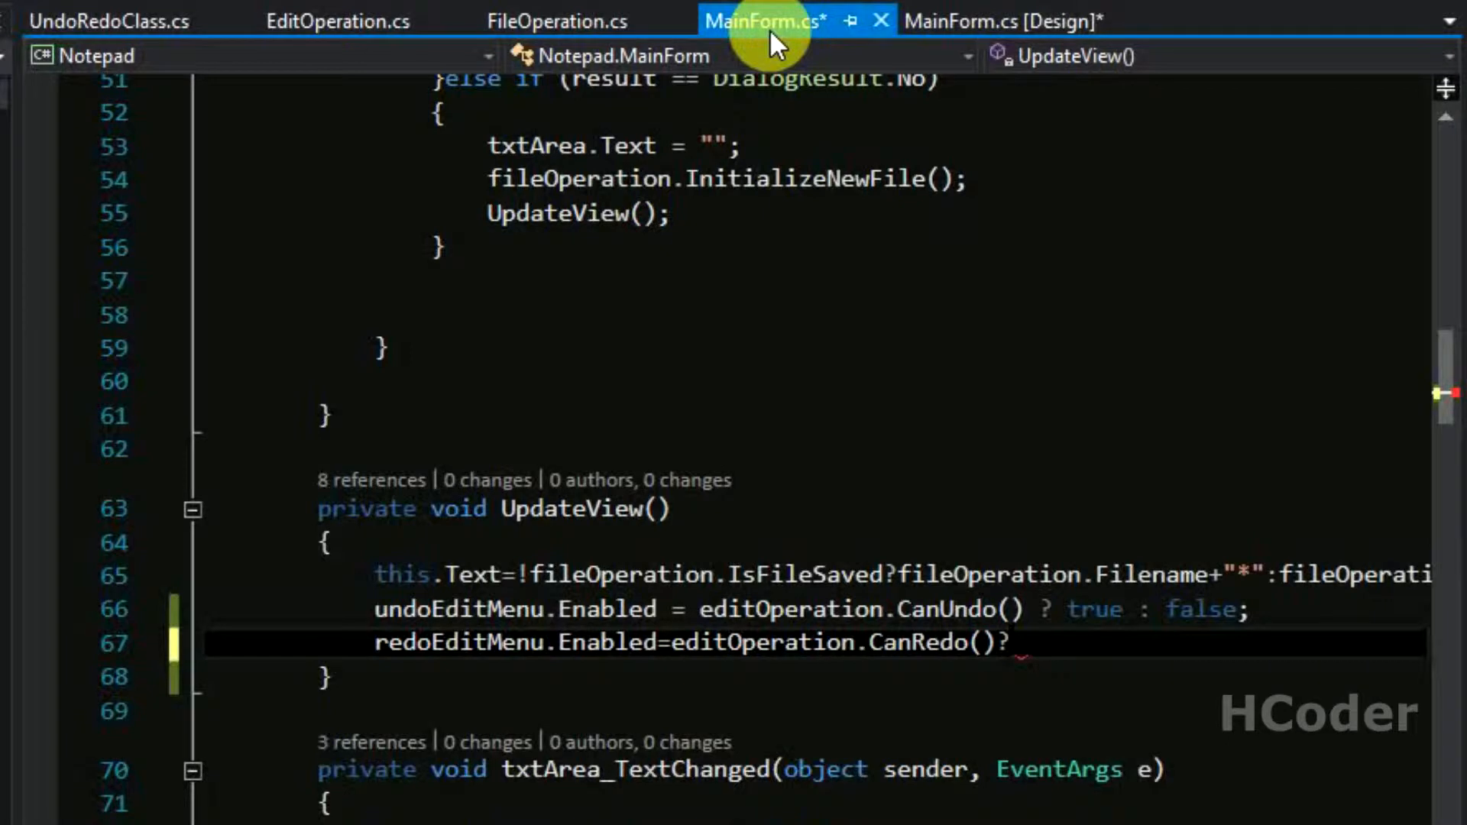
text(true:)
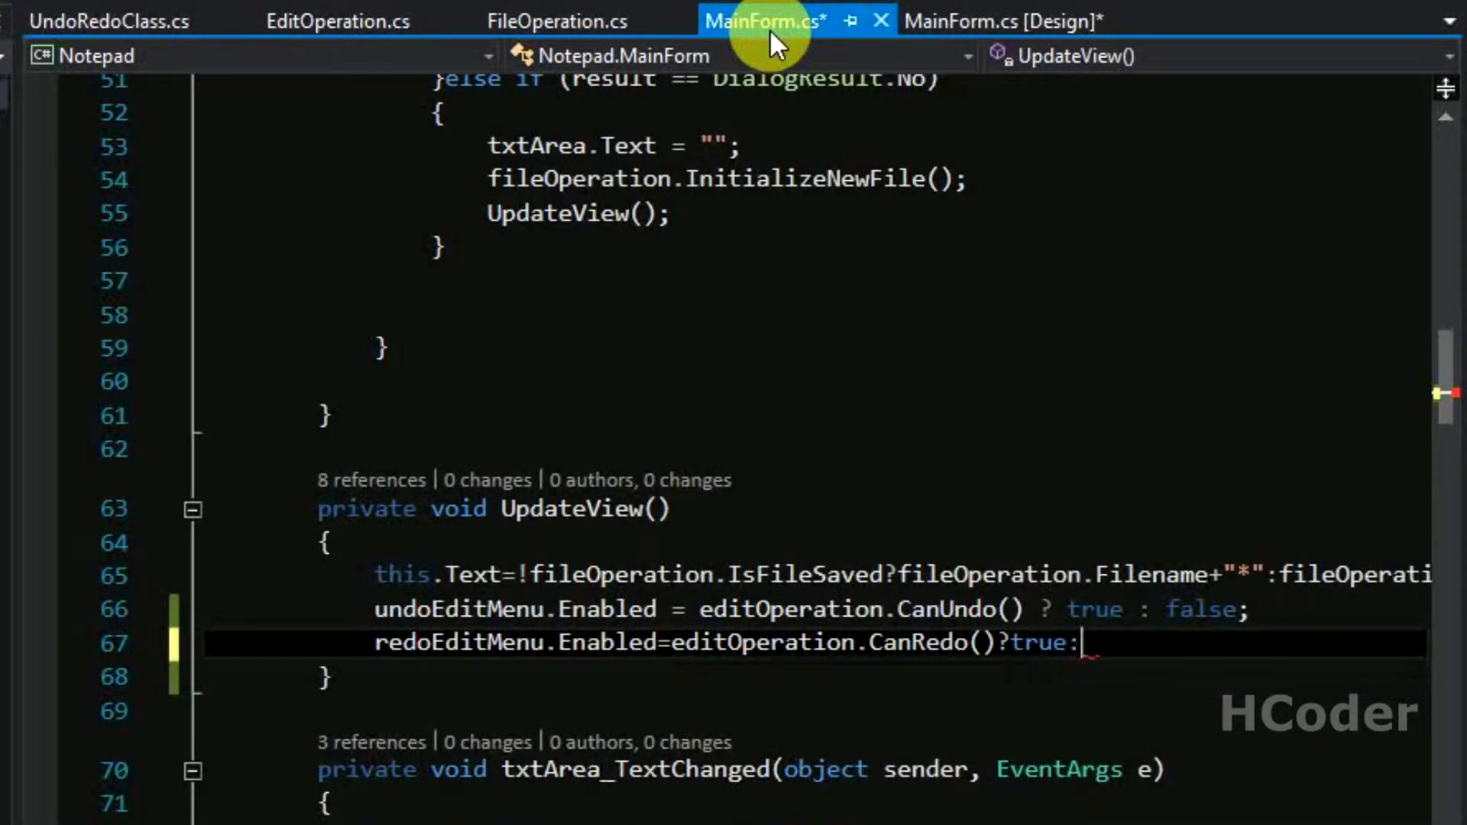
text(fale)
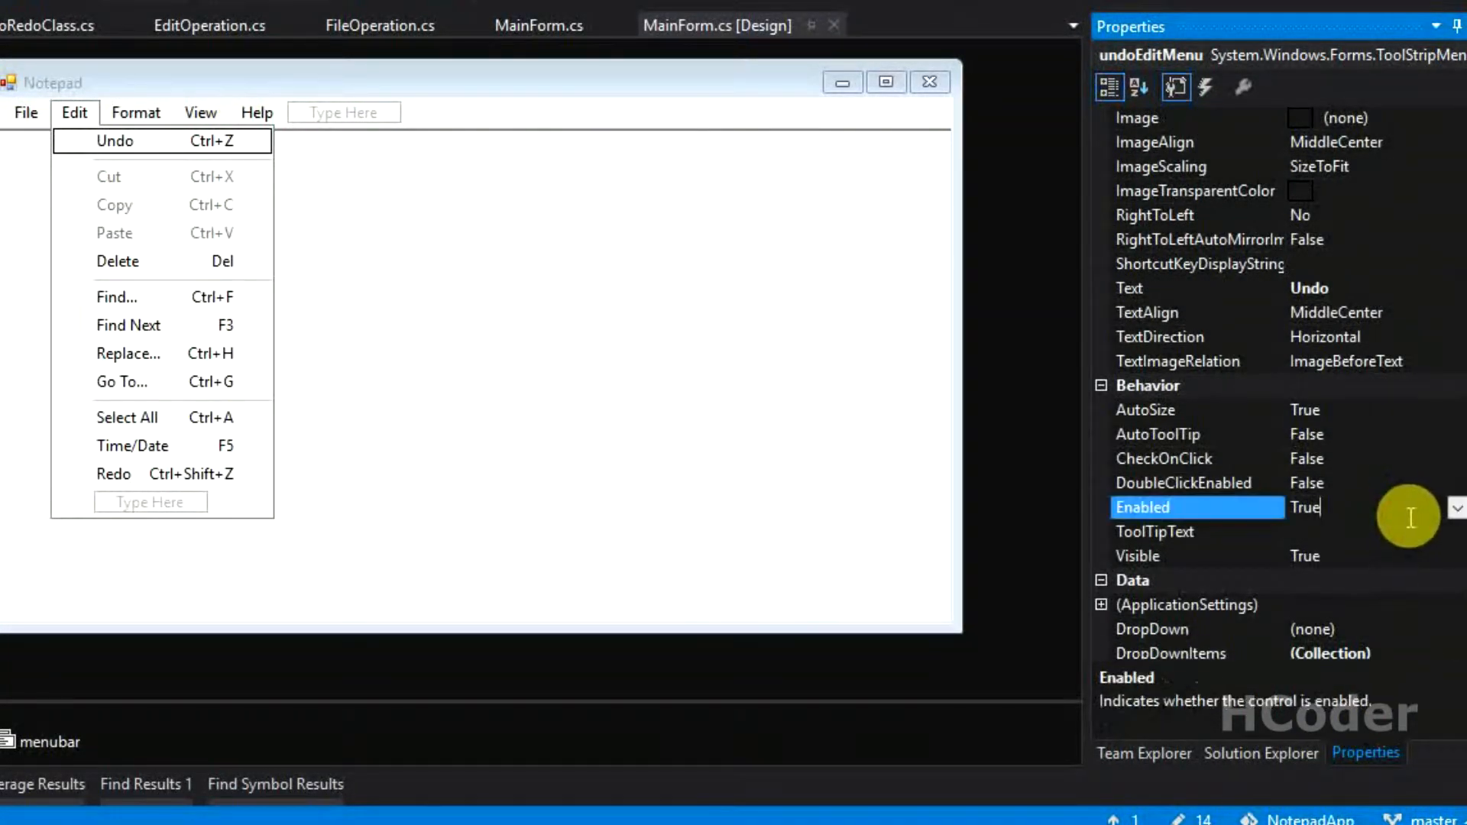
Step: Set the Undo menu item's Enabled property to False in the designer
click(1304, 506)
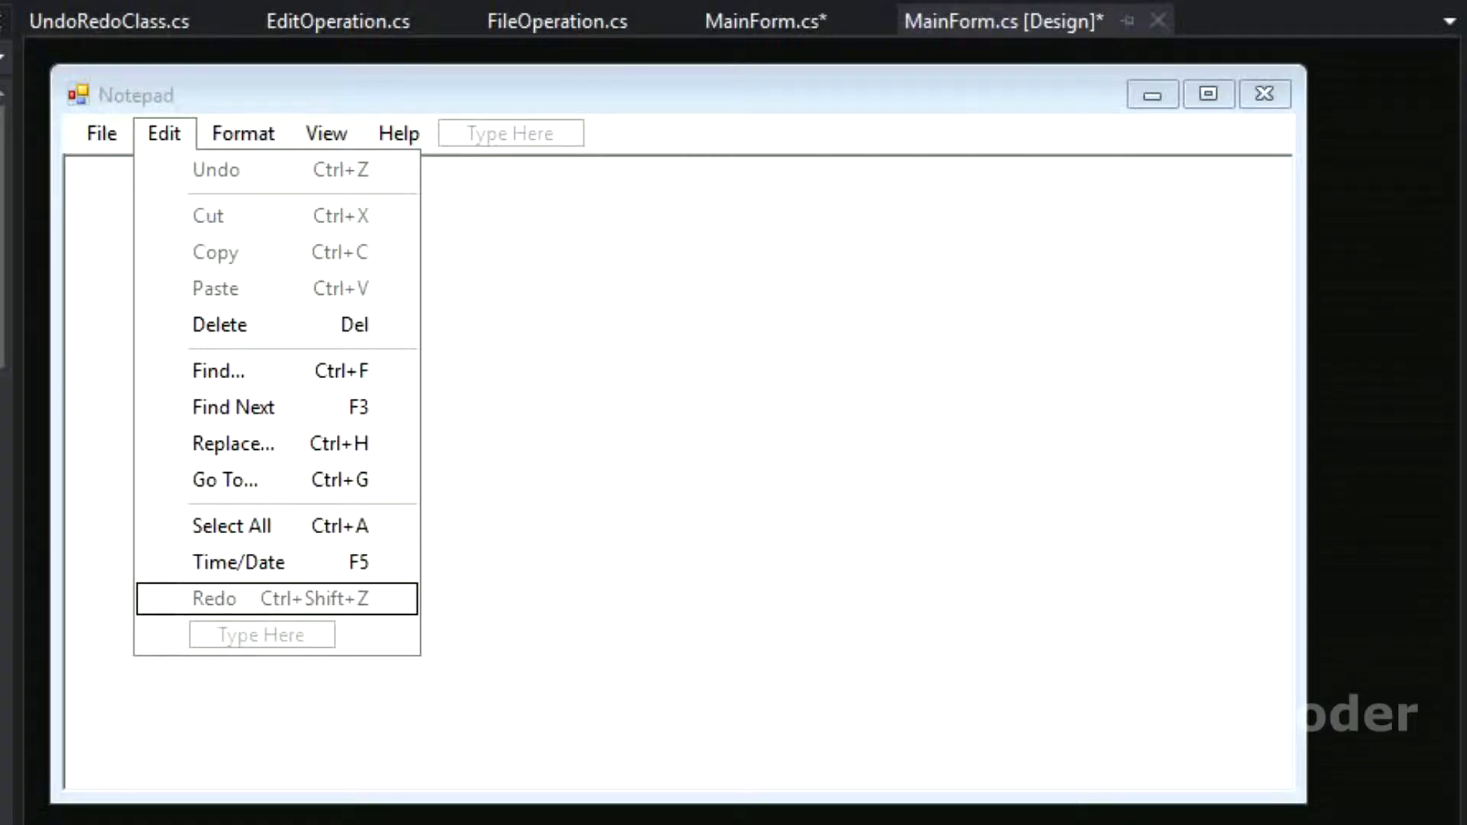
click(765, 20)
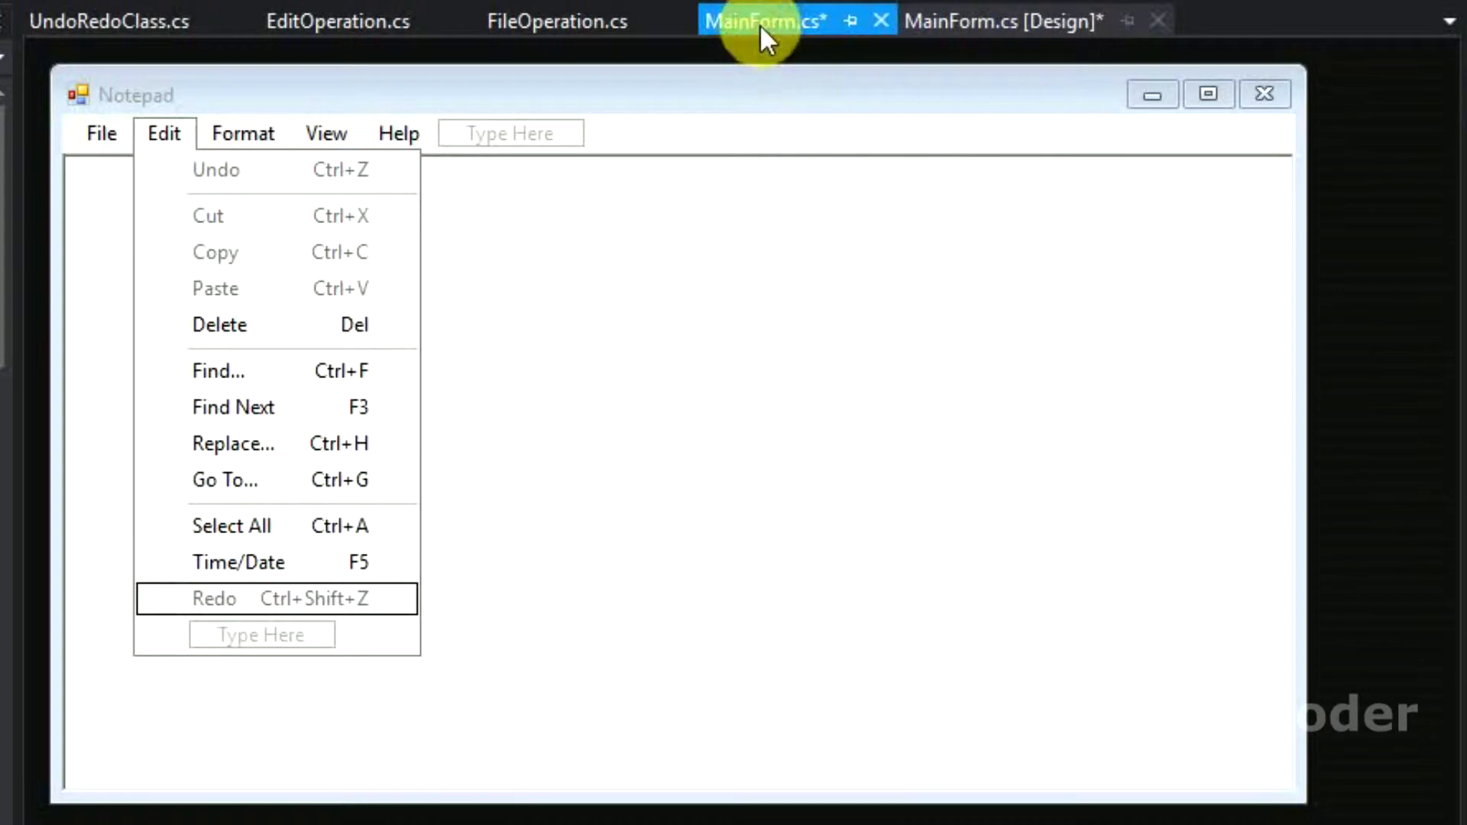
Step: Declare a 'Timer timer;' field and instantiate it with new Timer() in the constructor
click(762, 20)
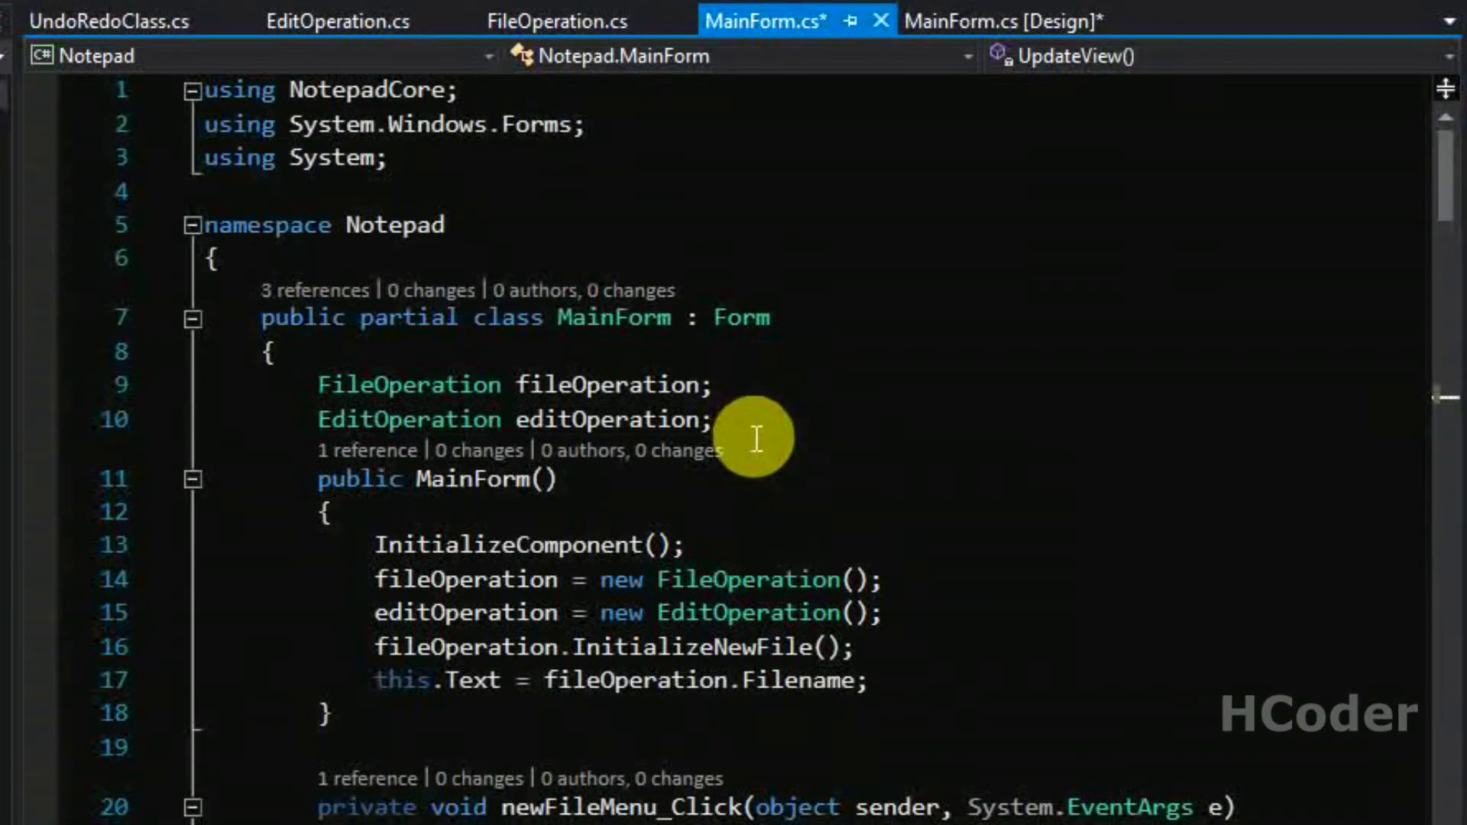
text(Timer timer;)
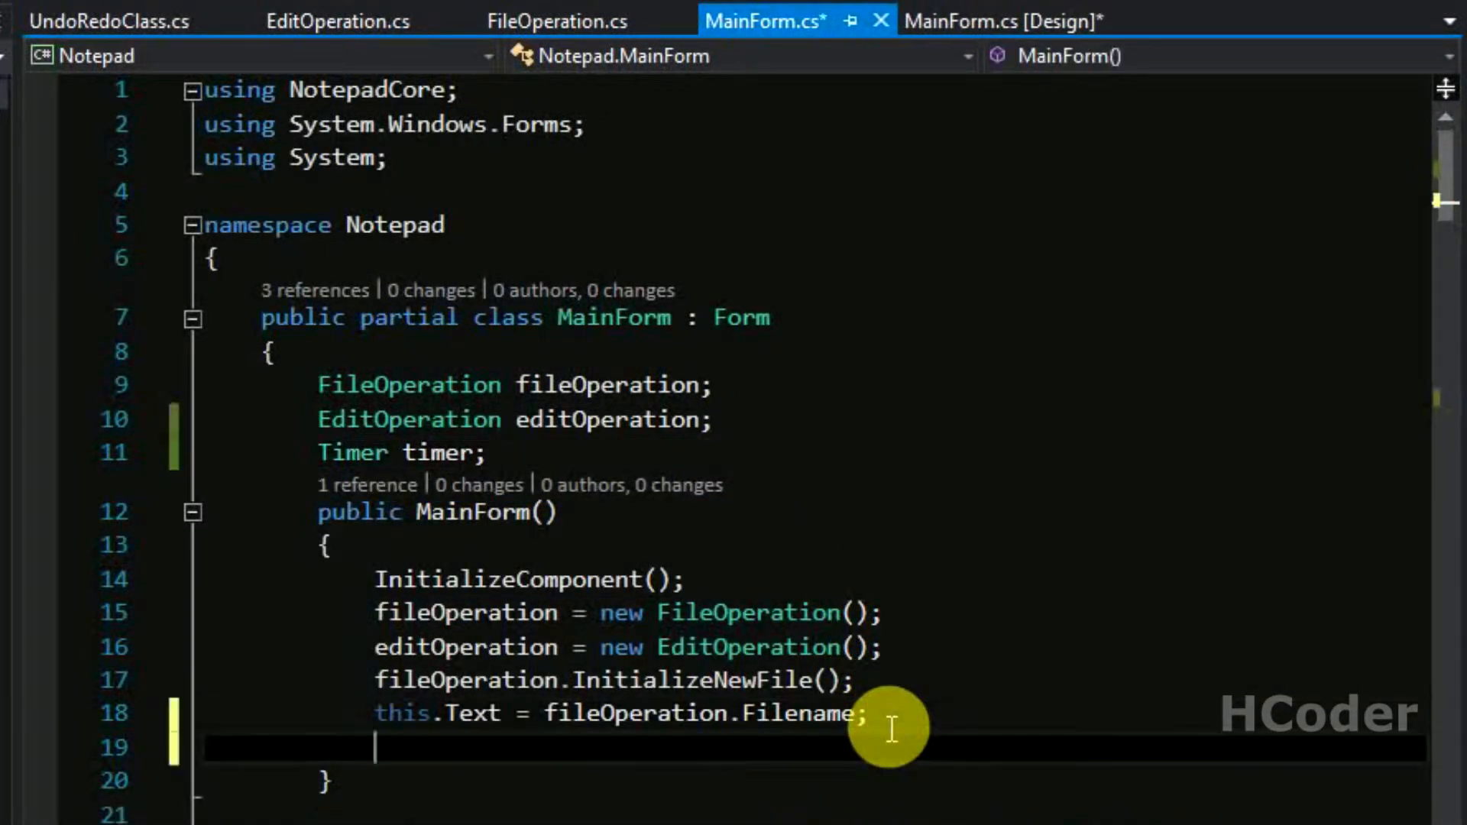
text(timer=new Timer();)
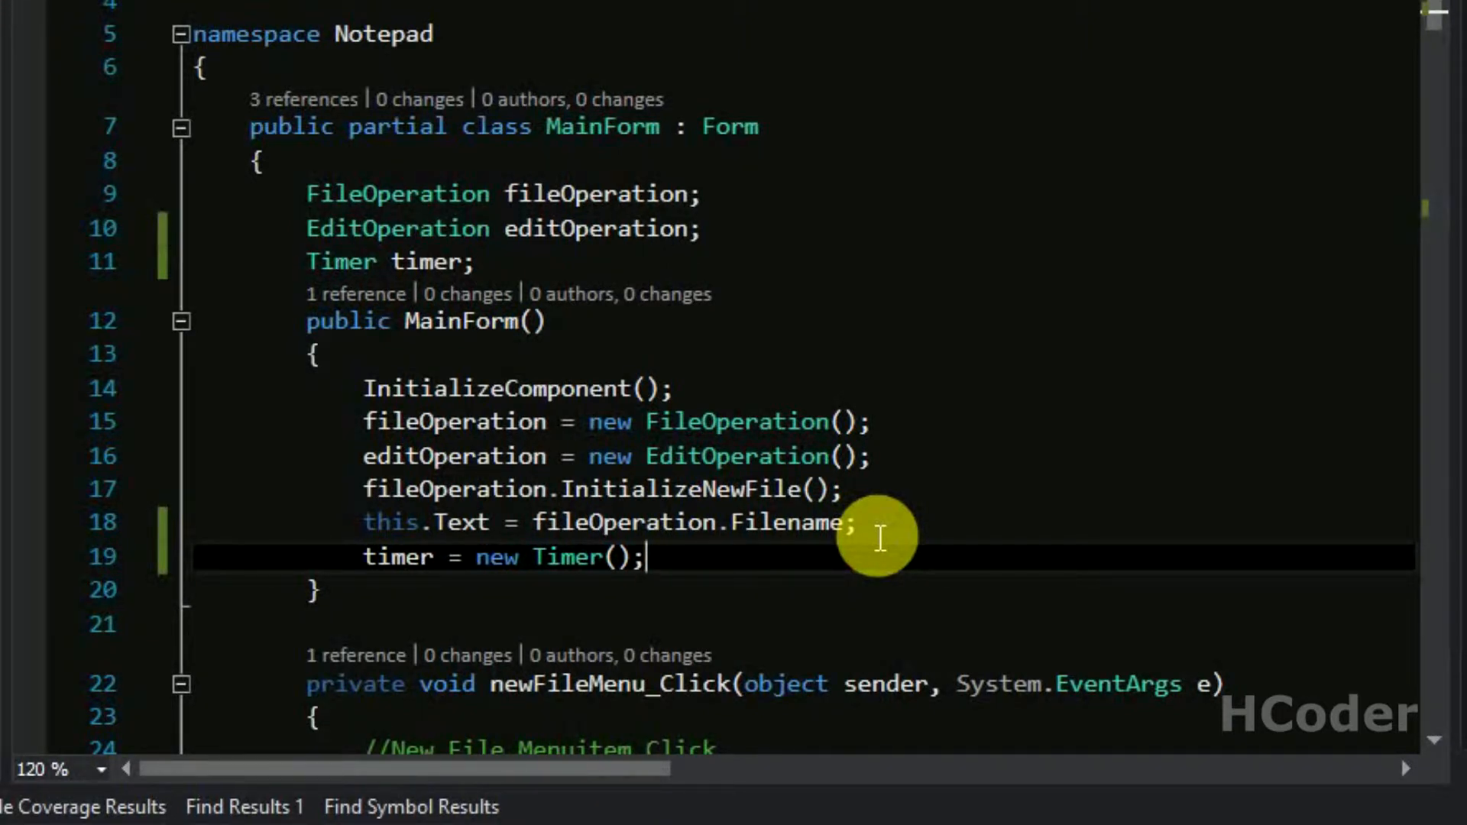
Step: Add //time t1 and //time t2 comments showing 'My name' growing into a longer text
text(//)
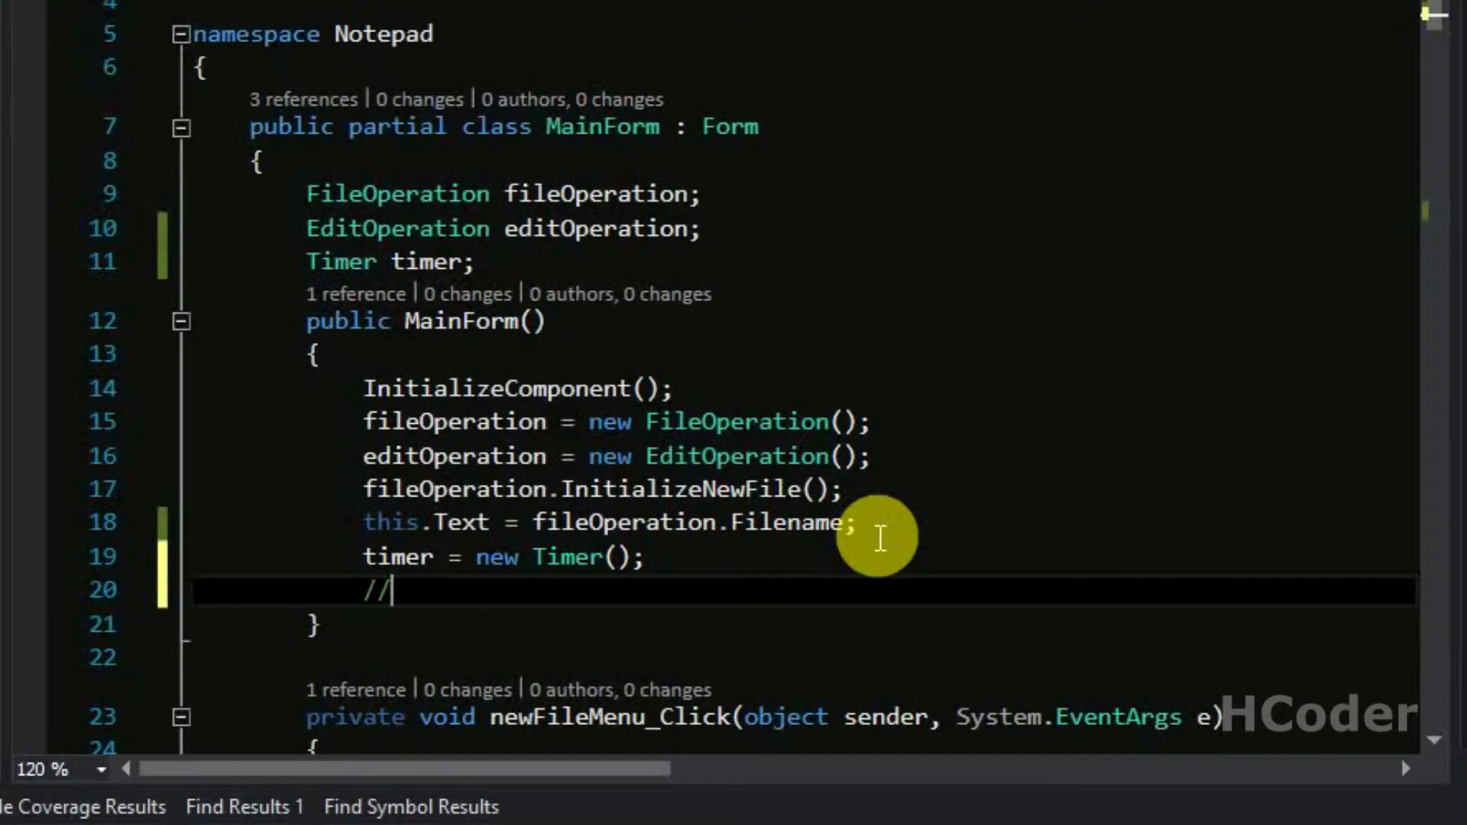
text(time t1)
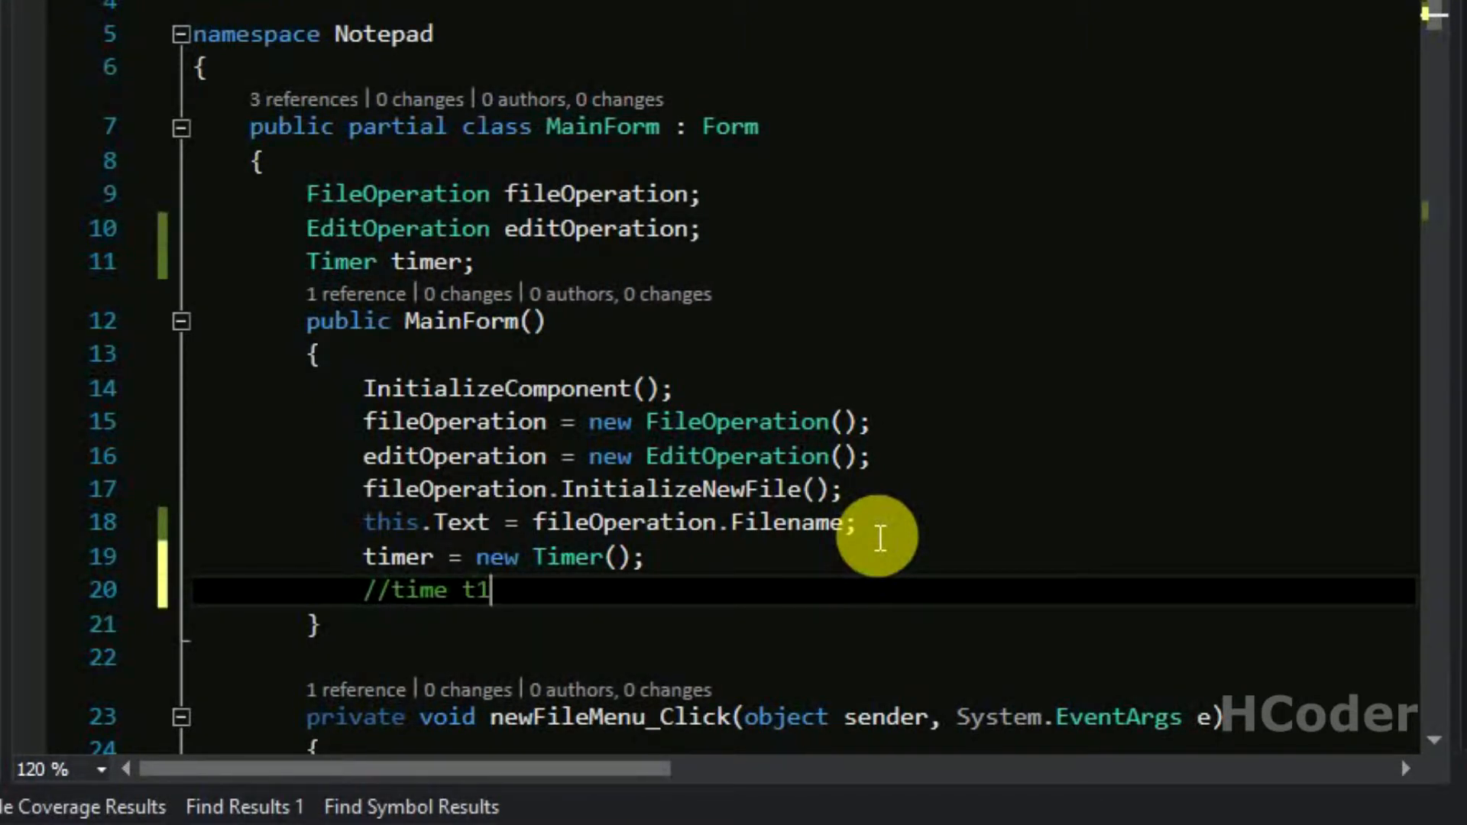
text(-->)
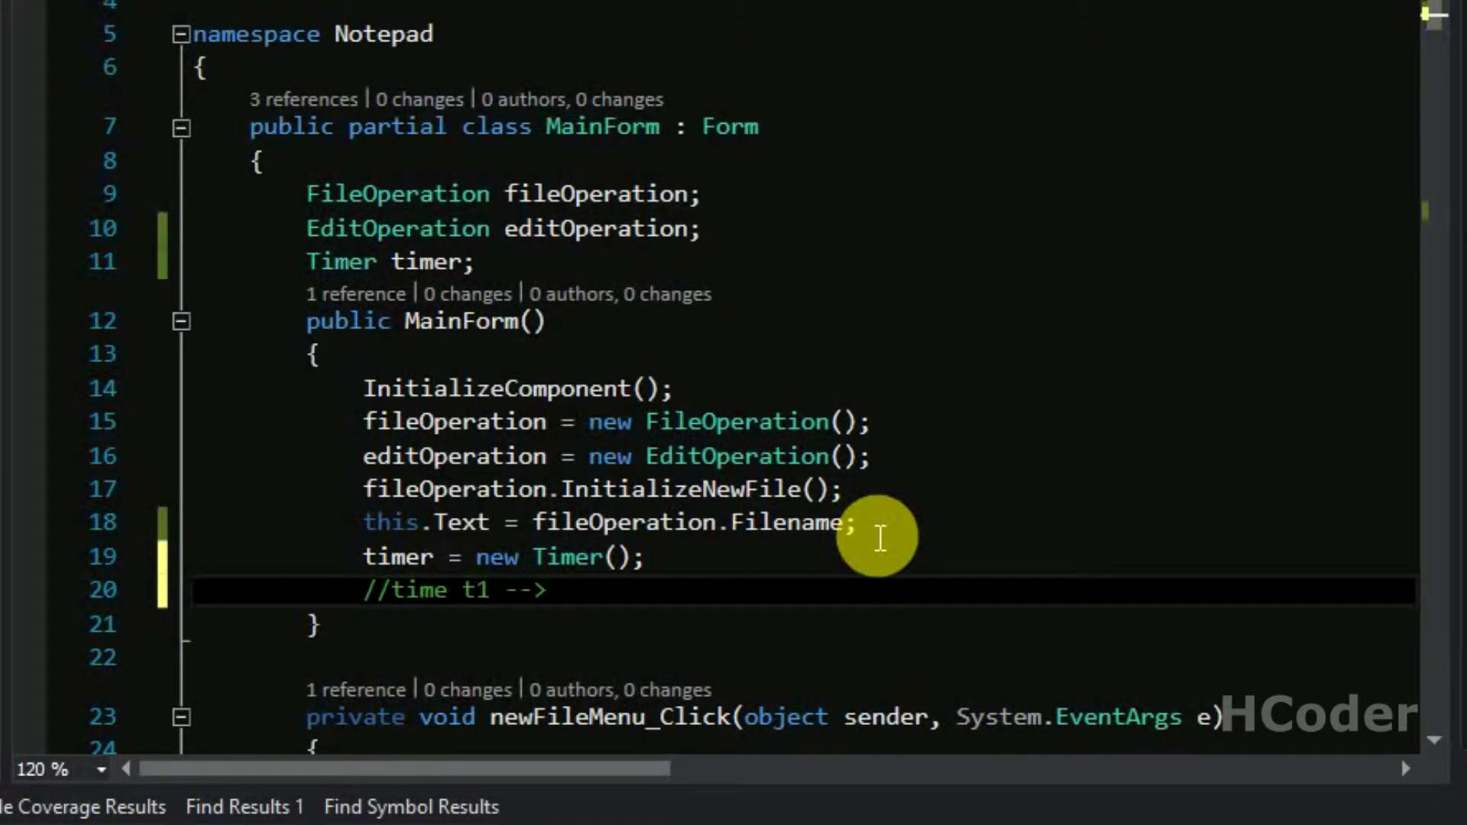
text(My name)
text(//time t2=)
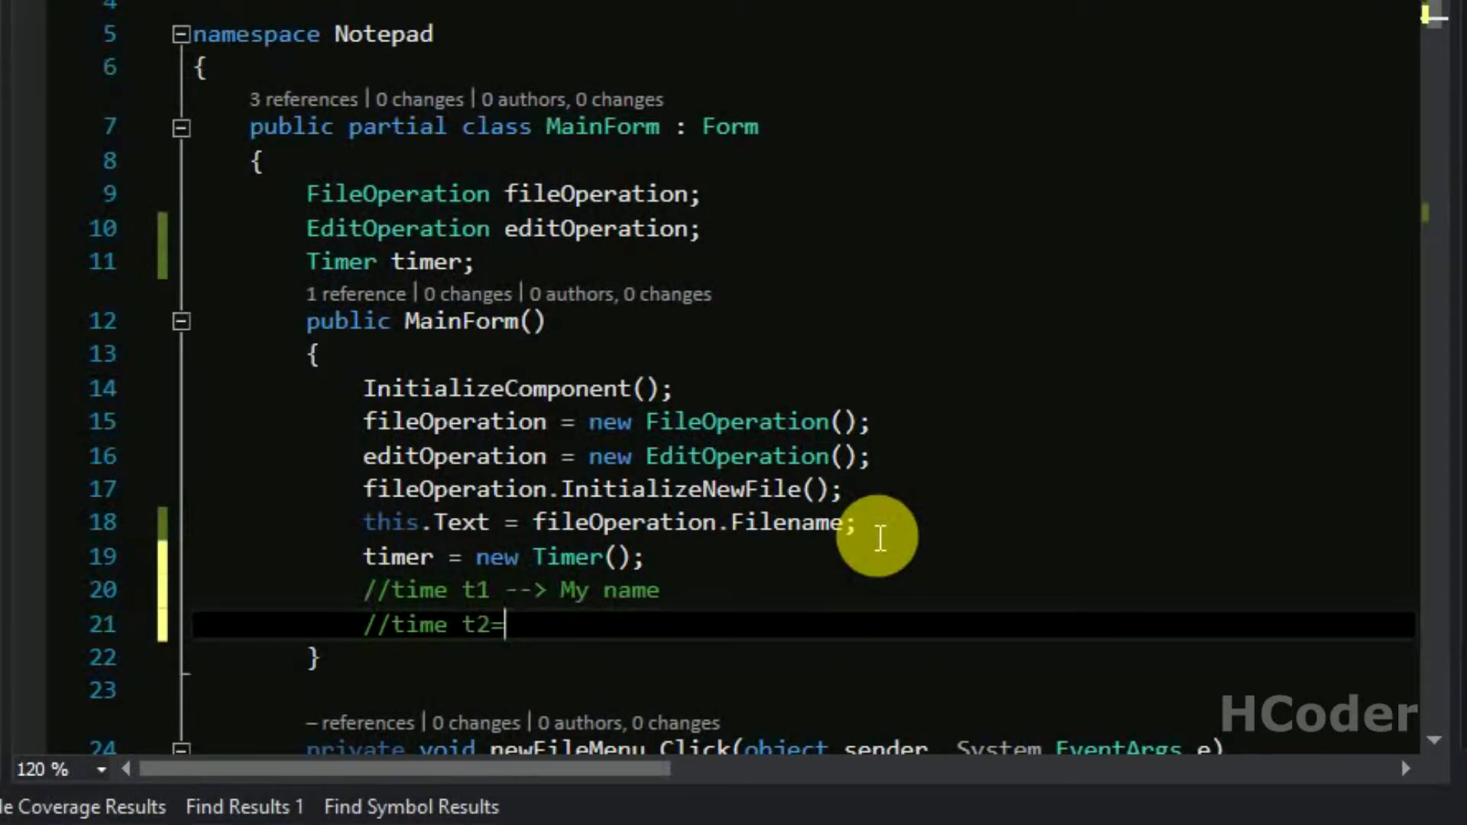
text(-->)
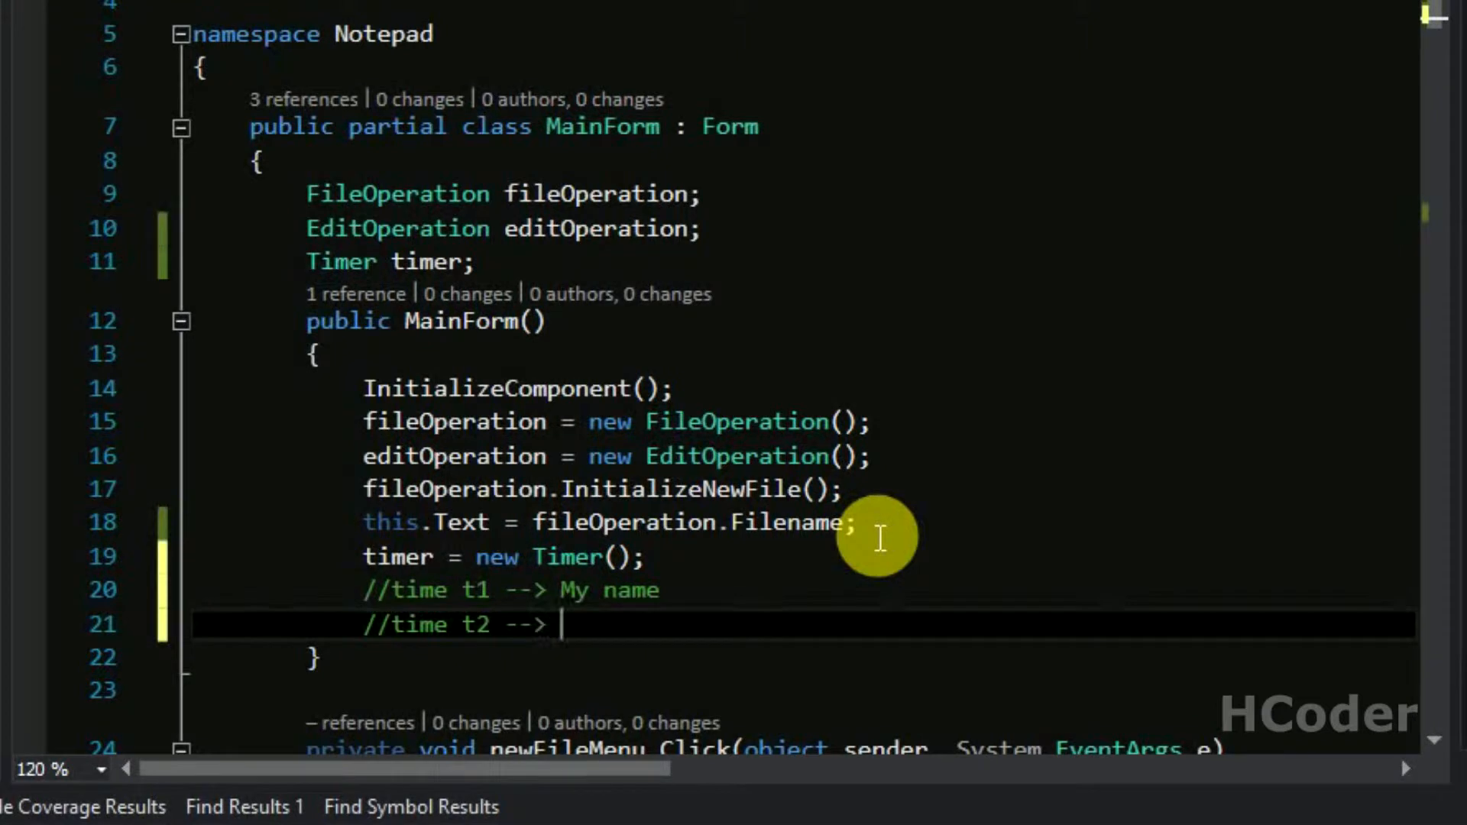
text(My name is S)
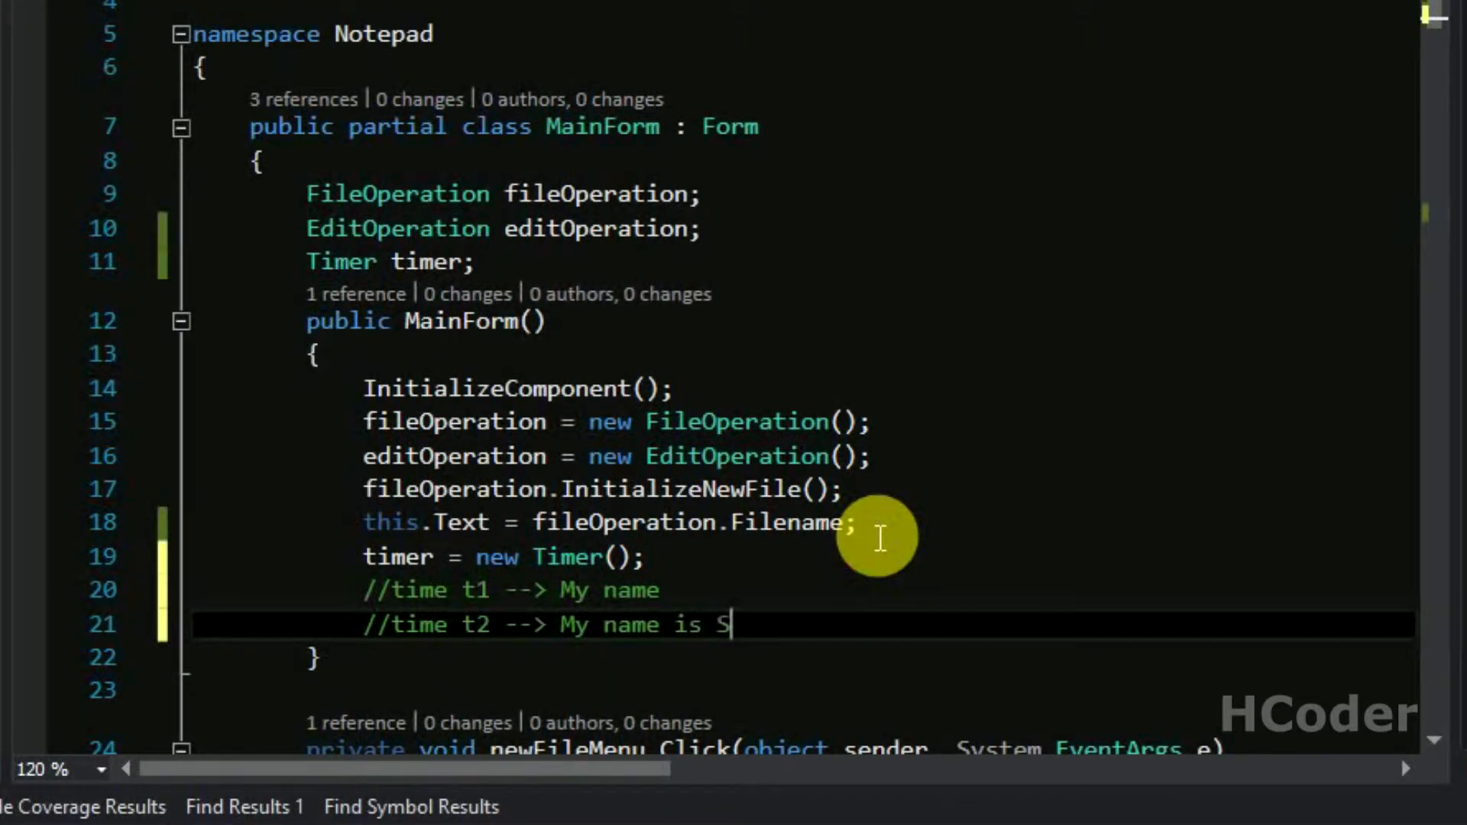
text(ara)
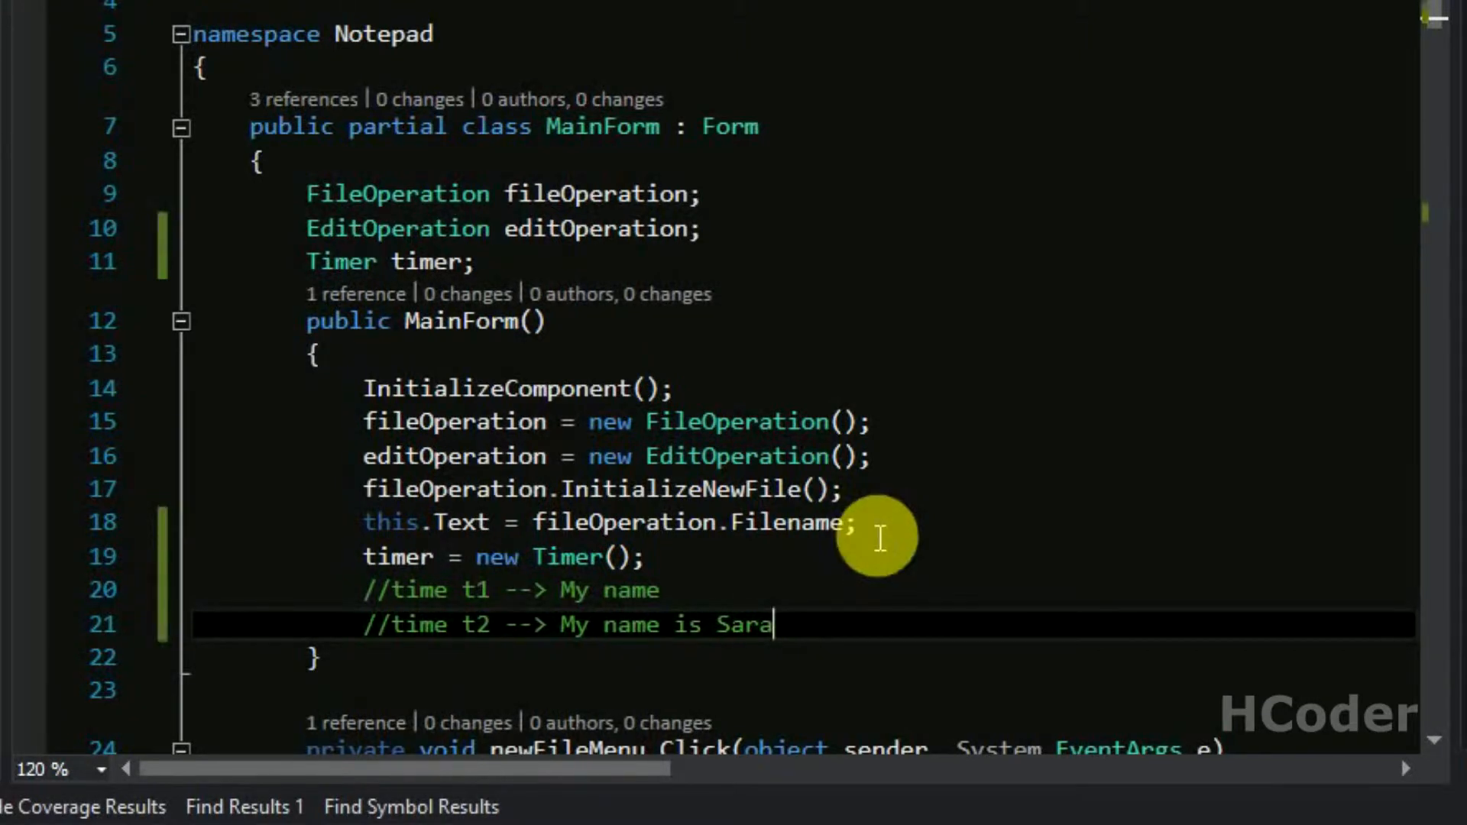
mouse_move(688, 595)
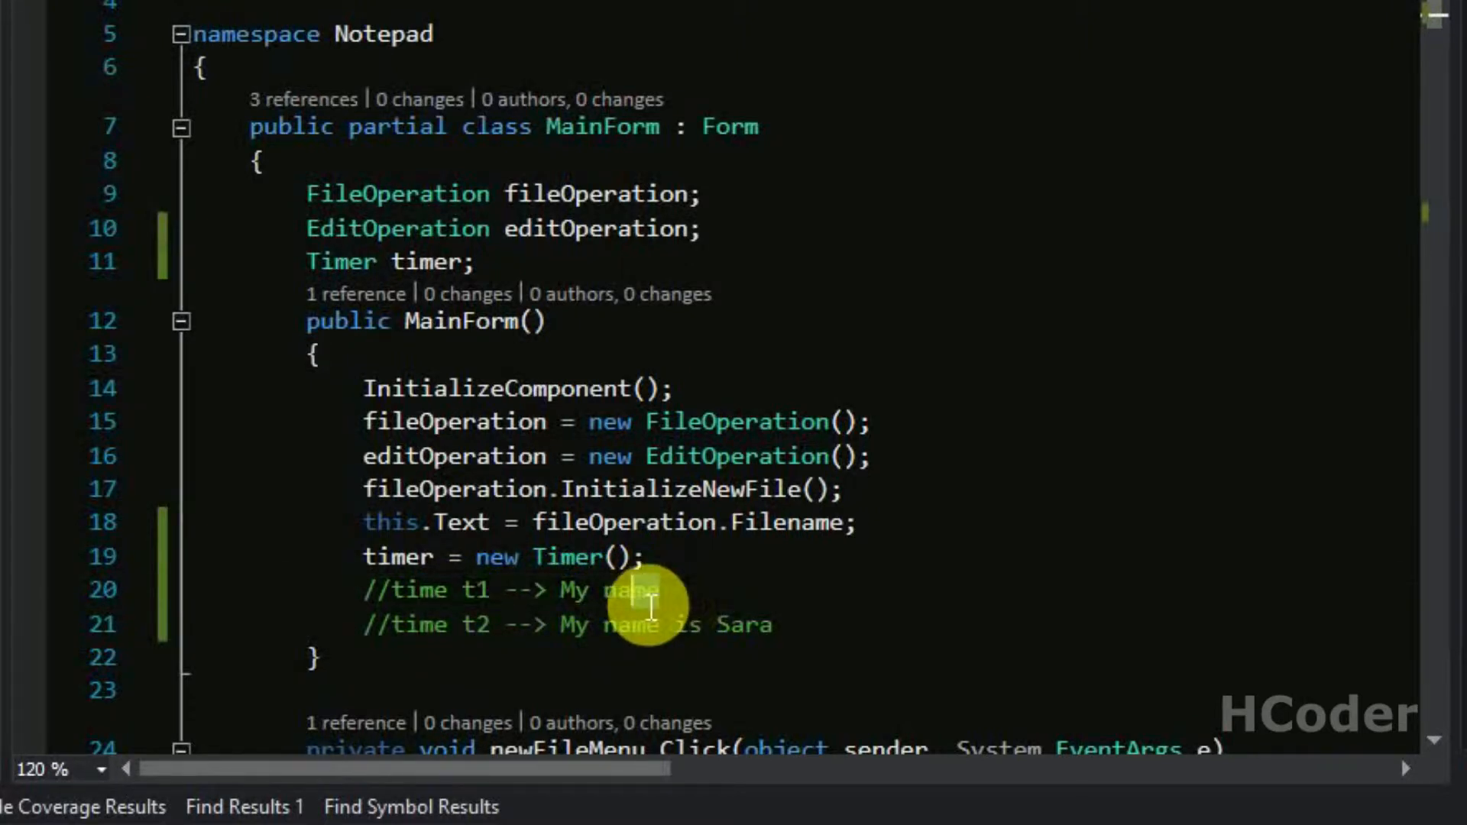
double_click(608, 590)
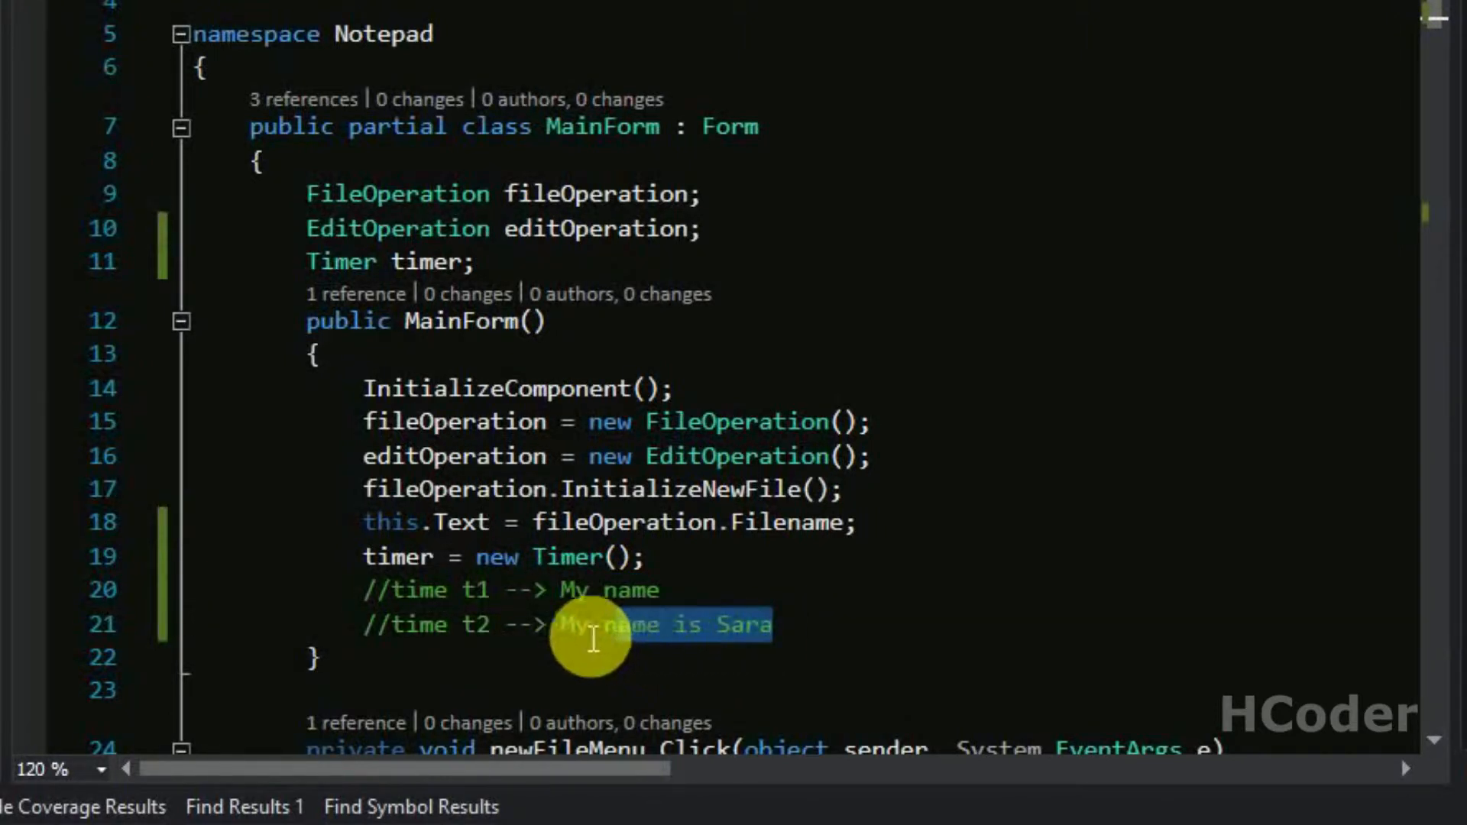
click(595, 590)
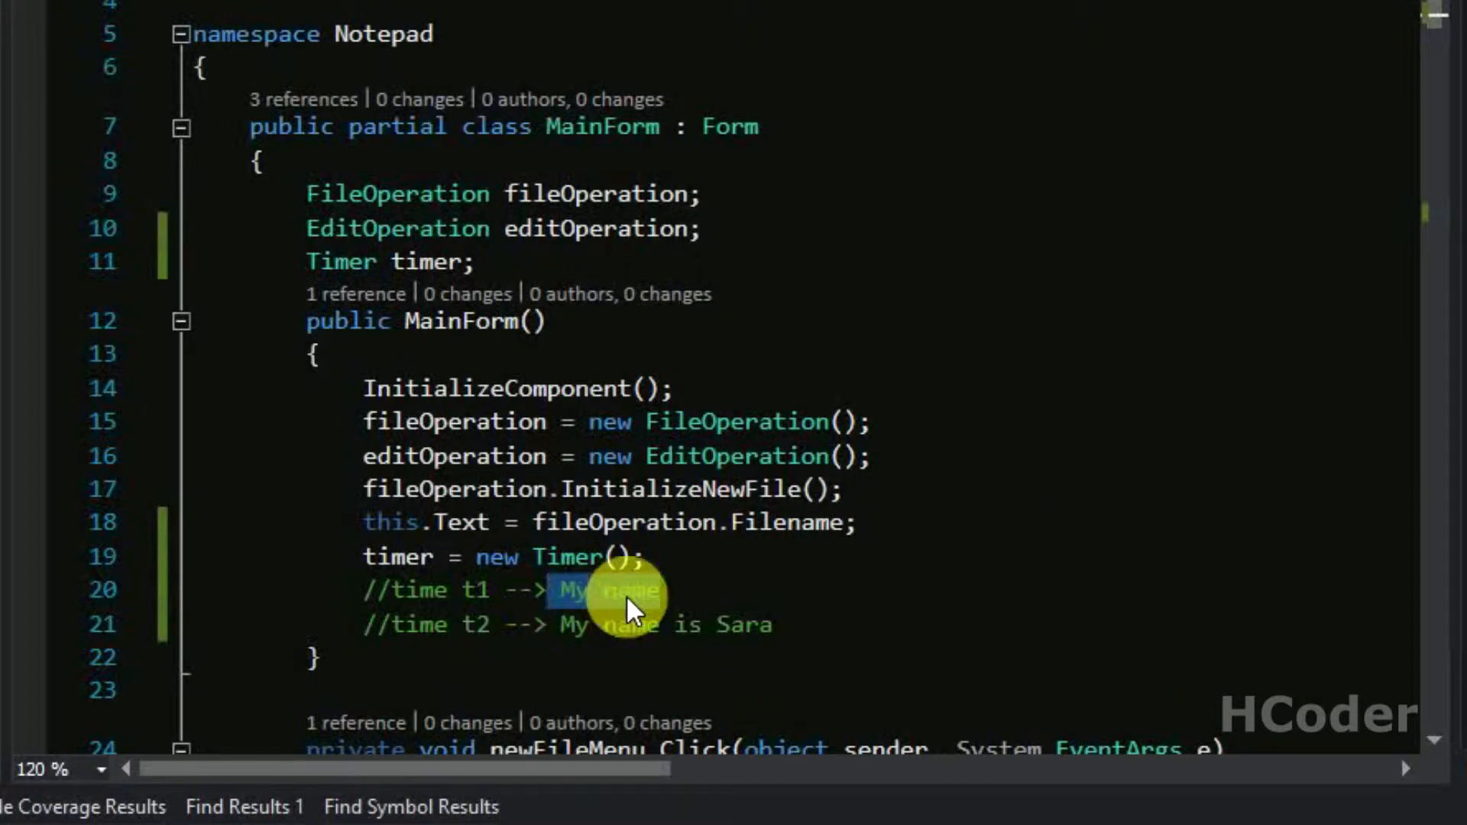
Step: Write an empty private void Mytimer_Tick(object sender, EventArgs e) method below the constructor
scroll(down, 3)
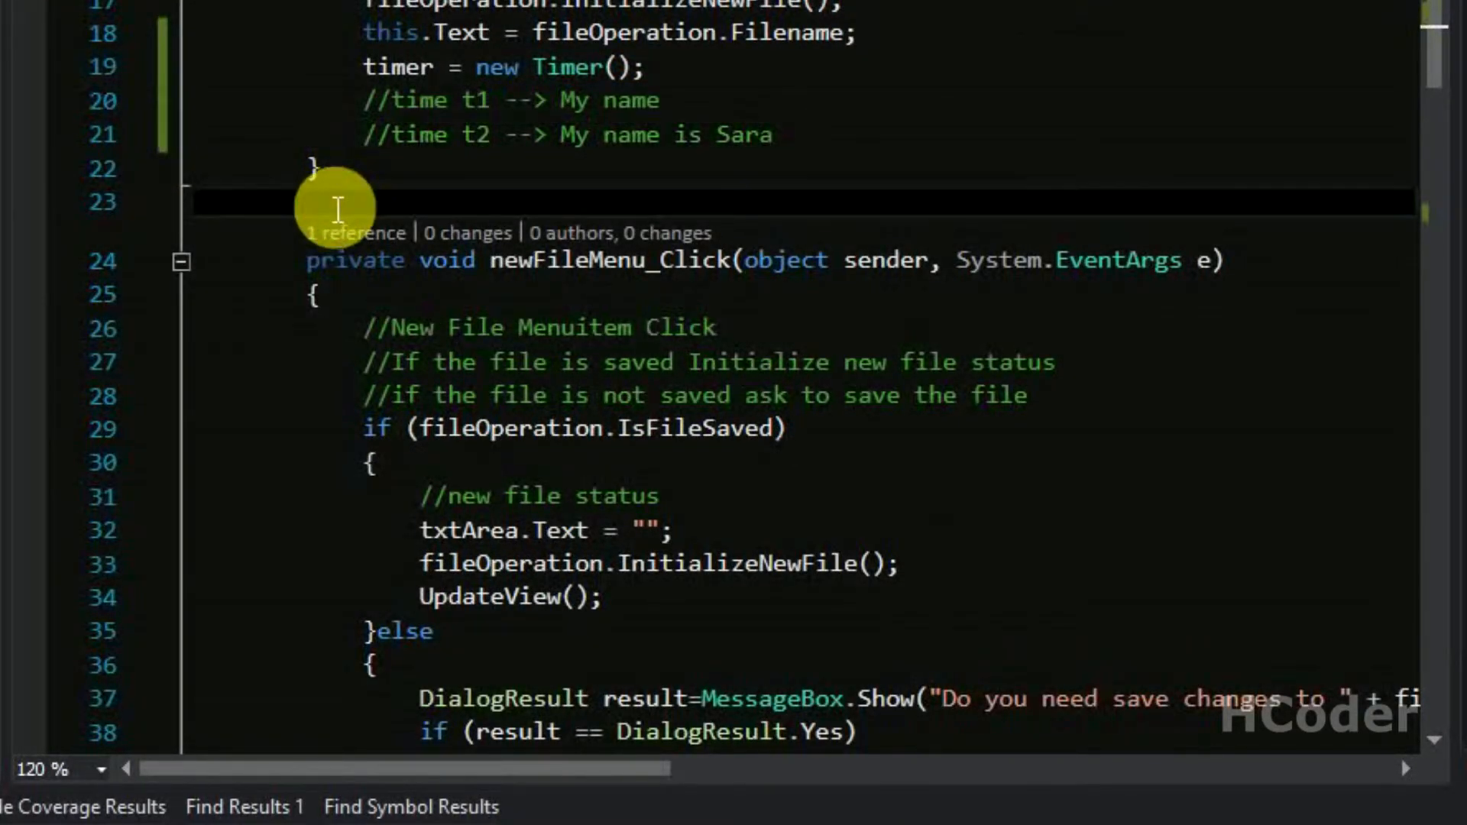
text(pria)
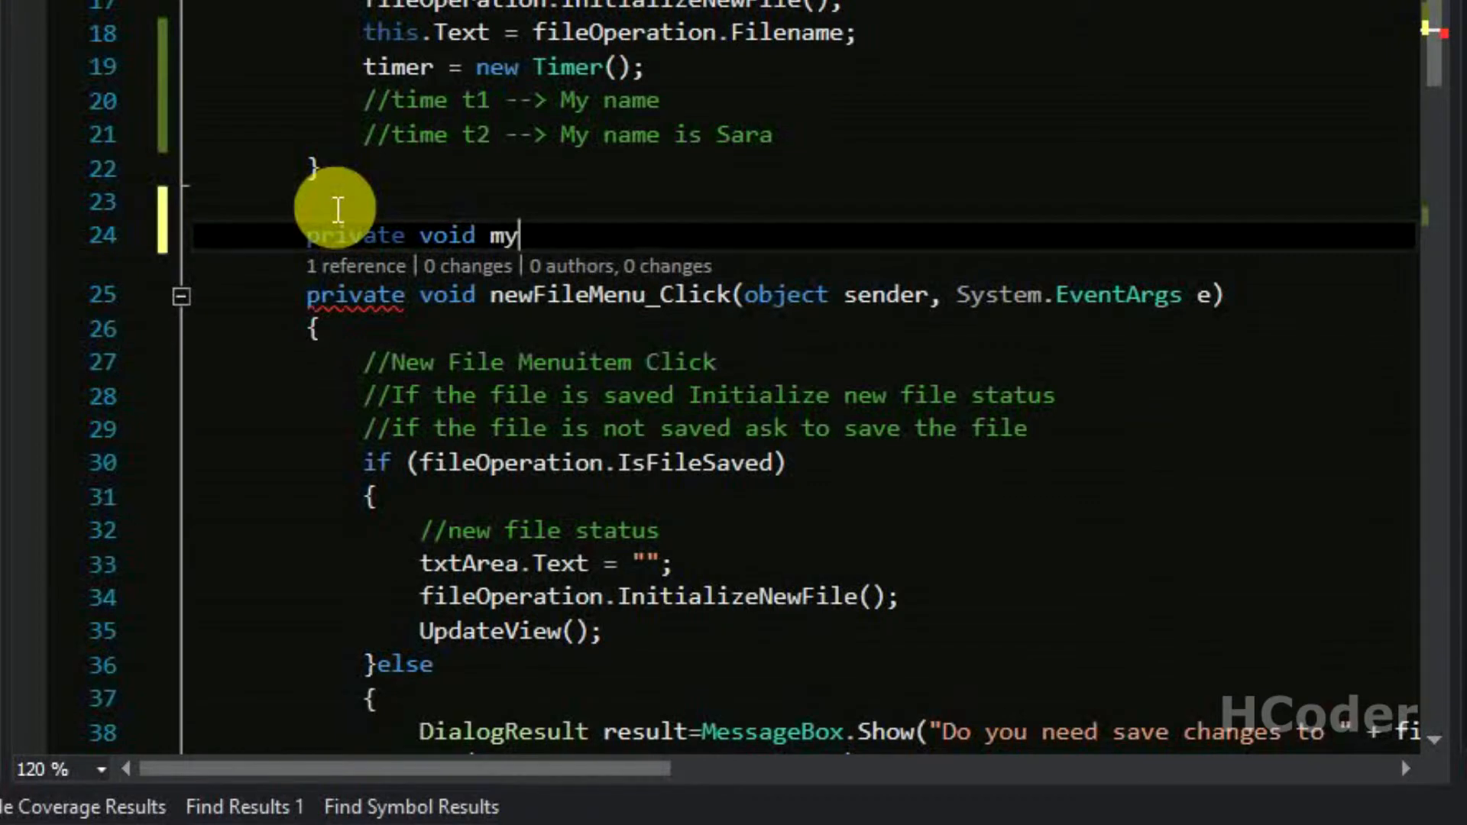
text(Myt)
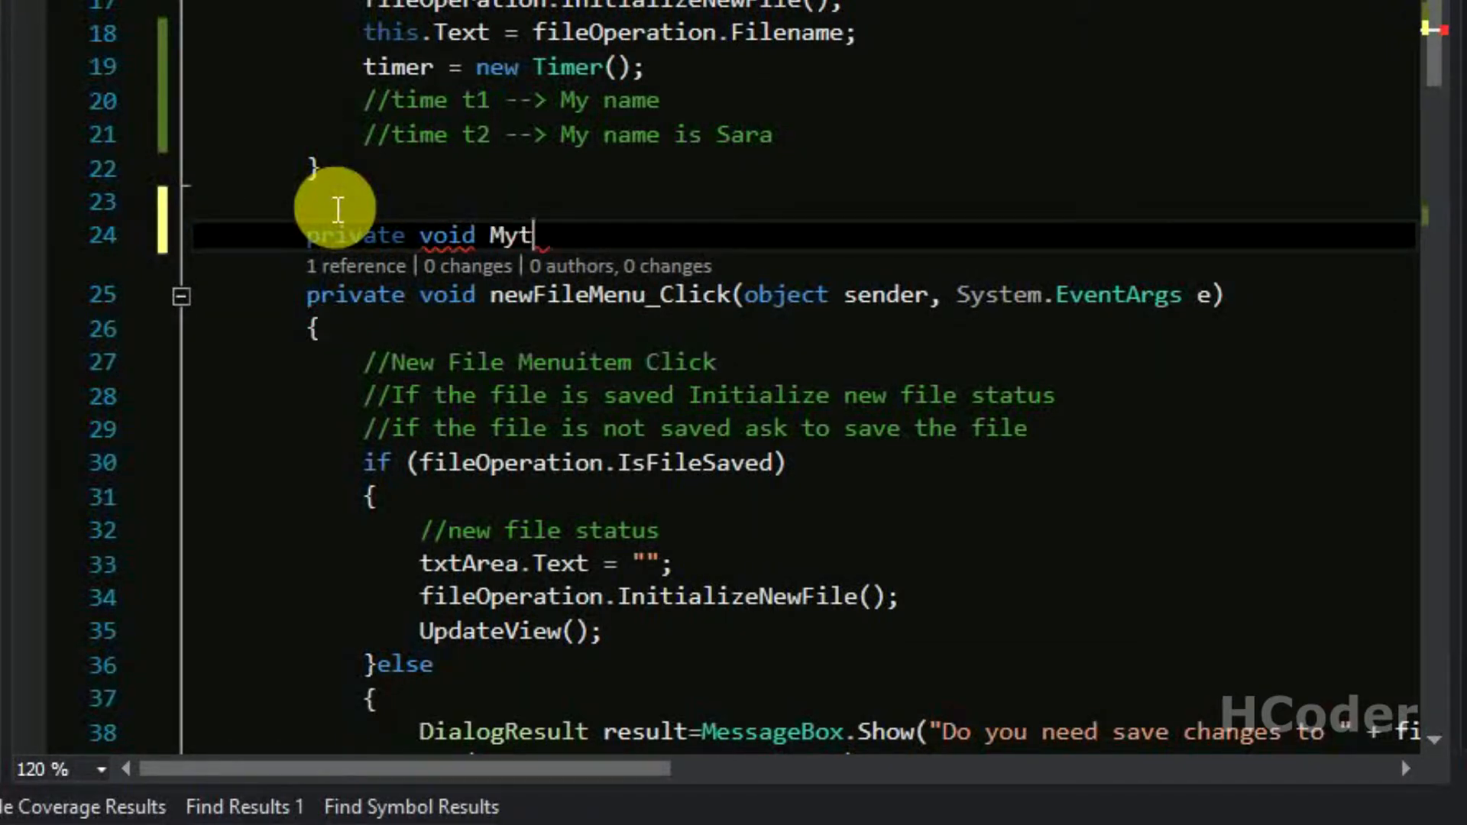
text(imer_T)
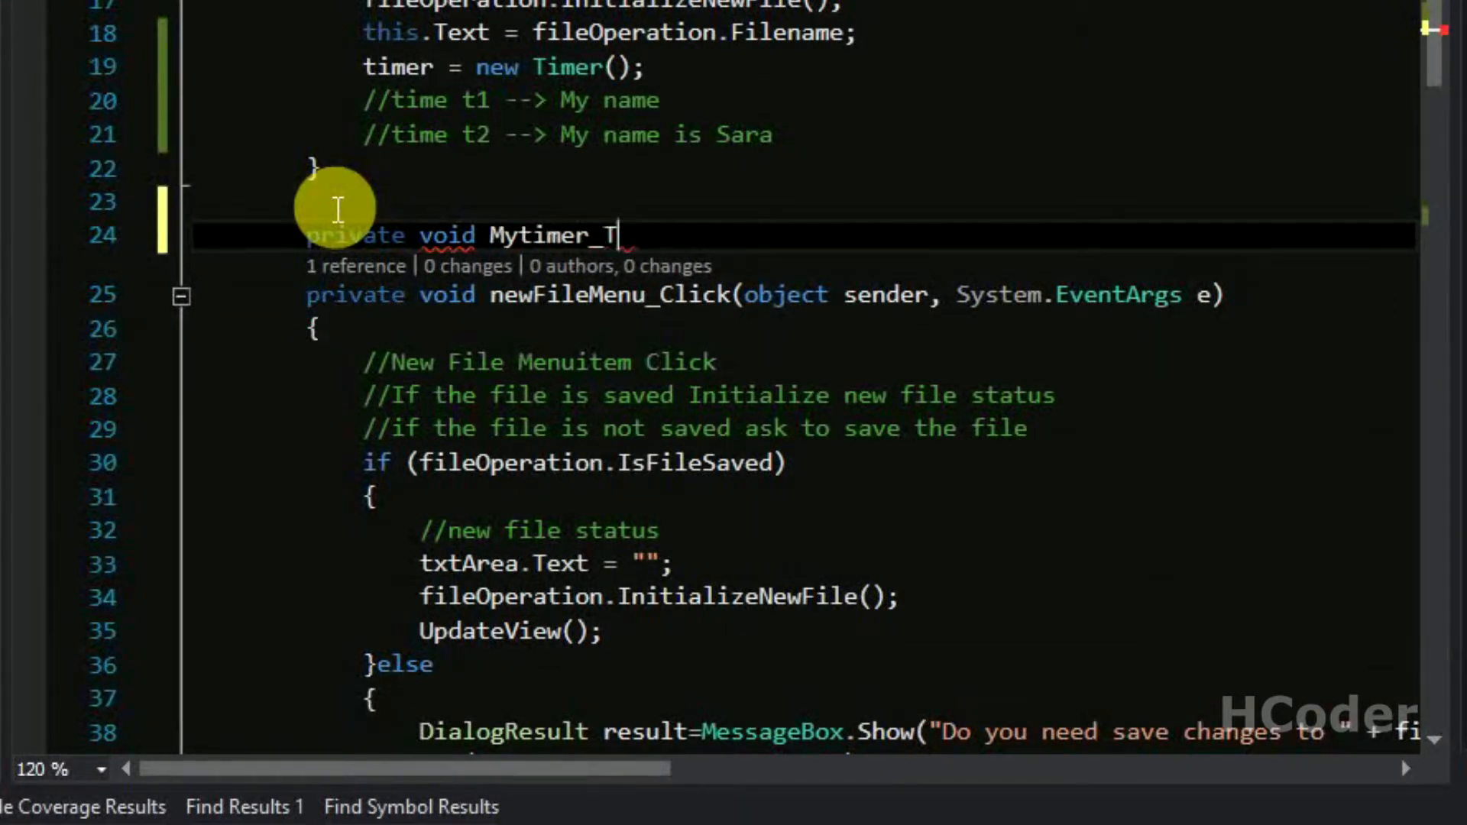
text(ick(object sende)
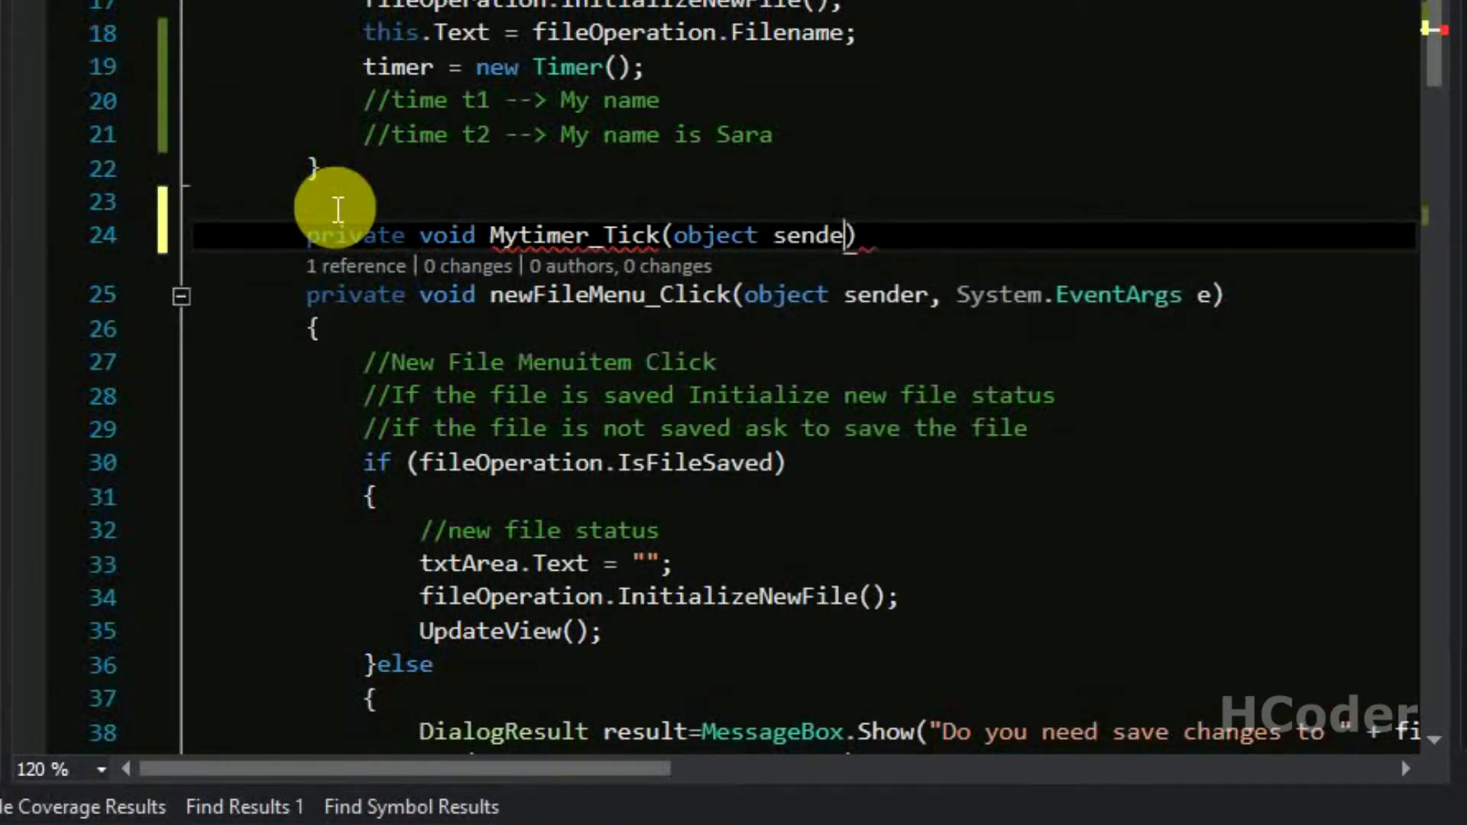
text(,EventArgs e)
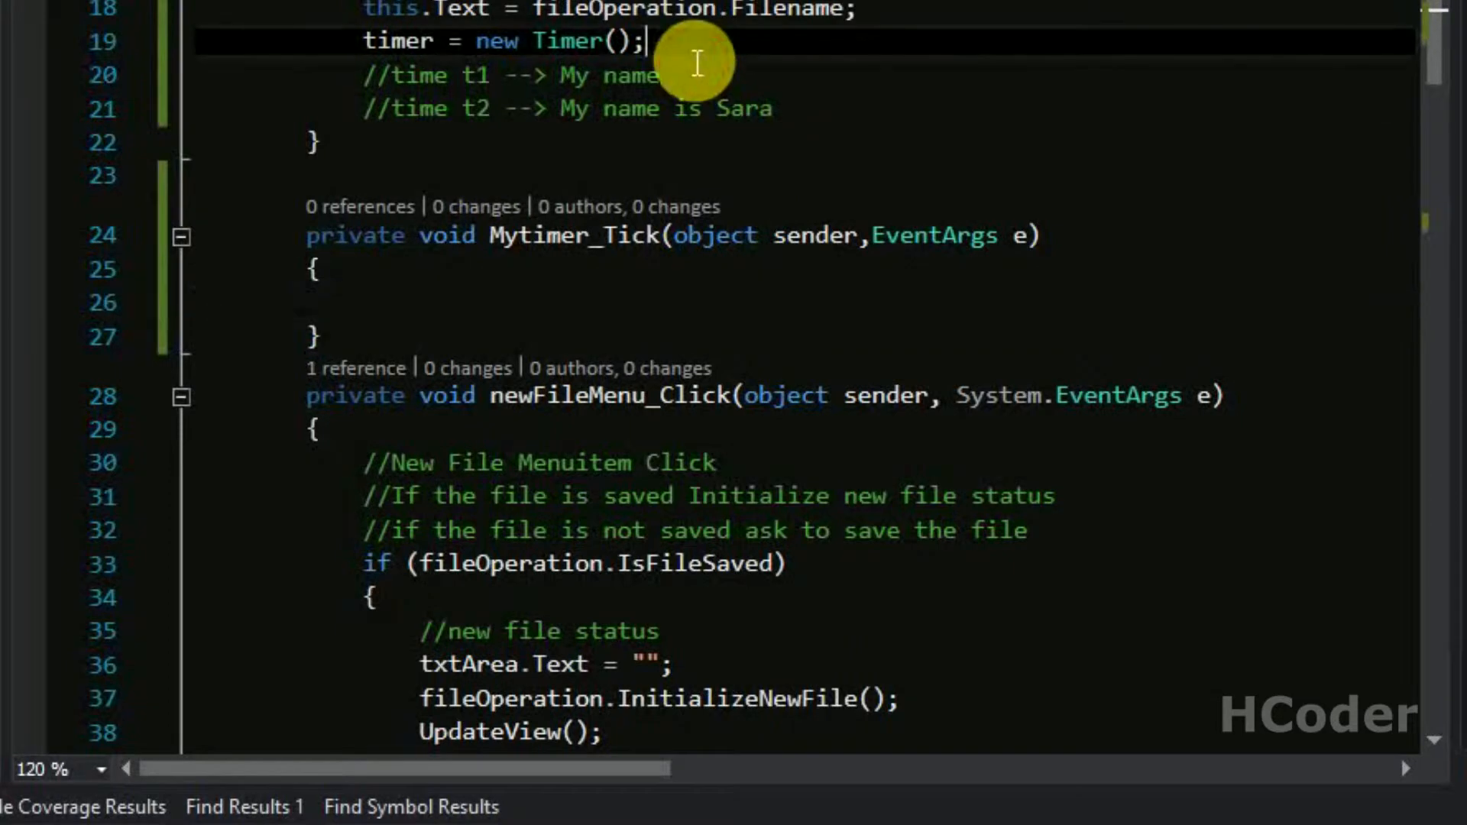
Step: Subscribe Mytimer_Tick to the timer's Tick event in the constructor
text(tiemr)
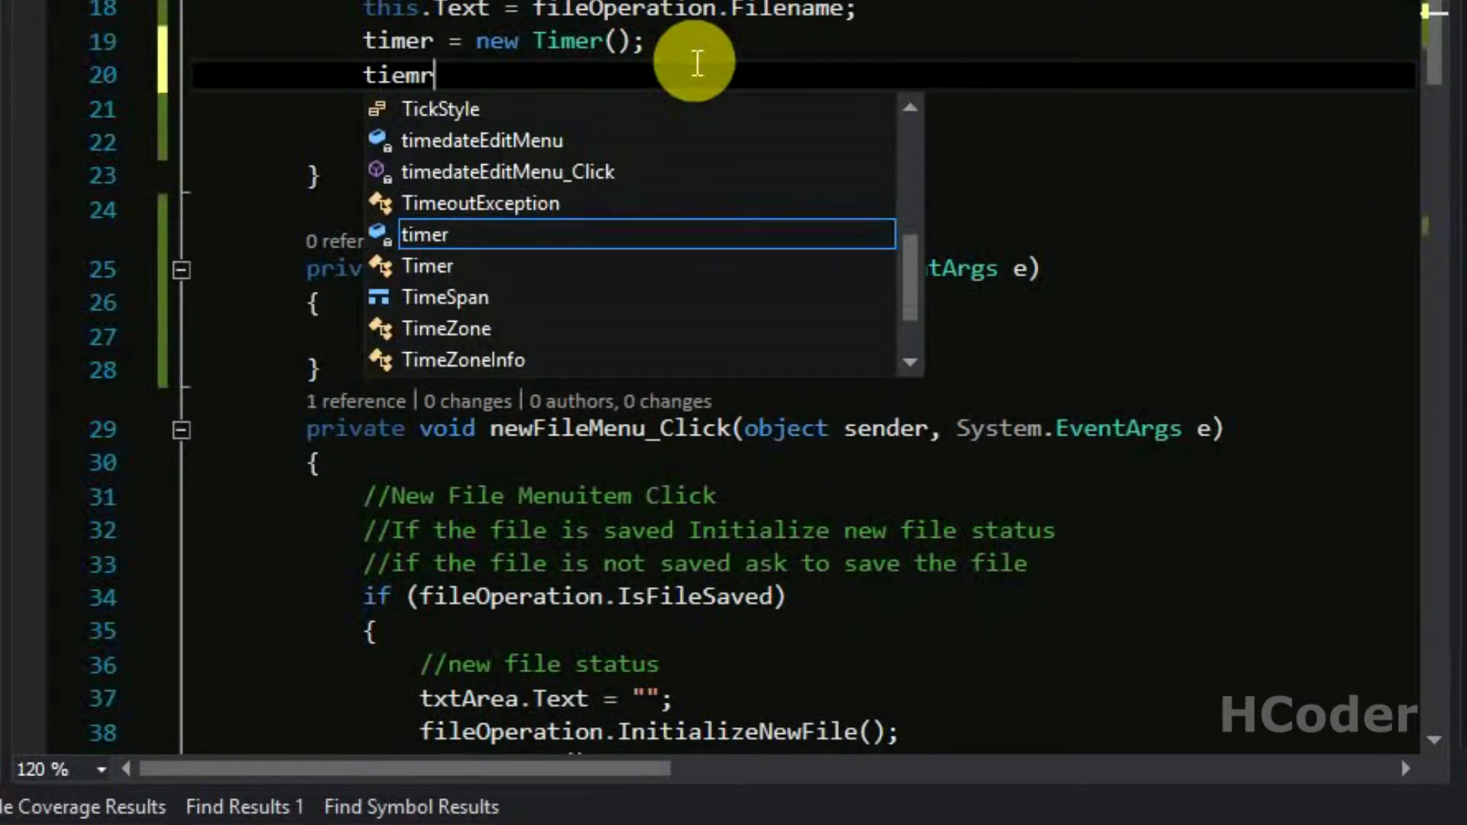
text(.Tick)
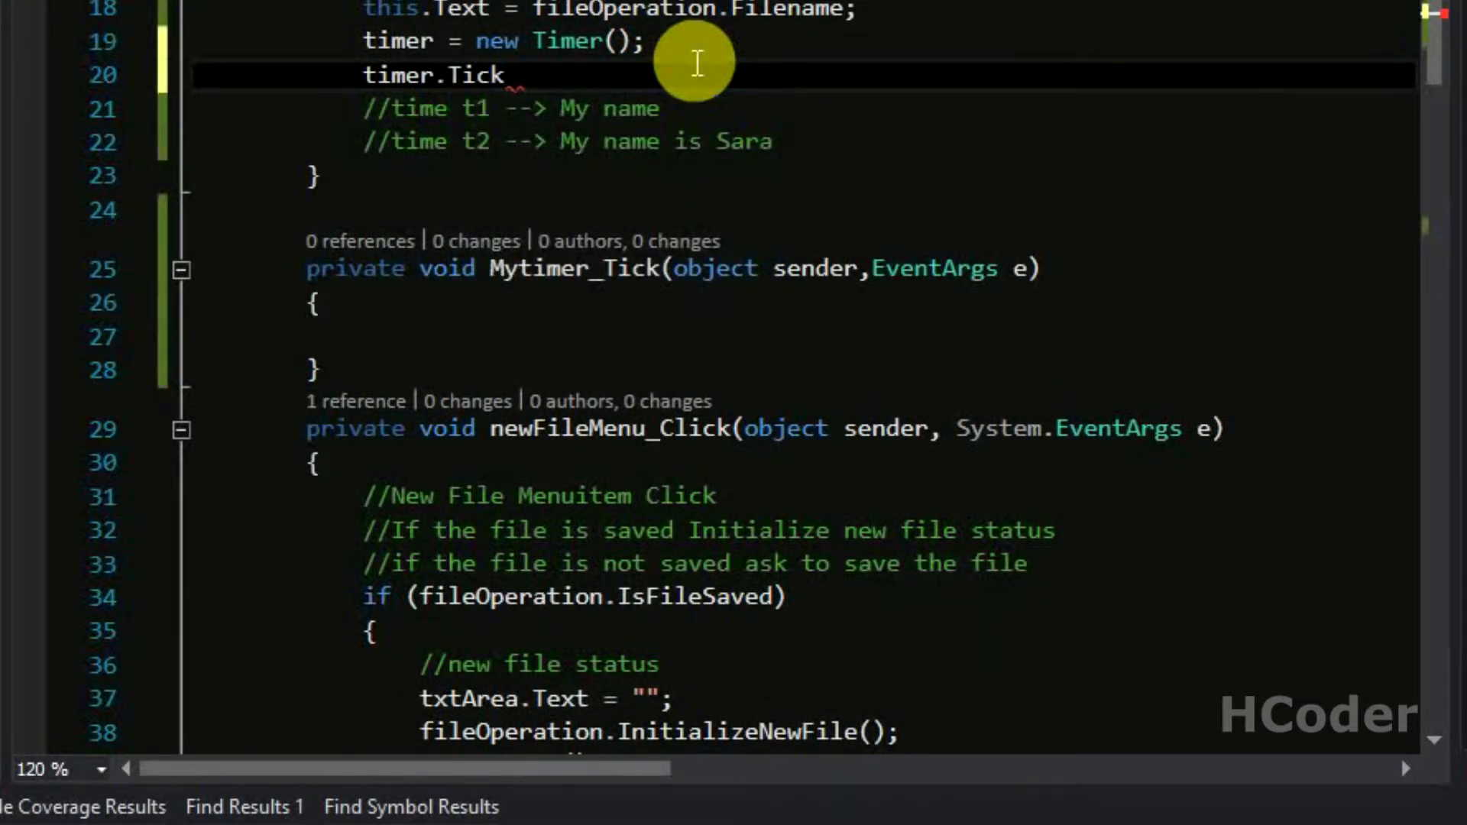
text(=)
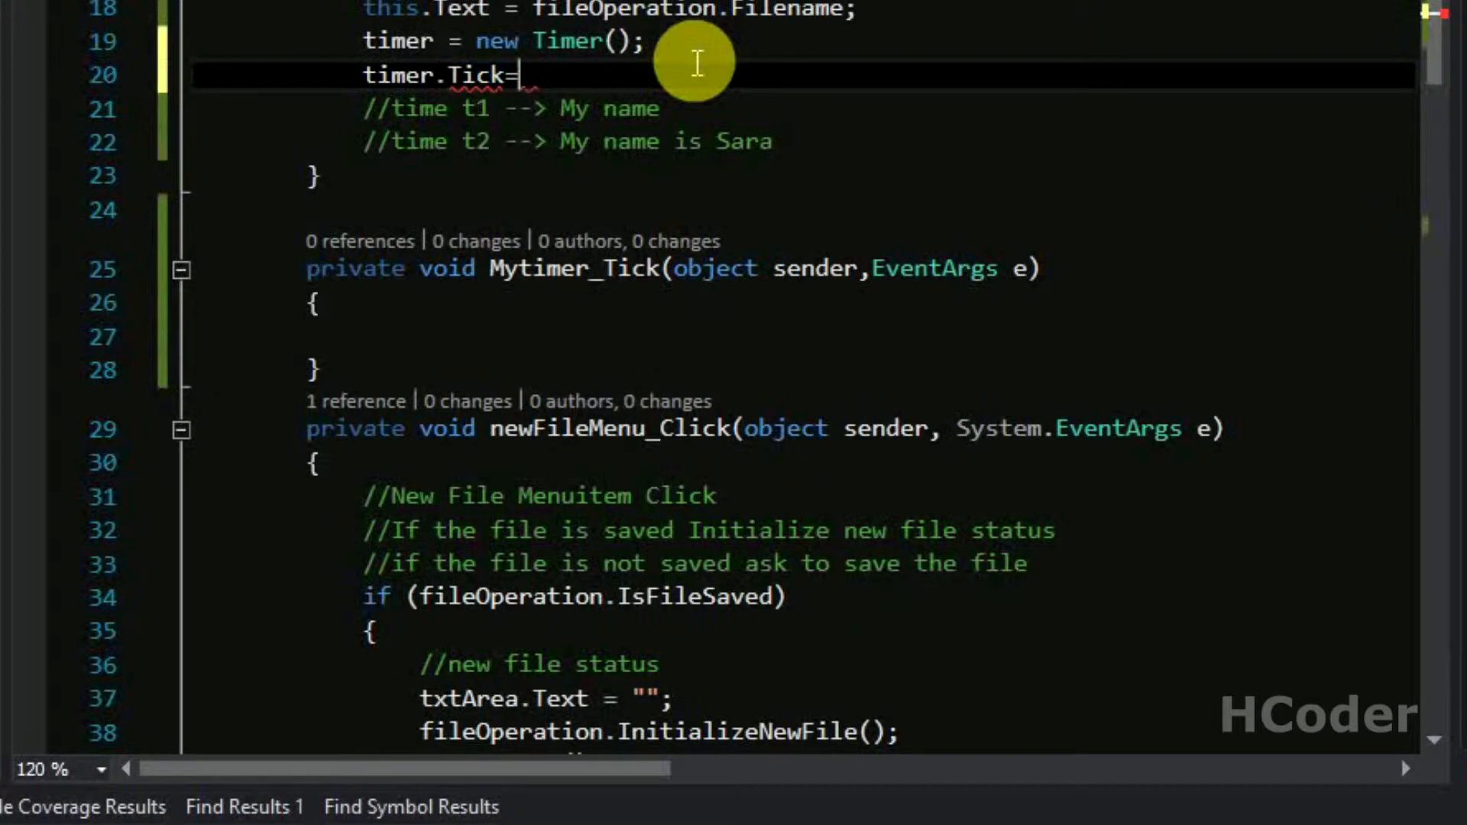
text(My)
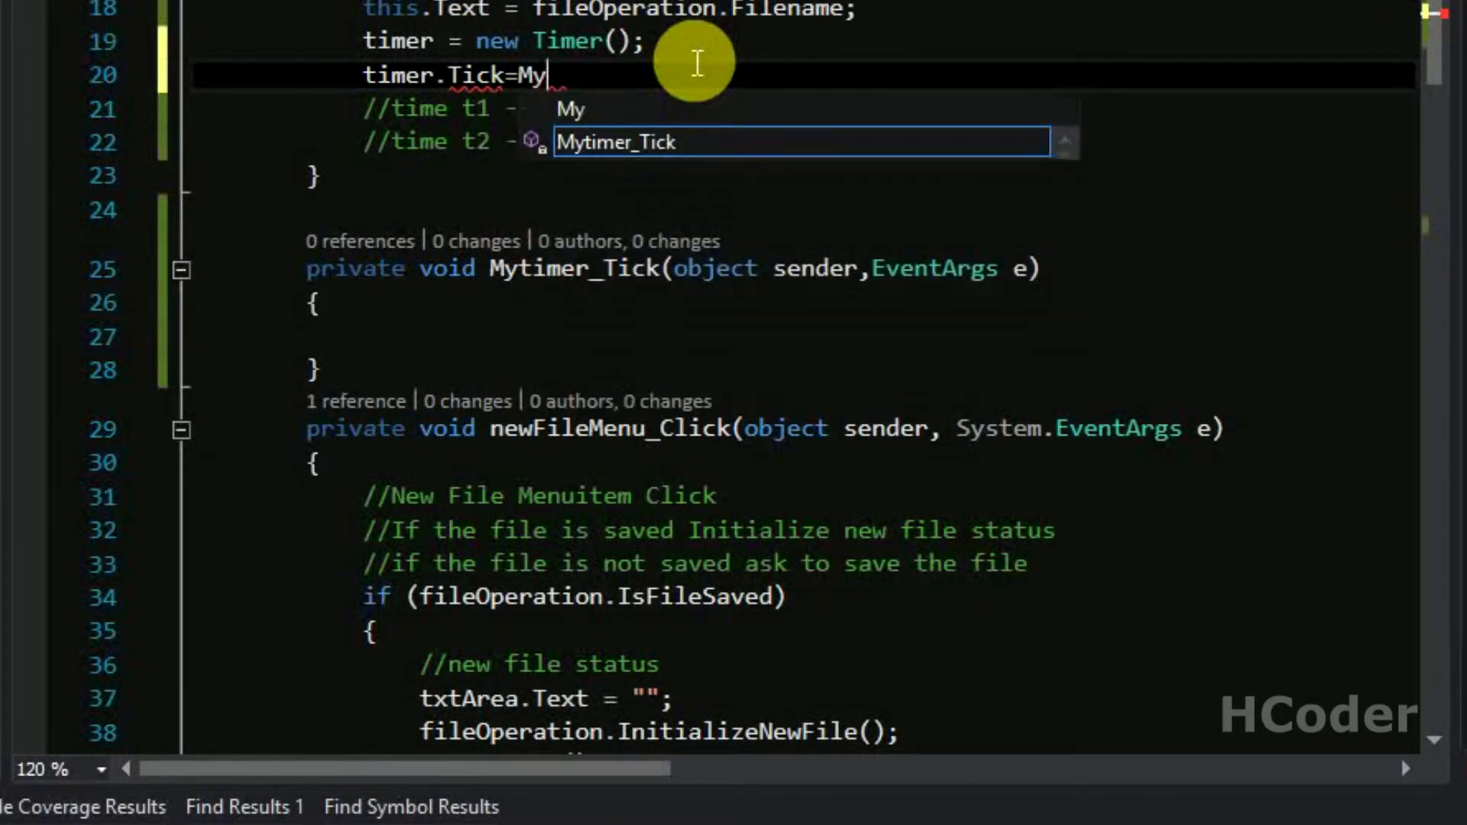
key(Tab)
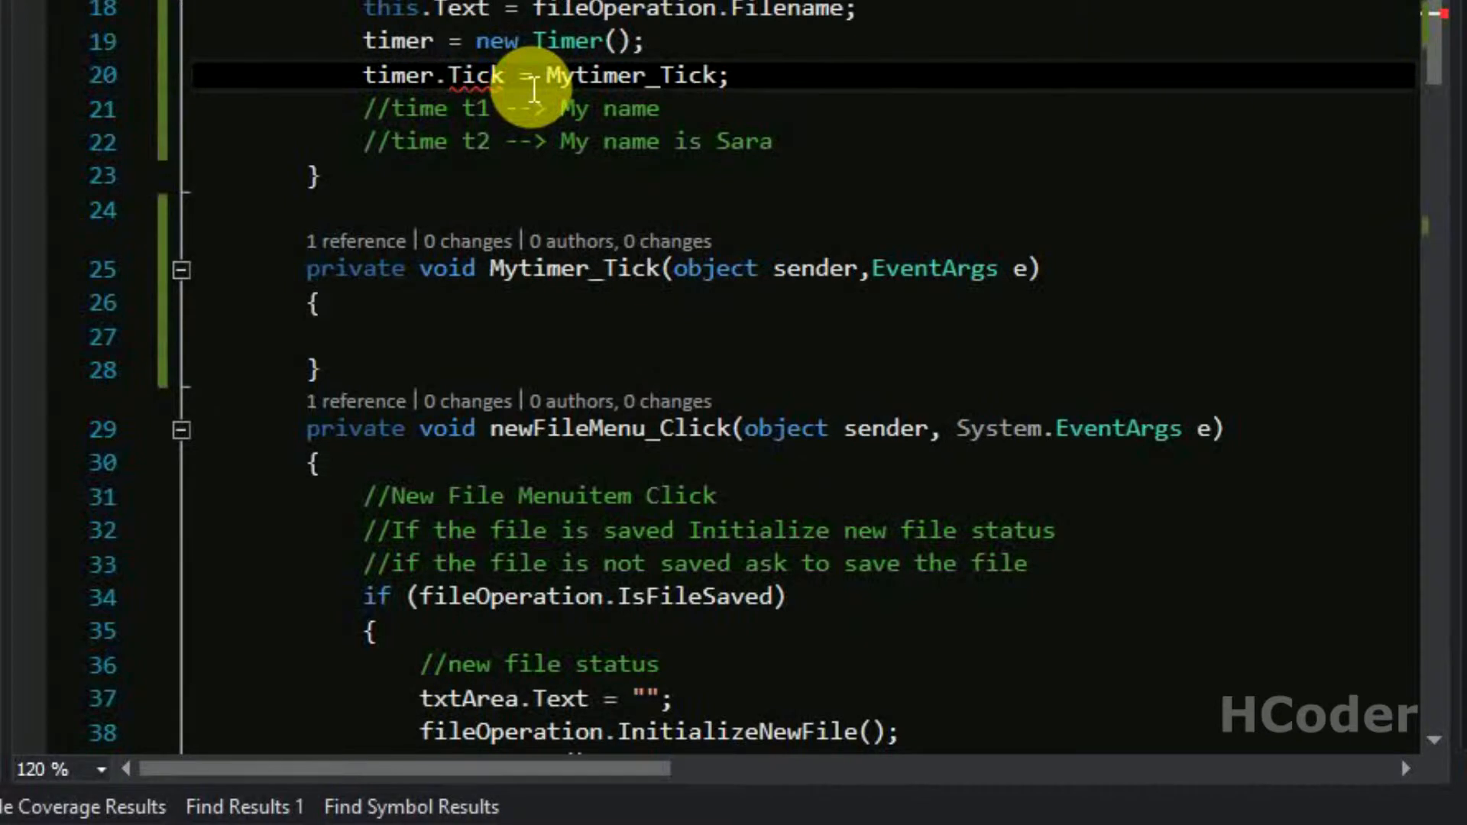
mouse_move(477, 88)
text(+)
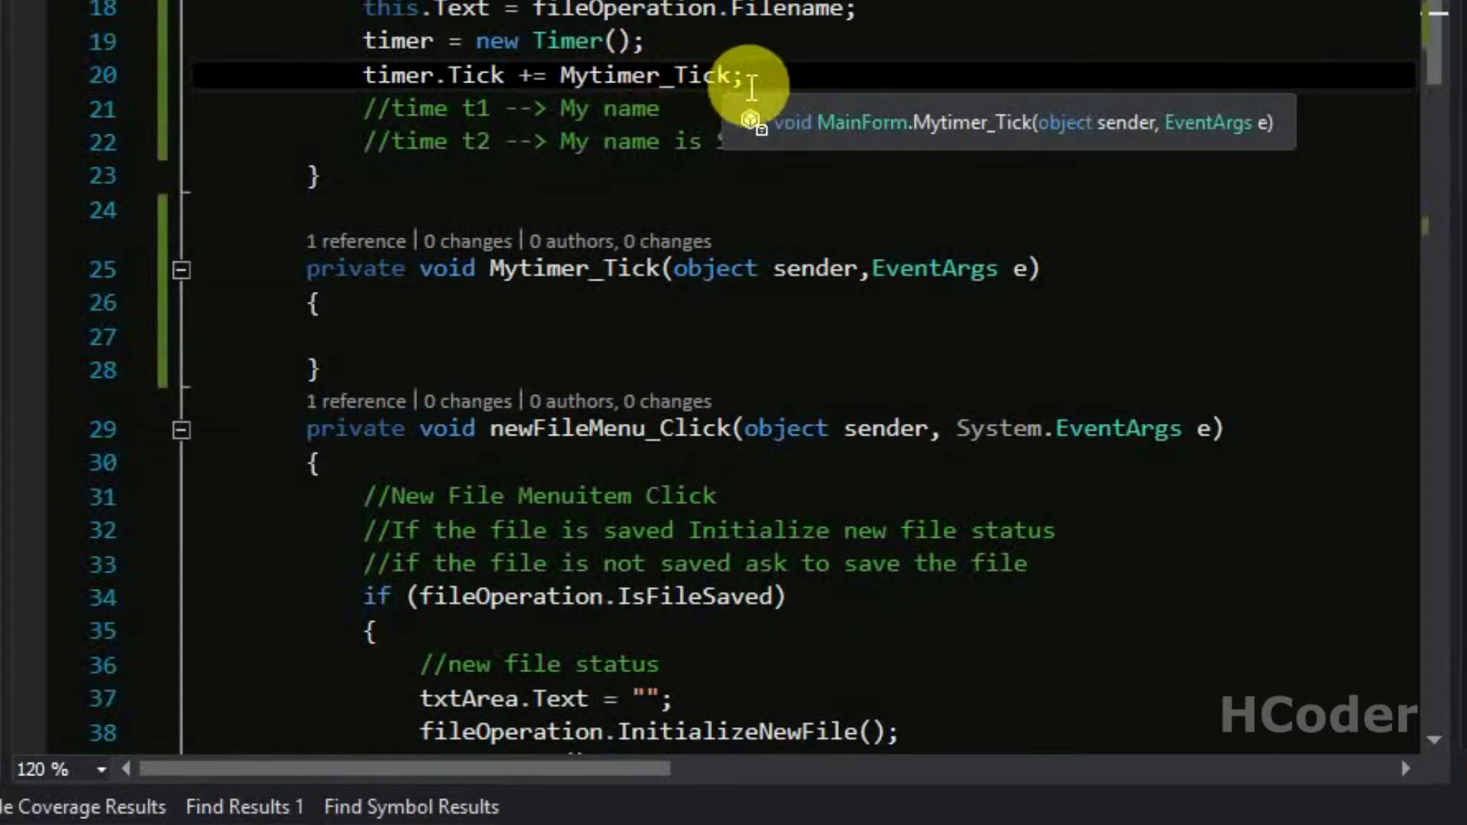
key(Enter)
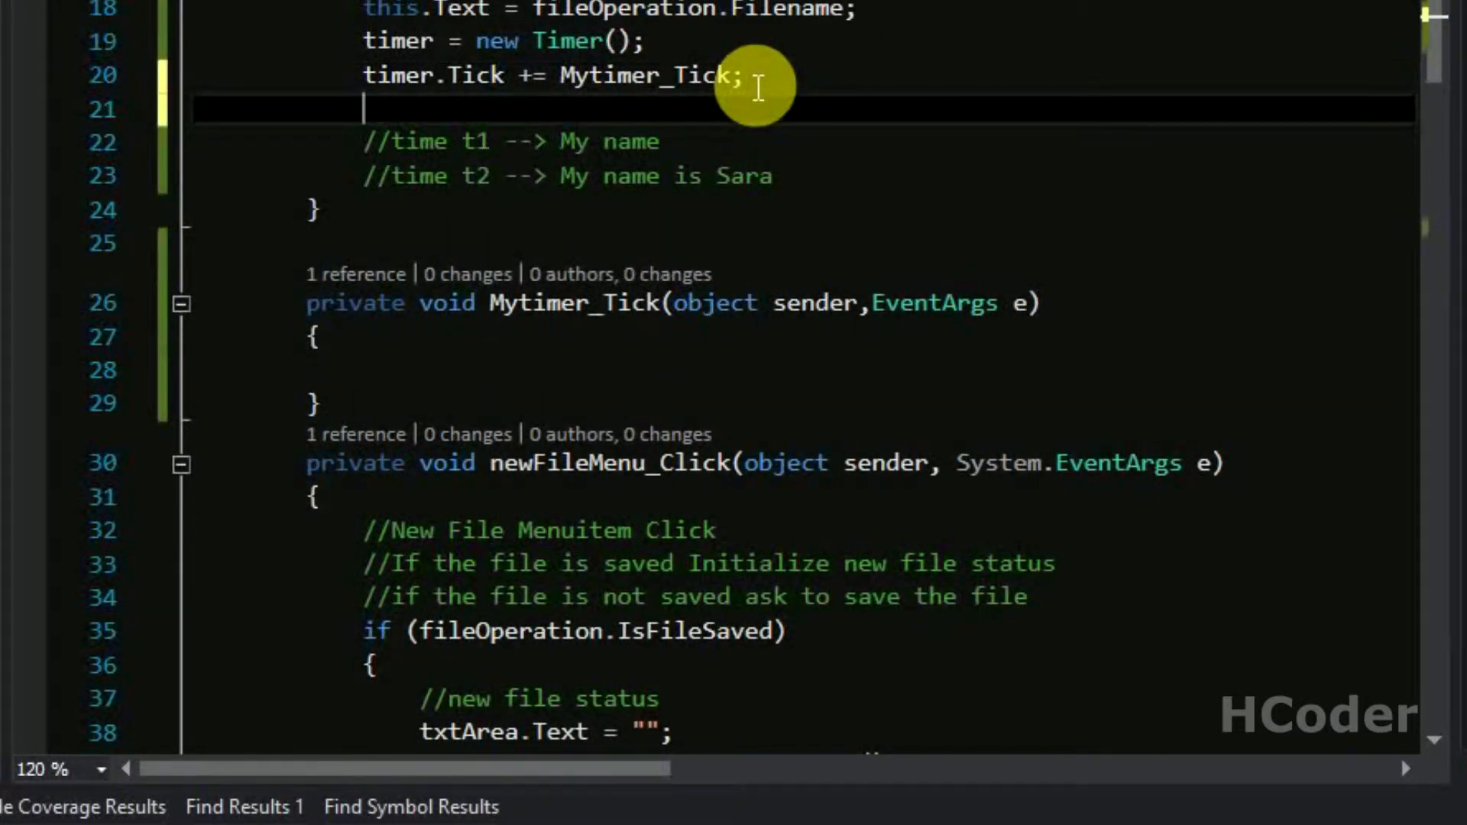
Step: Set timer.Interval = 500 in the constructor
text(timer.)
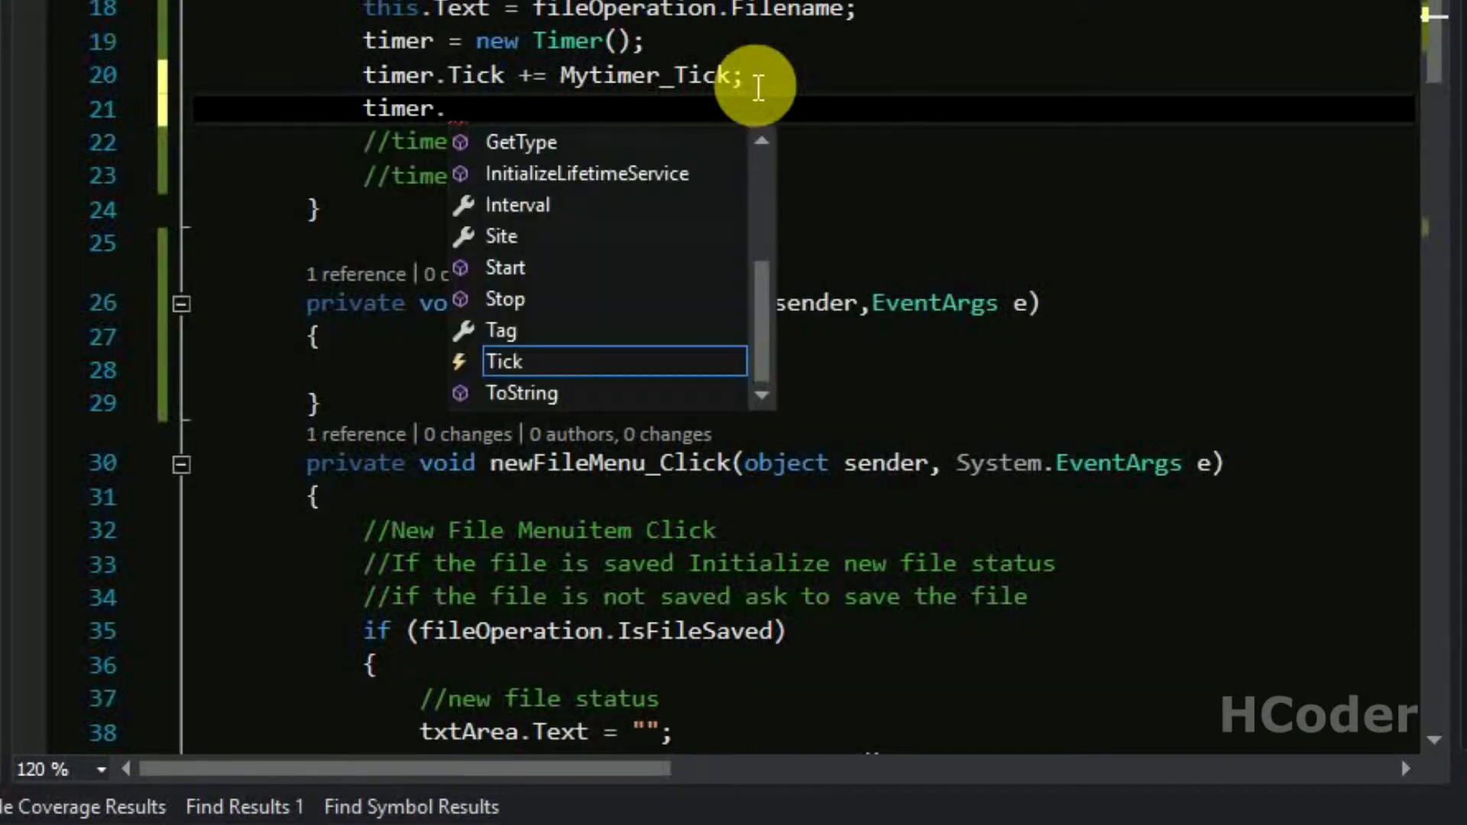
text(In)
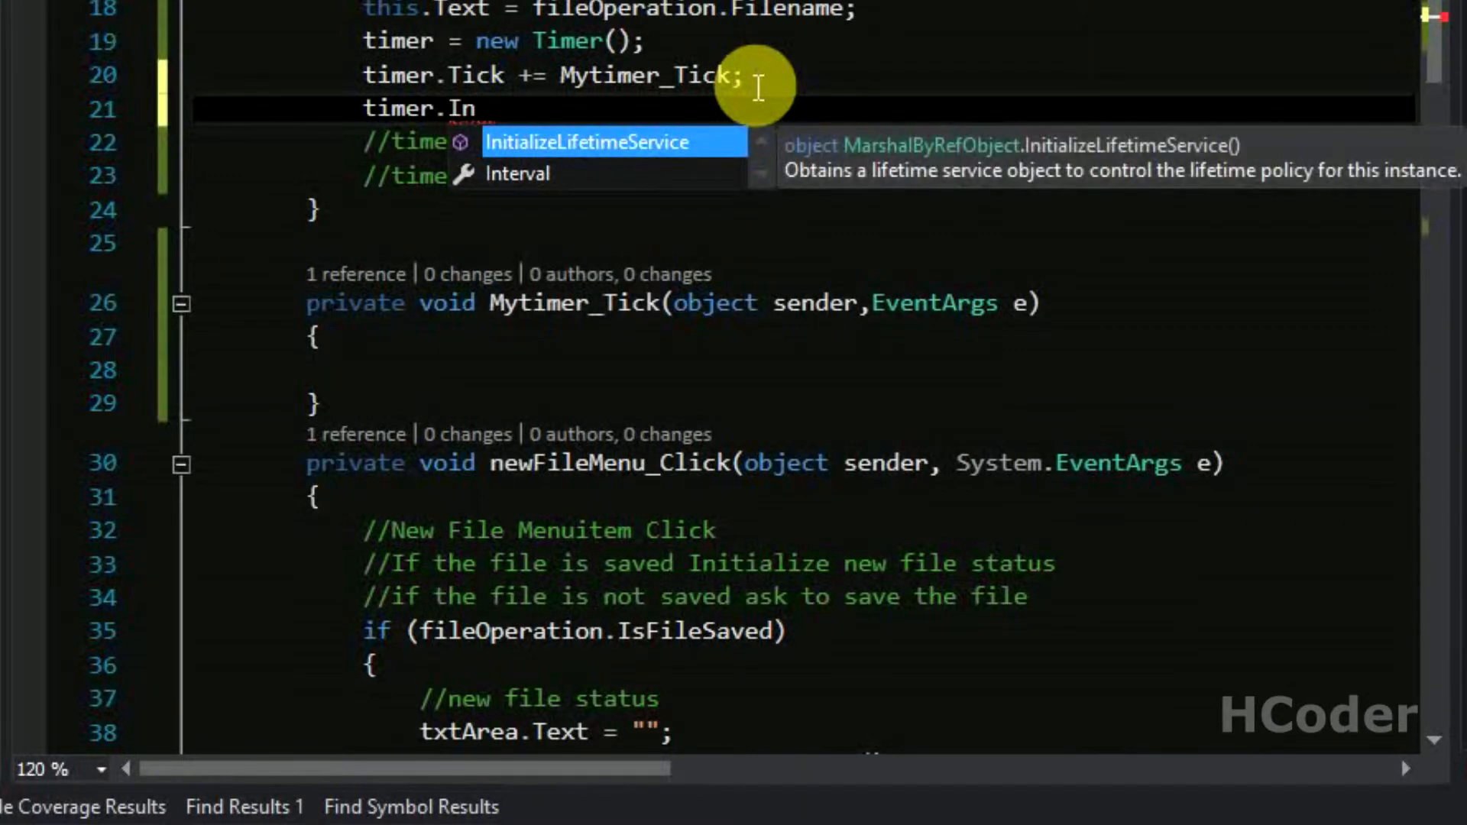
text(terval=)
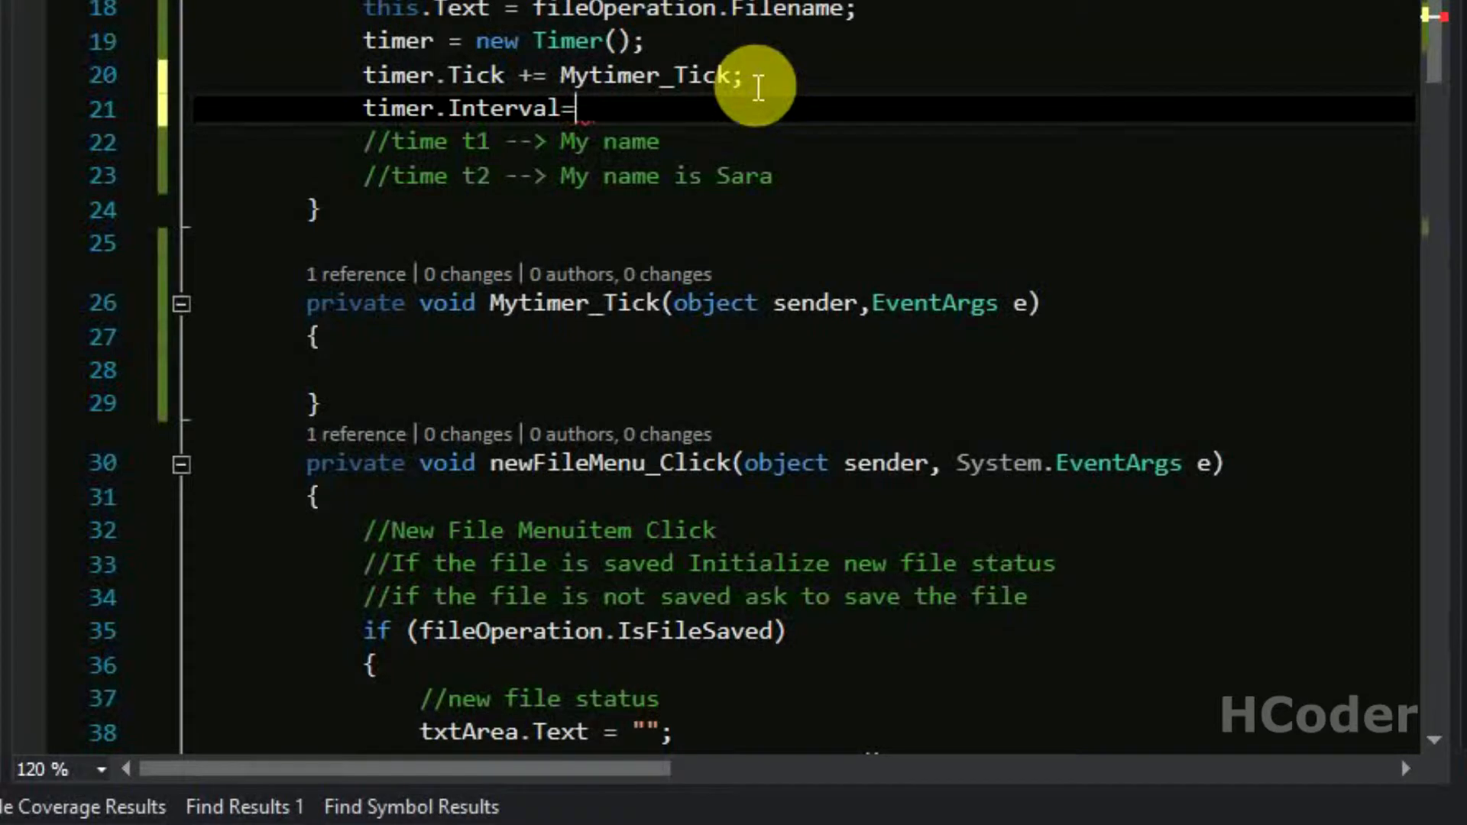
text(500;)
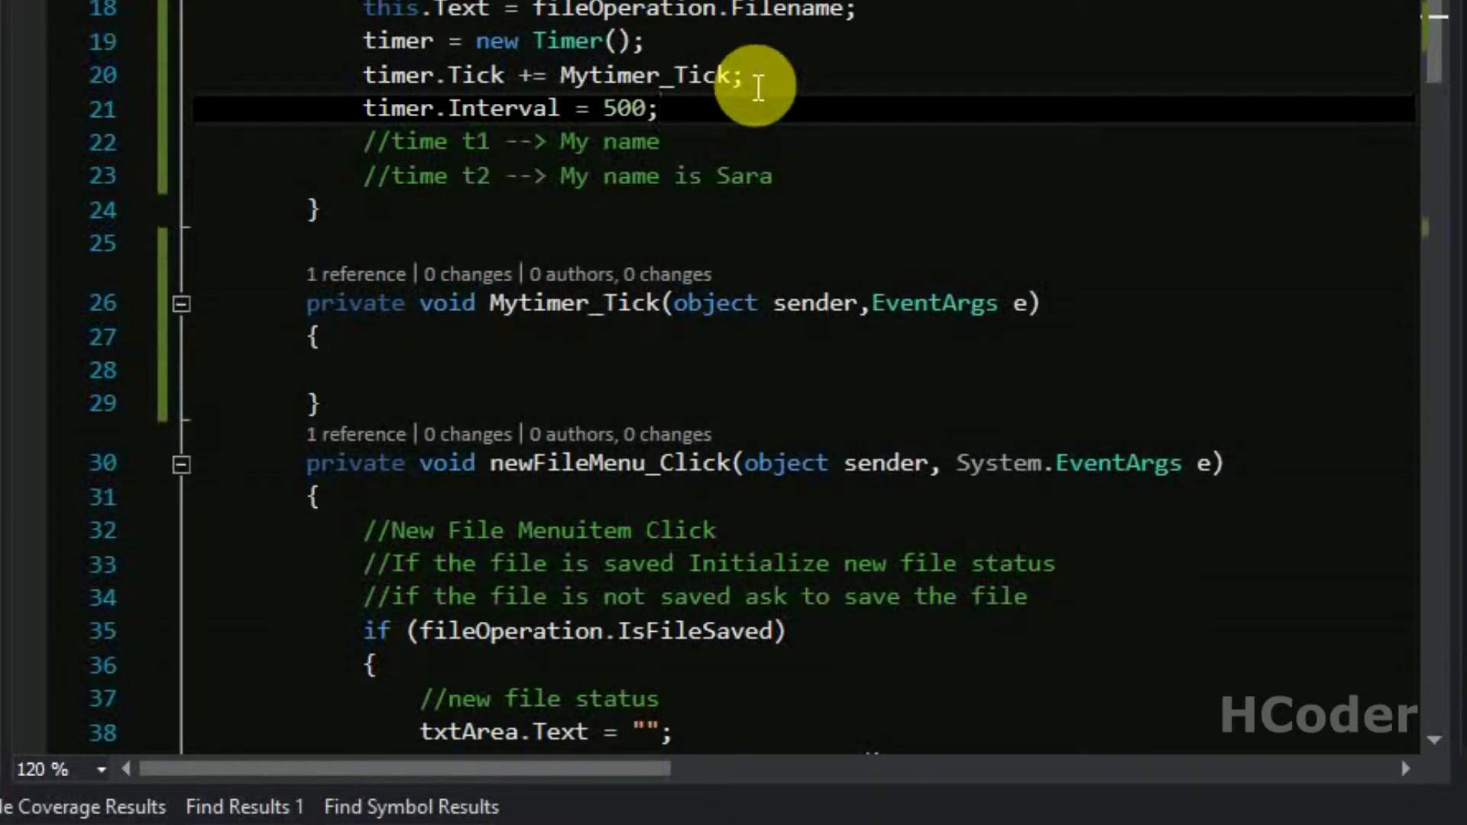
click(353, 370)
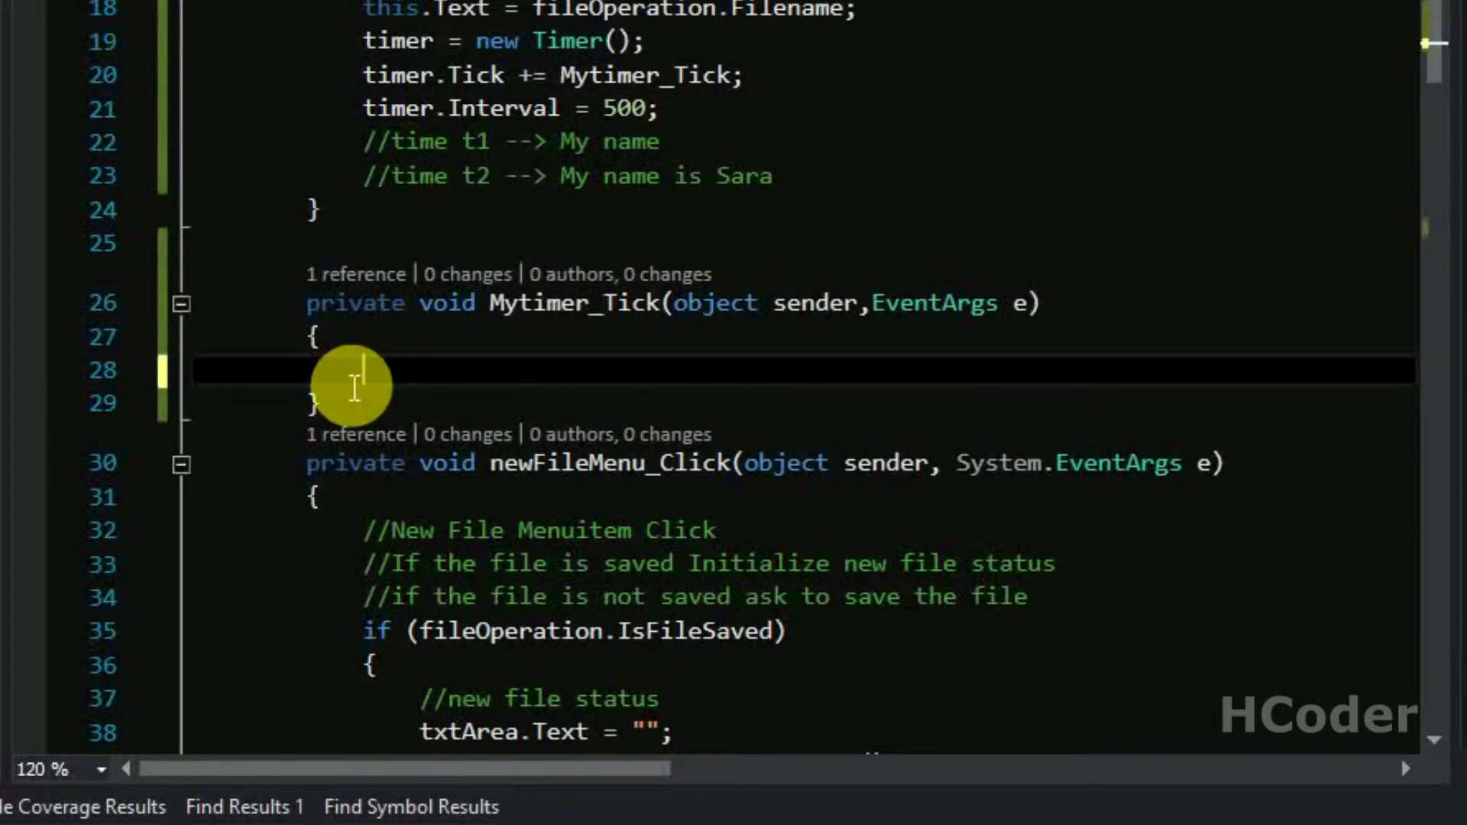
Step: Make Mytimer_Tick call timer.Stop()
text(timer.)
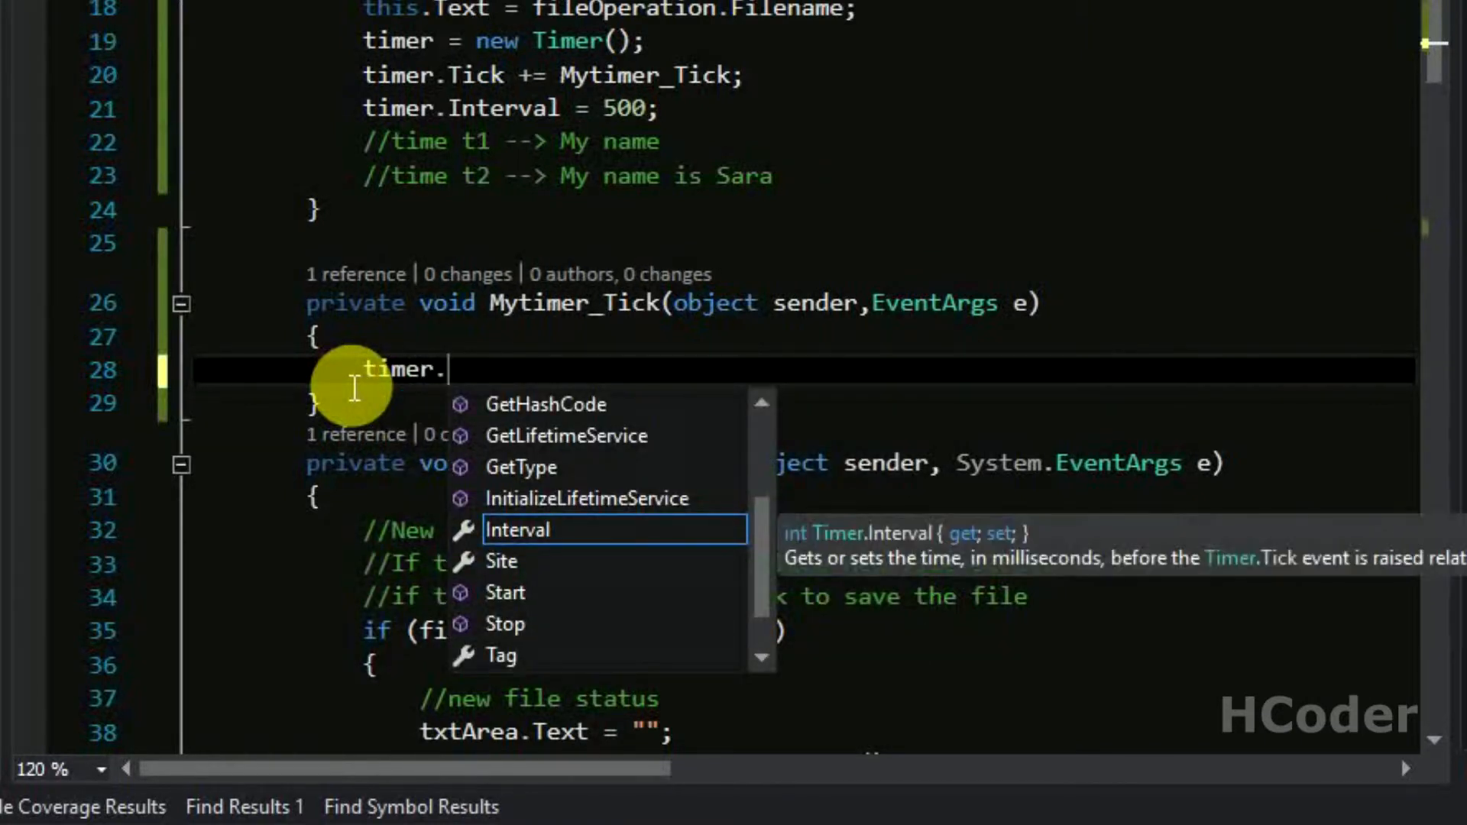
text(Stop)
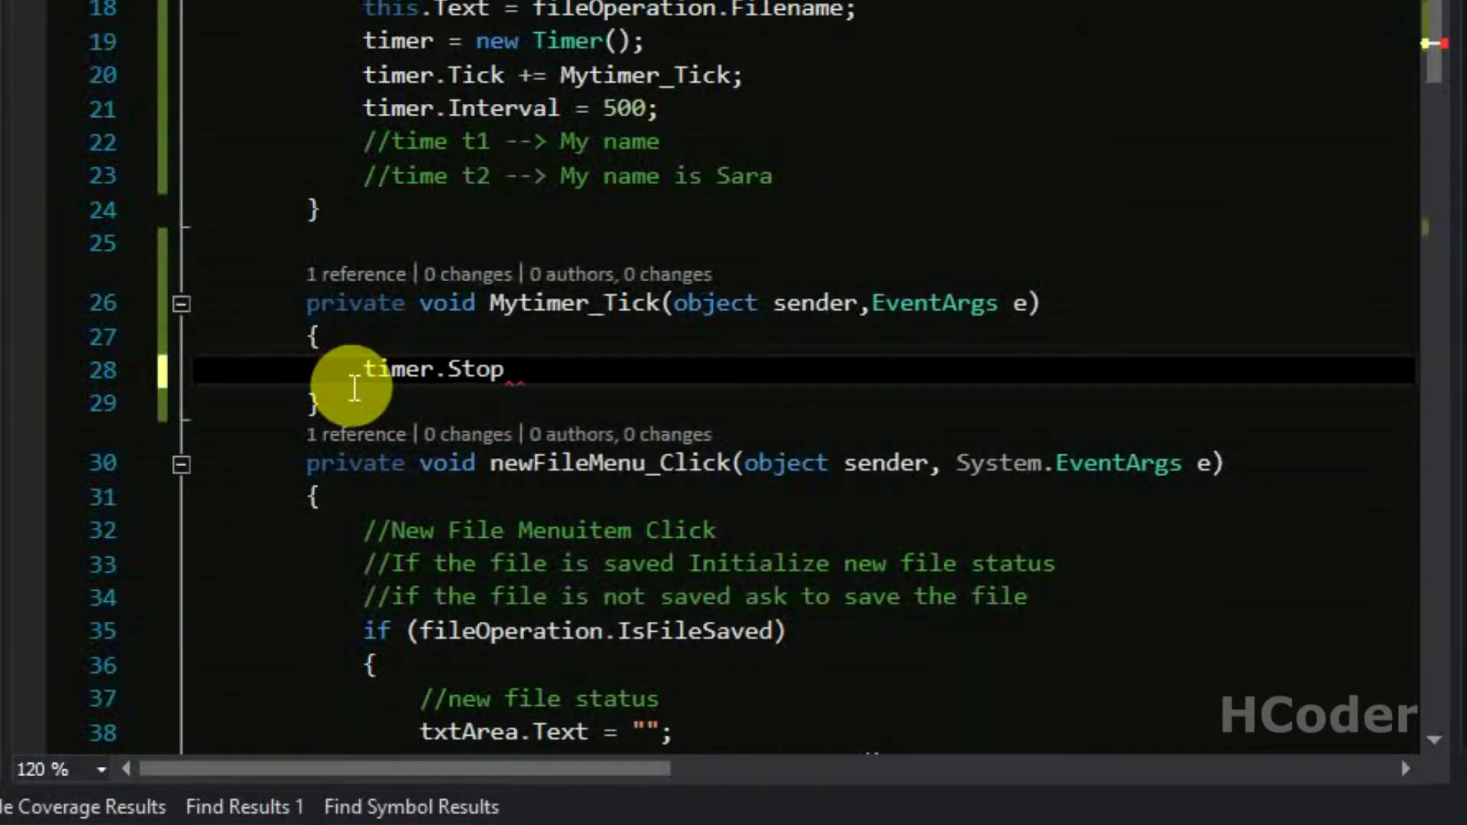
text(();)
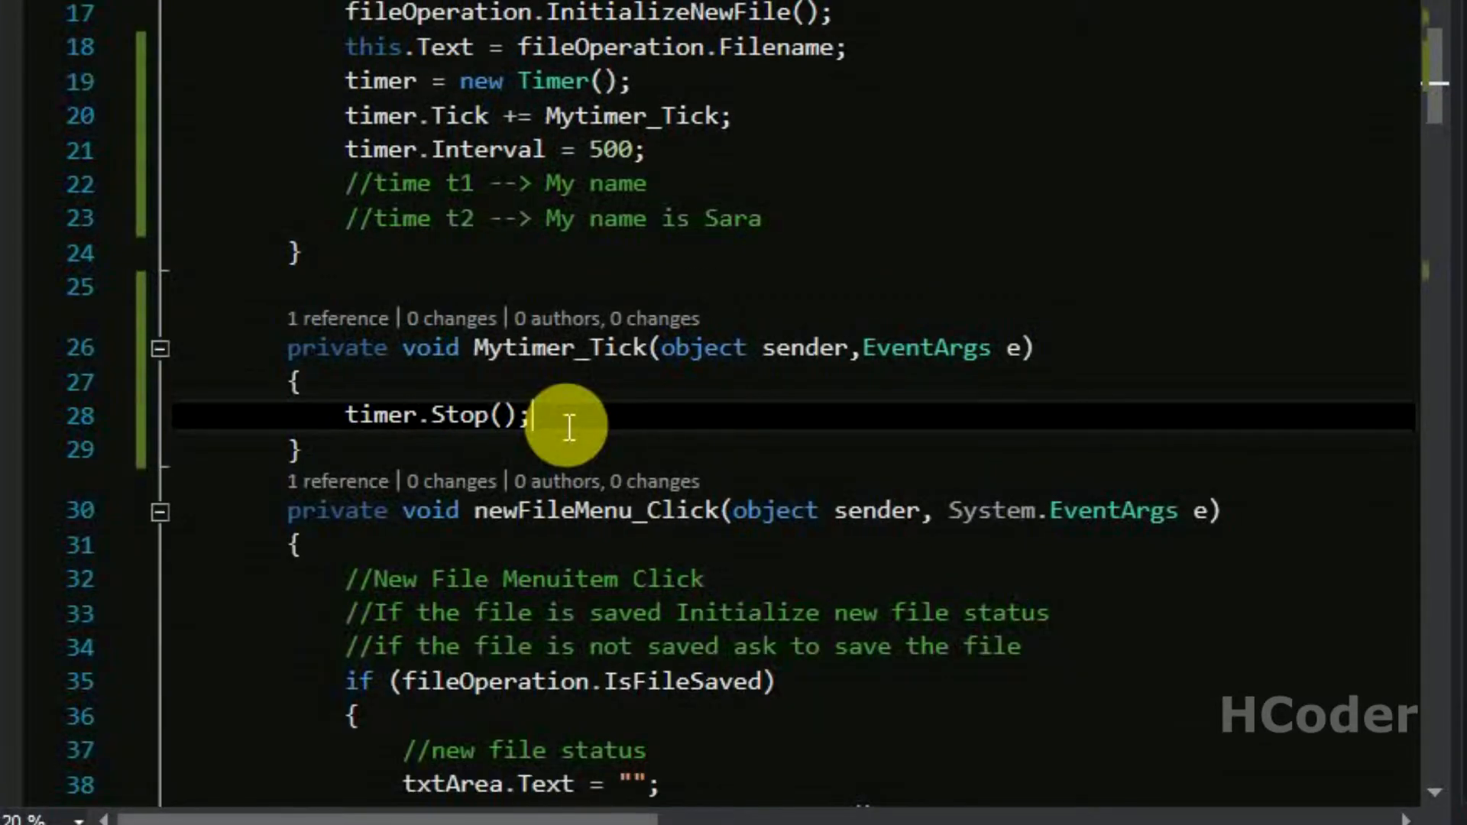
Step: Add editOperation.Add_UndoRedo(txtArea.Text) and UpdateView() calls to Mytimer_Tick
text(editOperation)
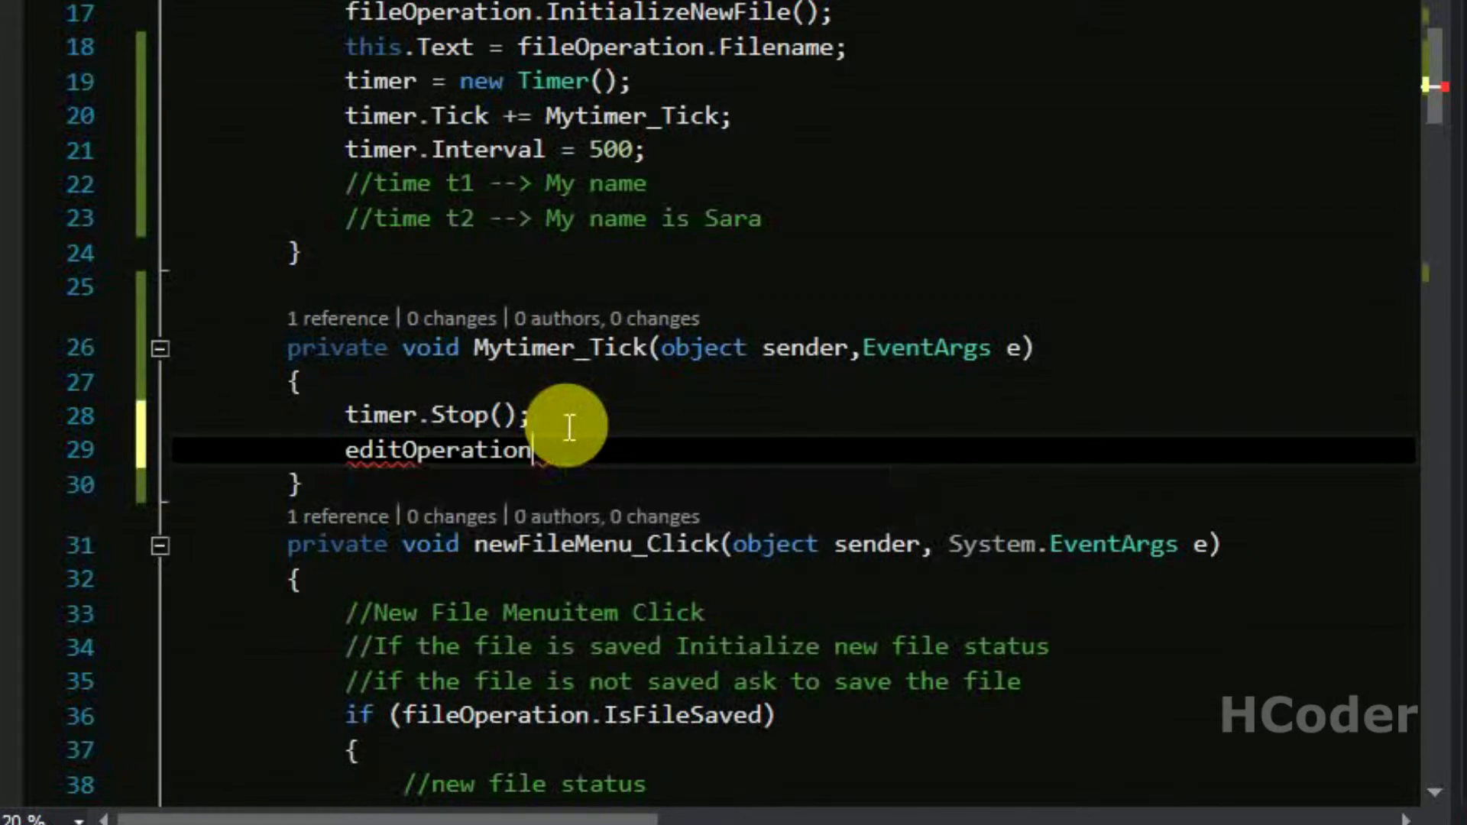
text(.Add_UndoRedo)
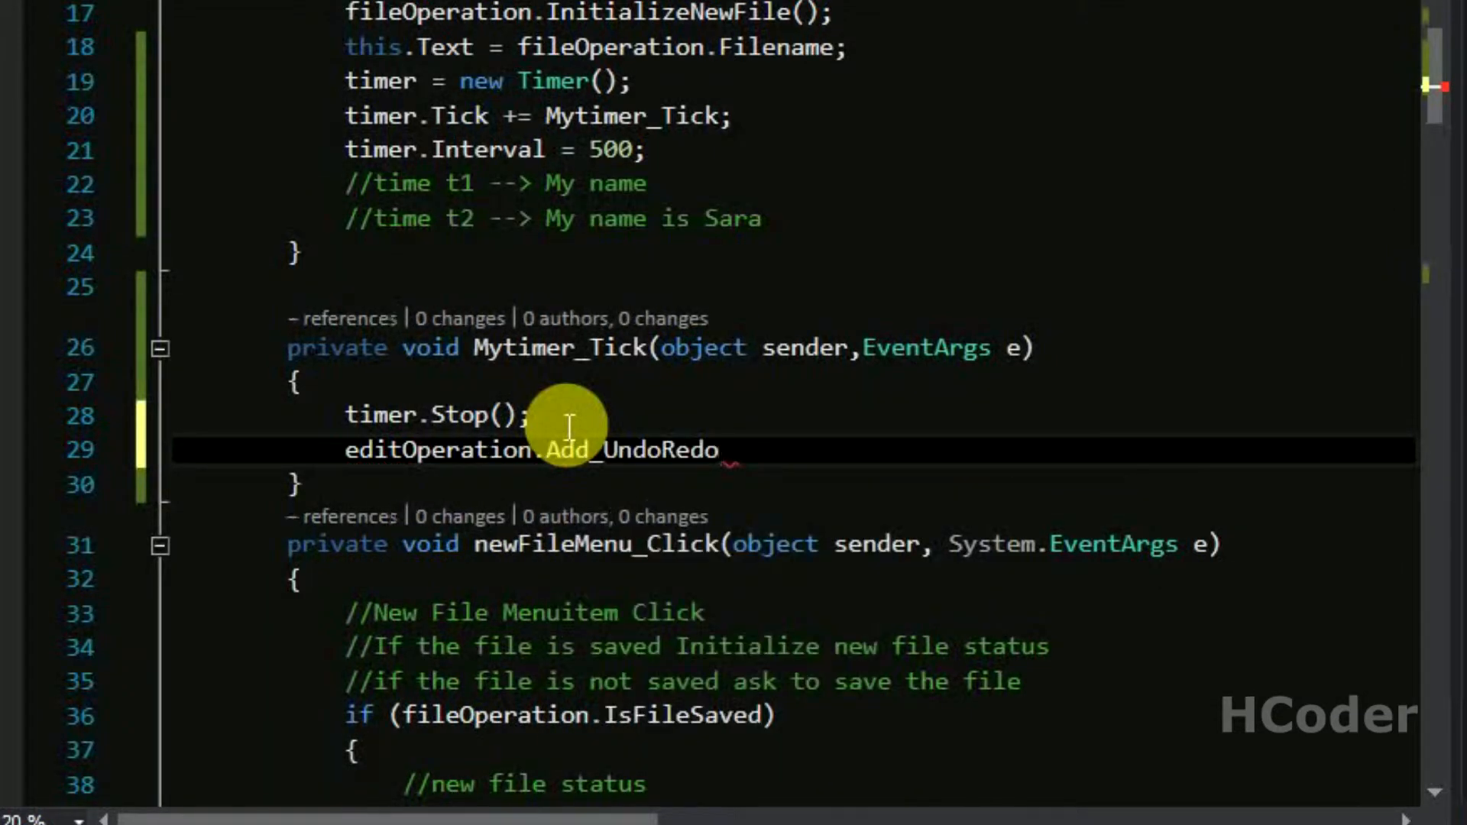
text(())
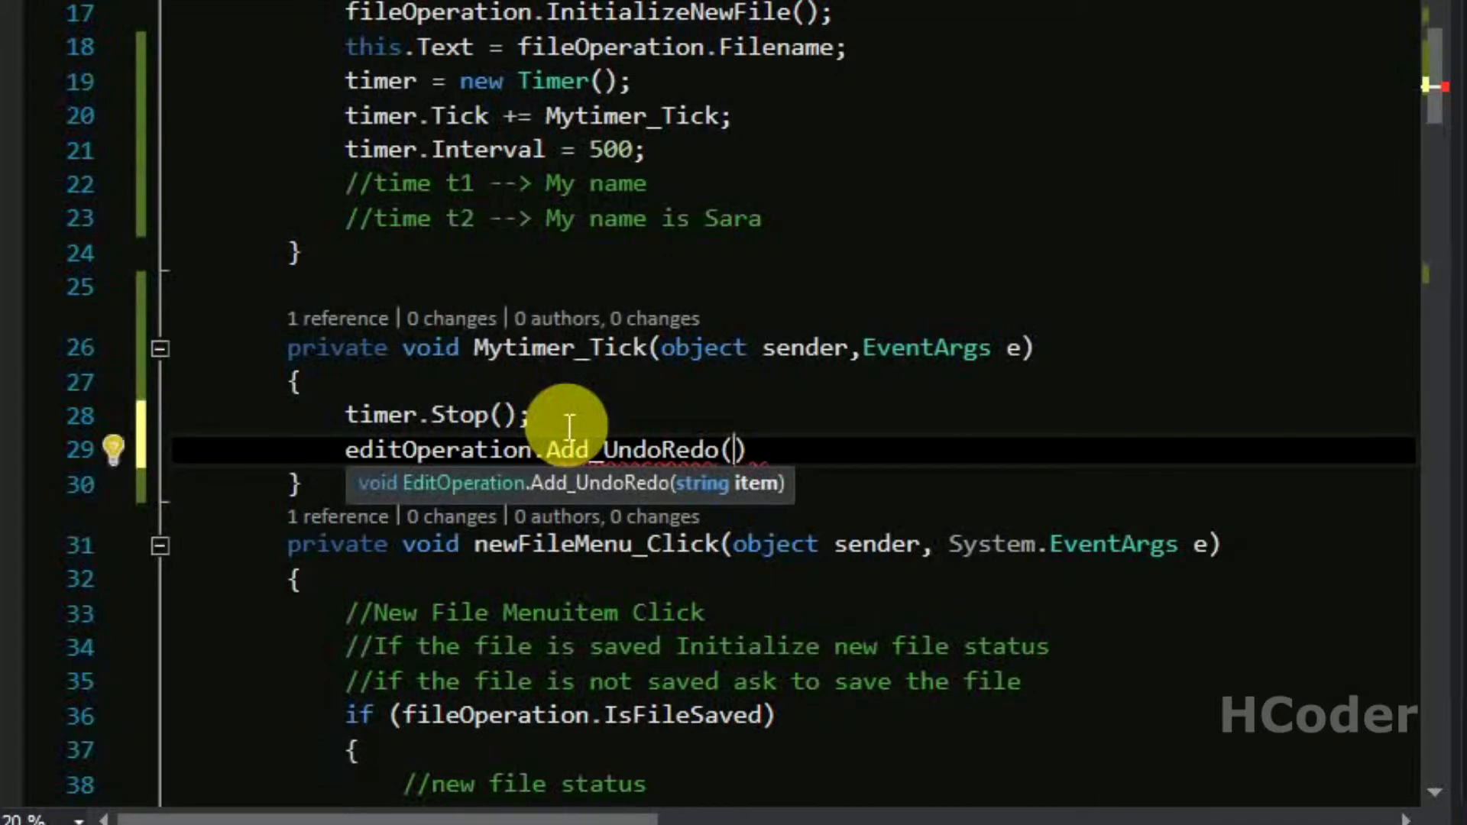
text(txtArea.Text)
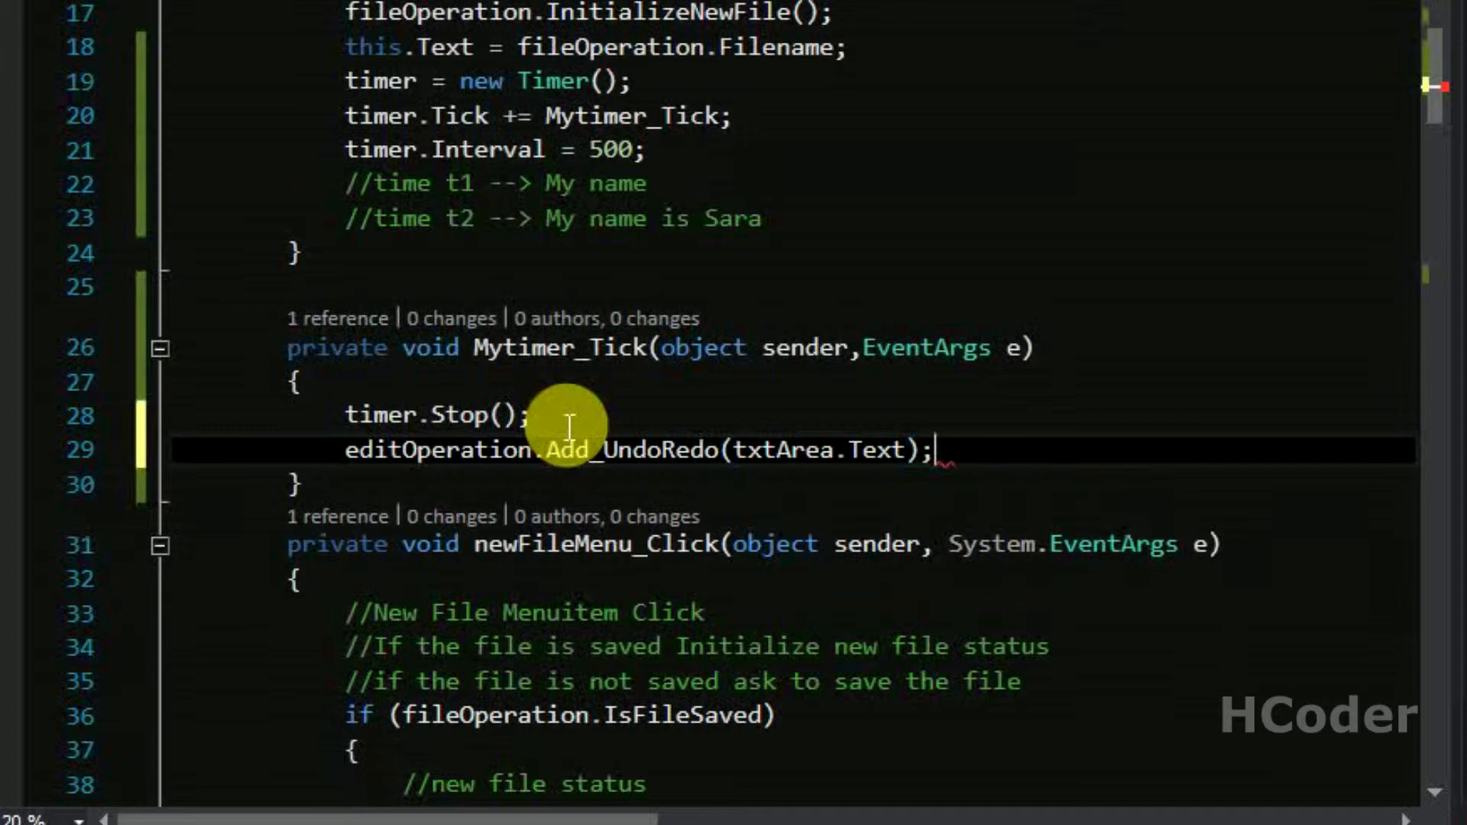
mouse_move(552, 197)
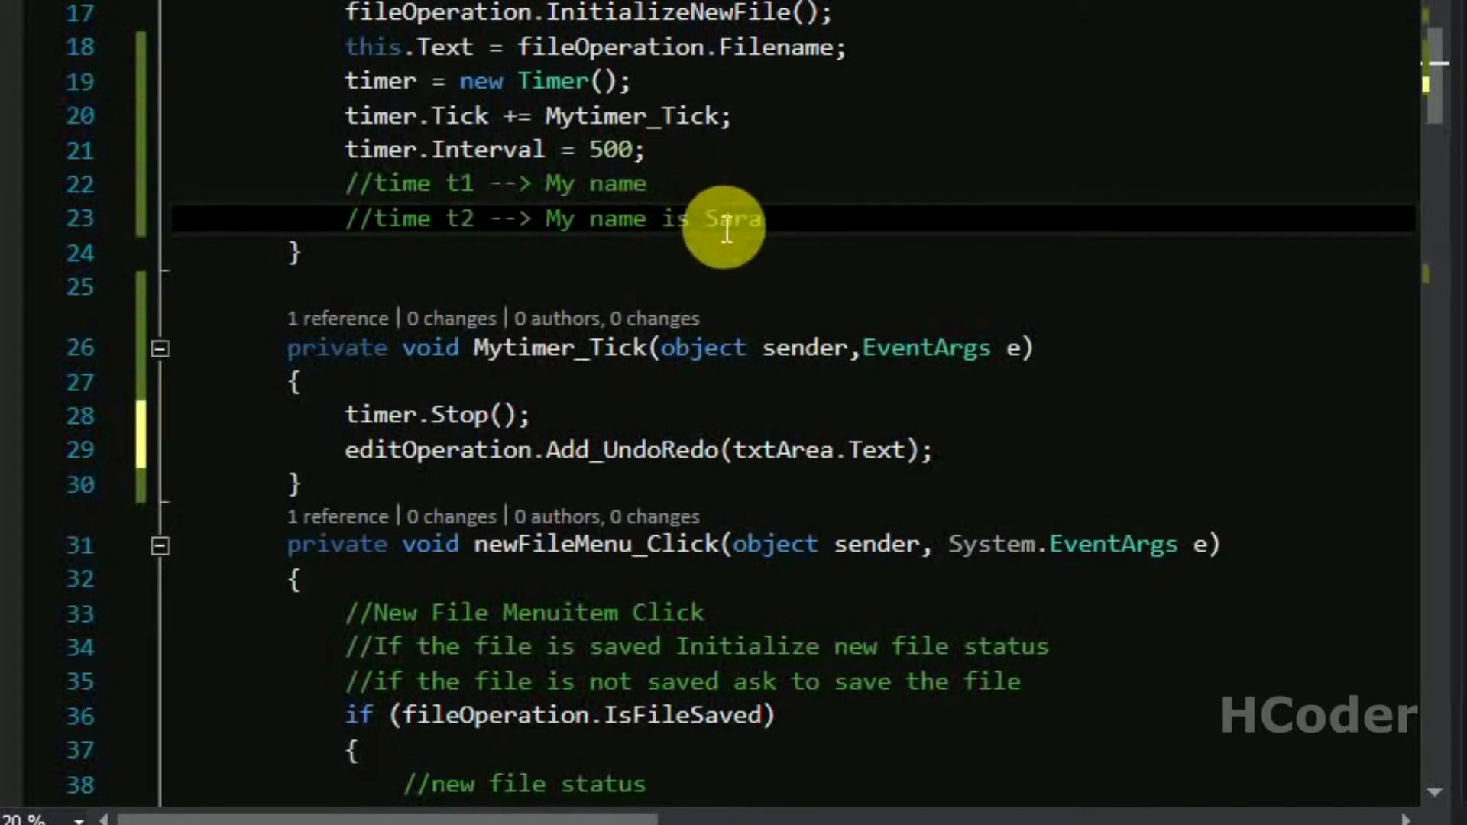
double_click(587, 183)
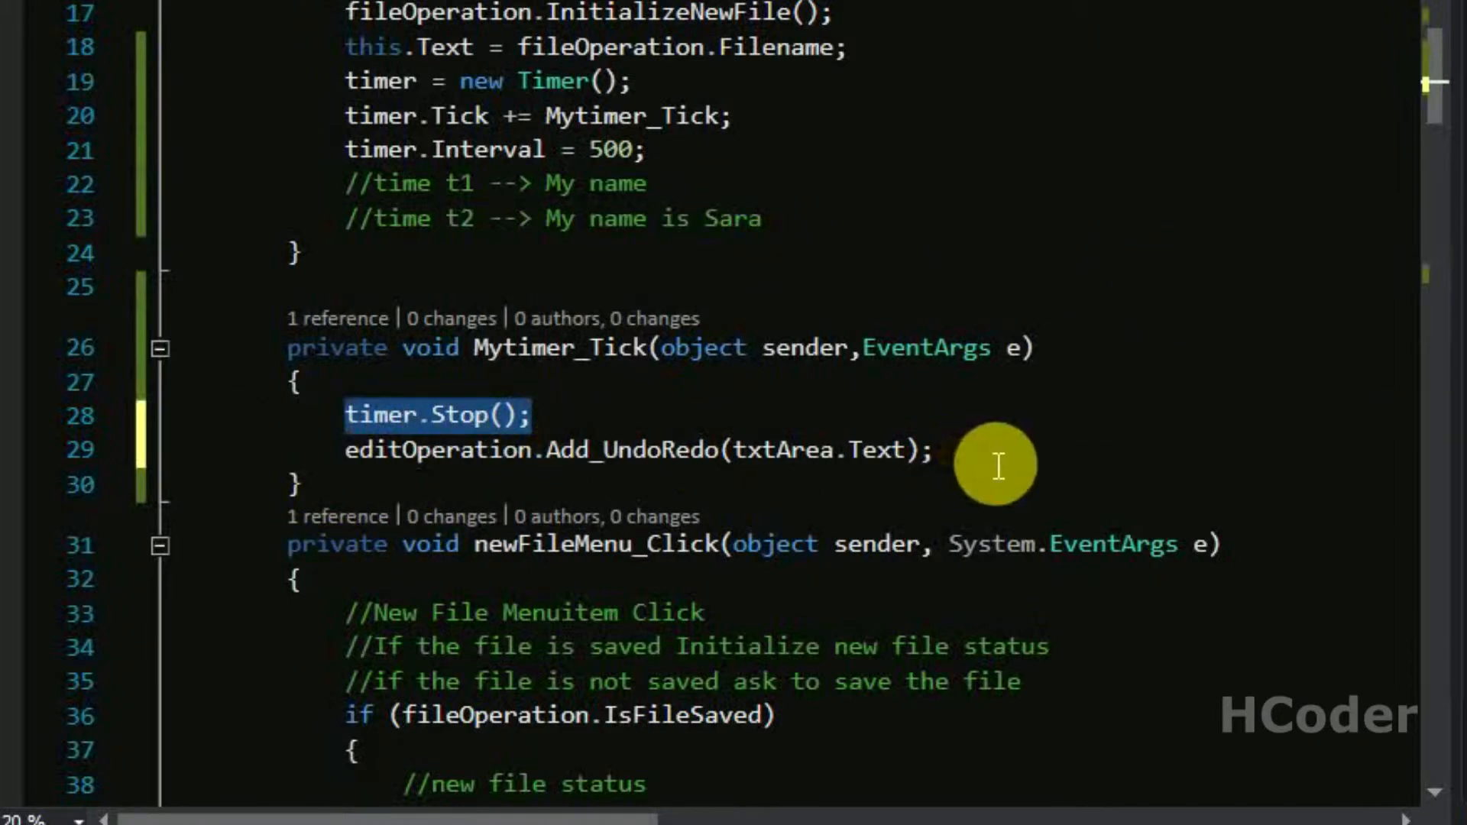
text(UpdateView();)
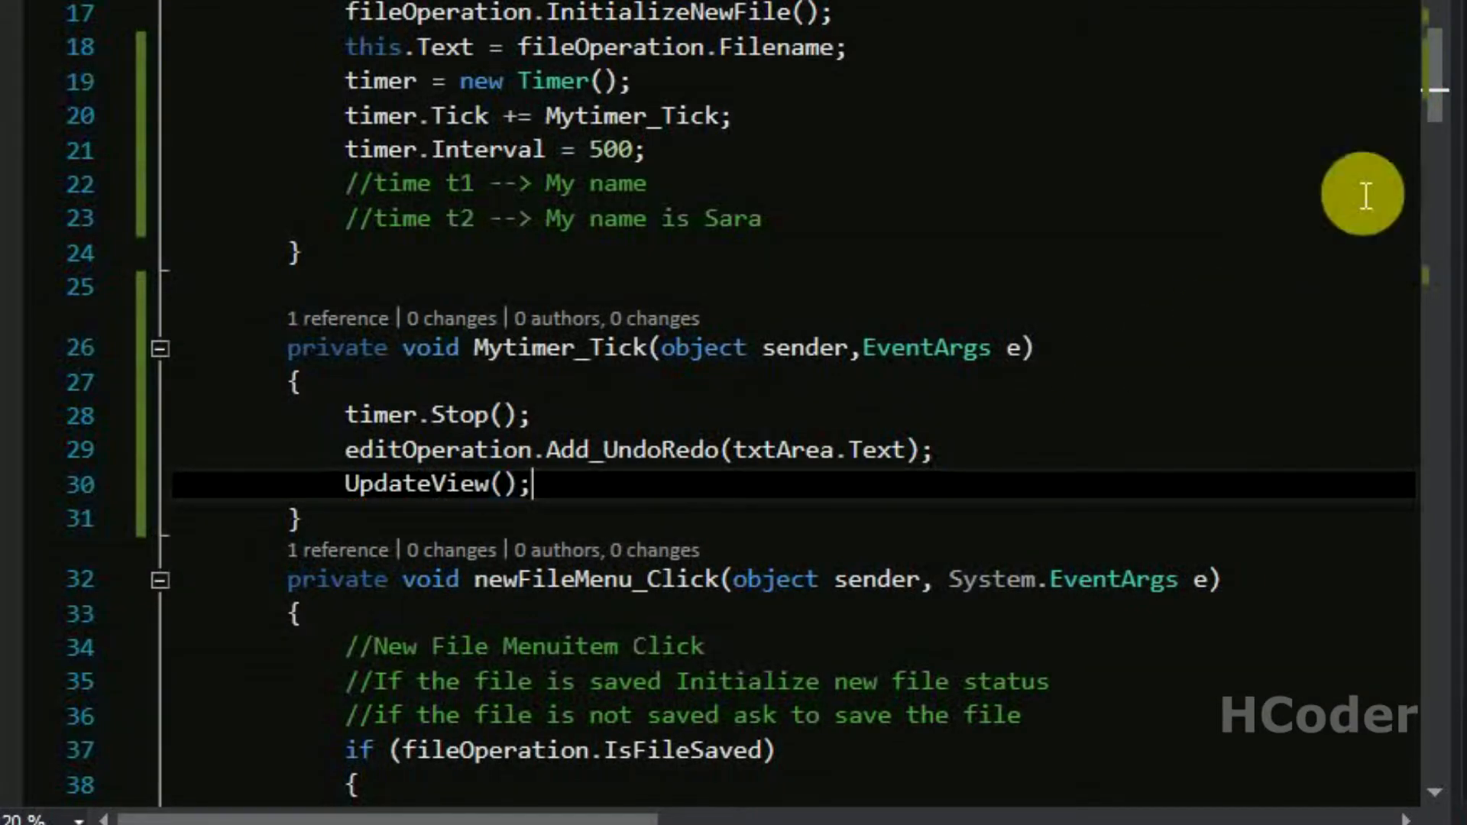
Step: In txtArea_TextChanged, start the timer when editOperation.TxtAreaTextChangeRequired is true
scroll(up, 3)
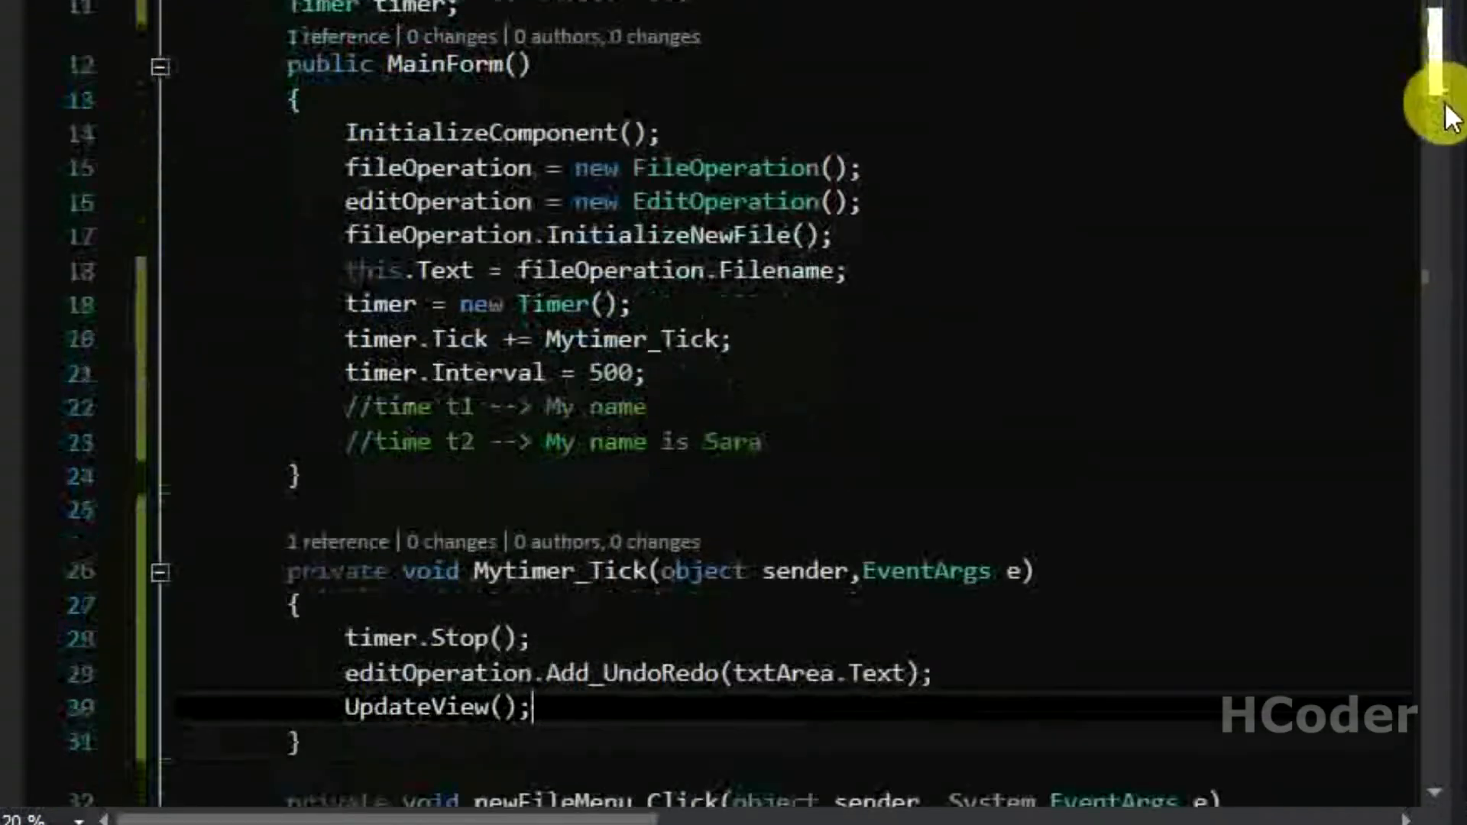
scroll(down, 3)
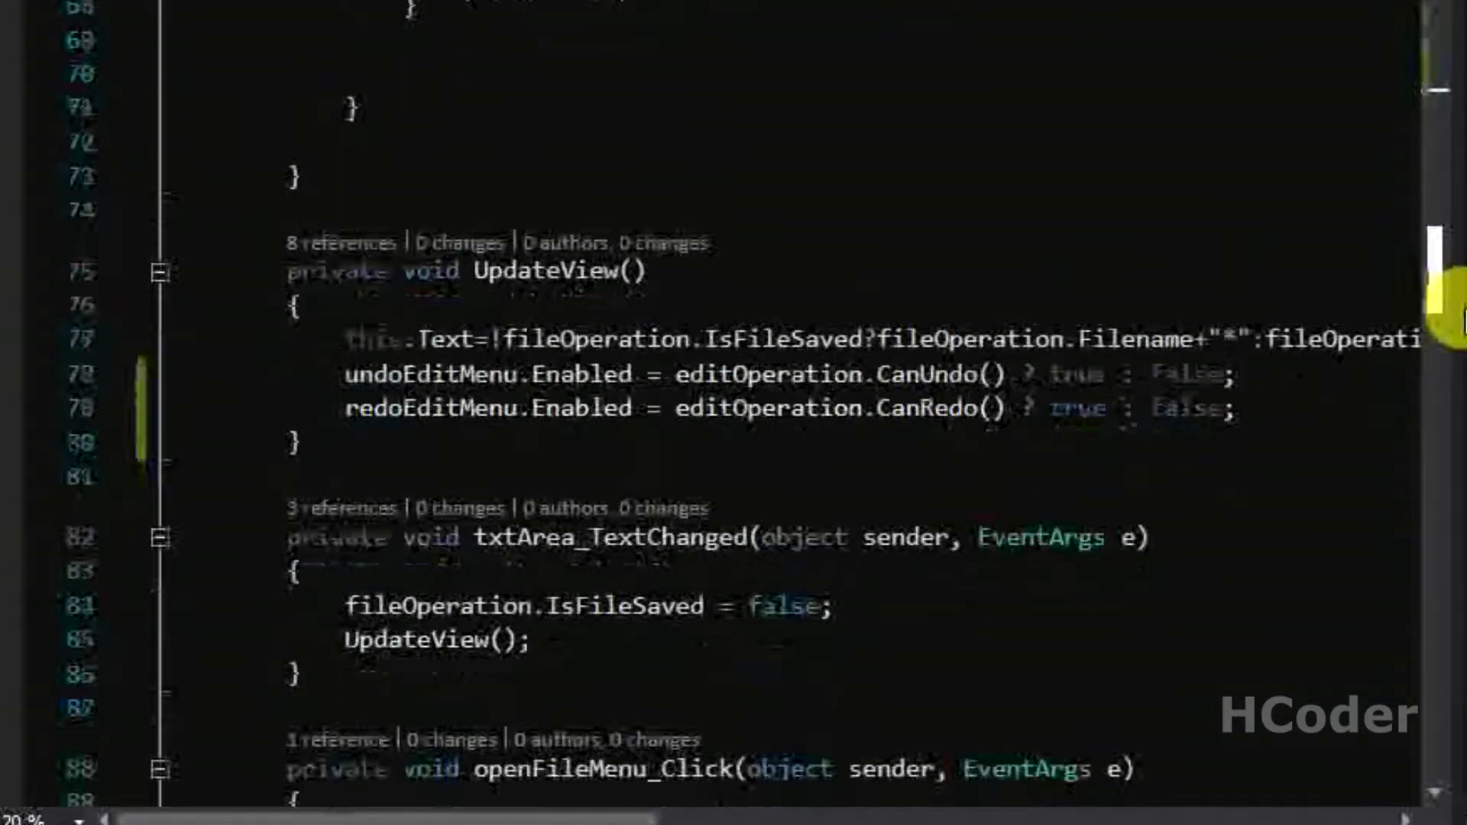
scroll(down, 3)
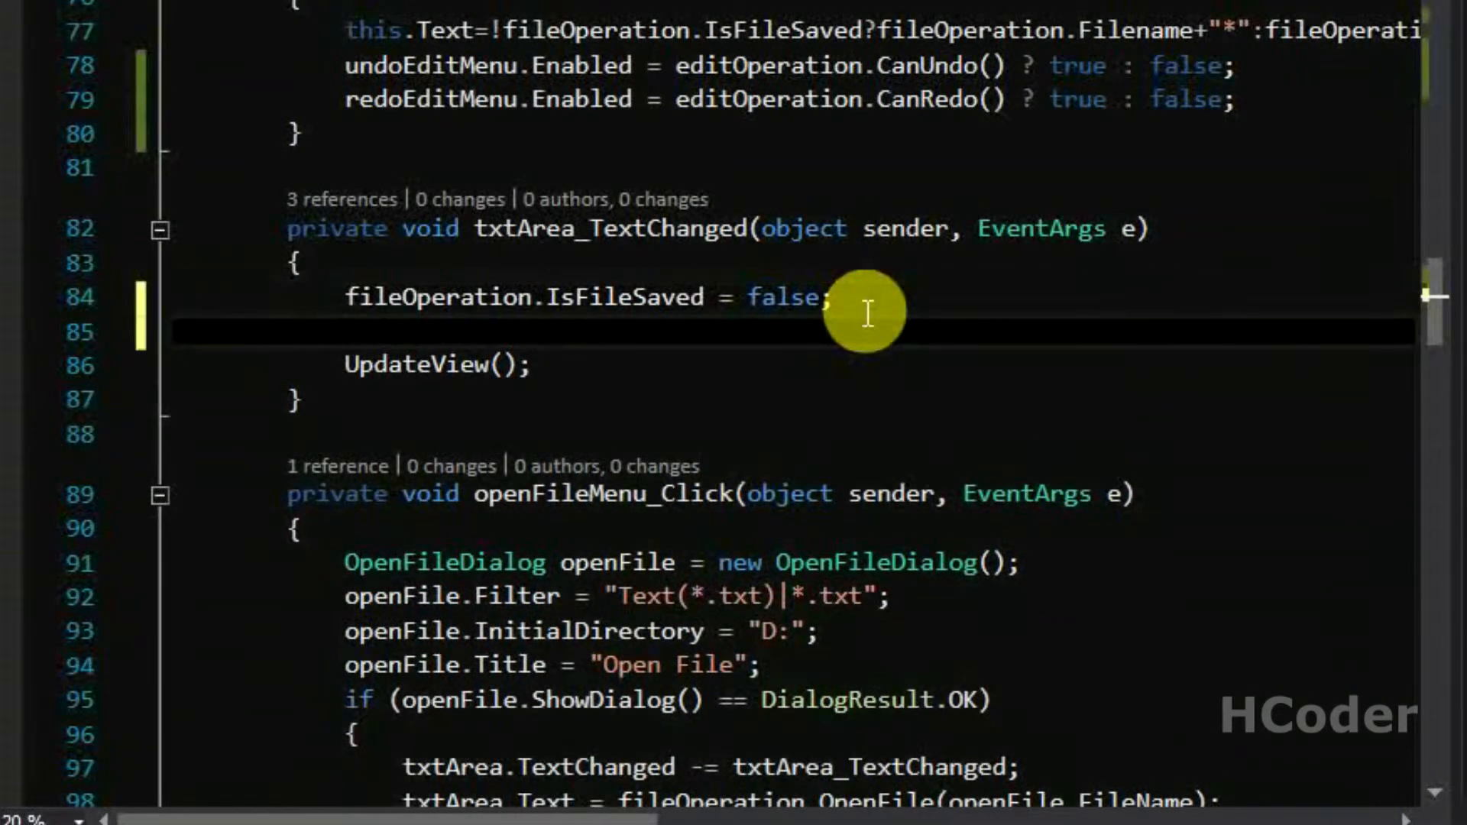
text(if(e))
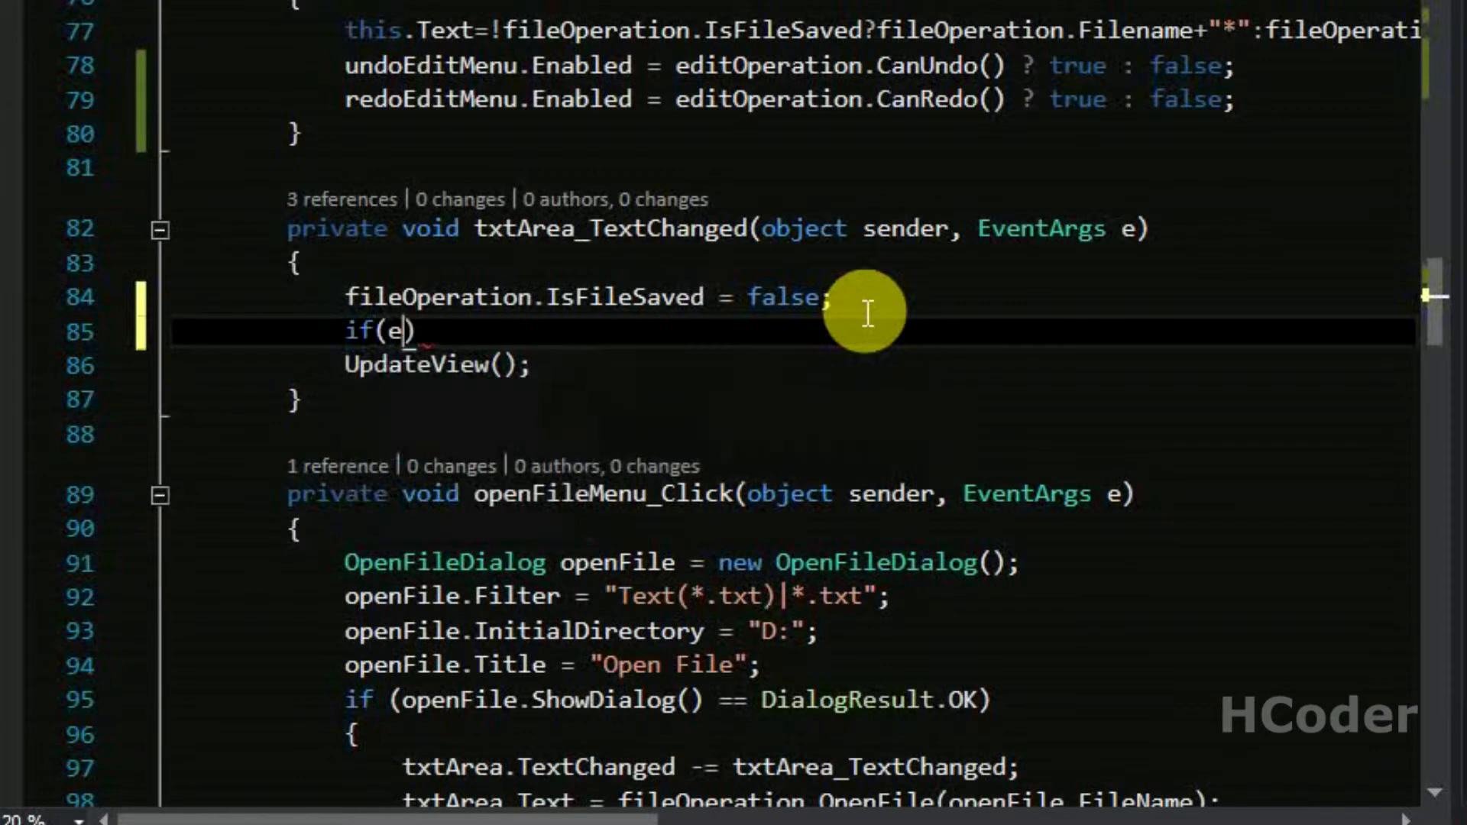
text(ditOperation.)
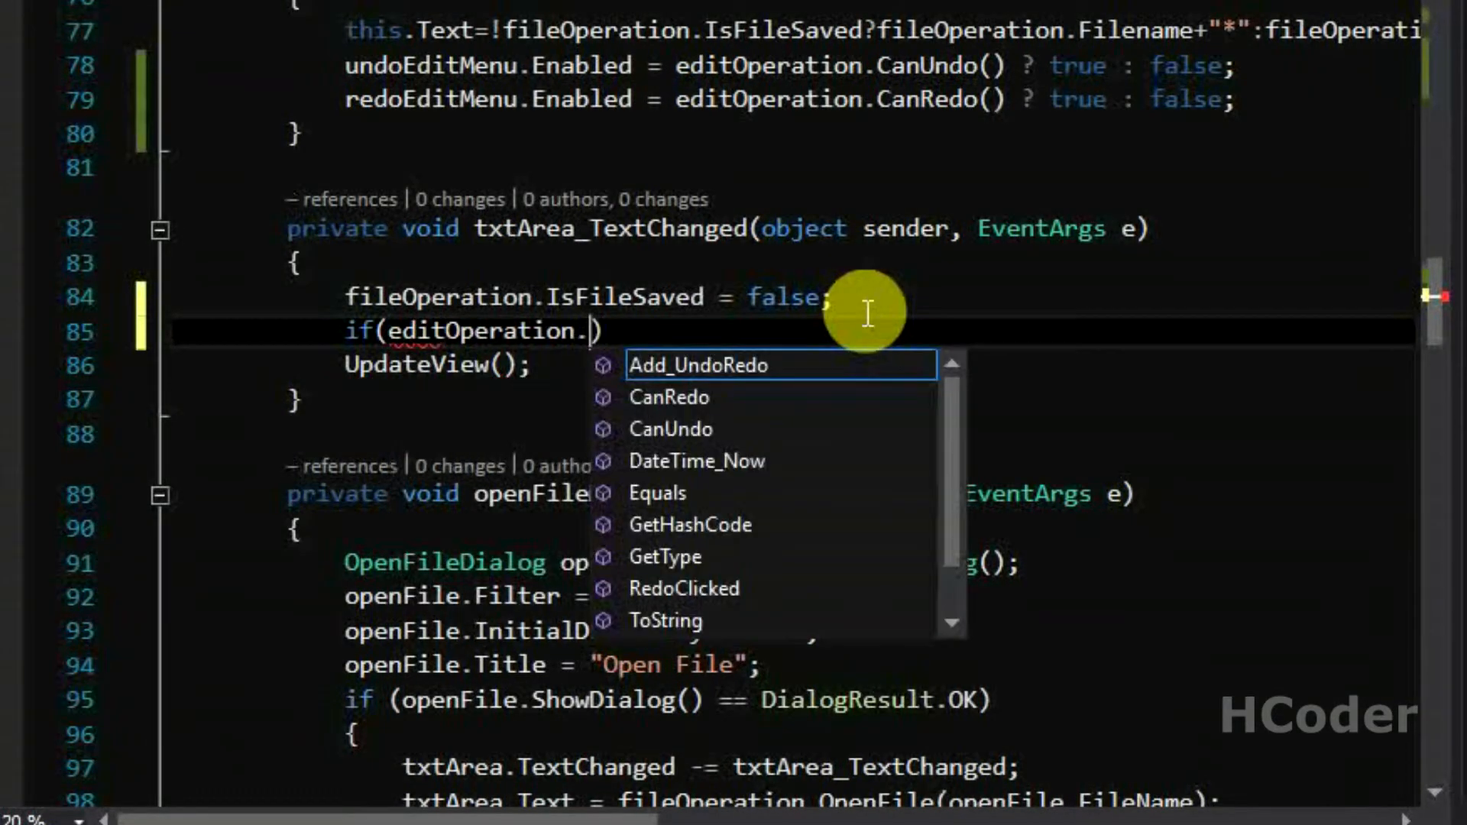
text(tAreaTextChangeRequired)
text({)
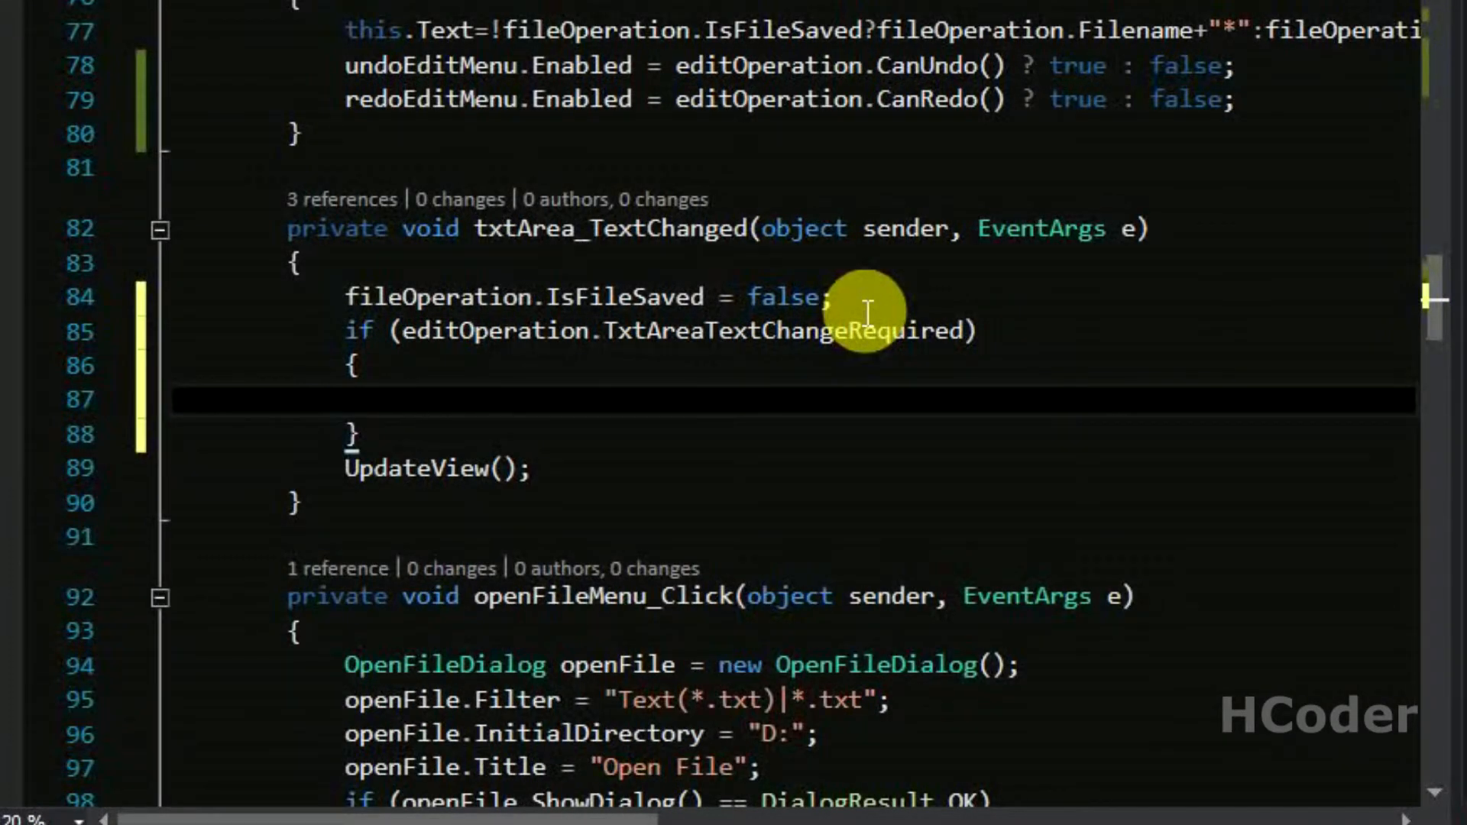
text(timer.Start())
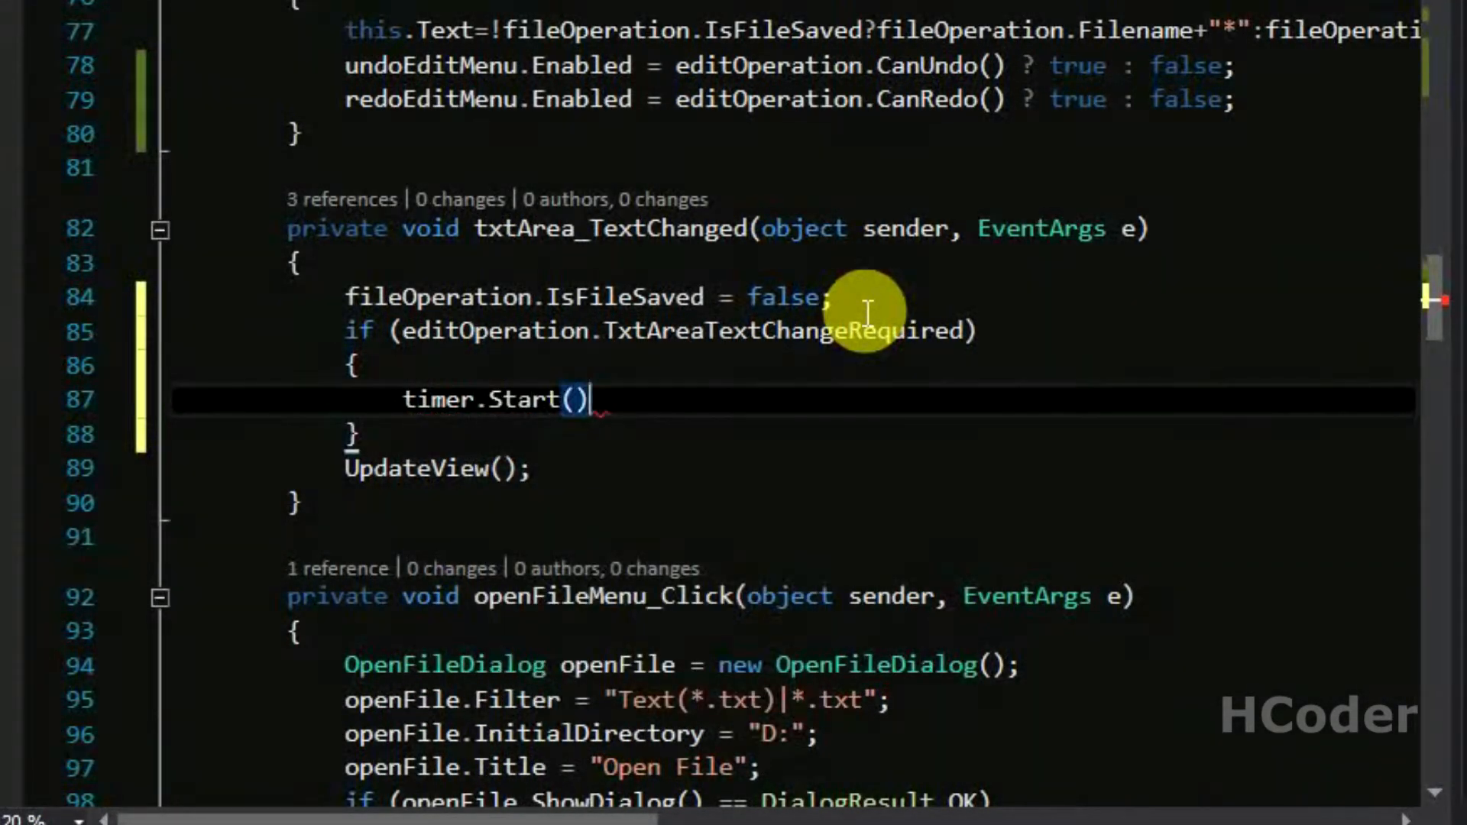
text(;)
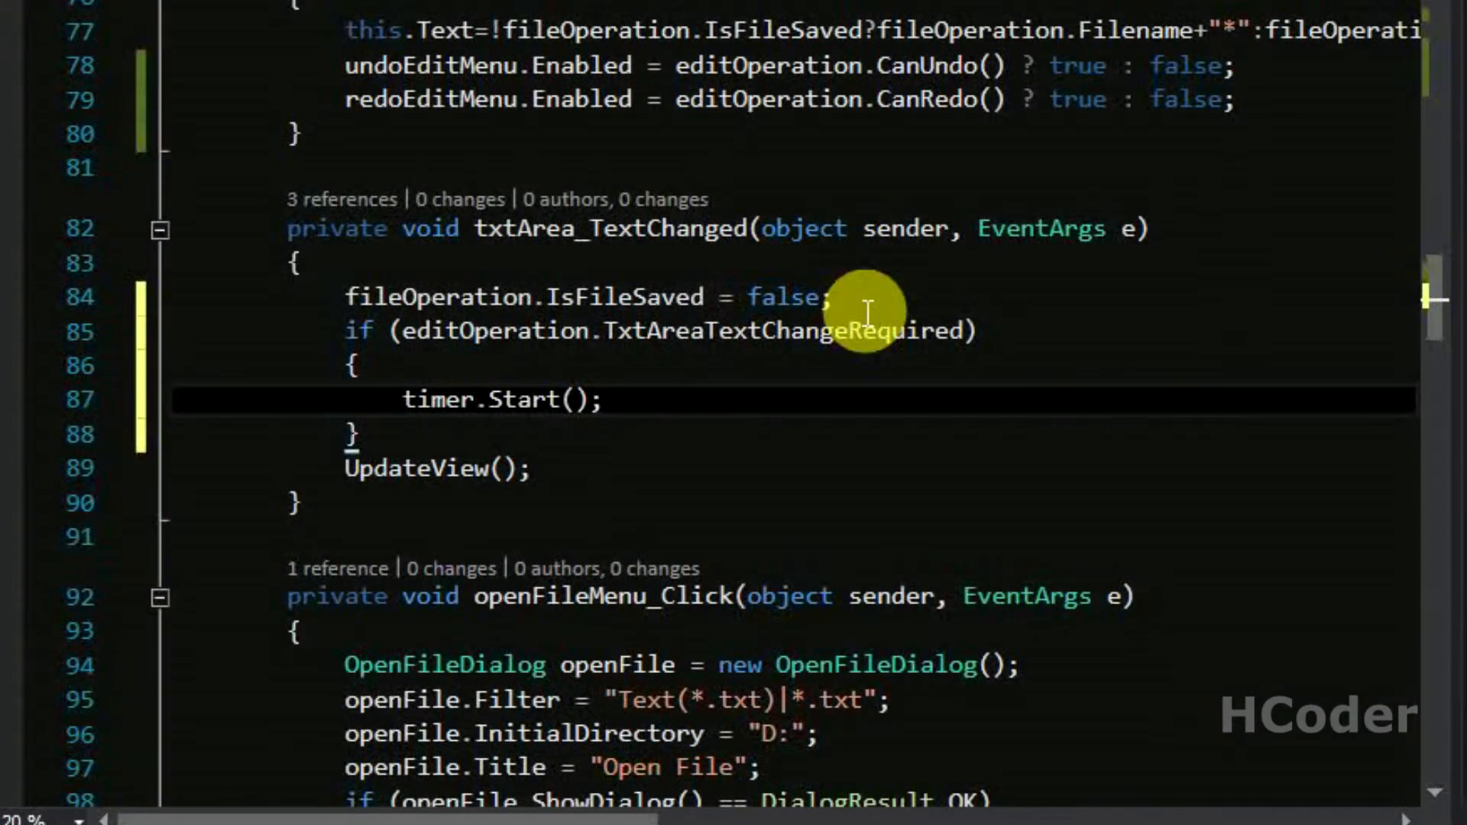
Step: Add an else branch resetting TxtAreaTextChangeRequired to false
text(else)
text(editOperation.TxtAreaTextChangeRequired)
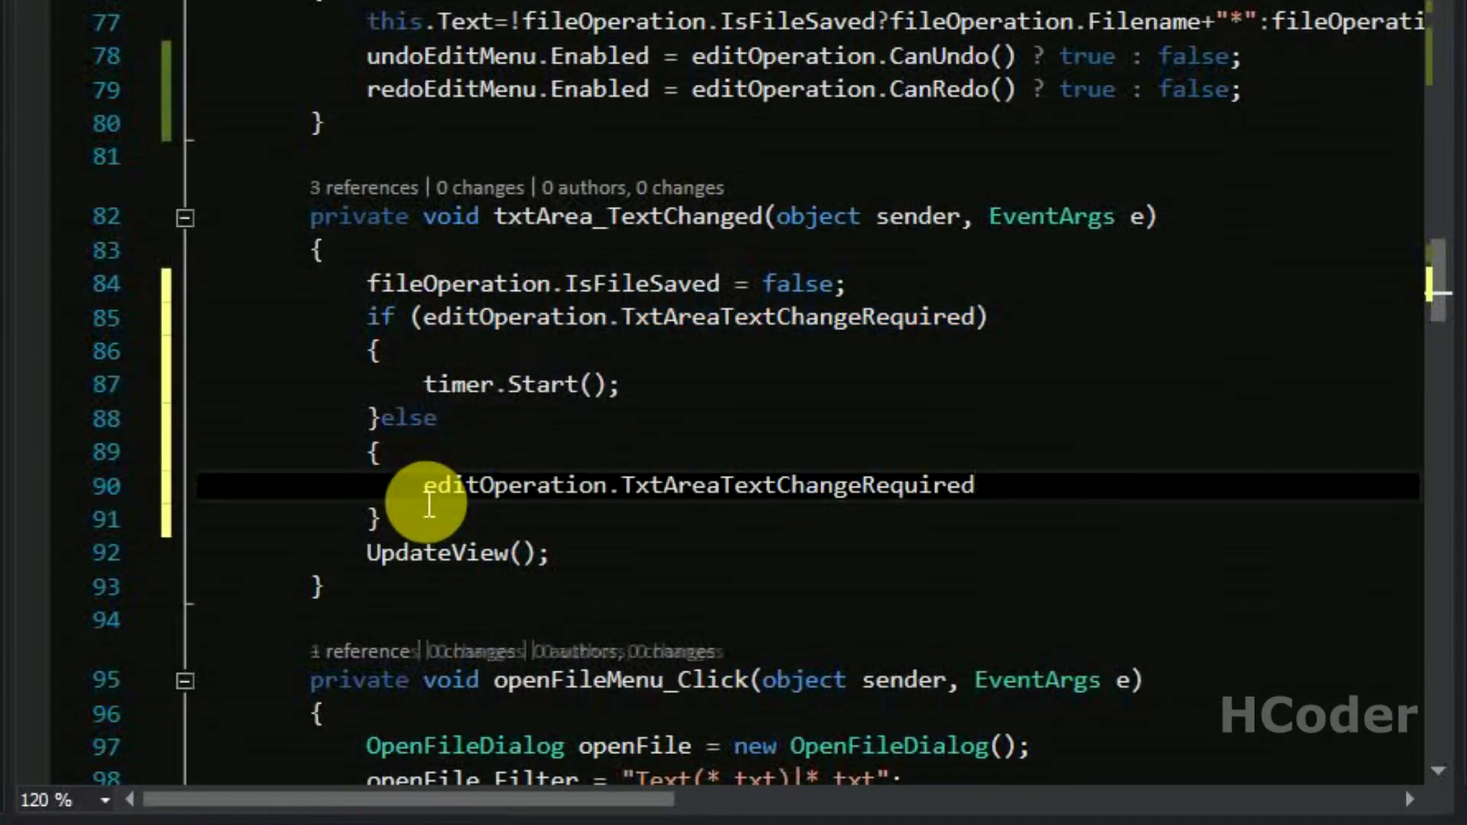
text(= false;)
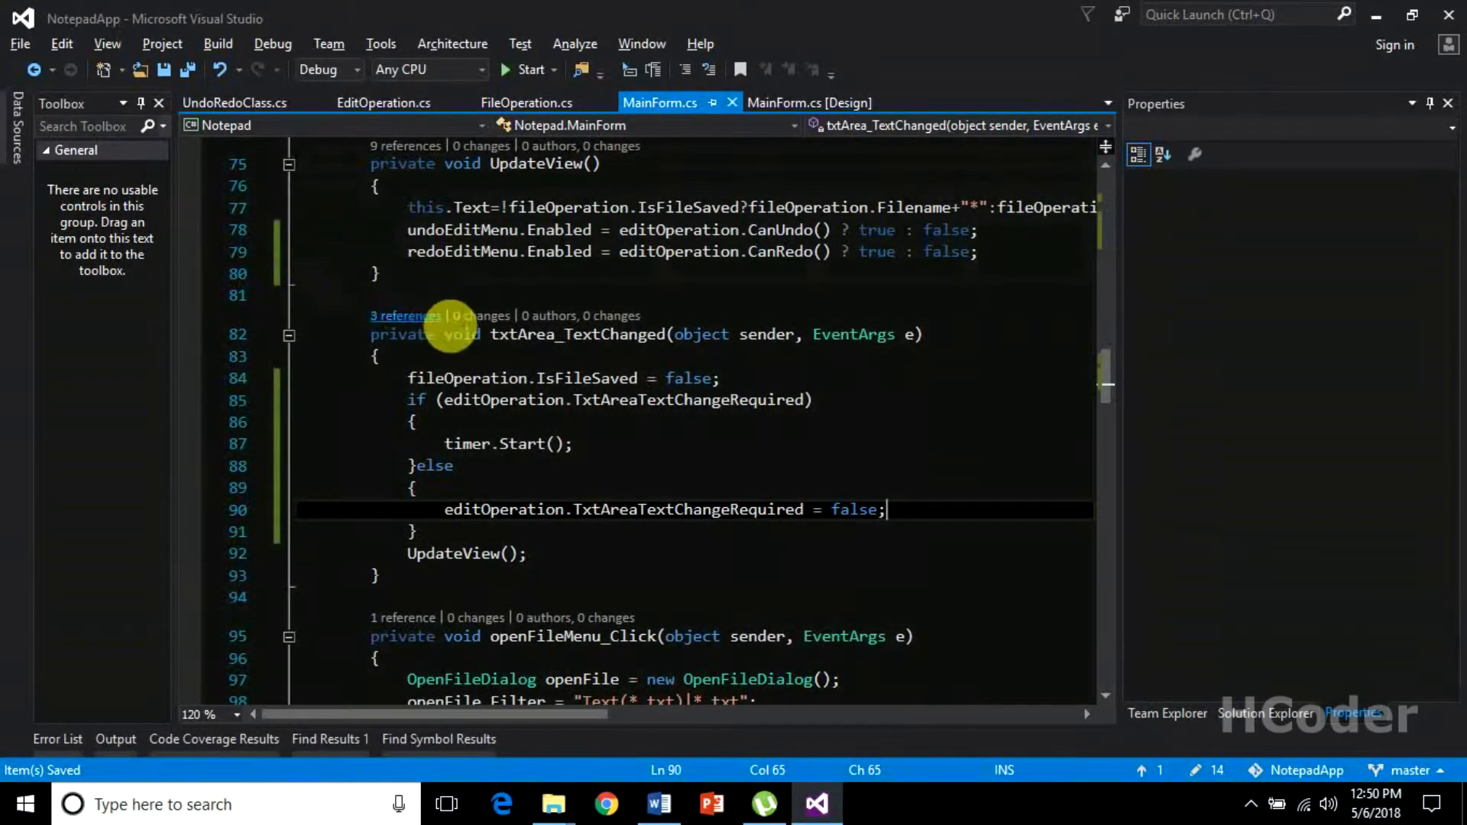
double_click(622, 399)
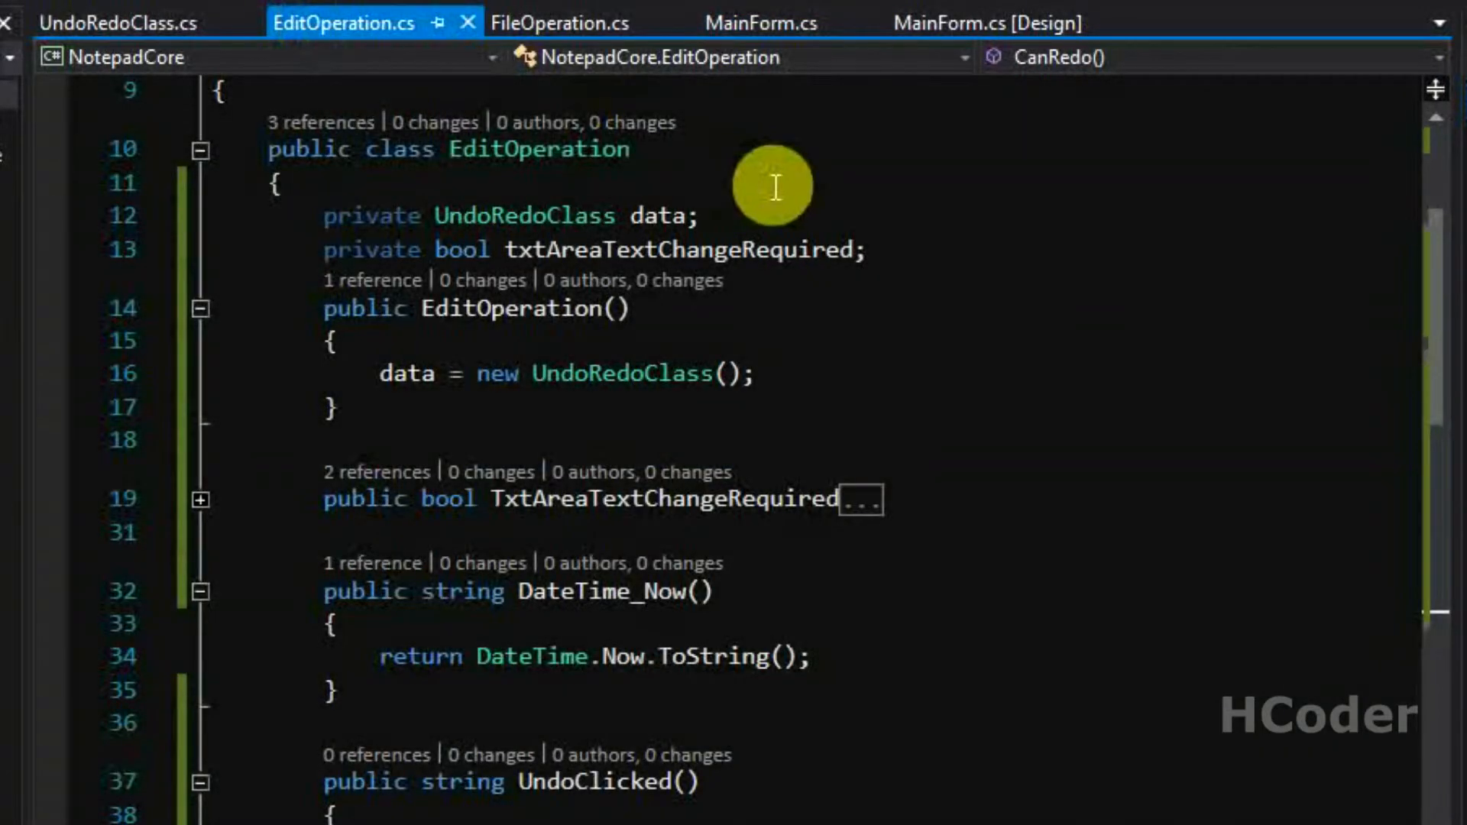
Step: Default txtAreaTextChangeRequired to true in EditOperation and return to MainForm.cs
text(=true)
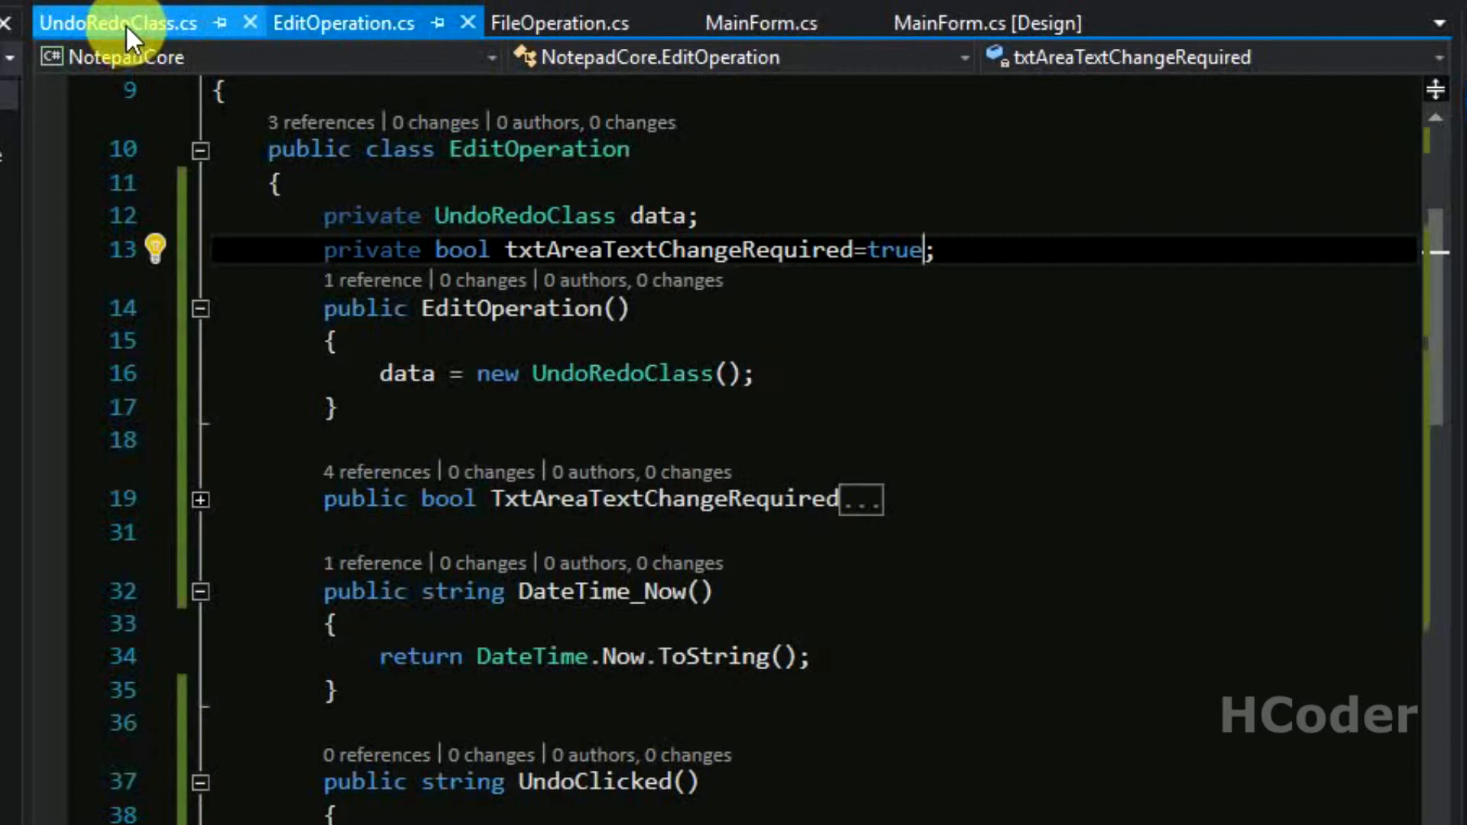
click(760, 23)
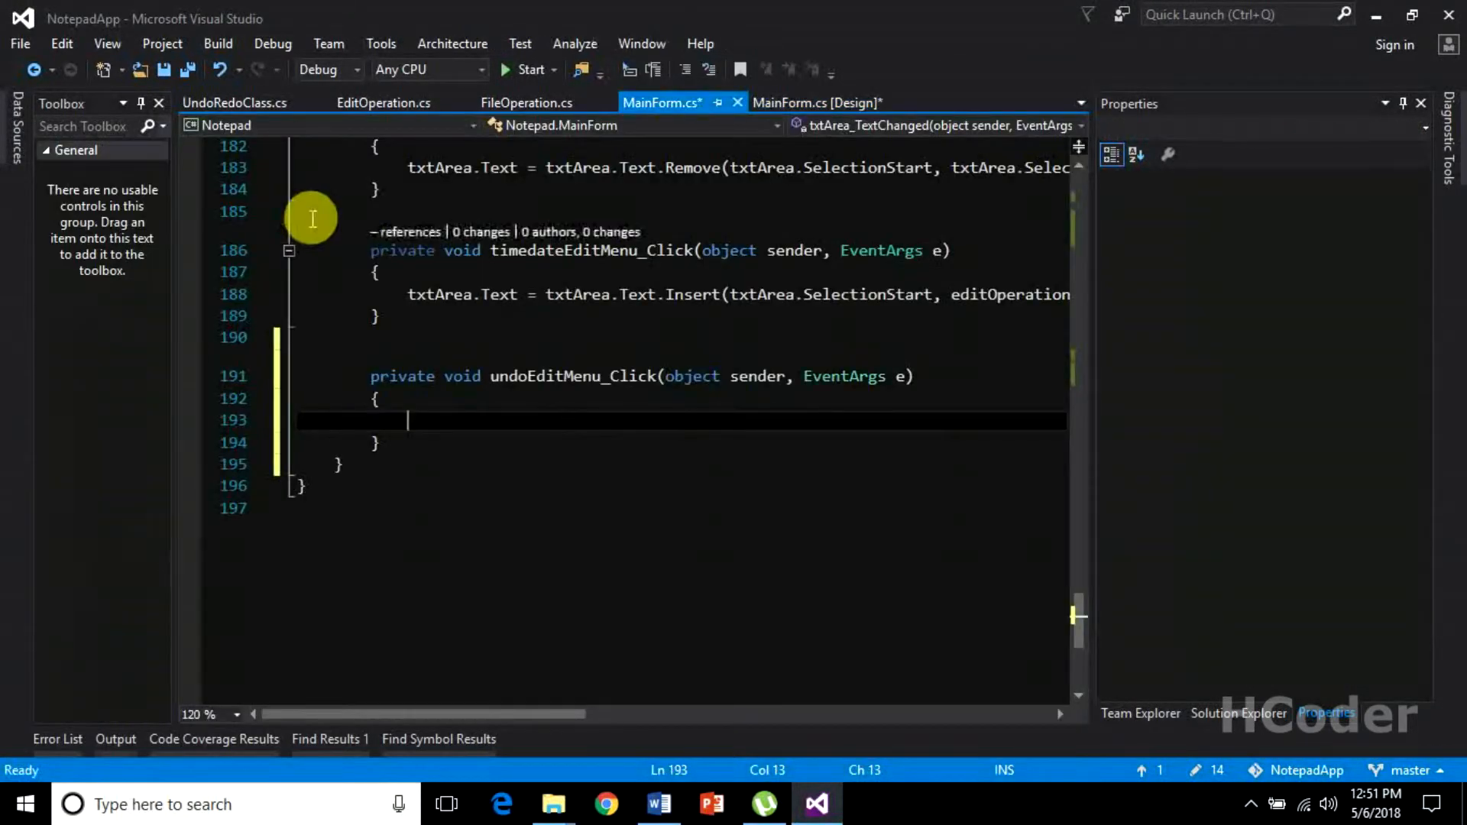
Step: In undoEditMenu_Click, set txtArea.Text = editOperation.UndoClicked() and call UpdateView()
text(txt)
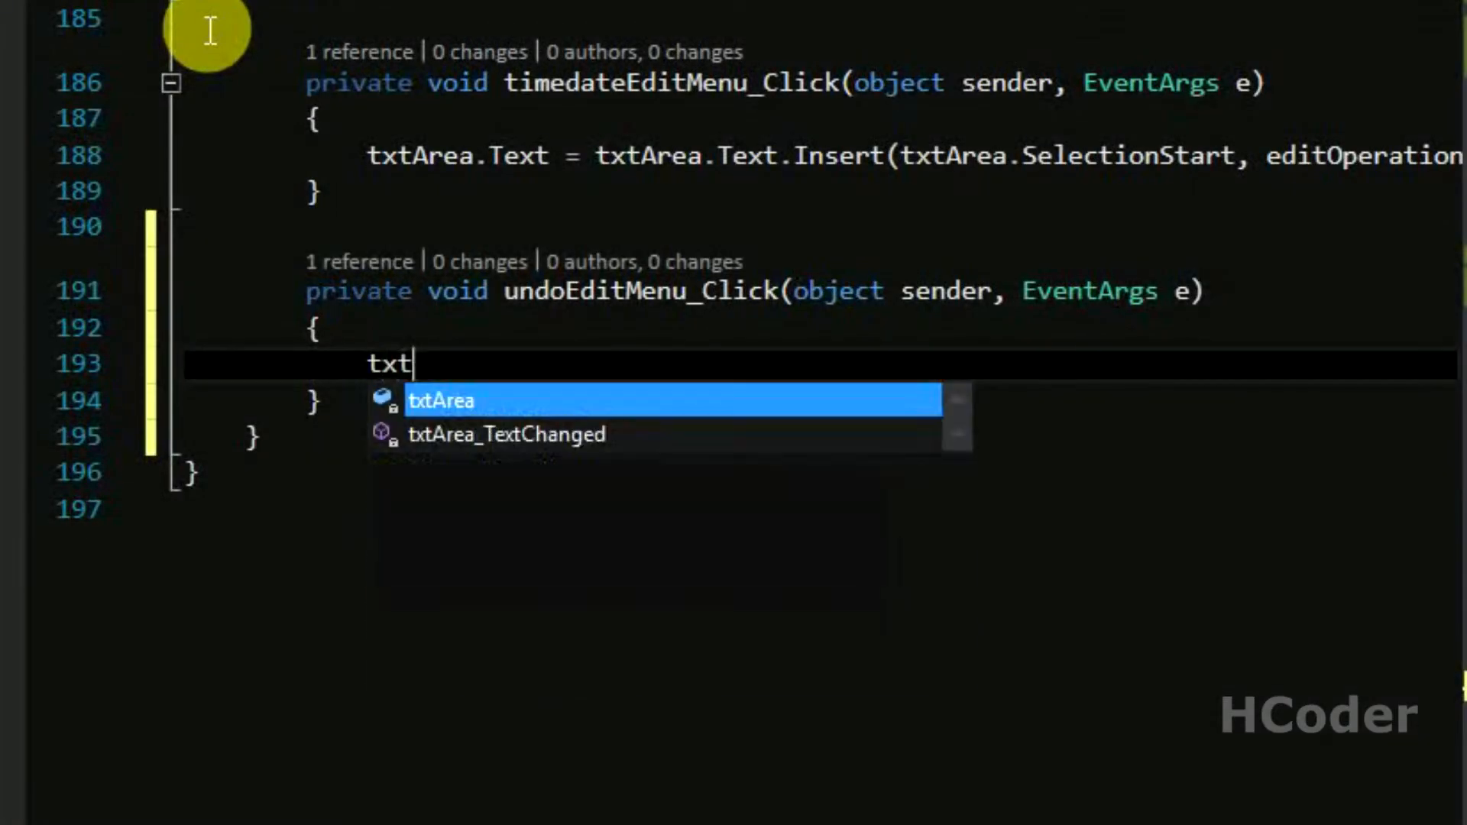
text(Area.te)
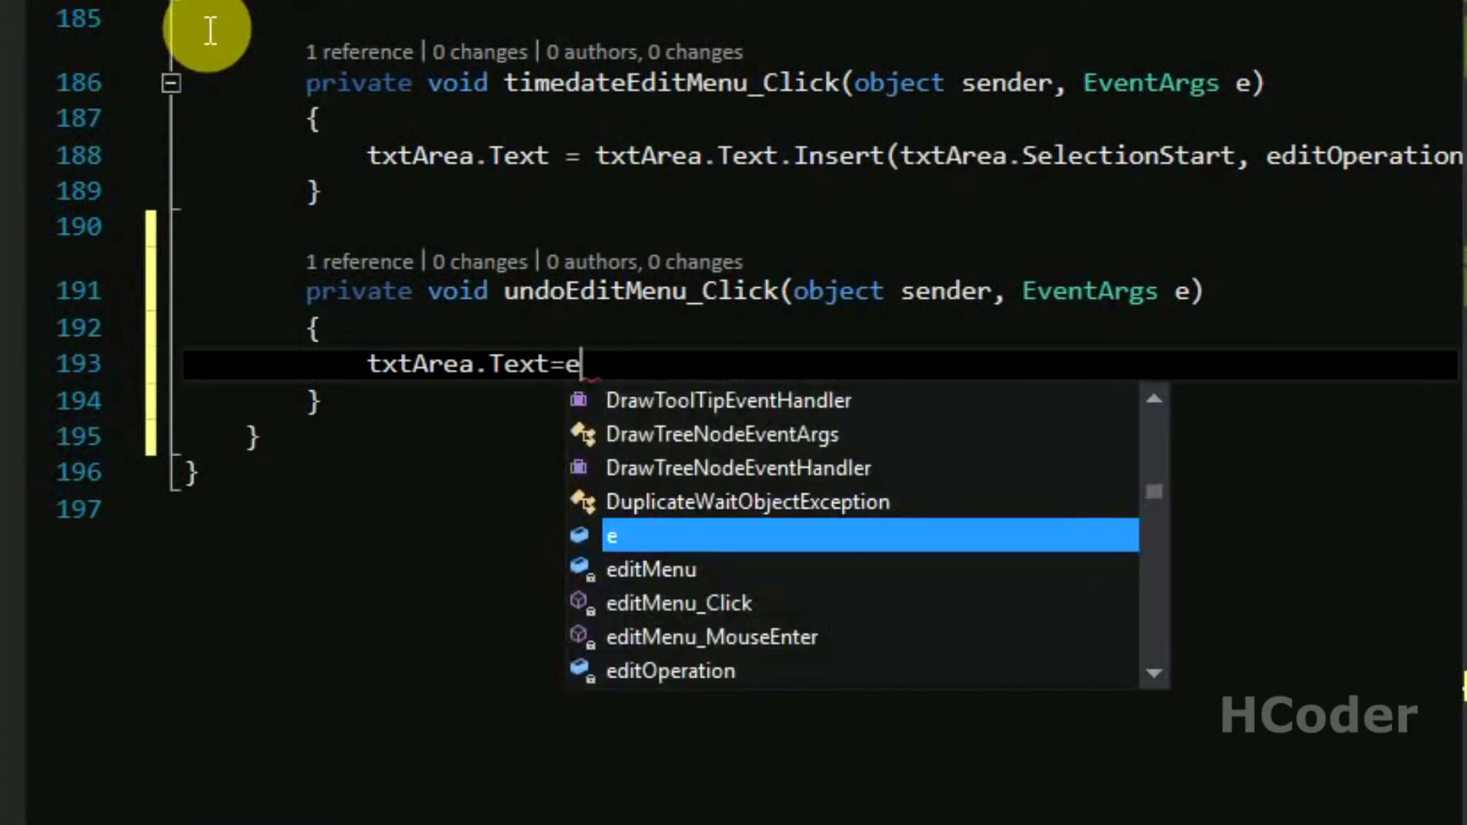
text(ditOperation.)
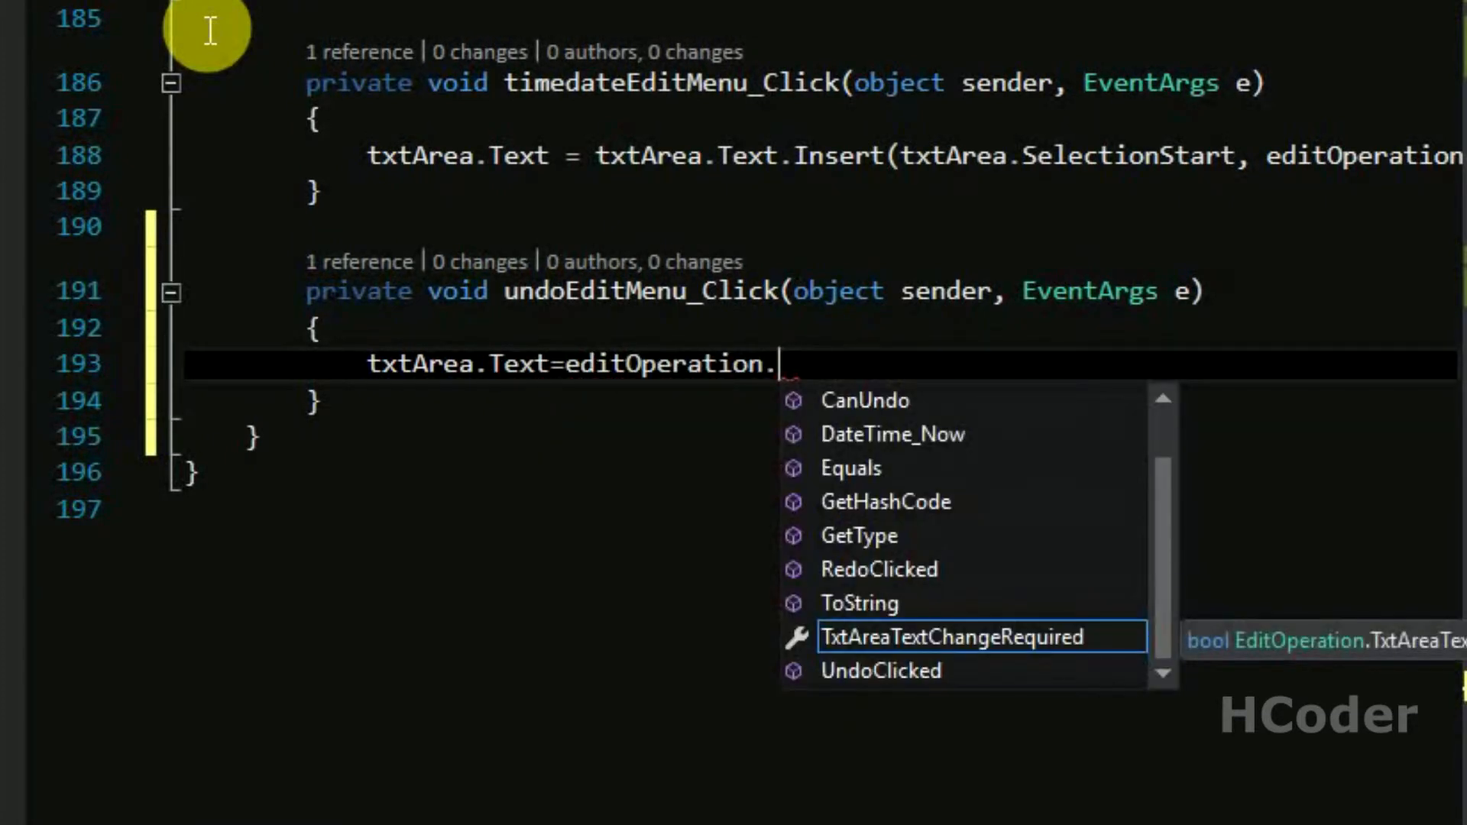
click(881, 669)
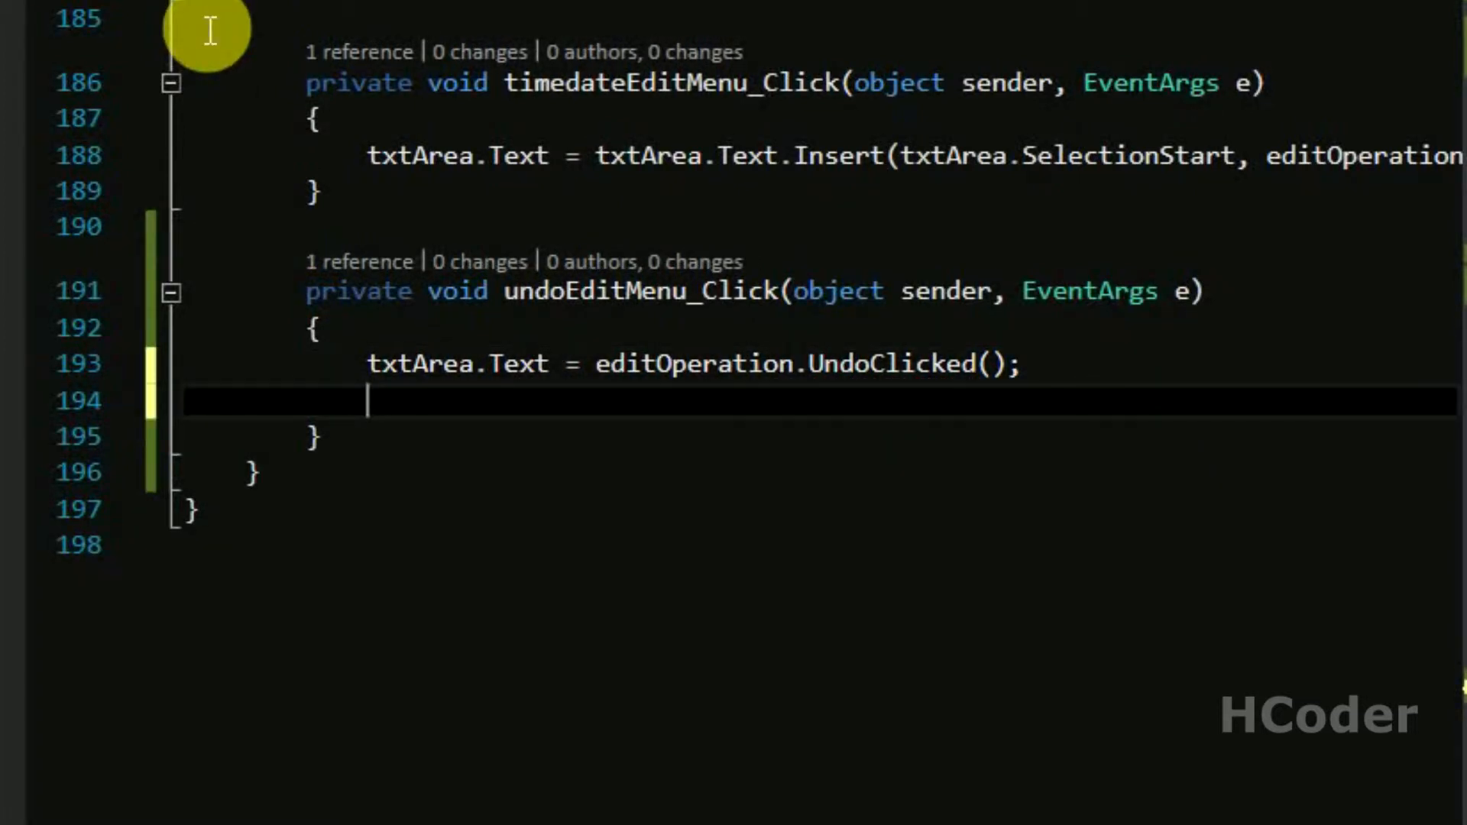
text(UpdateView();)
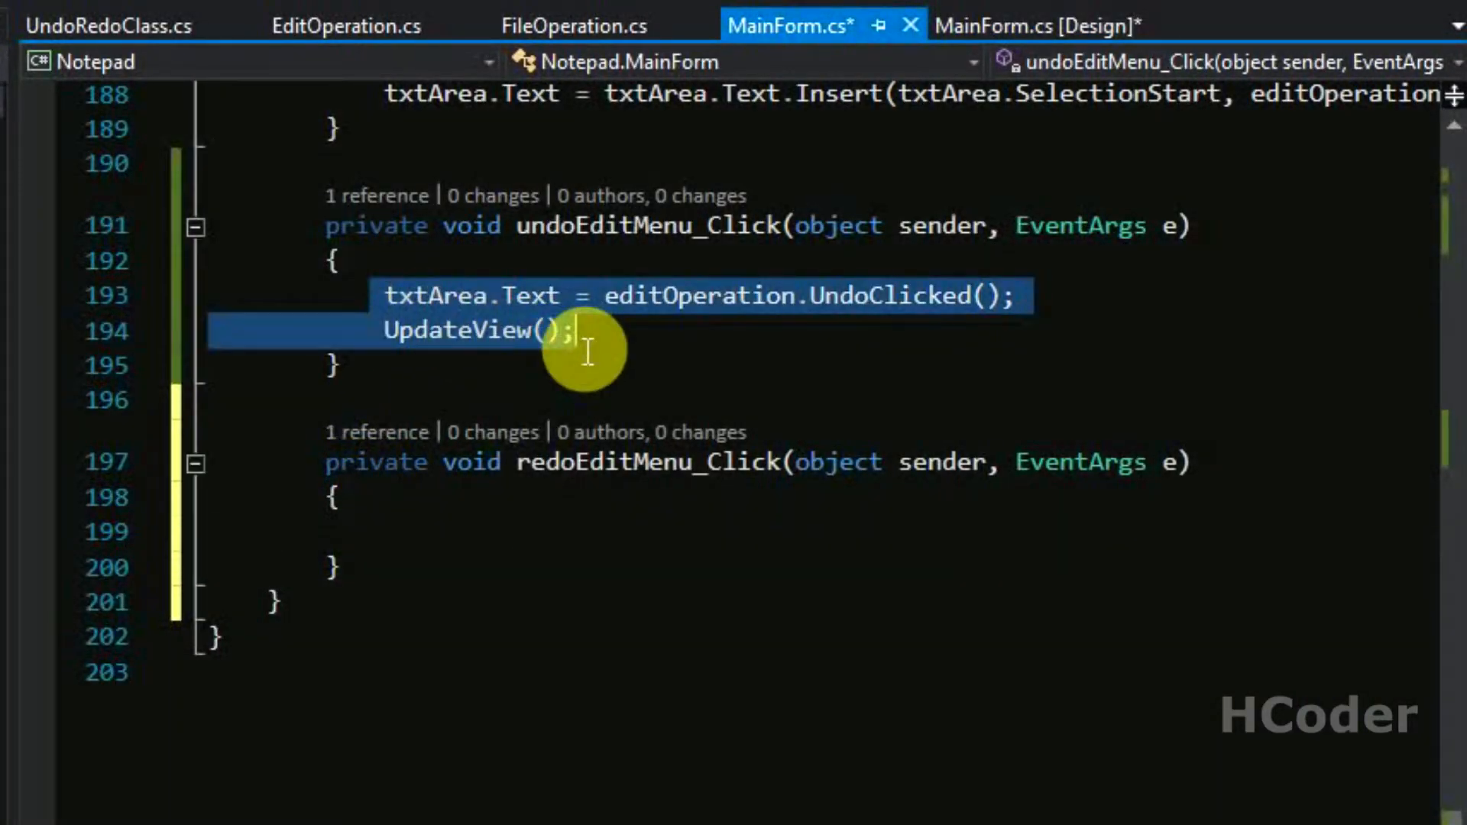
Step: In redoEditMenu_Click, set txtArea.Text = editOperation.RedoClicked() mirroring the undo handler
text(txtArea.Text = editOperation.RedoClicked();)
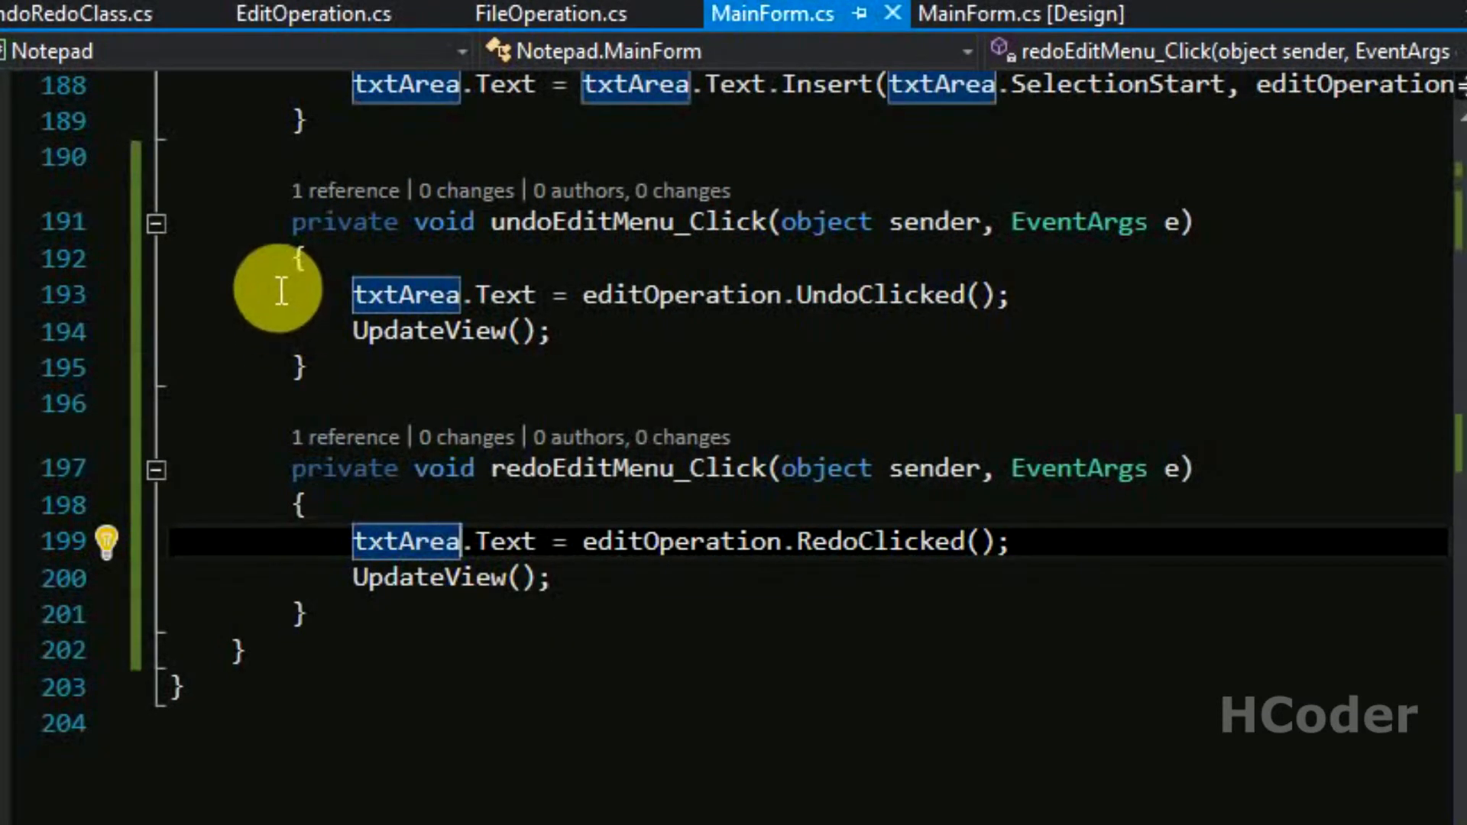
drag(300, 220, 436, 308)
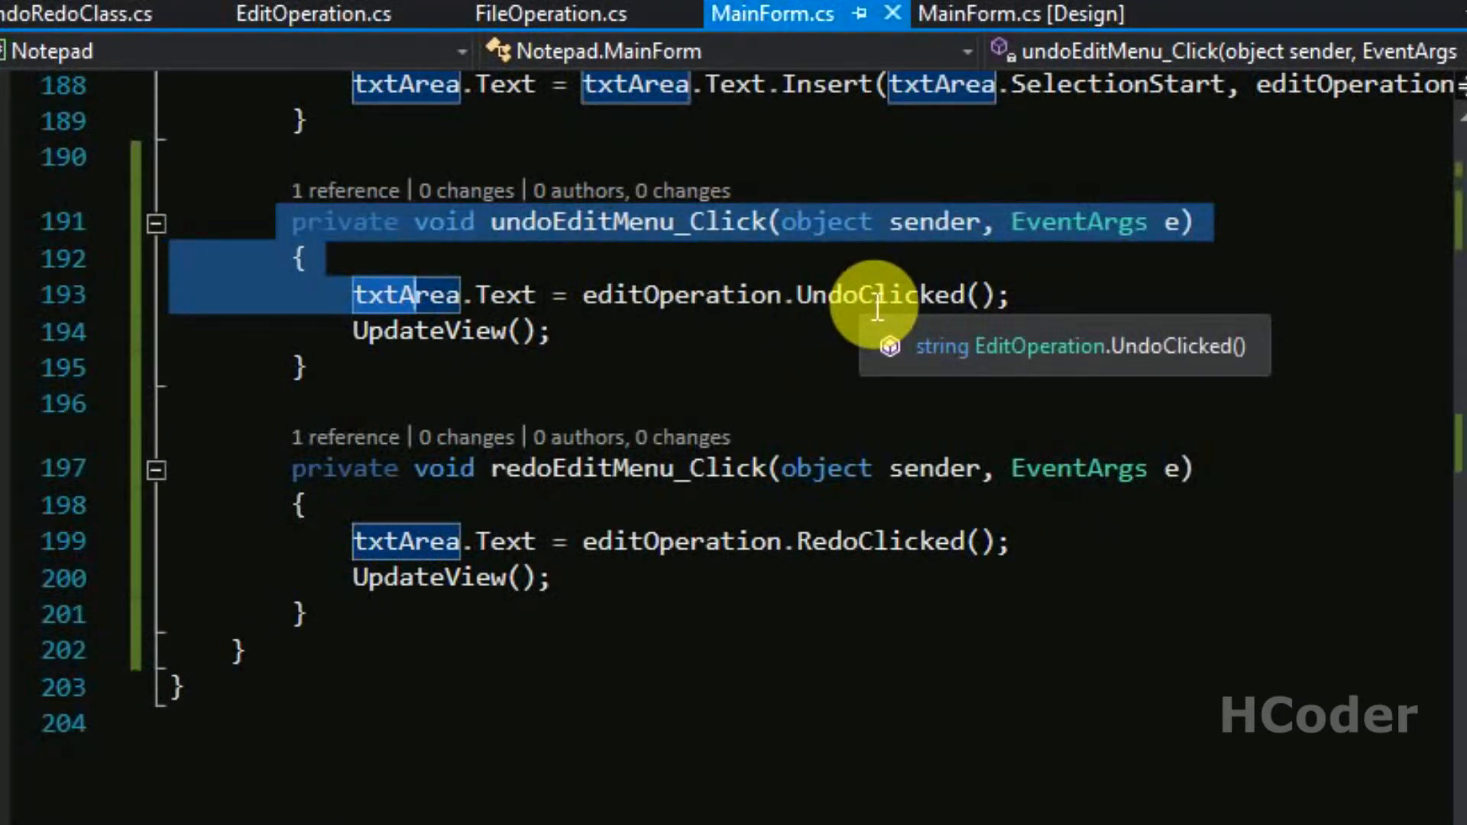
mouse_move(491, 141)
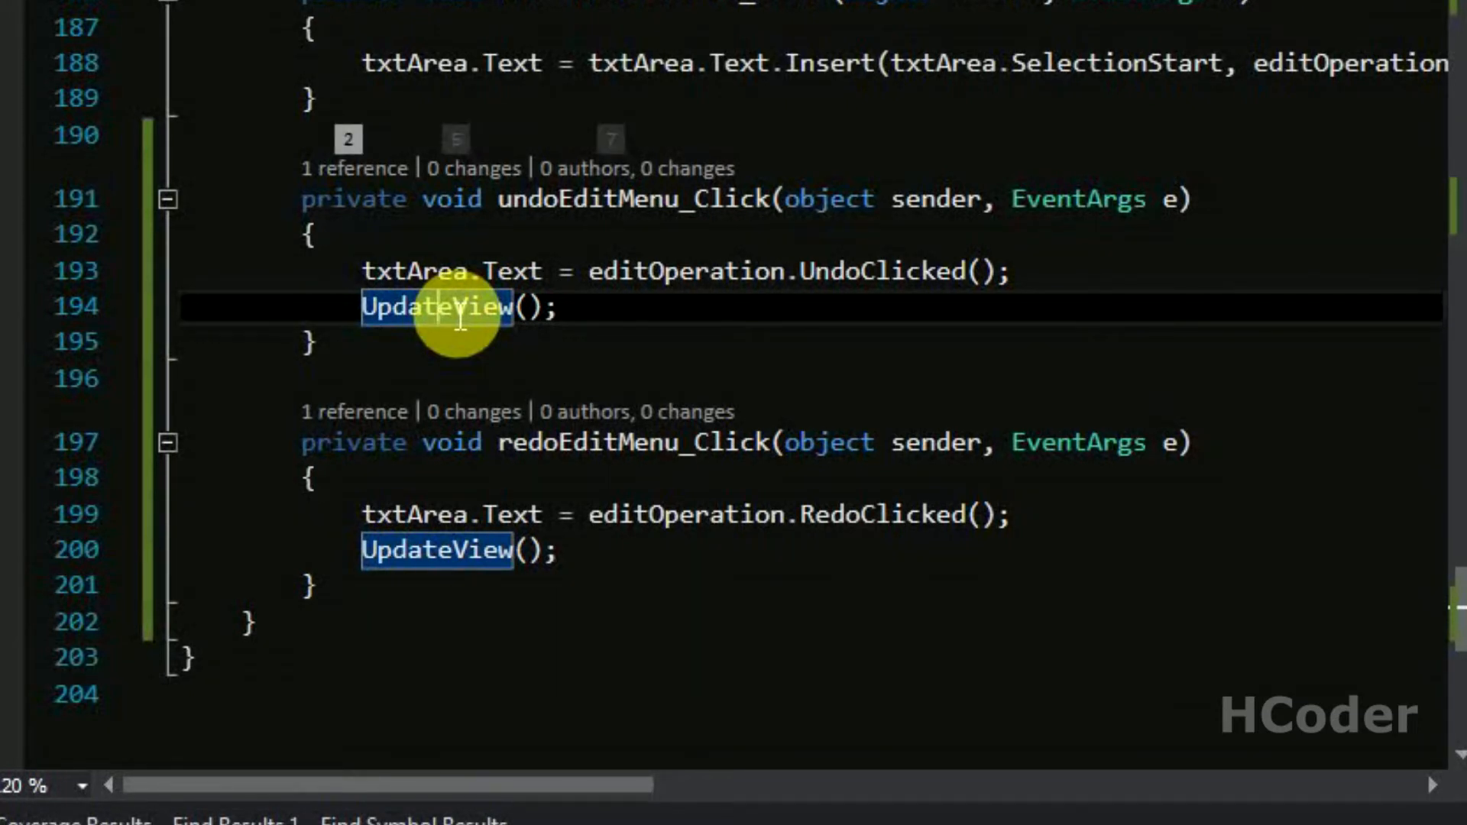
click(436, 309)
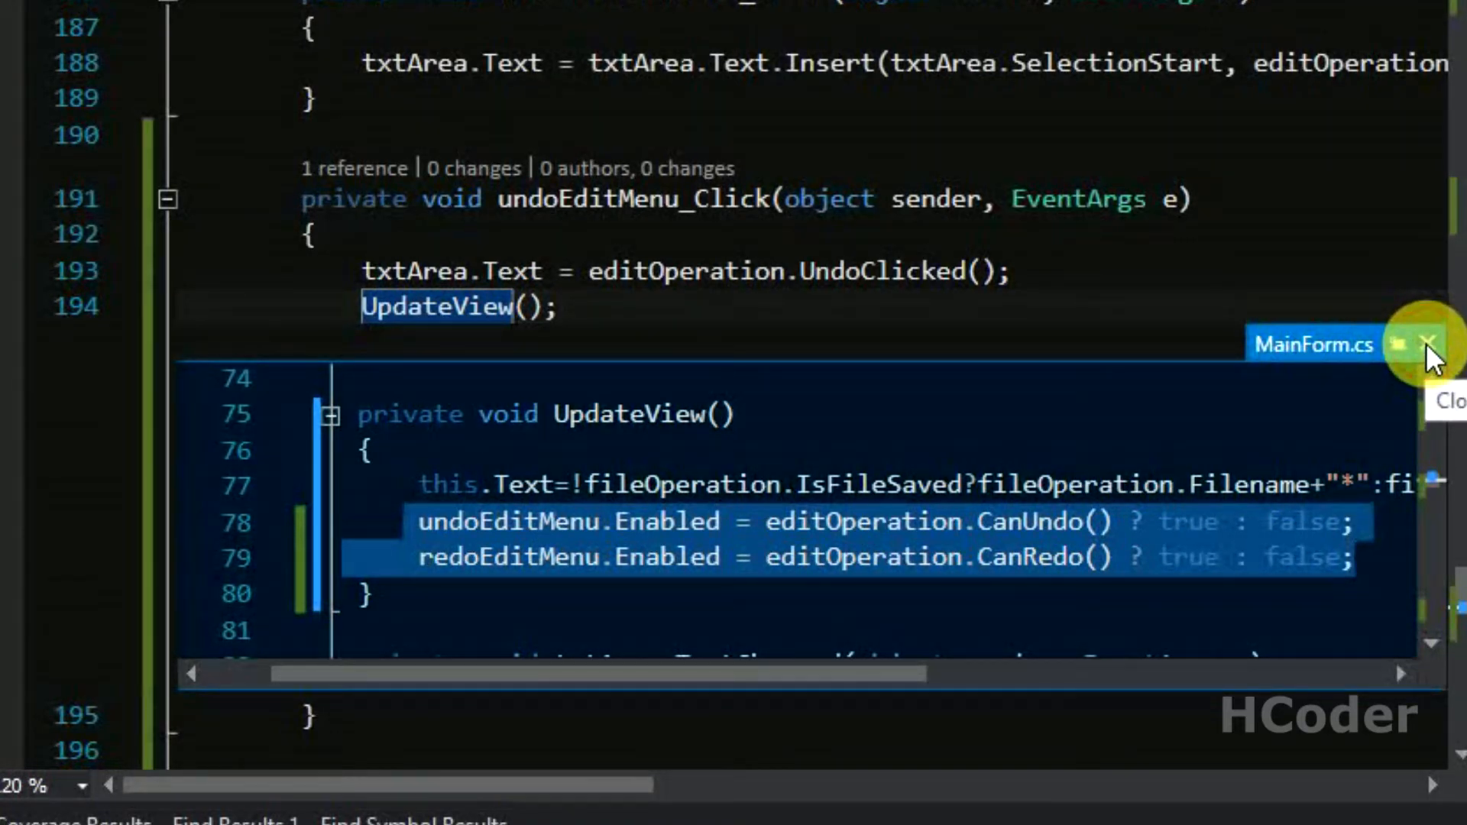
click(1426, 344)
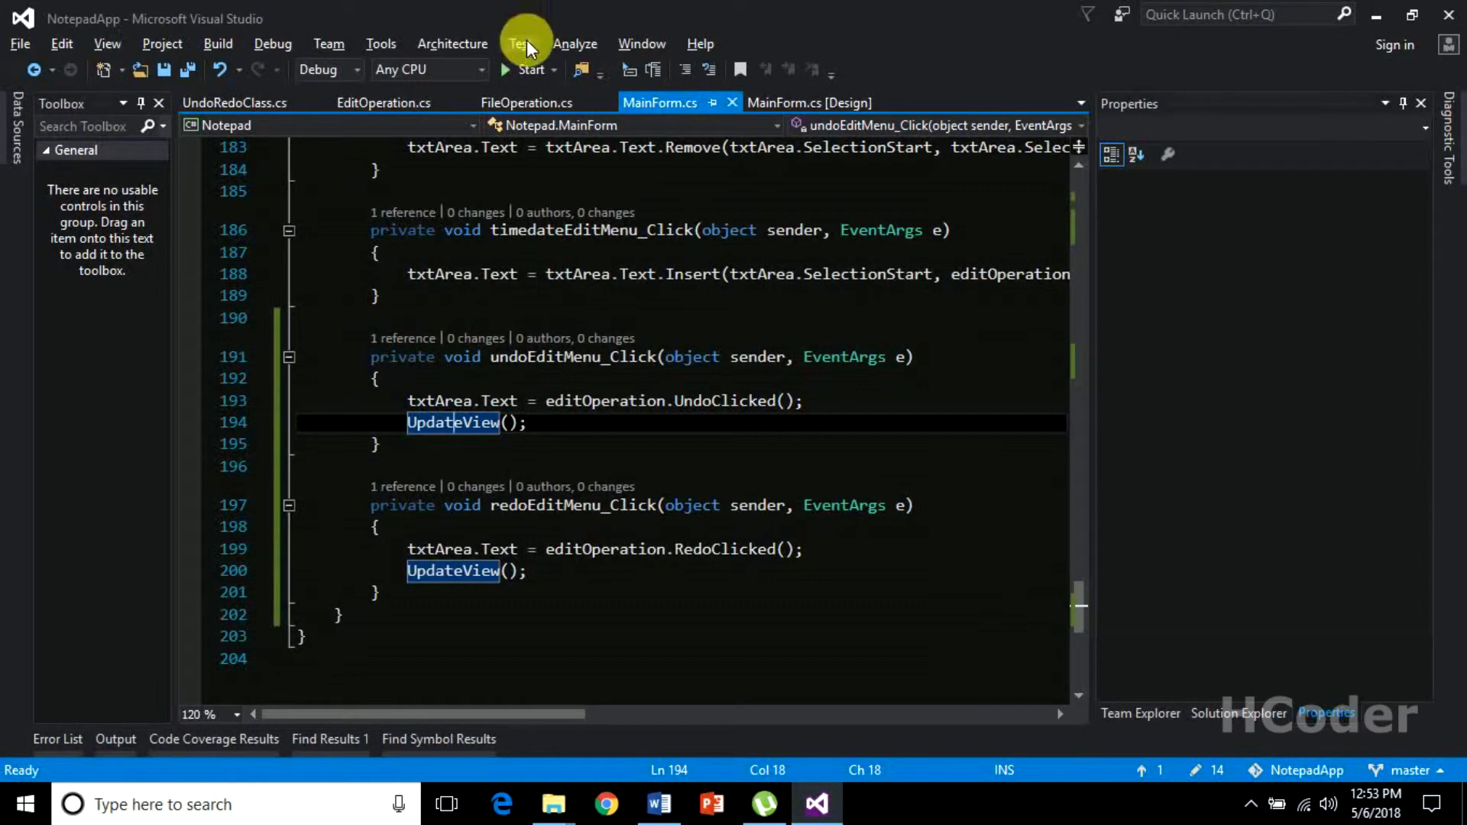
Step: Run the Notepad app and type the sentence 'My name is sara.'
click(524, 69)
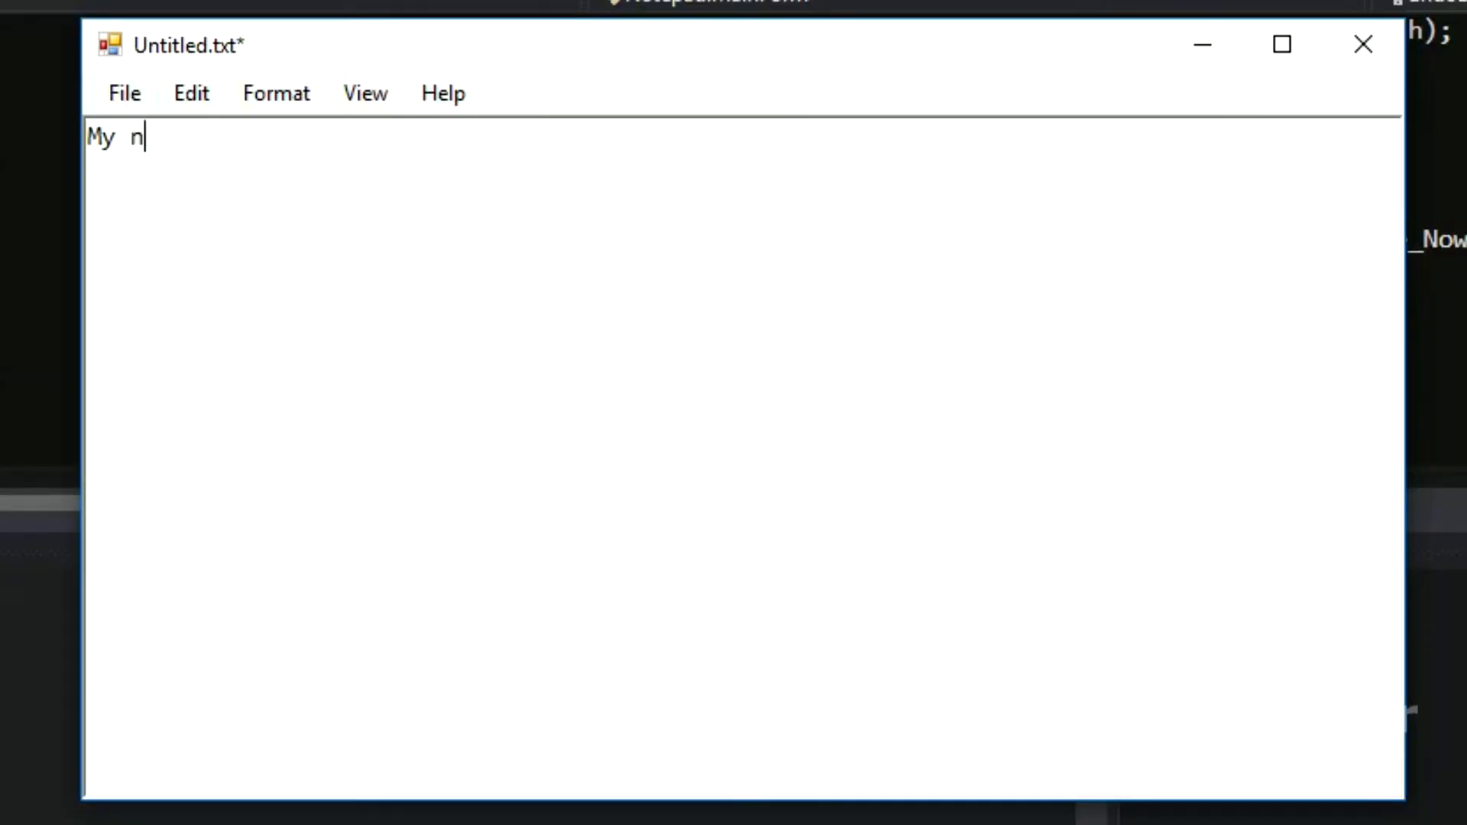
text(ame is sara)
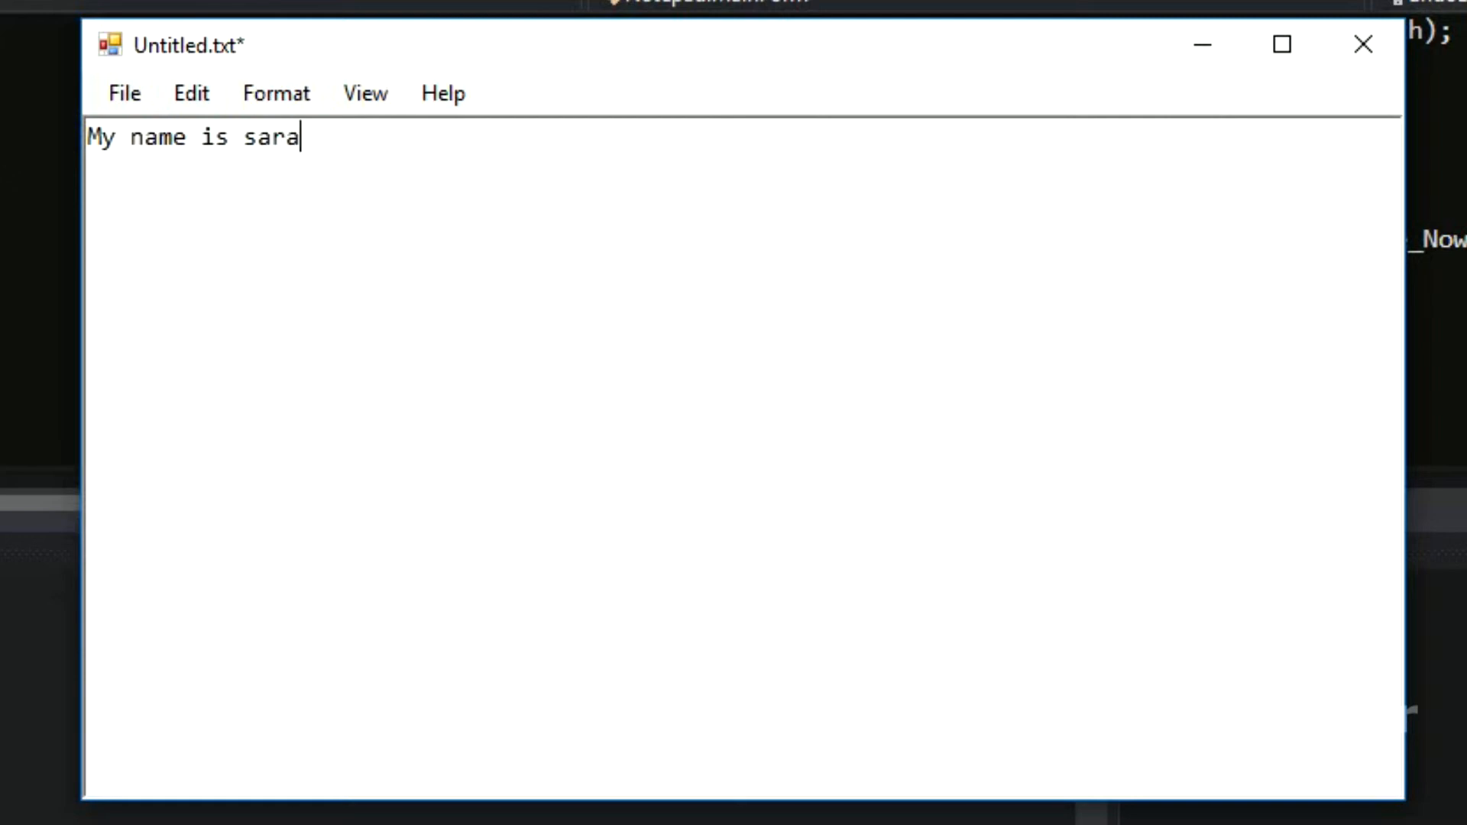
text(.)
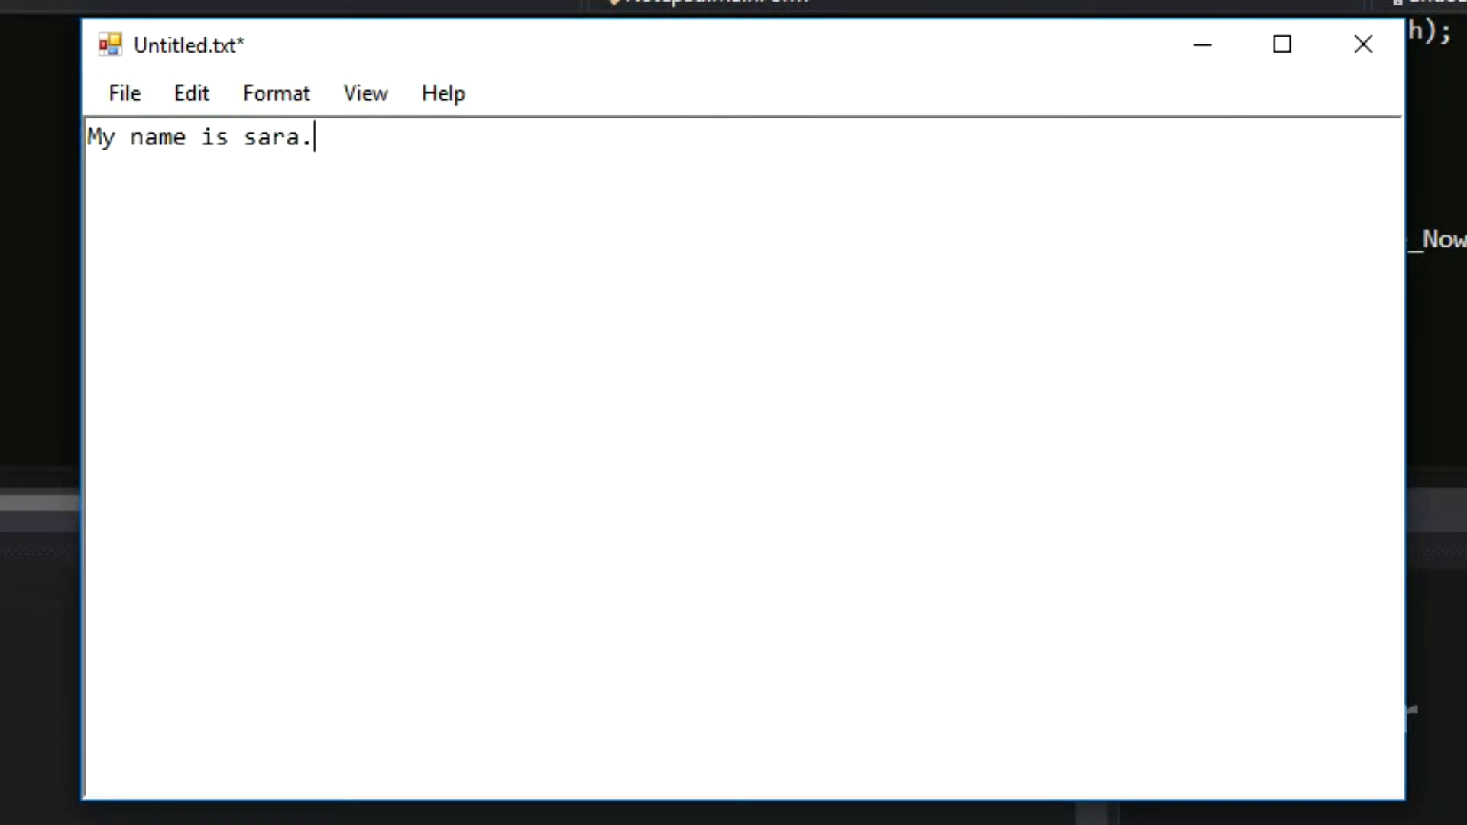
Step: Use Edit > Undo three times to strip the sentence back step by step
click(191, 94)
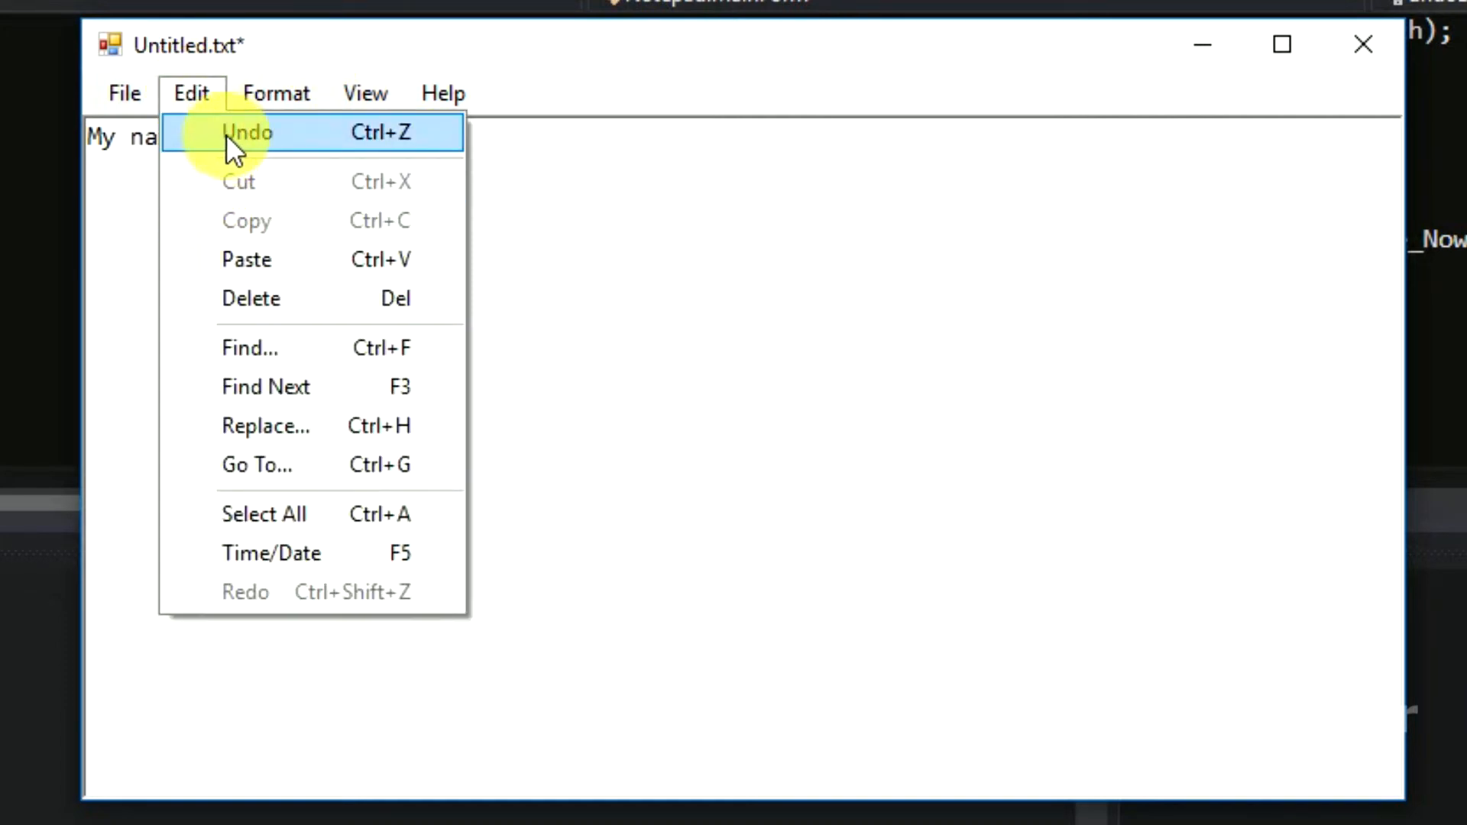
mouse_move(295, 592)
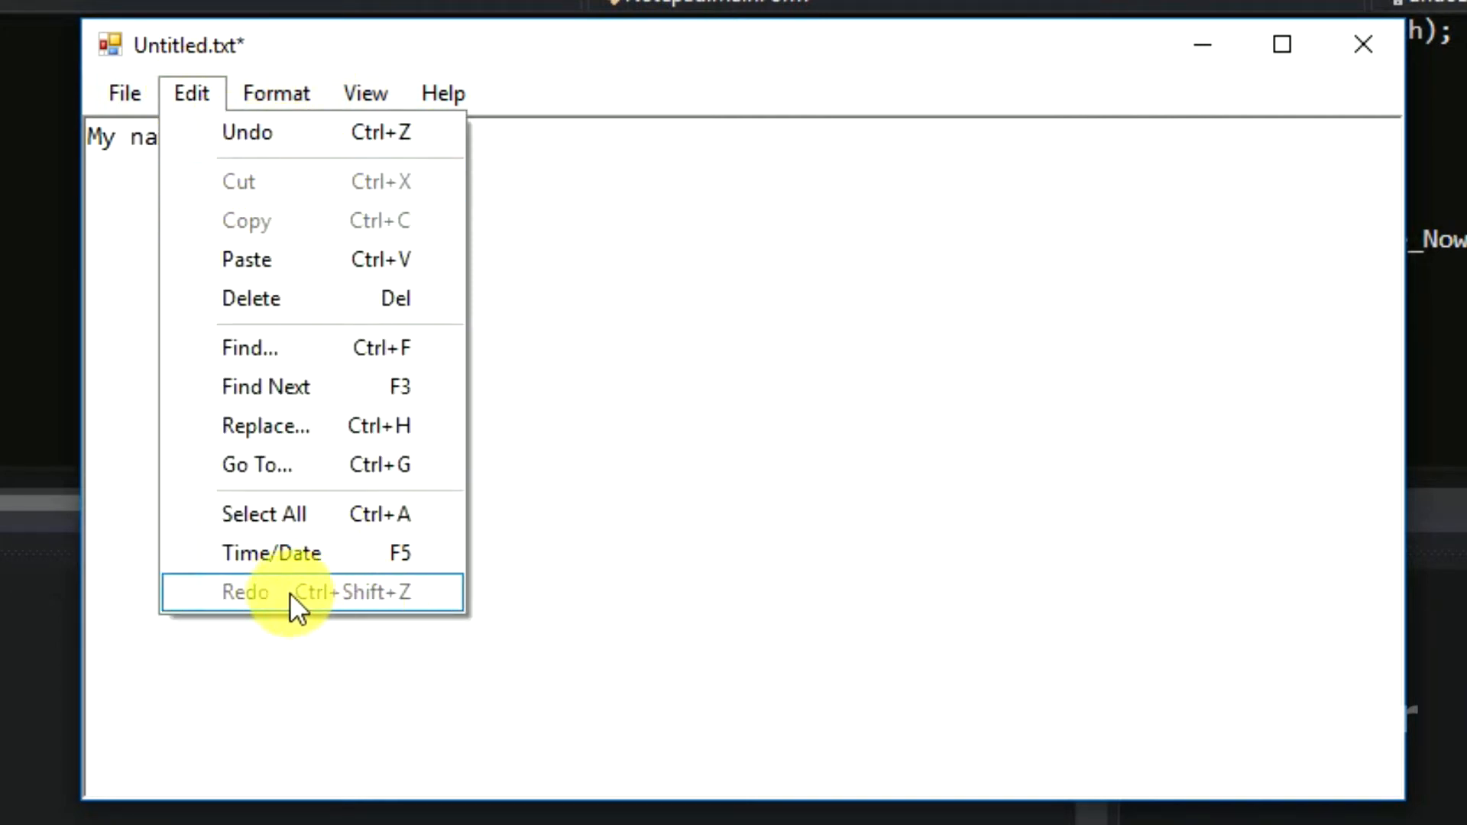
mouse_move(252, 131)
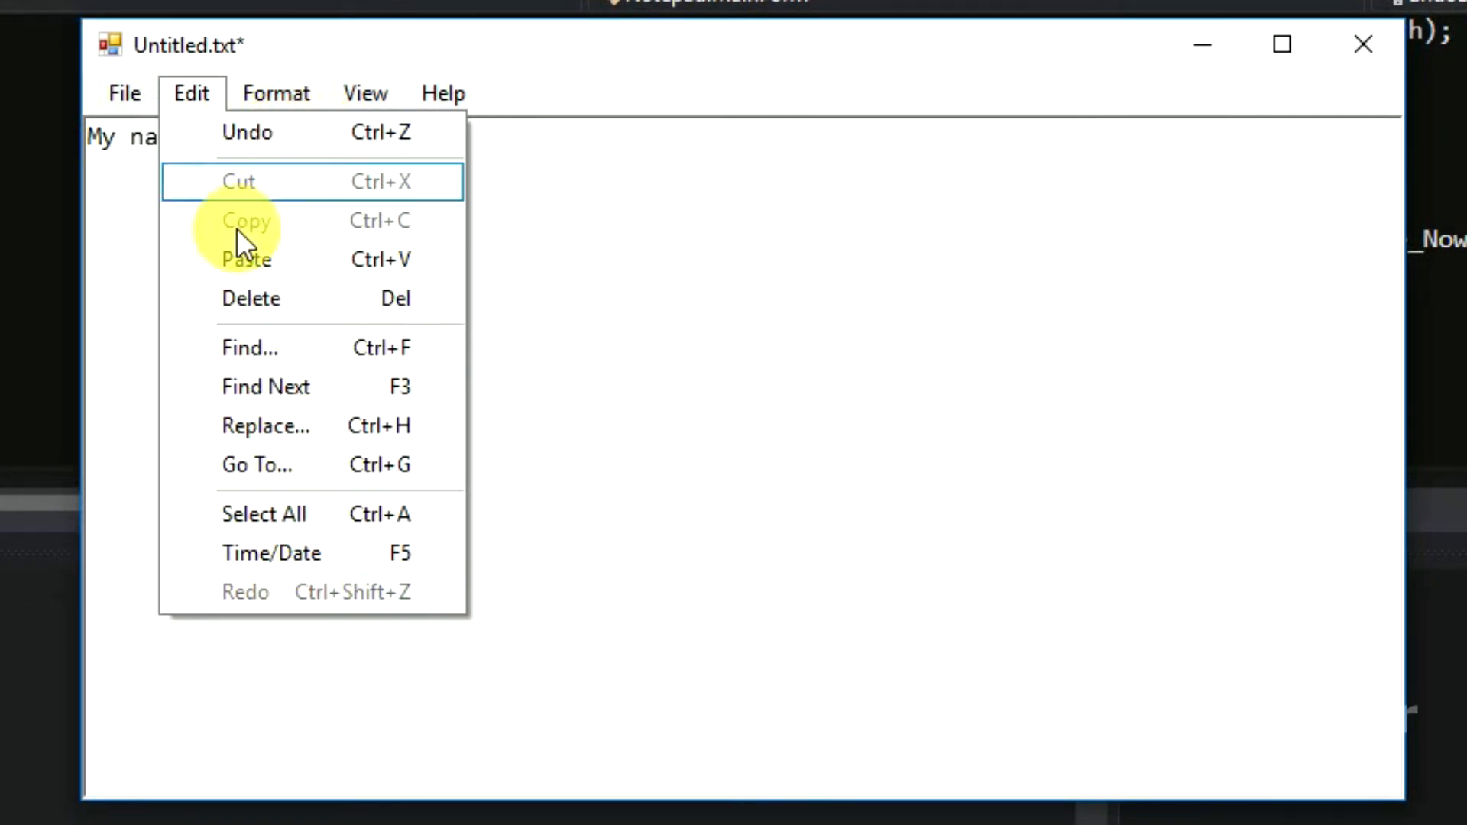
mouse_move(248, 131)
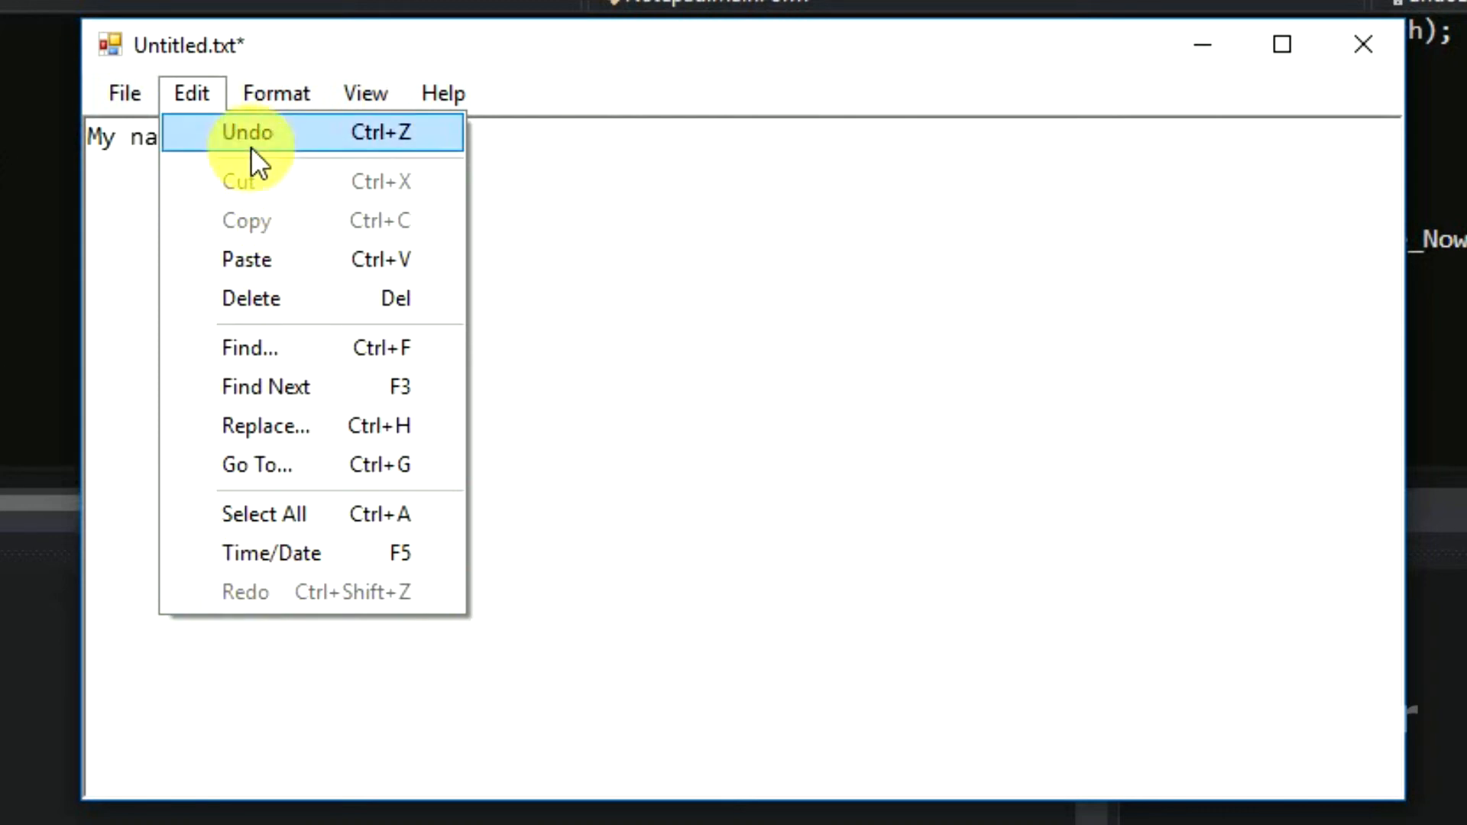
click(246, 132)
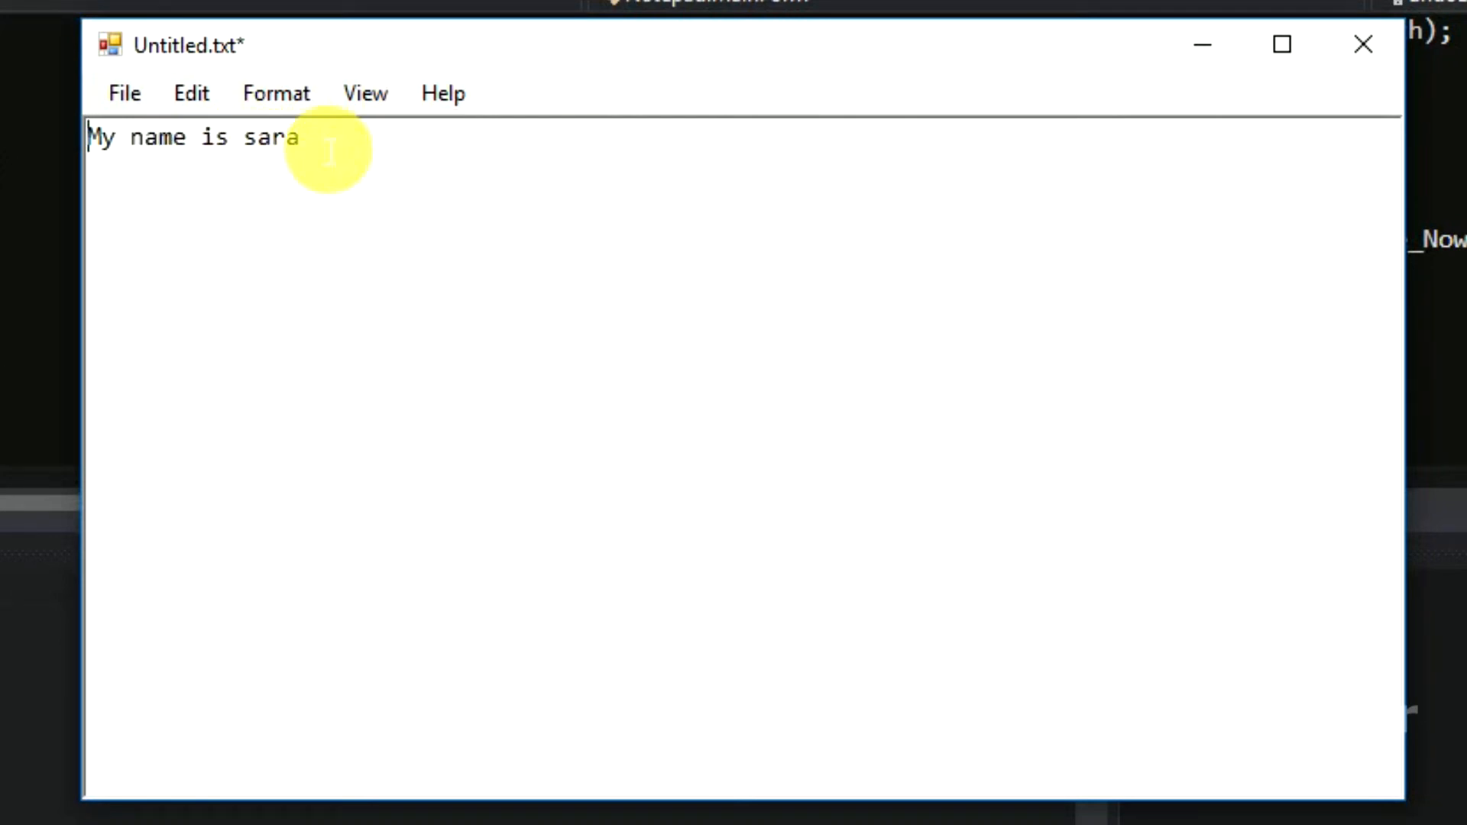
click(191, 93)
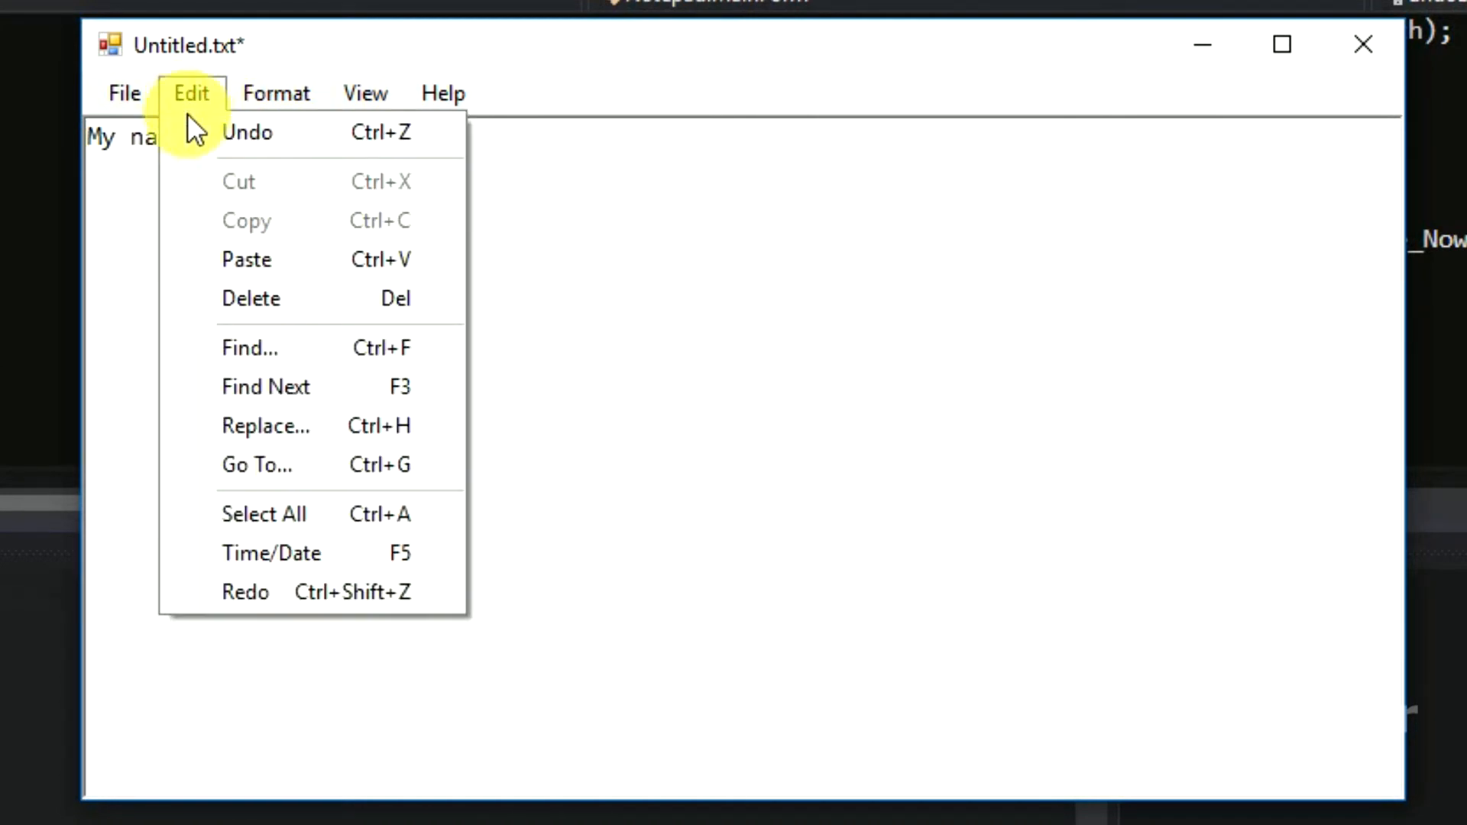
click(214, 154)
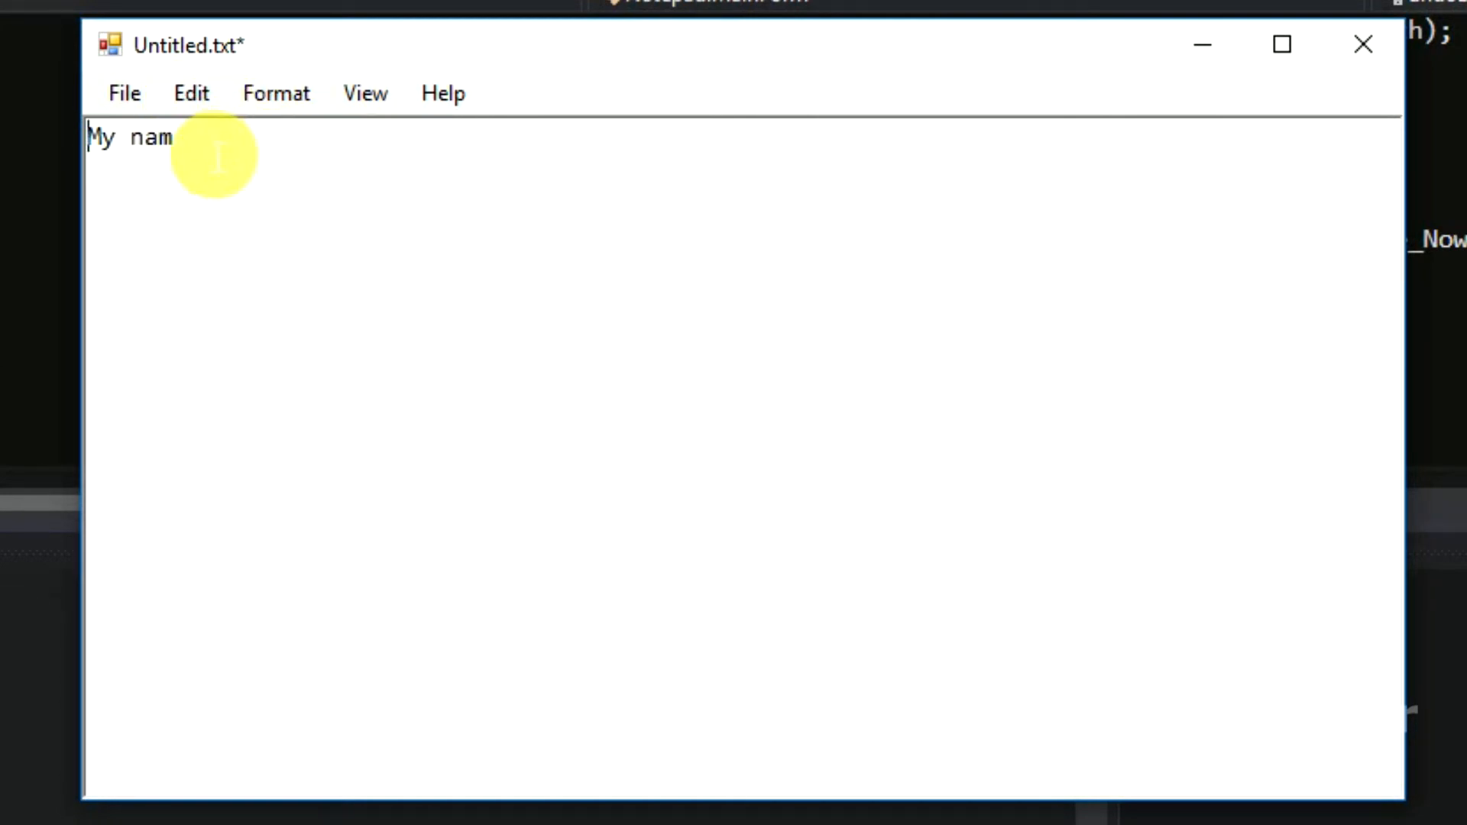
click(189, 93)
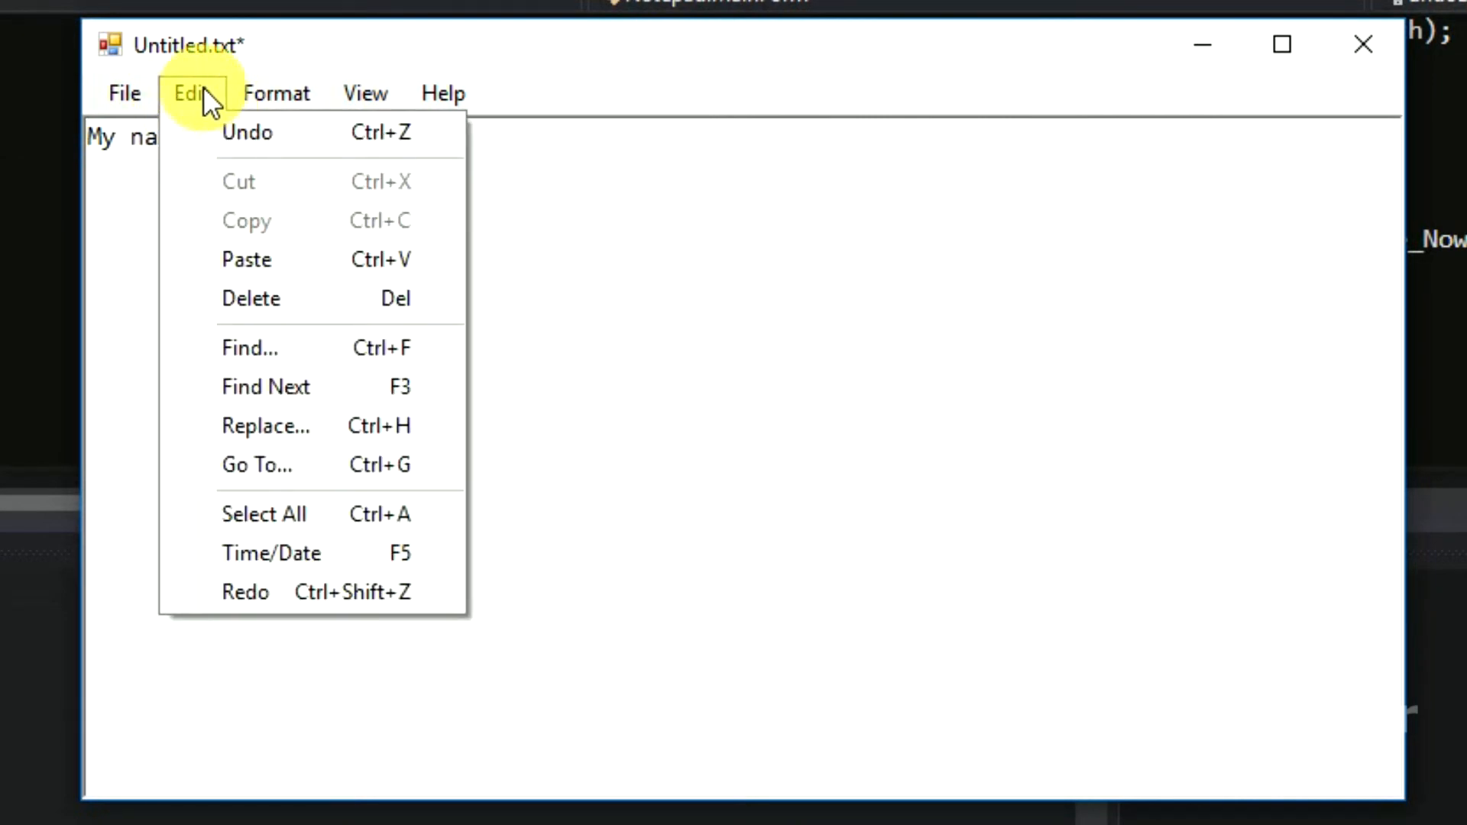
mouse_move(264, 514)
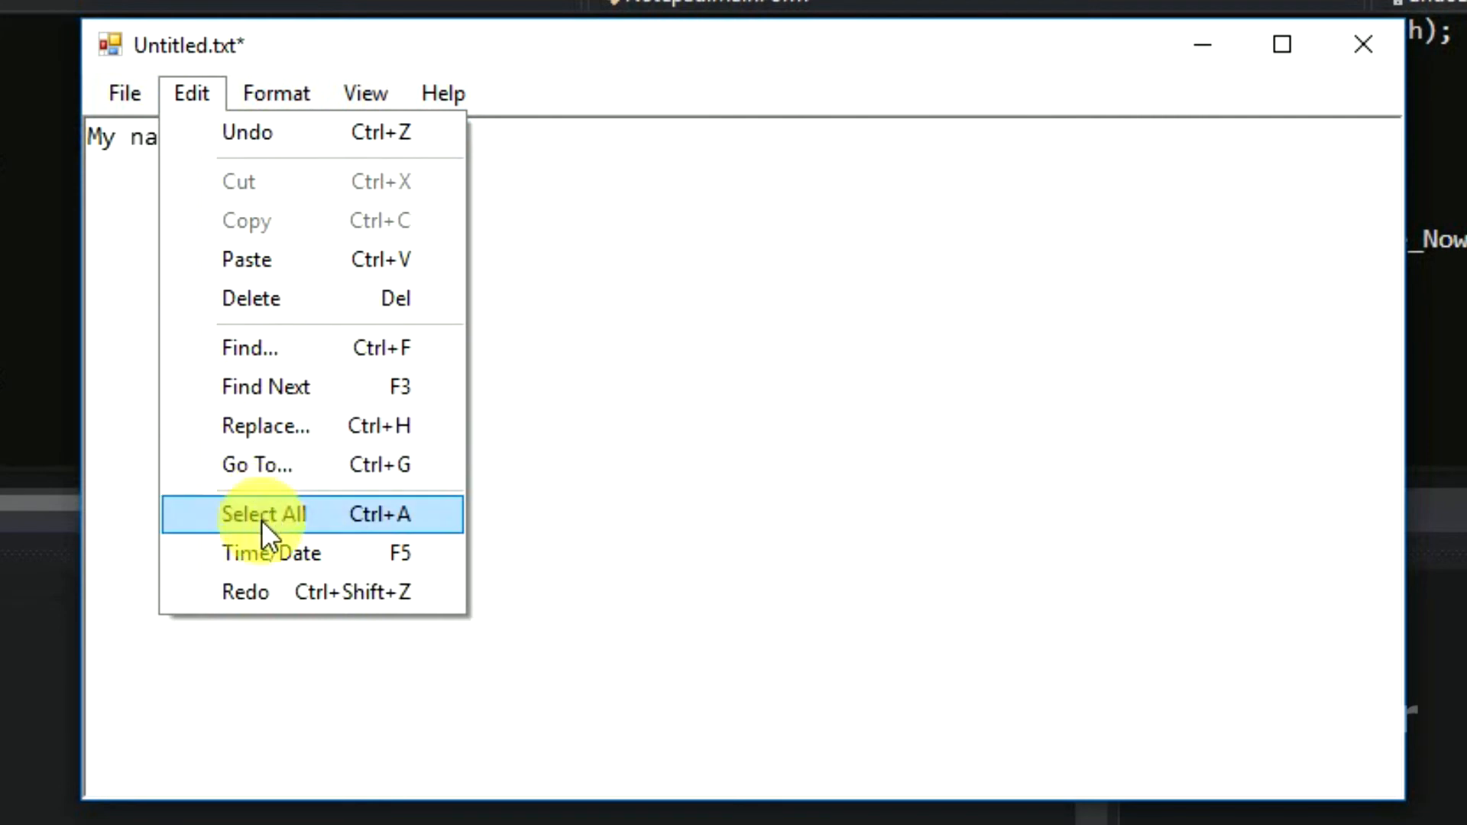
click(265, 513)
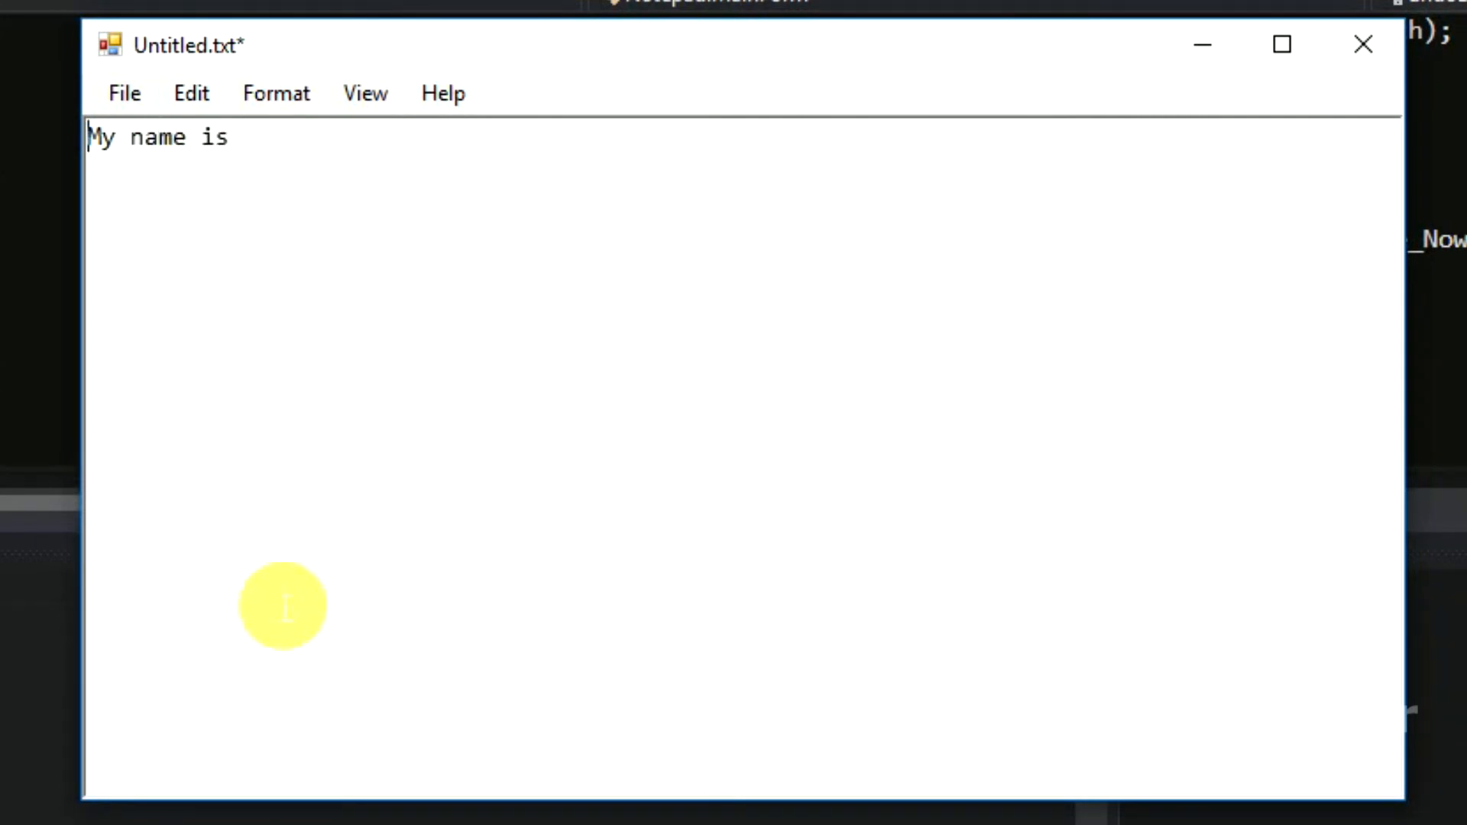
mouse_move(199, 173)
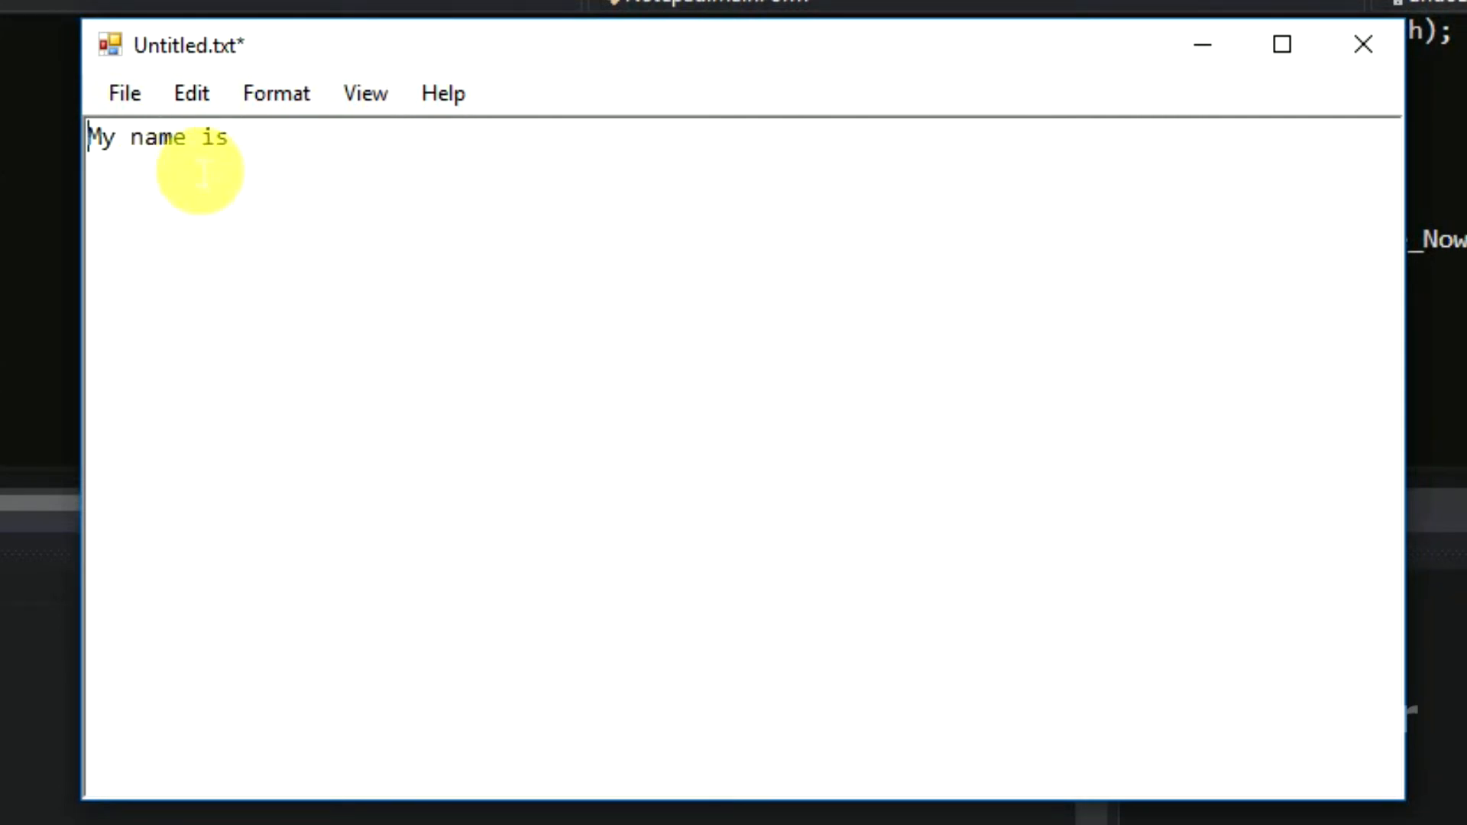
mouse_move(191, 94)
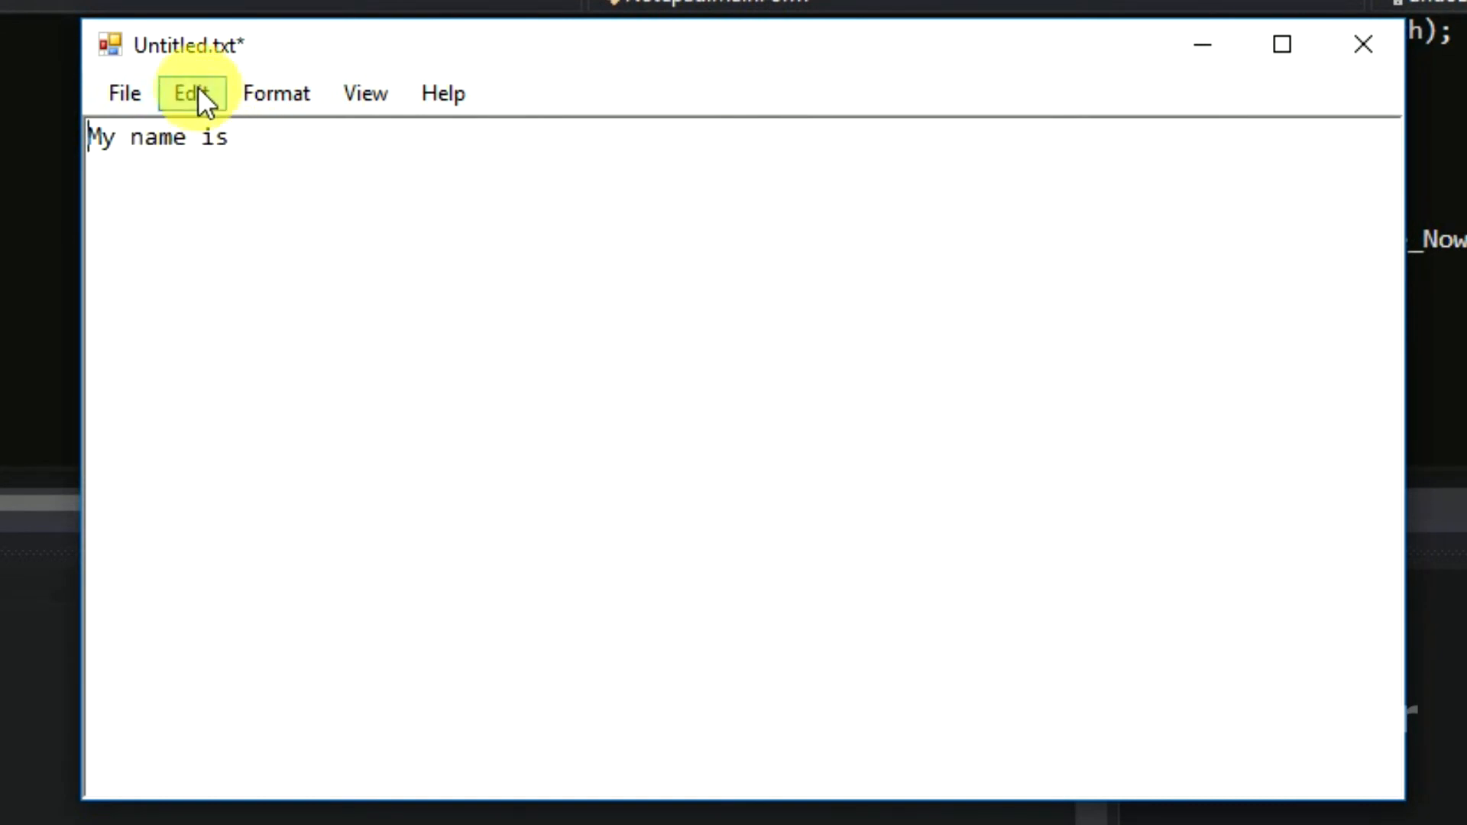
Step: Use Edit > Redo twice to restore 'sara' and the final period
click(191, 93)
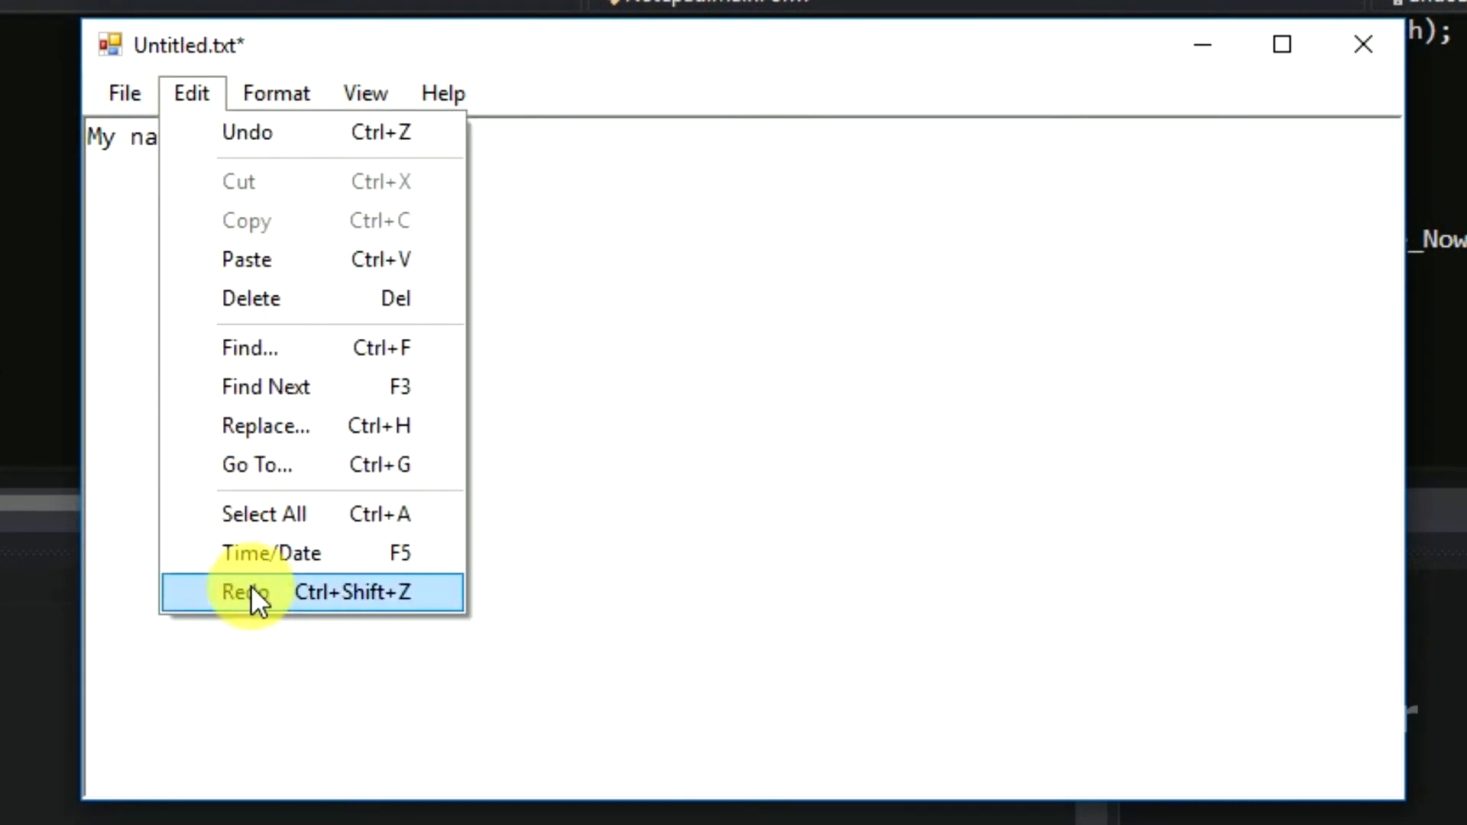
click(248, 592)
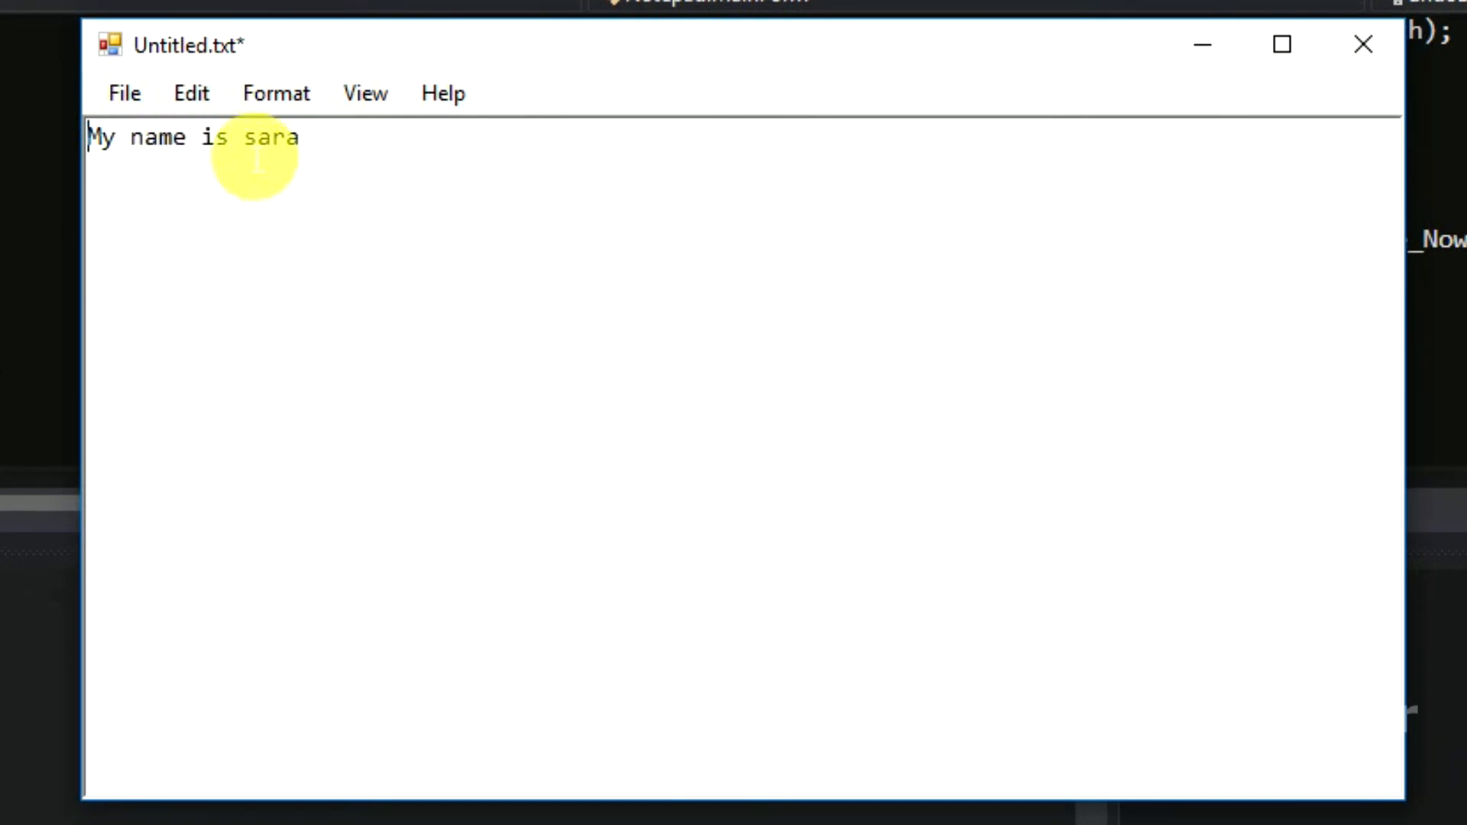
click(192, 93)
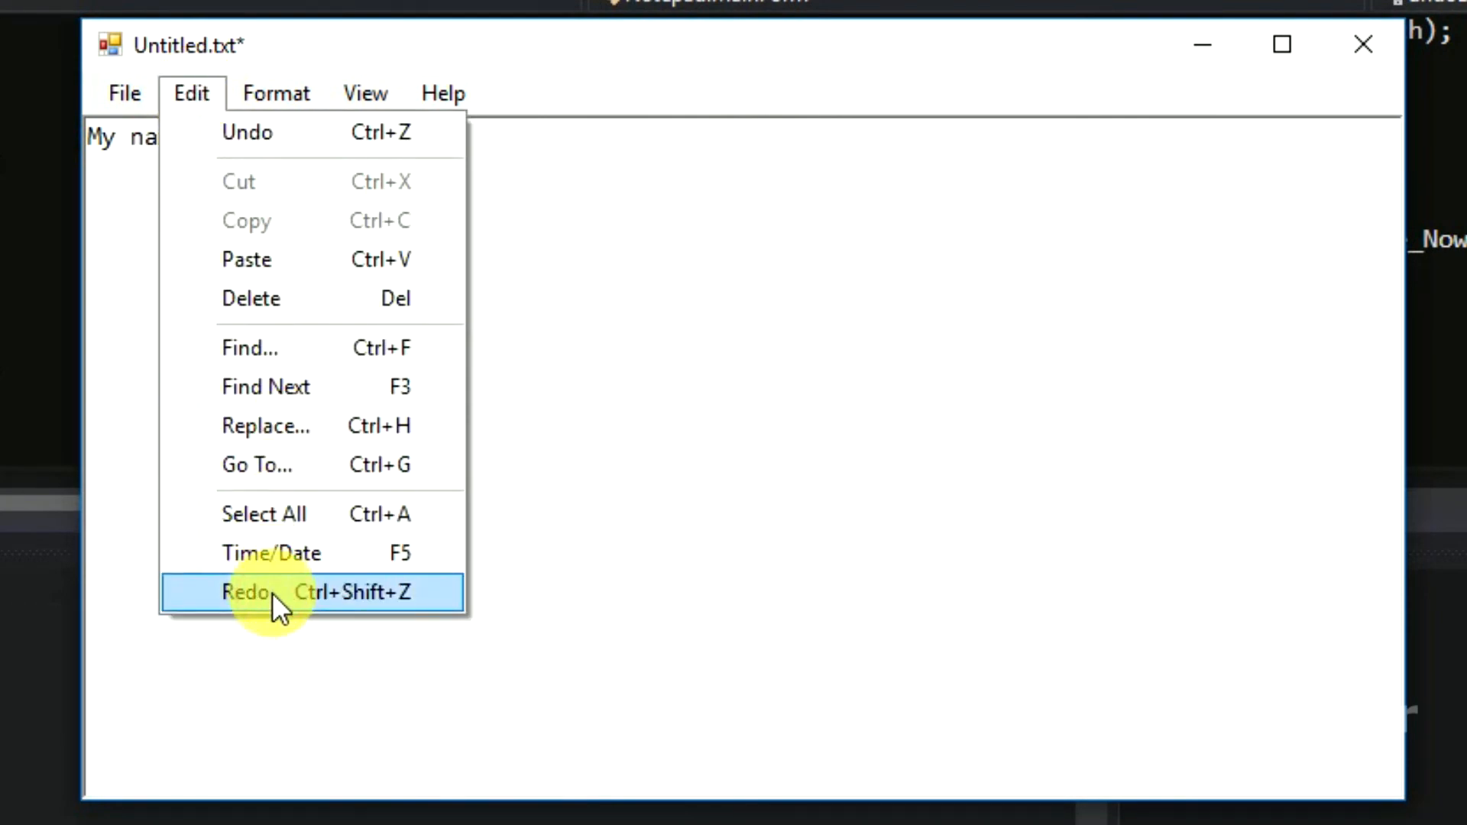
click(247, 591)
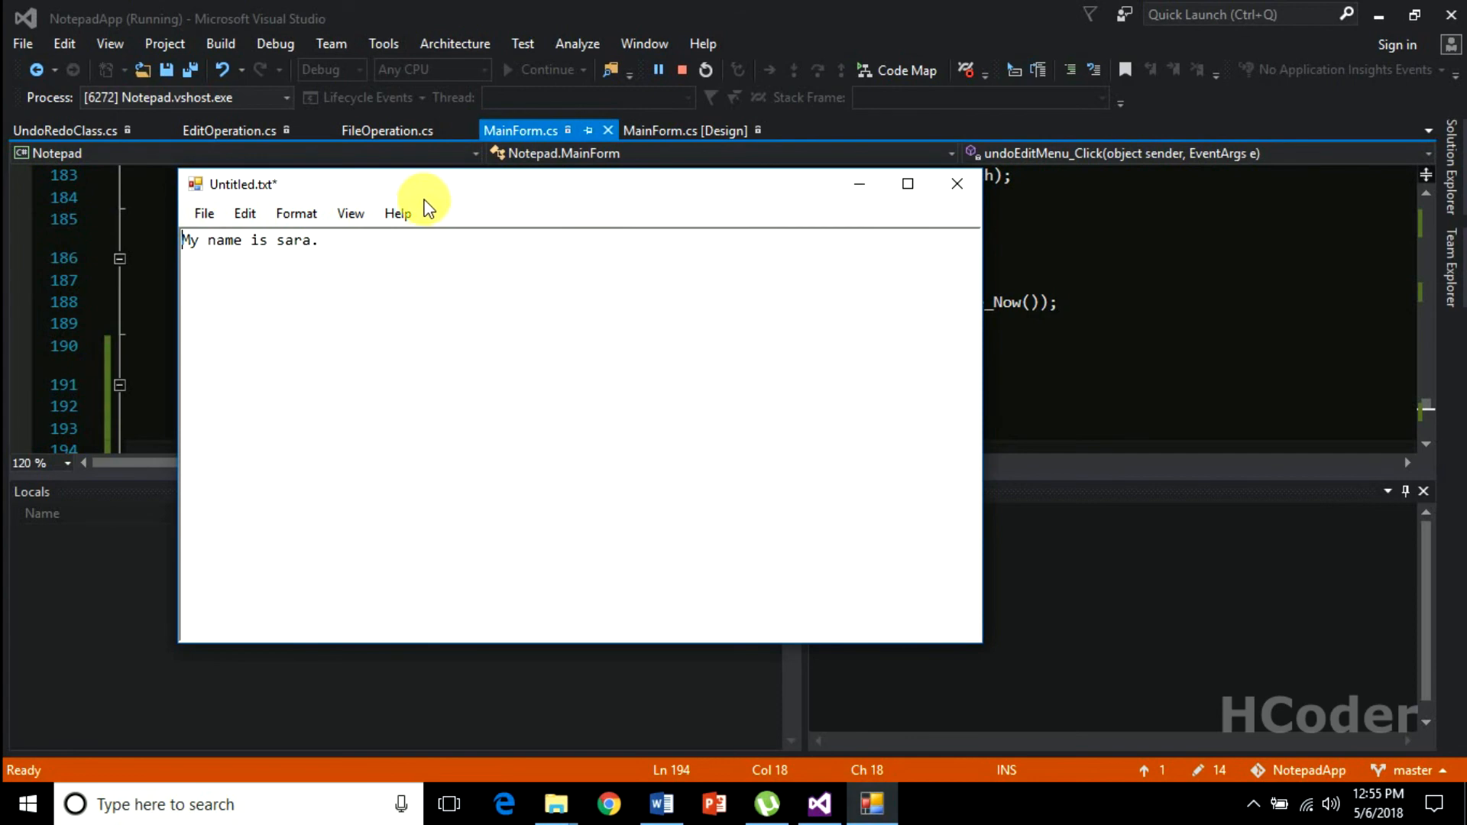
Step: Close the running Notepad test window, returning to MainForm.cs
click(397, 214)
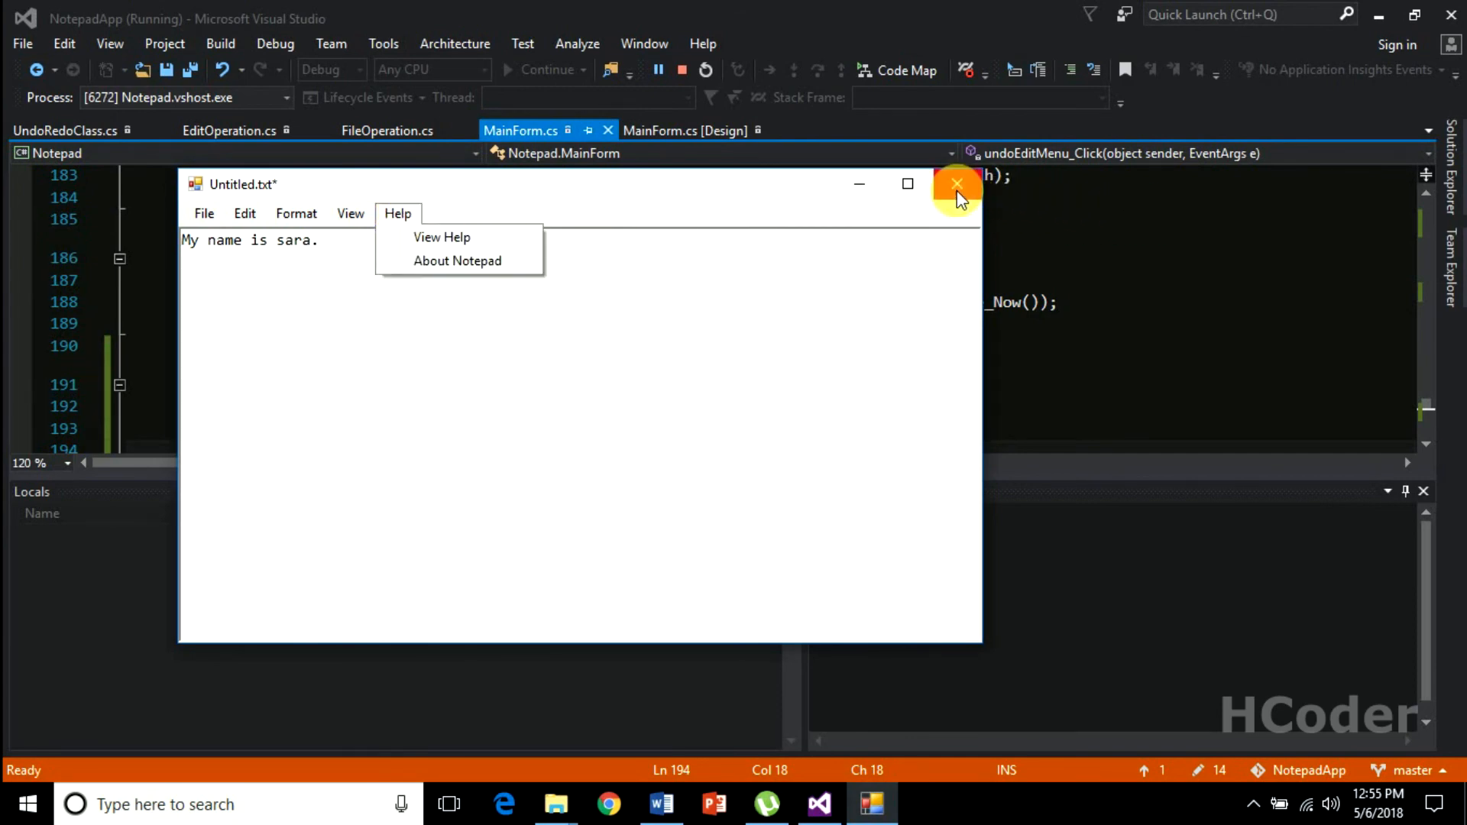
click(956, 183)
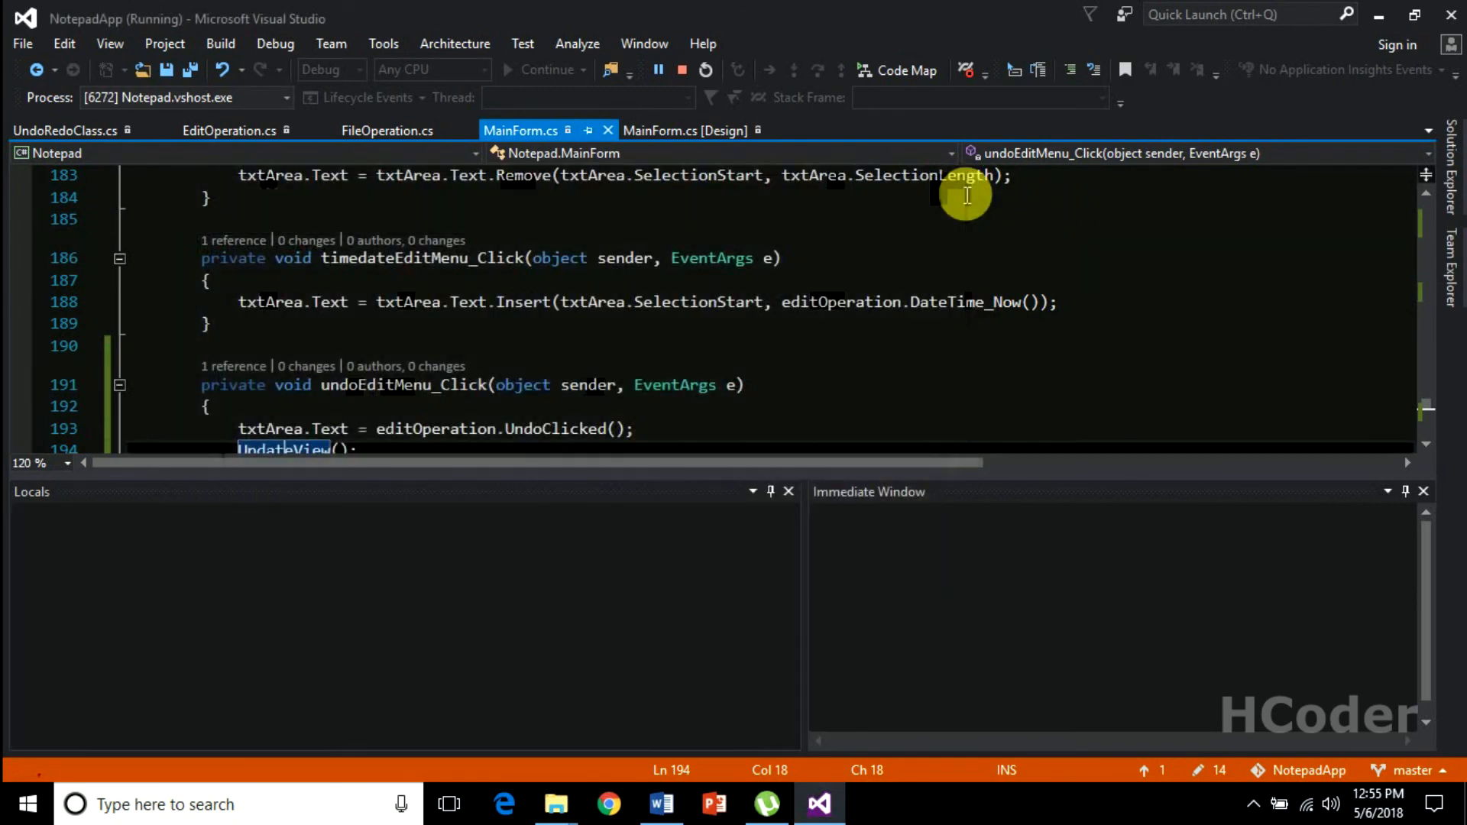